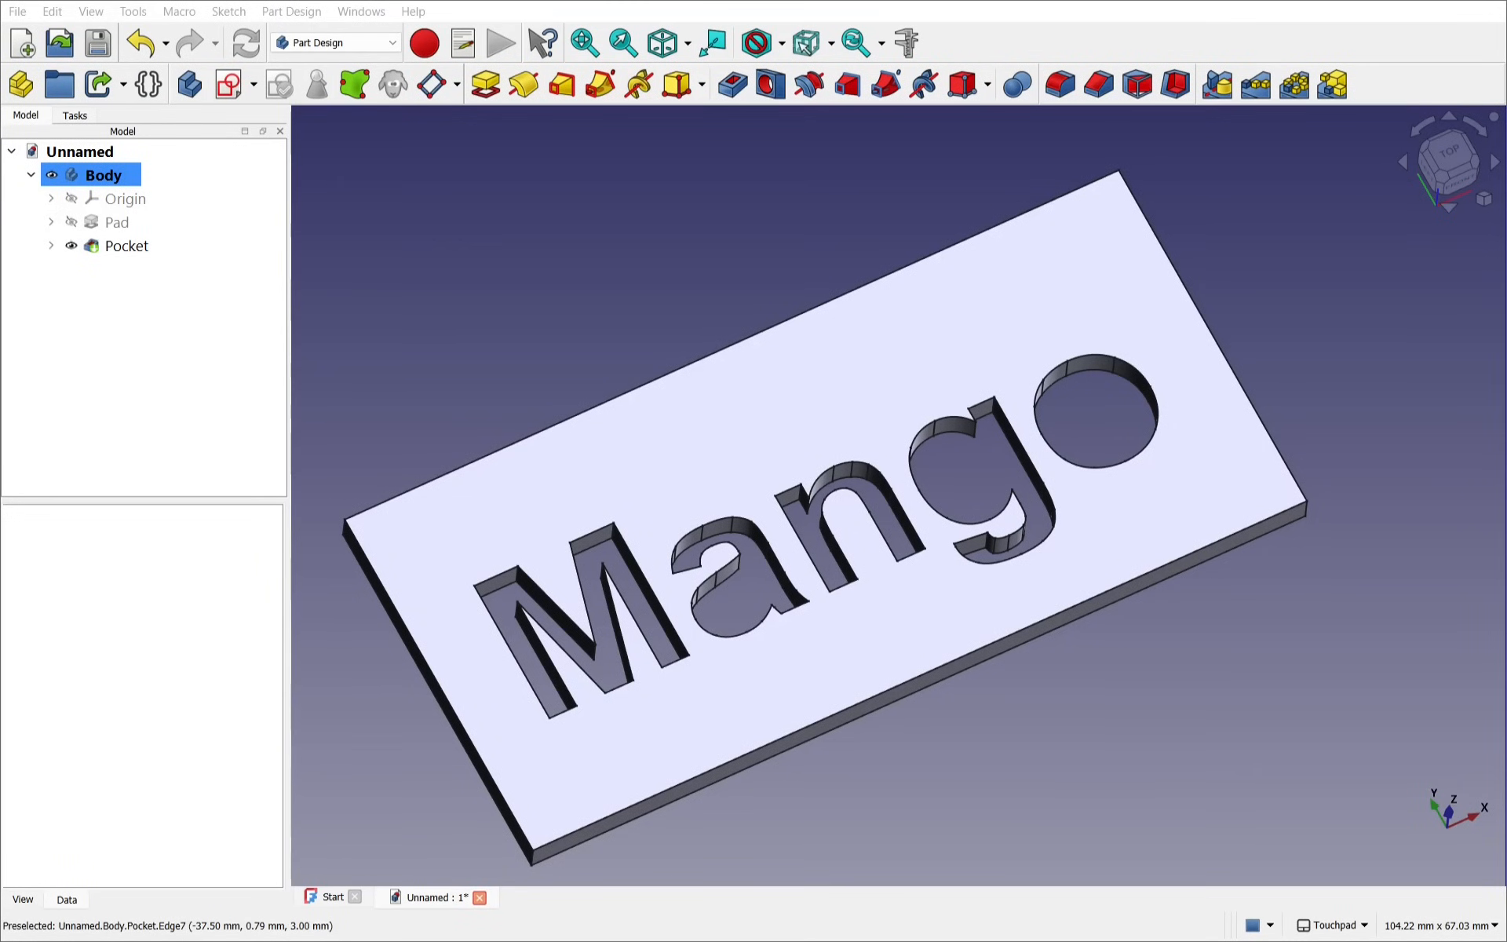
mouse_move(470, 754)
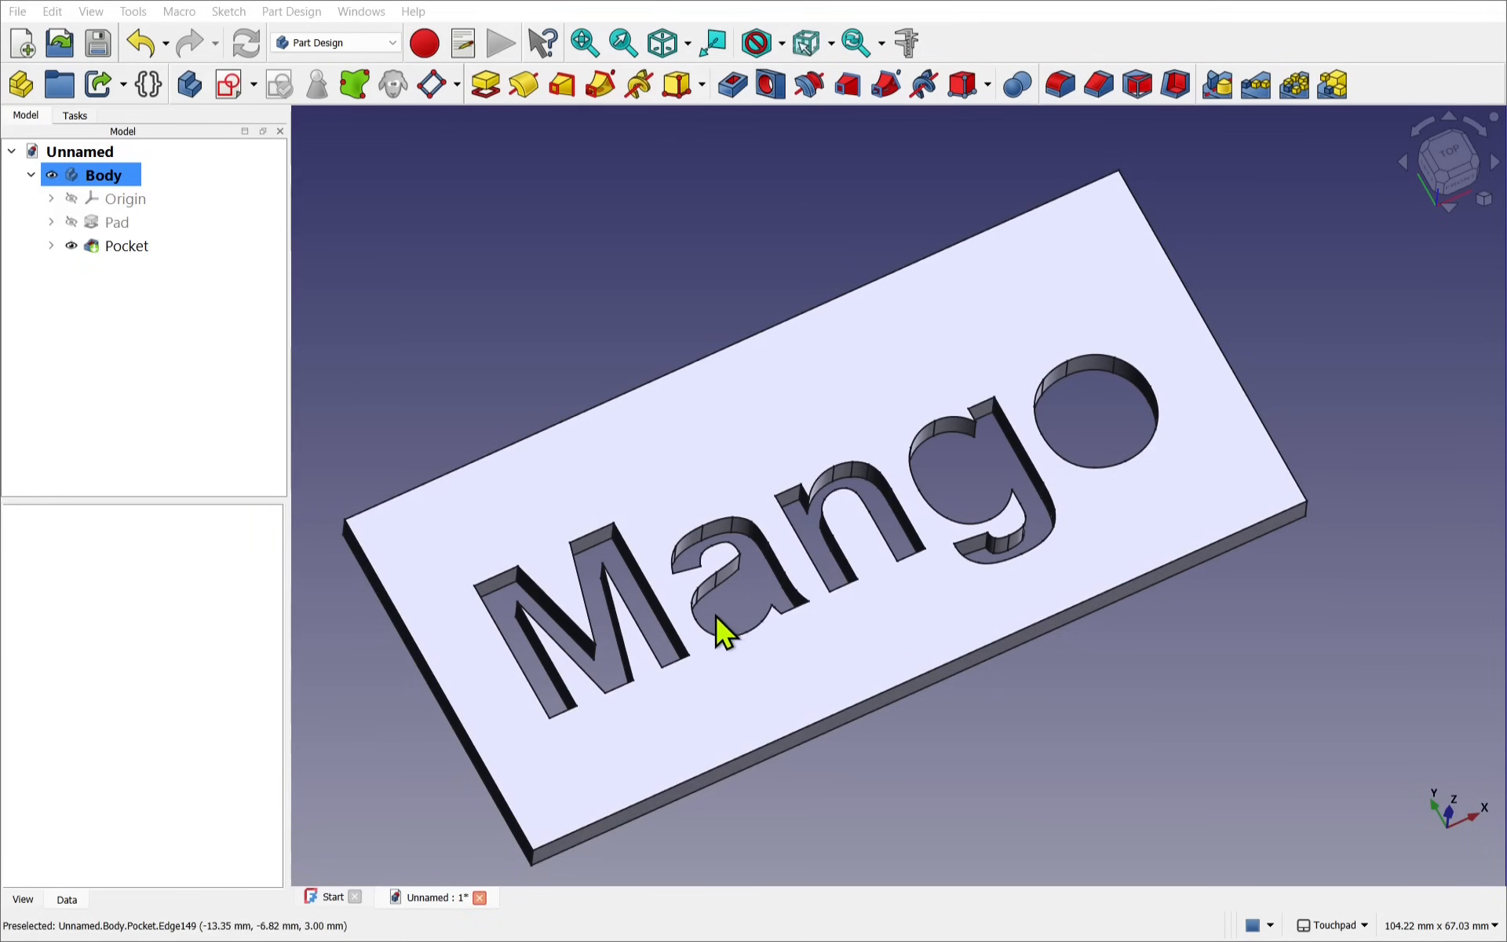
mouse_move(966, 500)
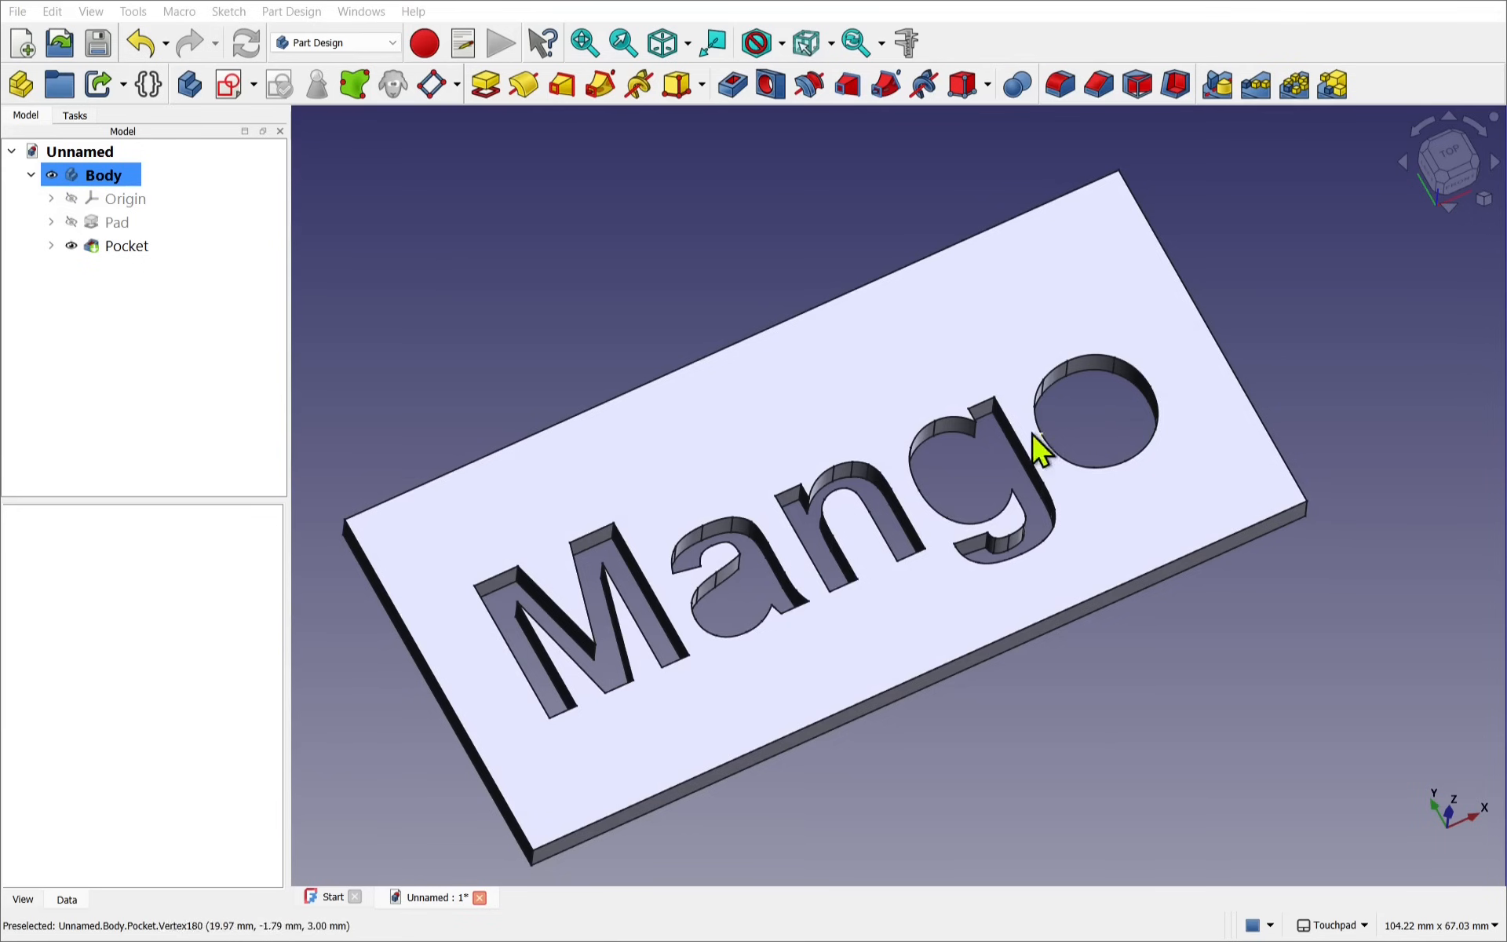
mouse_move(749, 591)
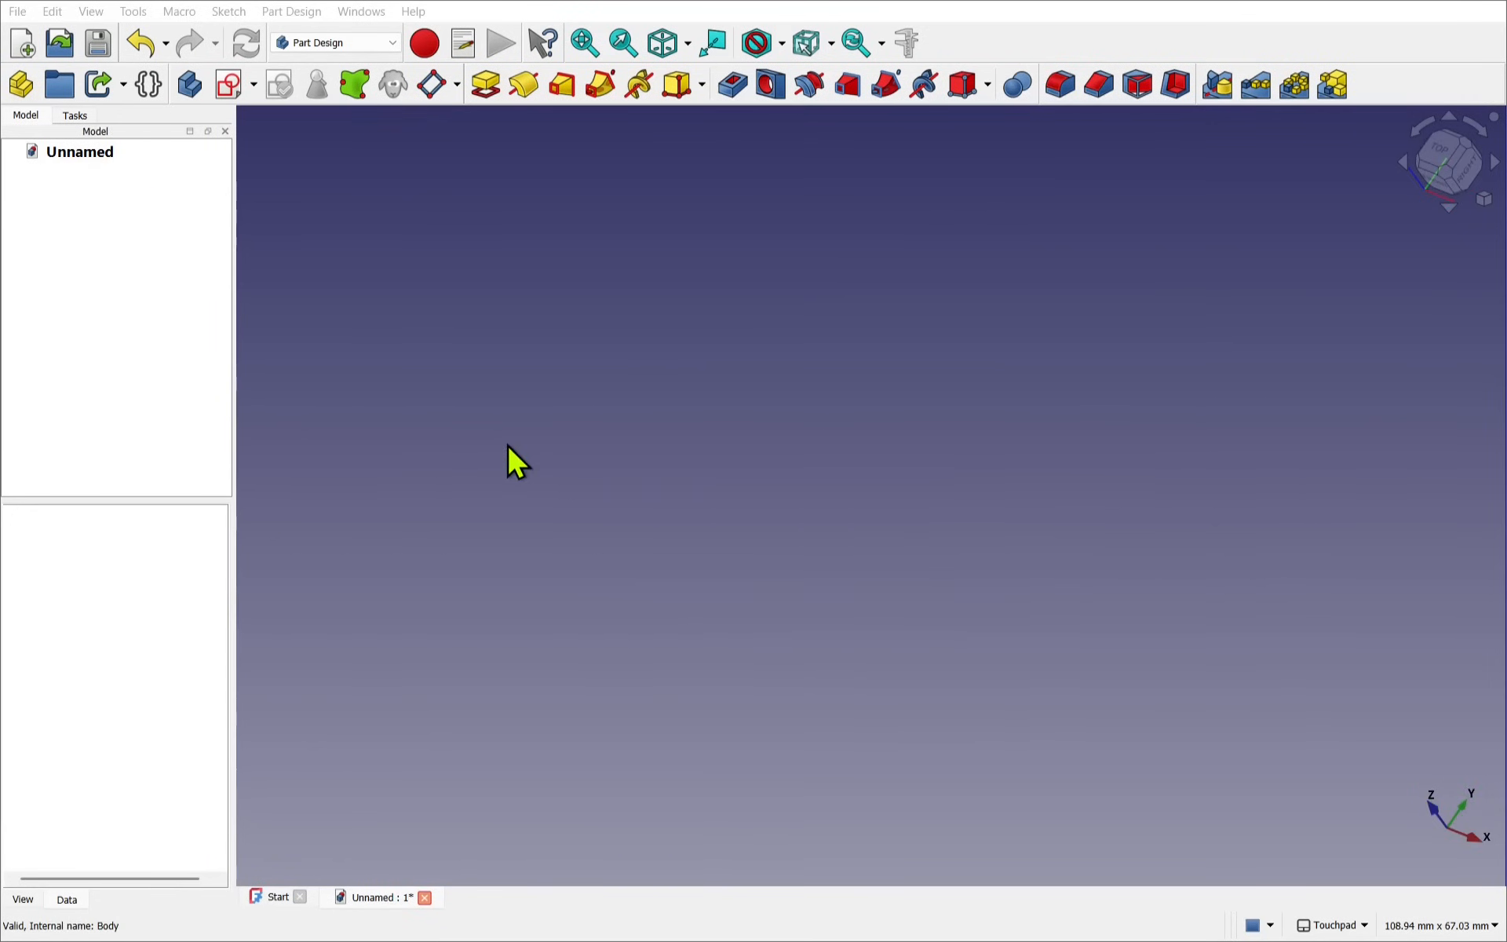
mouse_move(470, 446)
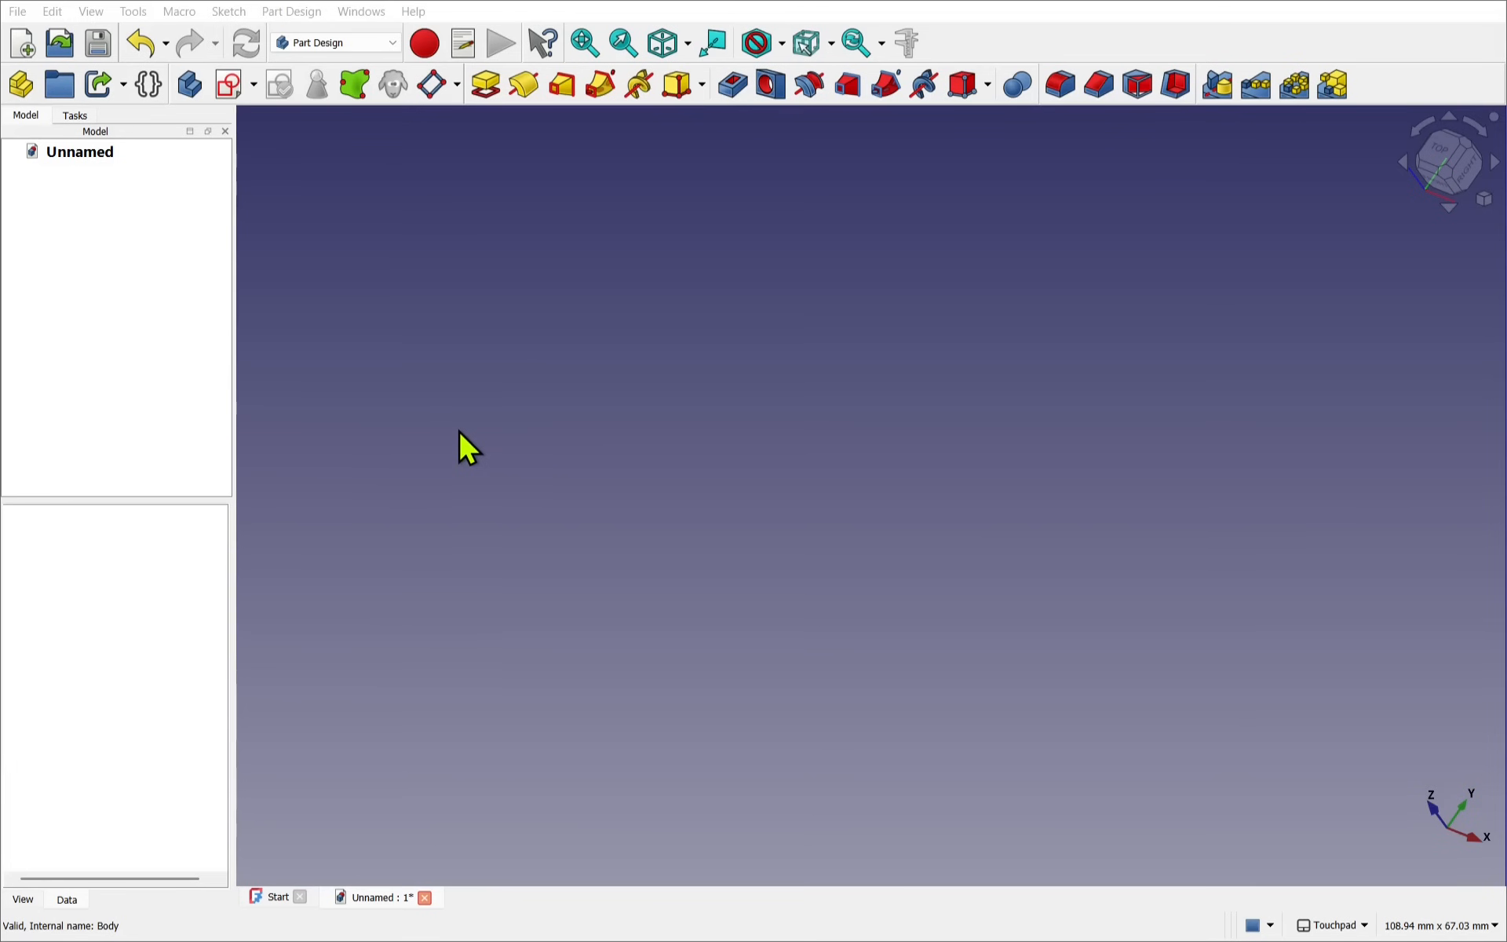
Step: Sketch a centred 75 by 35 mm rectangle on the XY plane in a new Body and close it
click(189, 85)
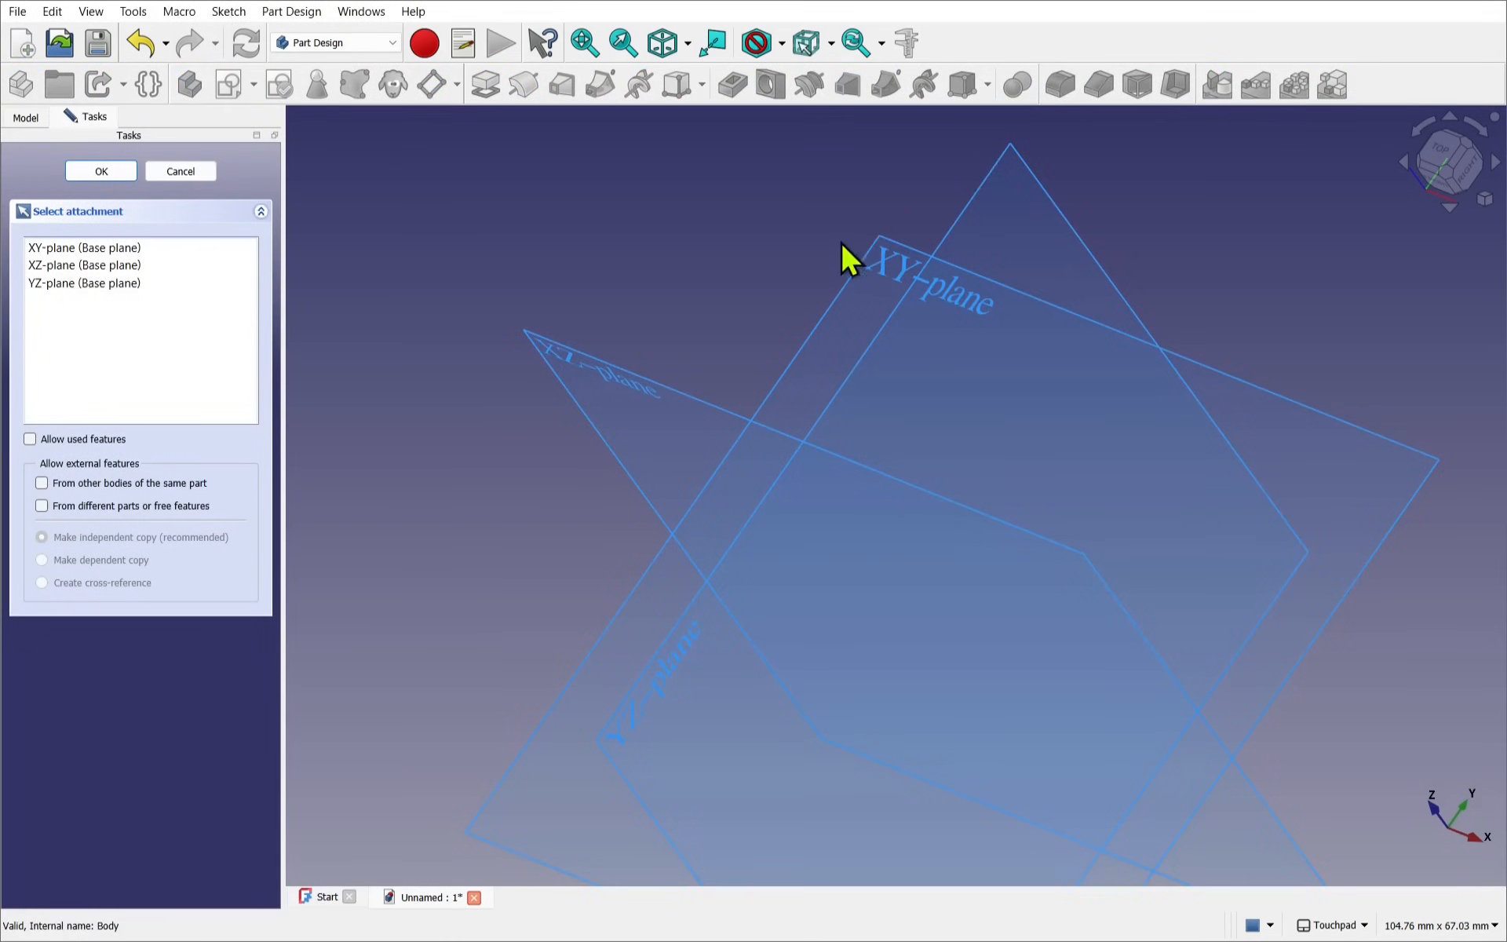
click(99, 170)
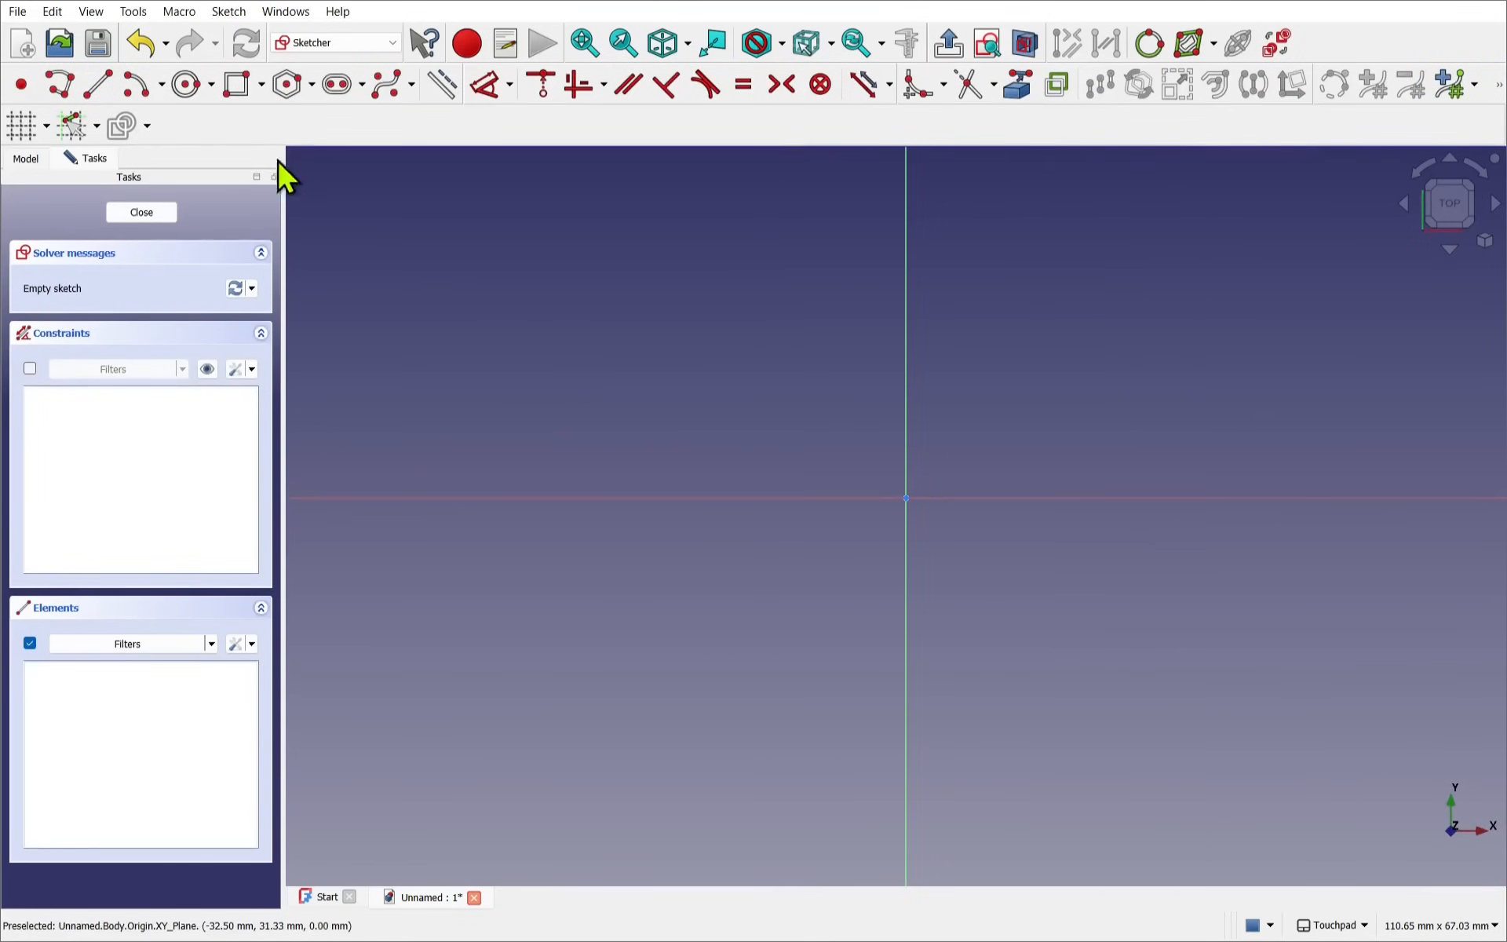
click(236, 84)
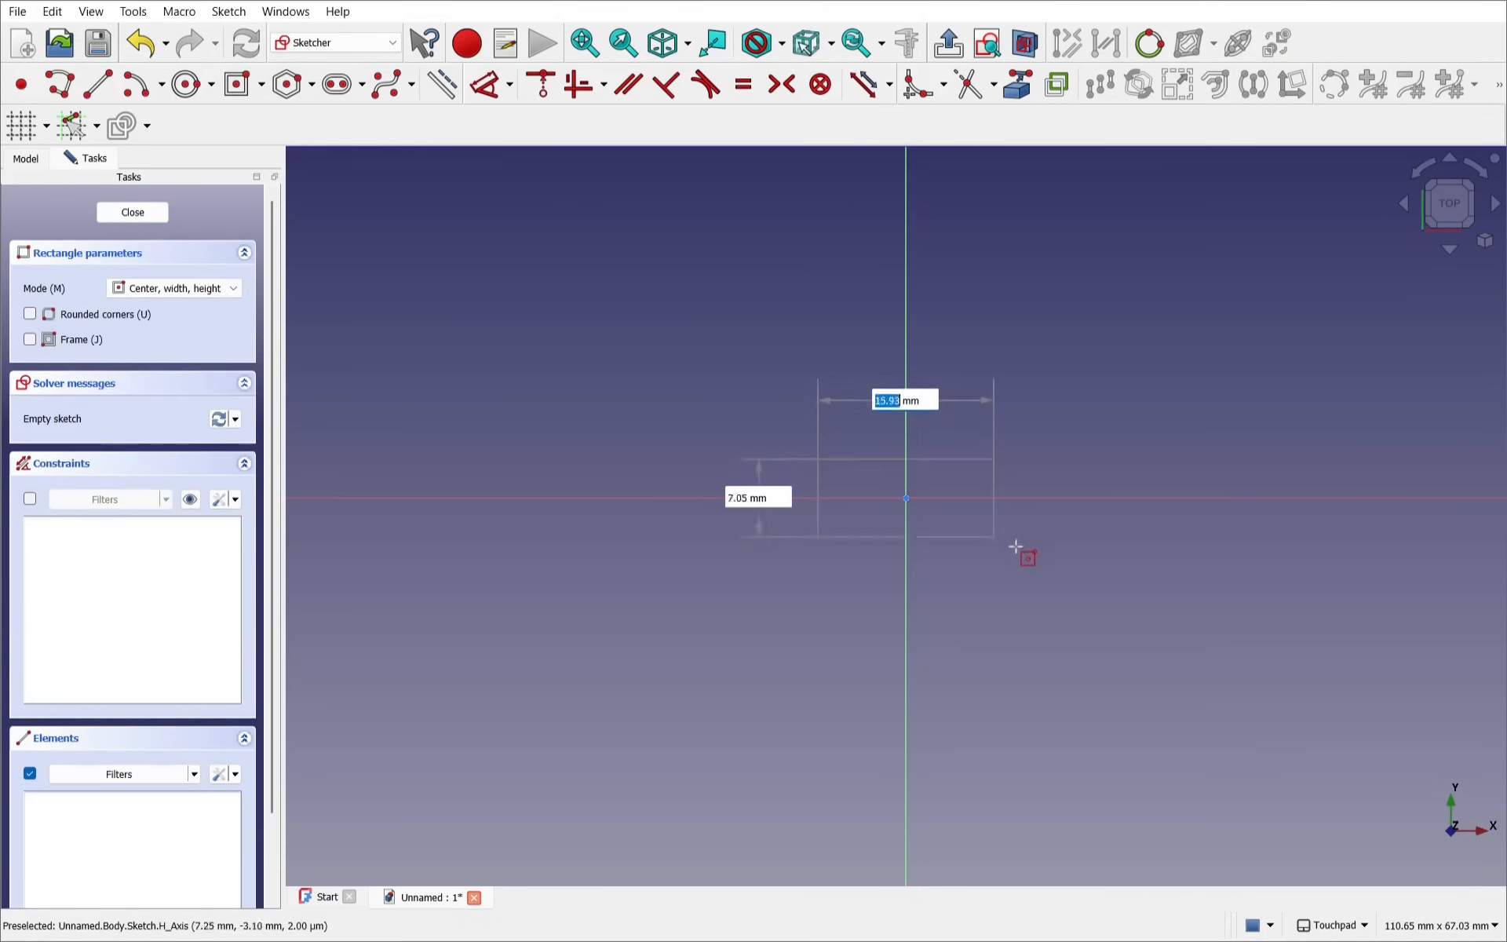
mouse_move(1139, 630)
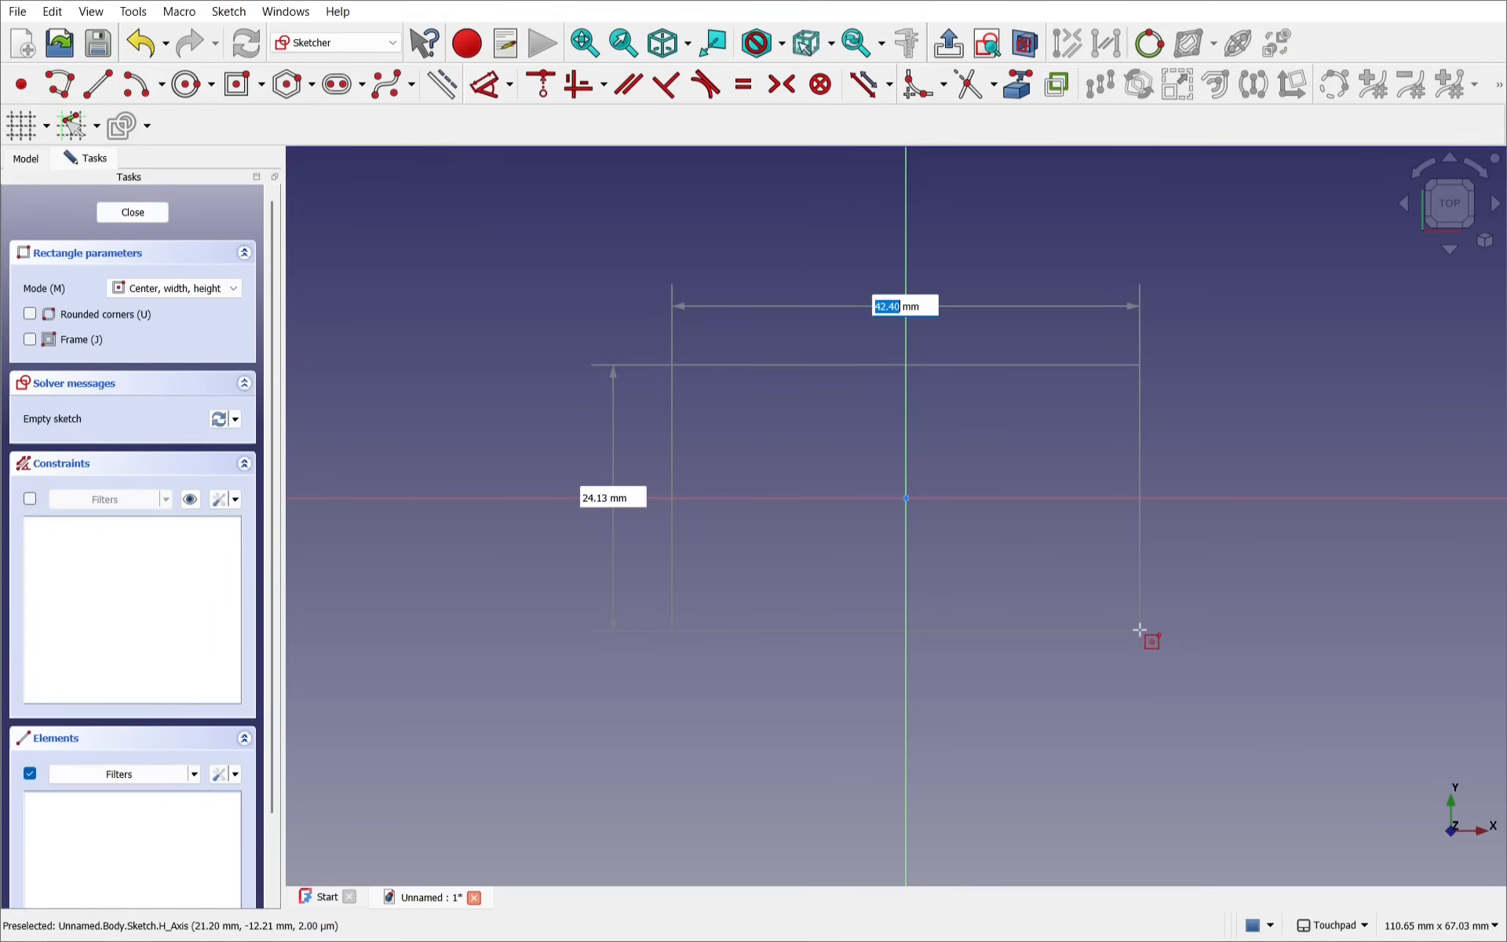
text(75 mm)
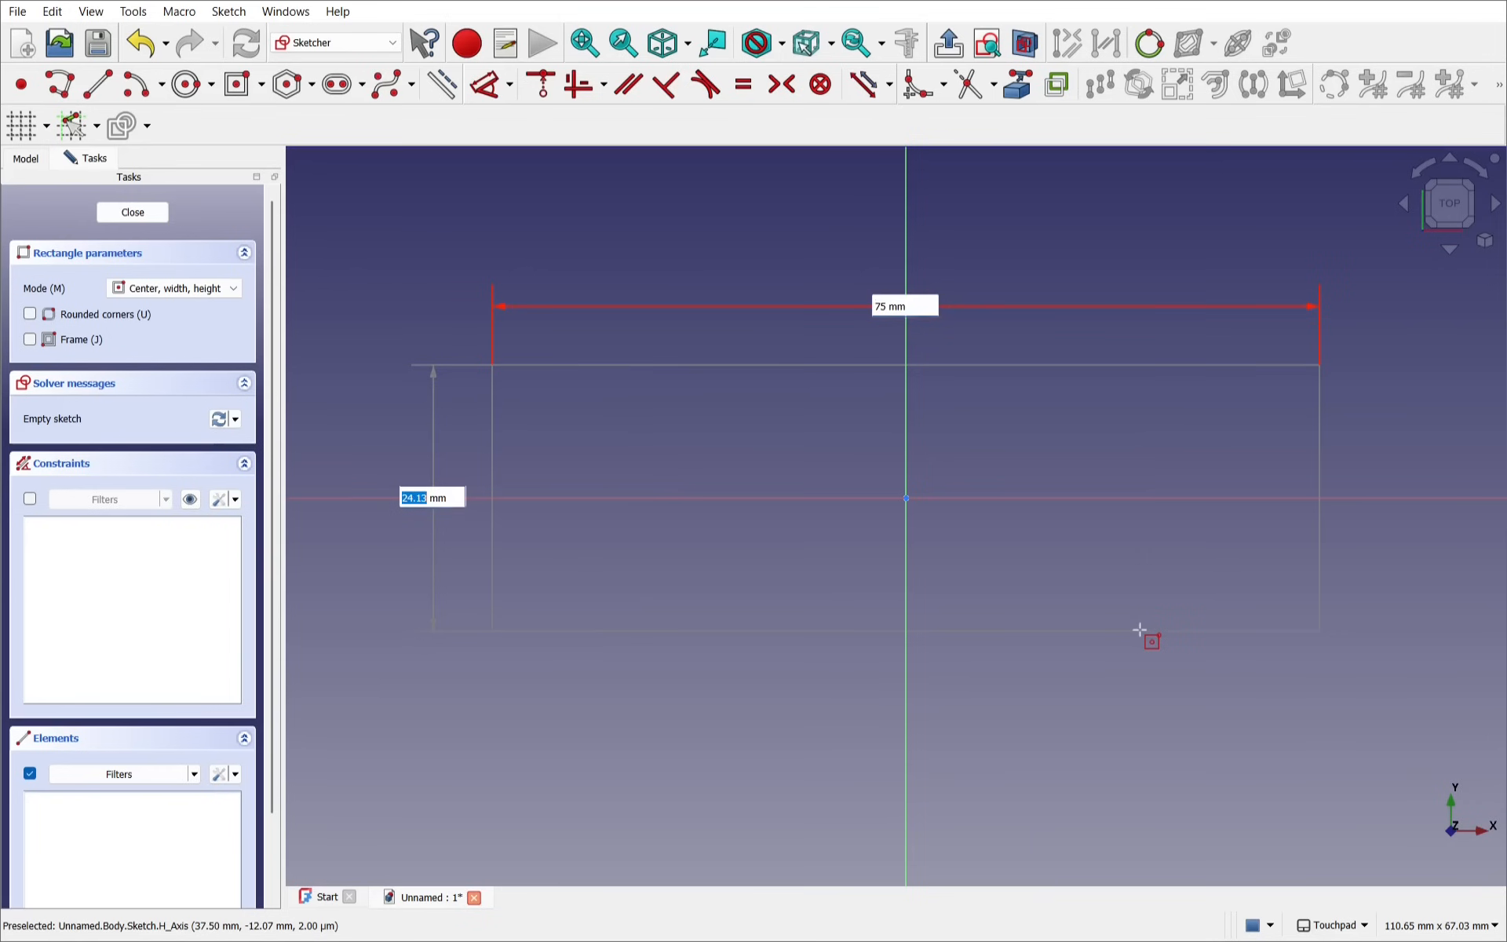
text(35)
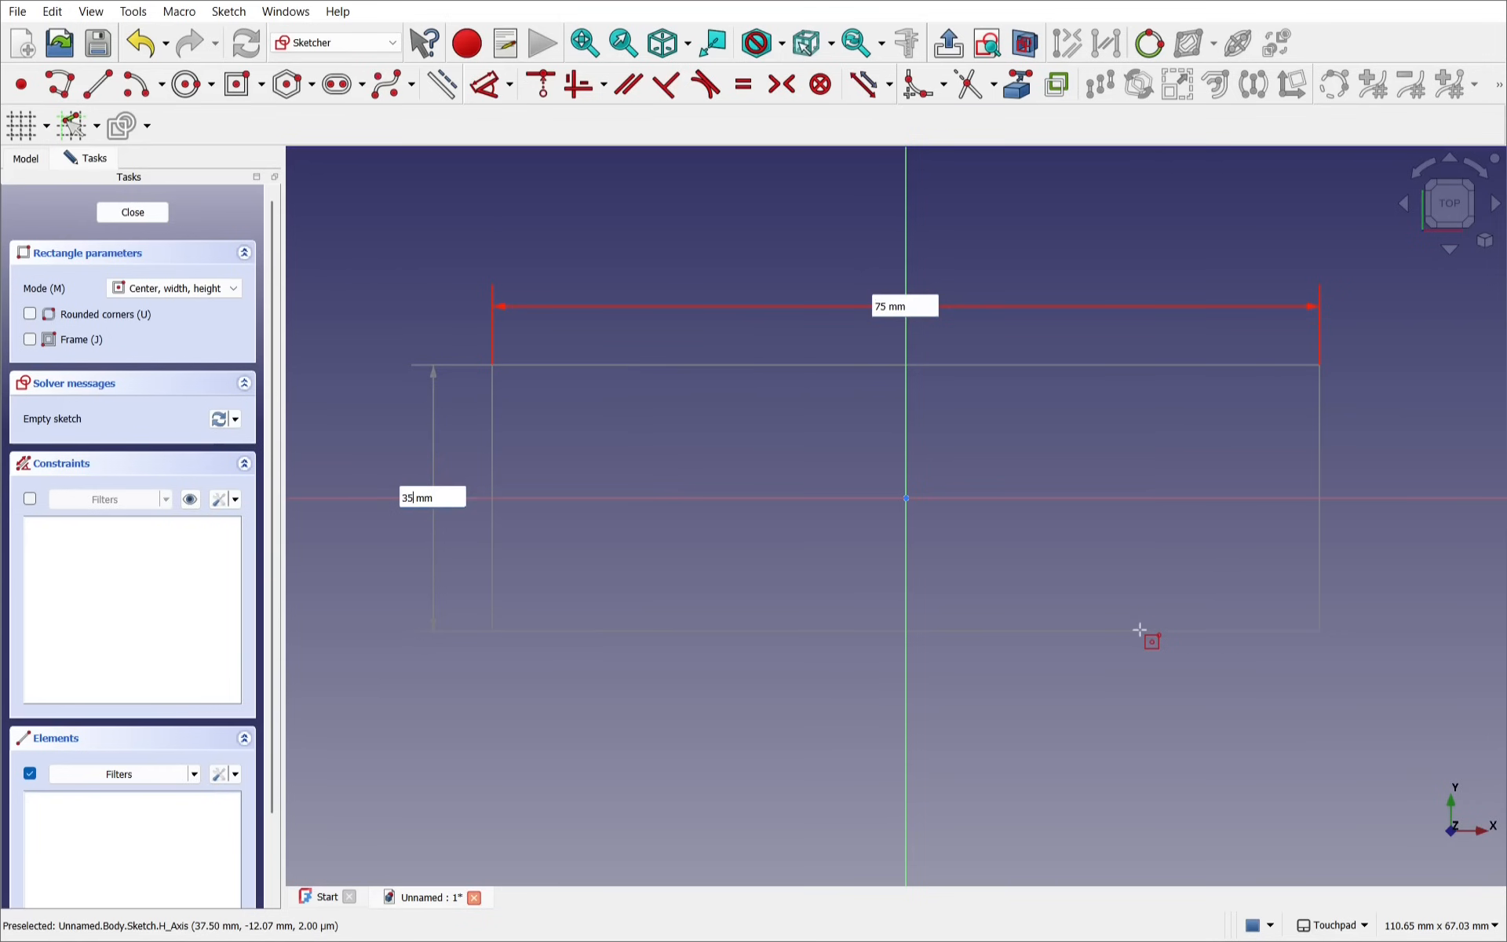
click(132, 213)
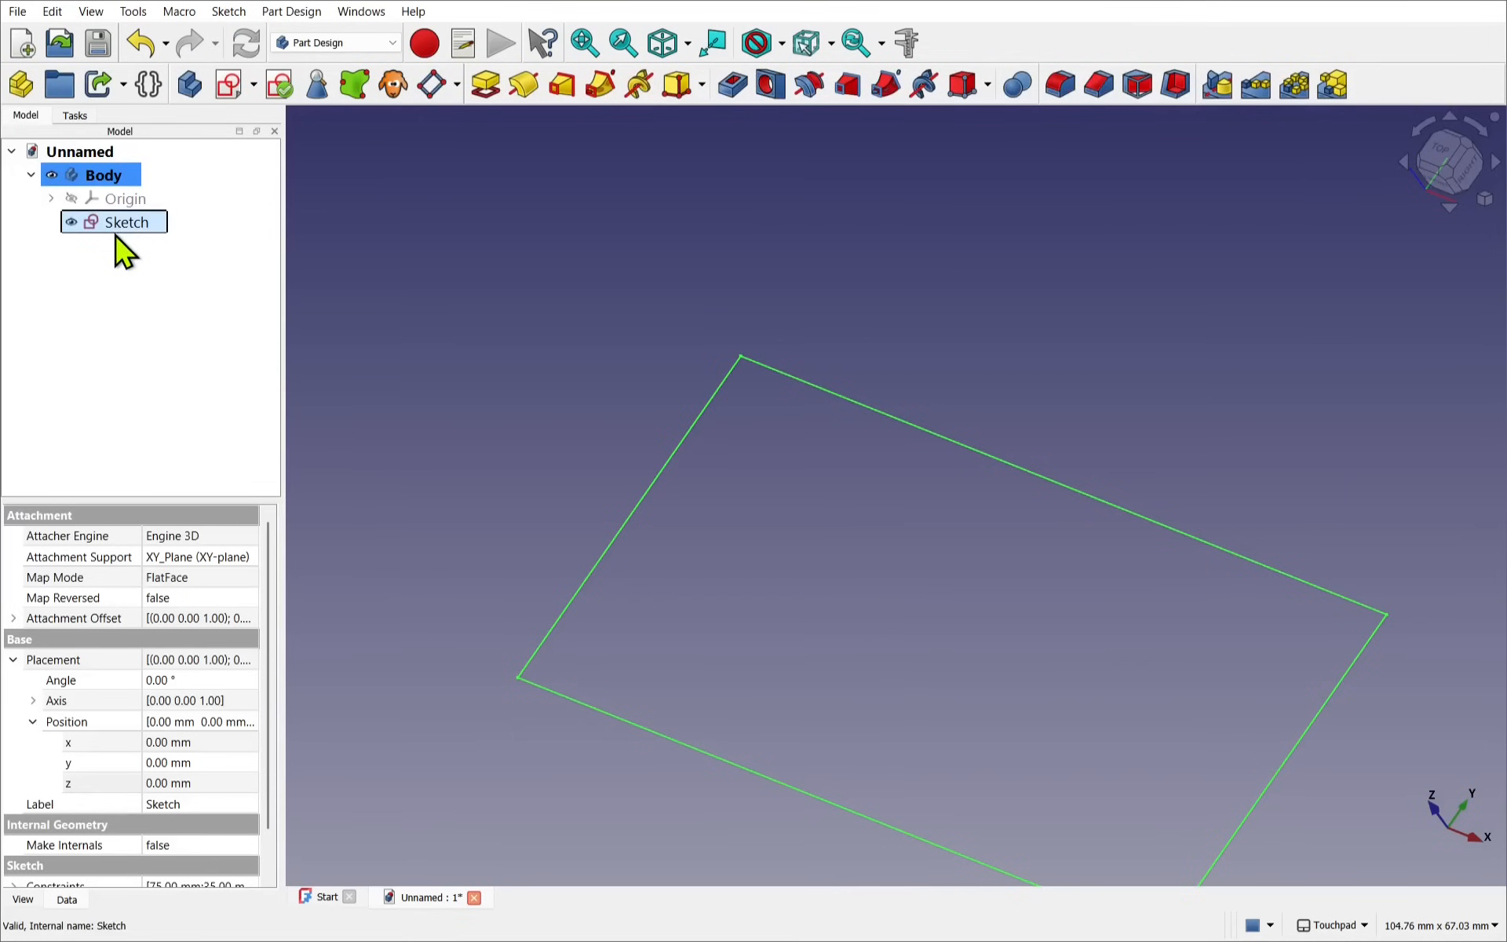
Step: Pad the rectangle sketch into a 3 mm thick solid plate
click(484, 84)
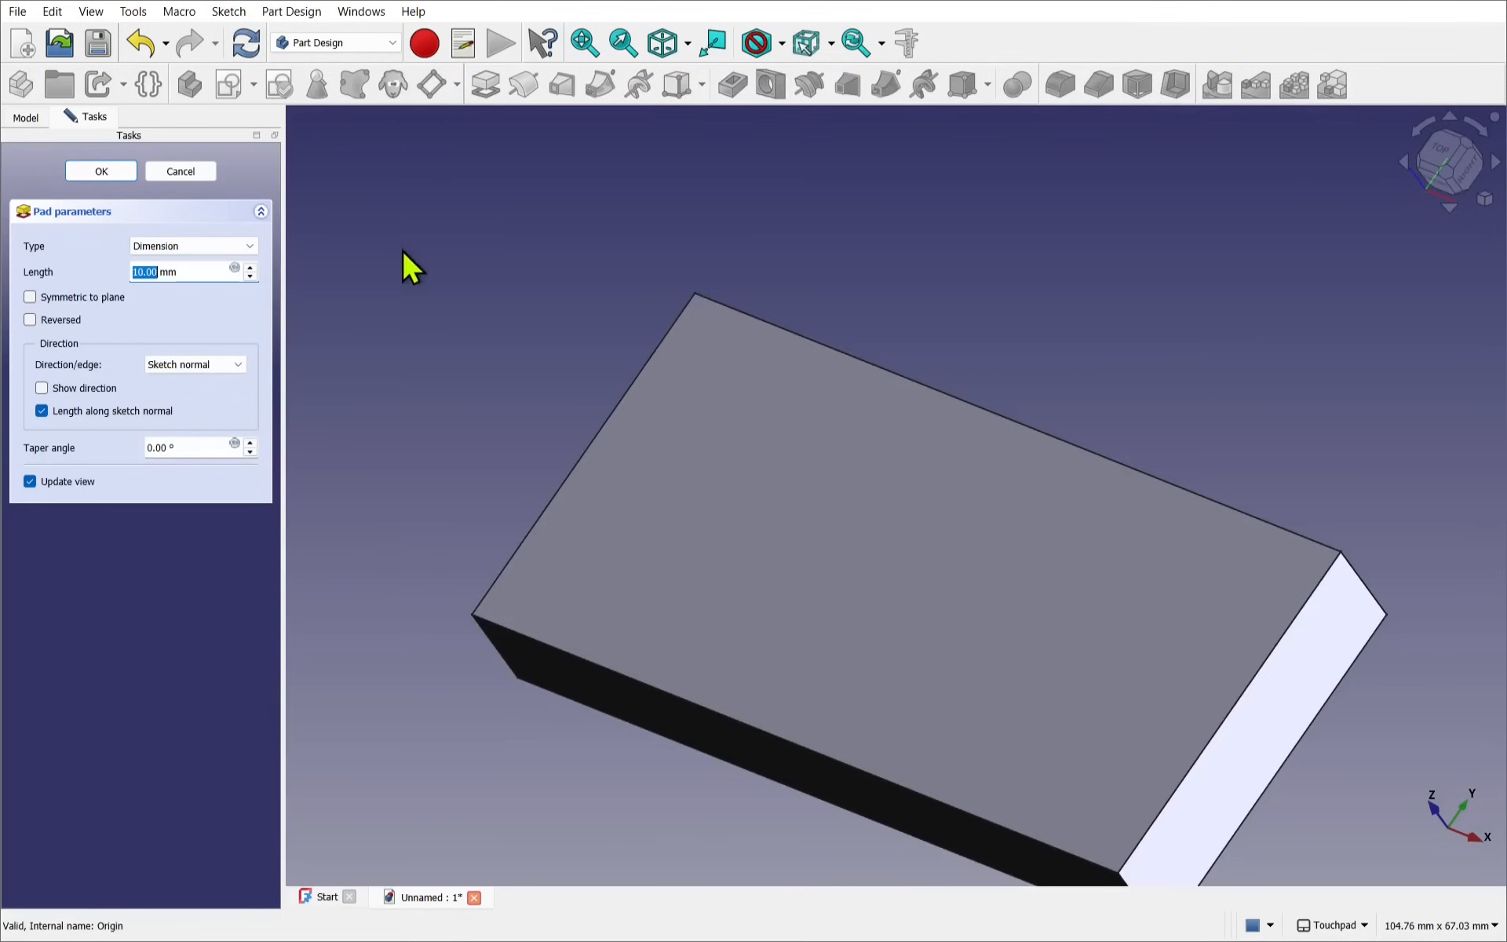
text(3 mm)
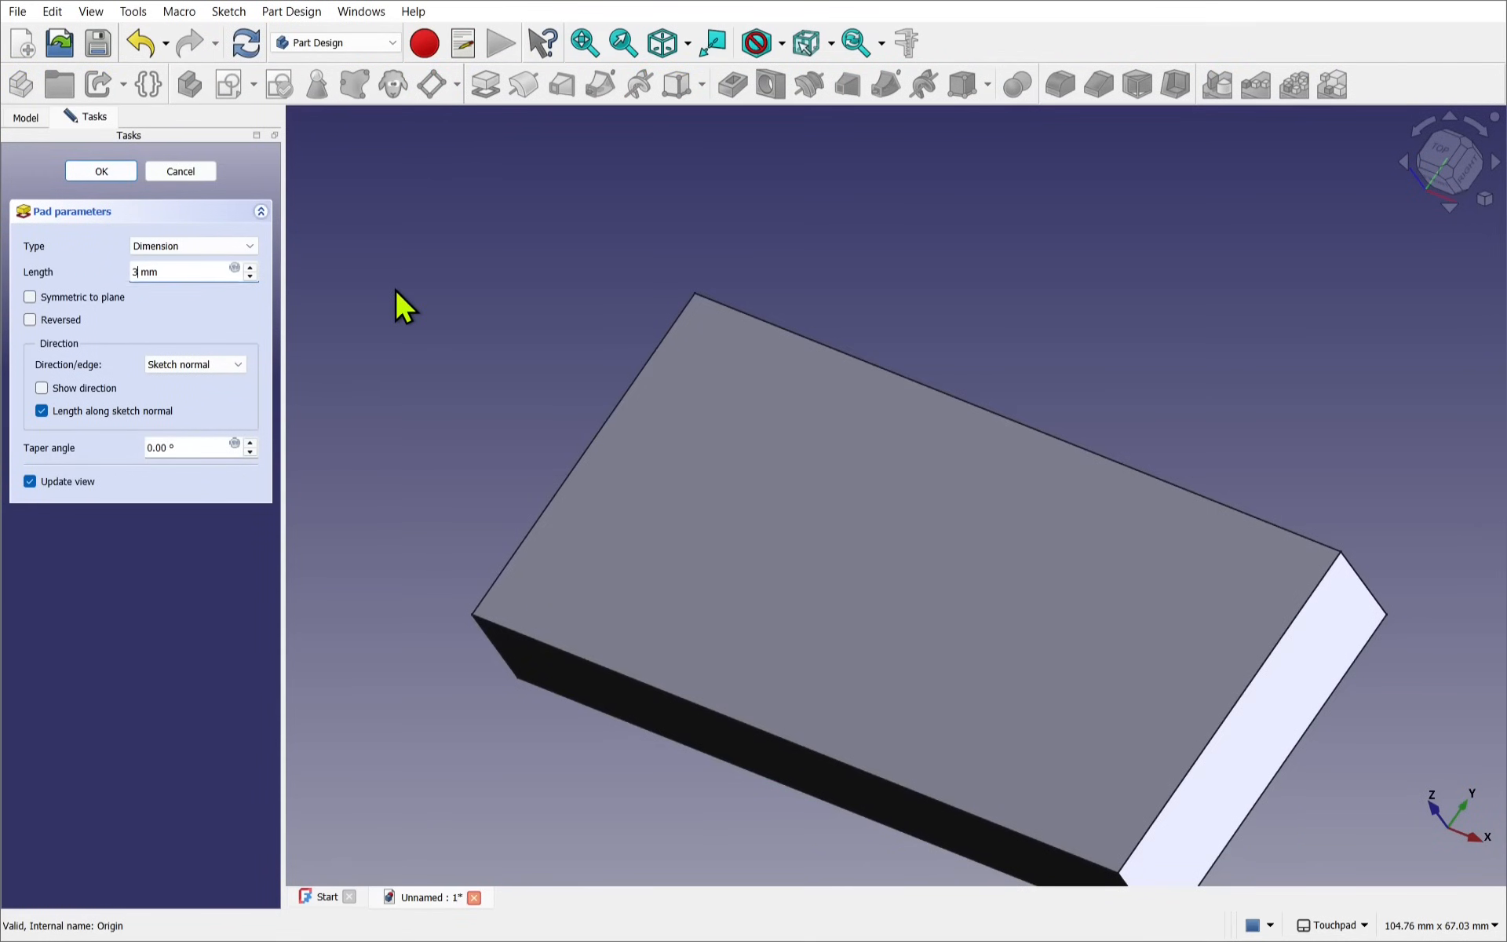
click(100, 170)
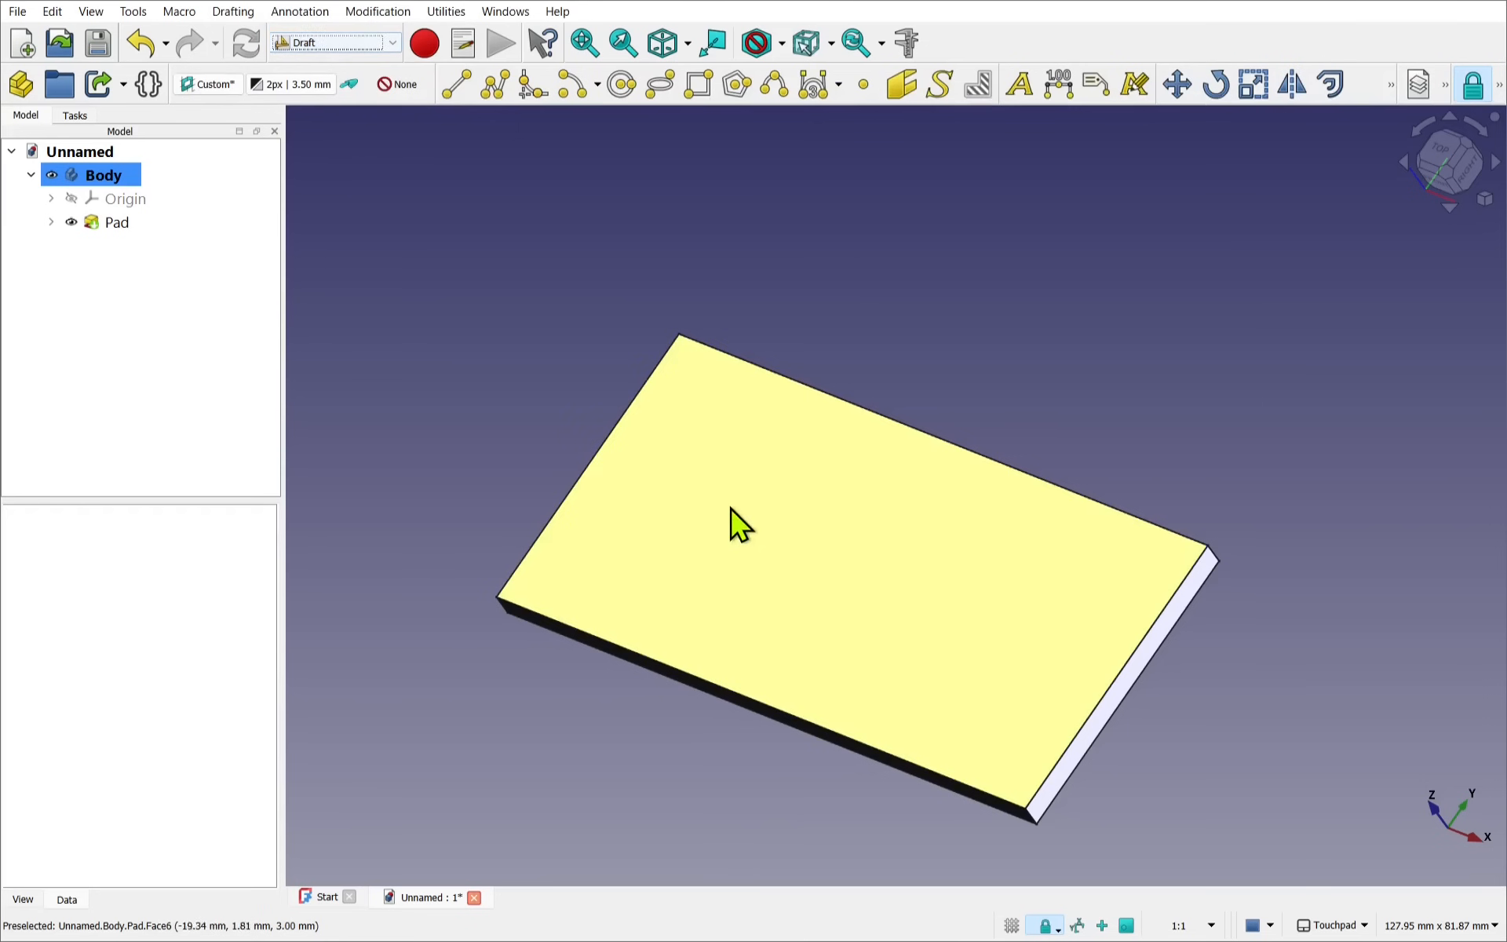
Step: Switch to Draft and align the working plane to the plate's top face via Utilities > Select plane
click(1010, 924)
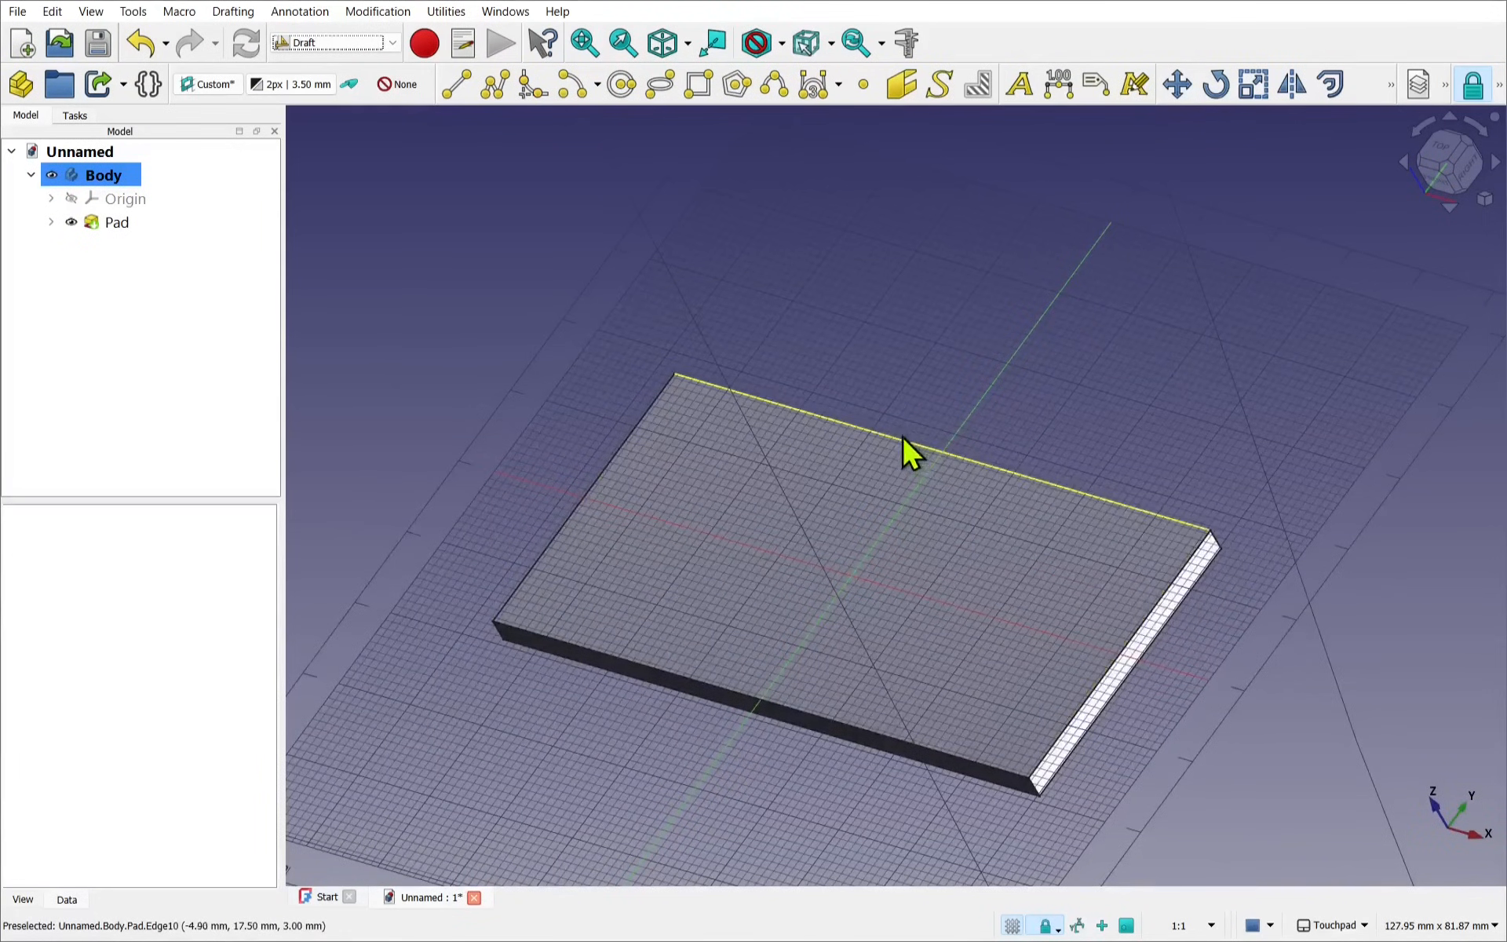
click(445, 10)
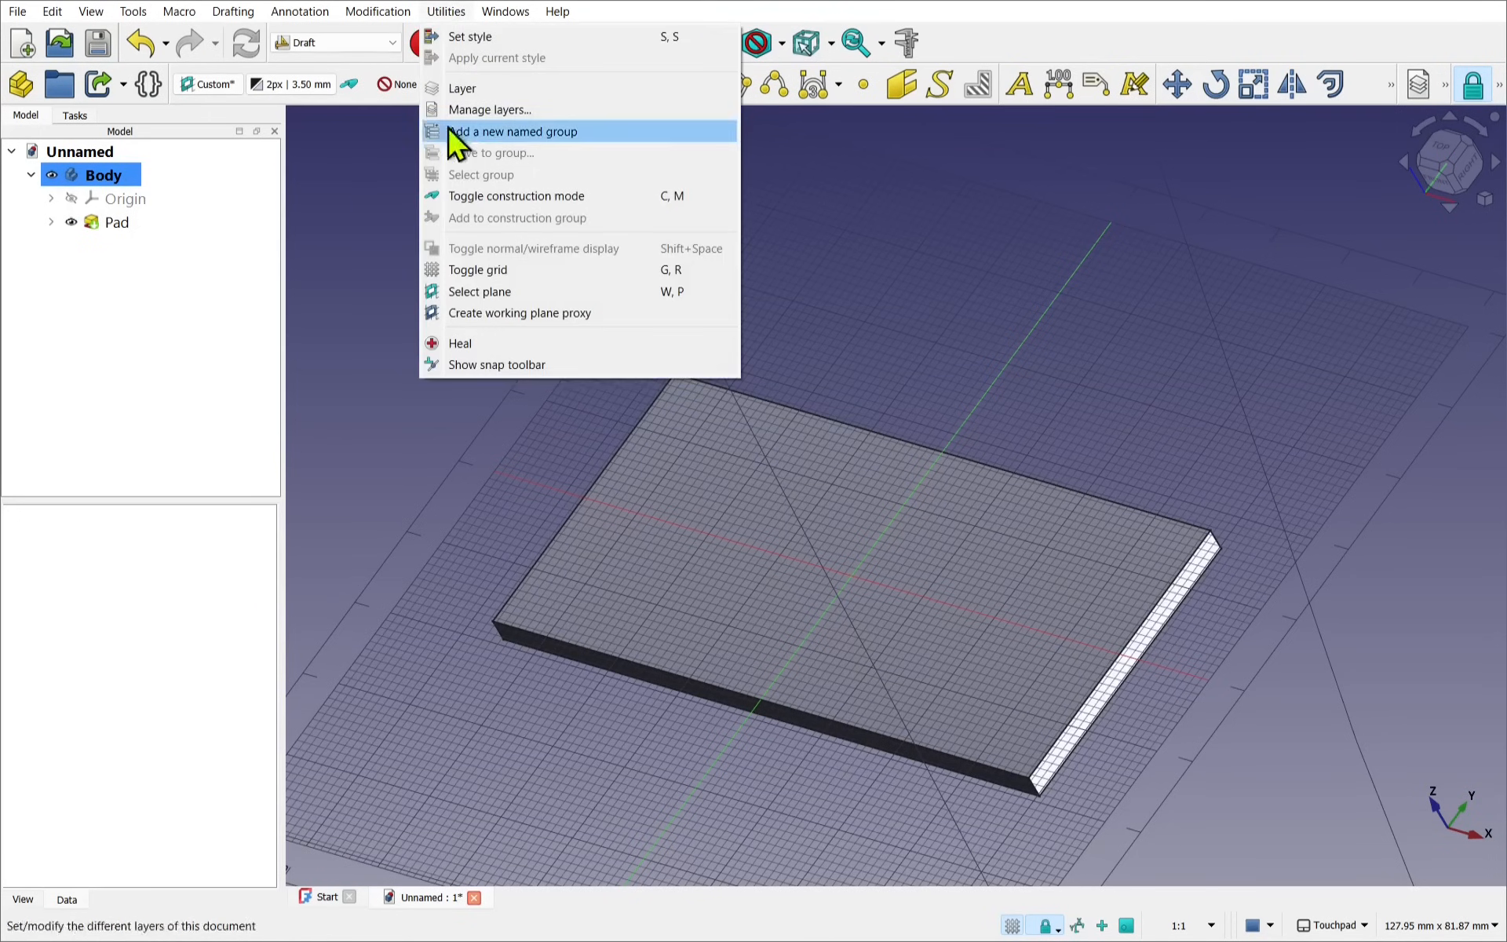
click(478, 291)
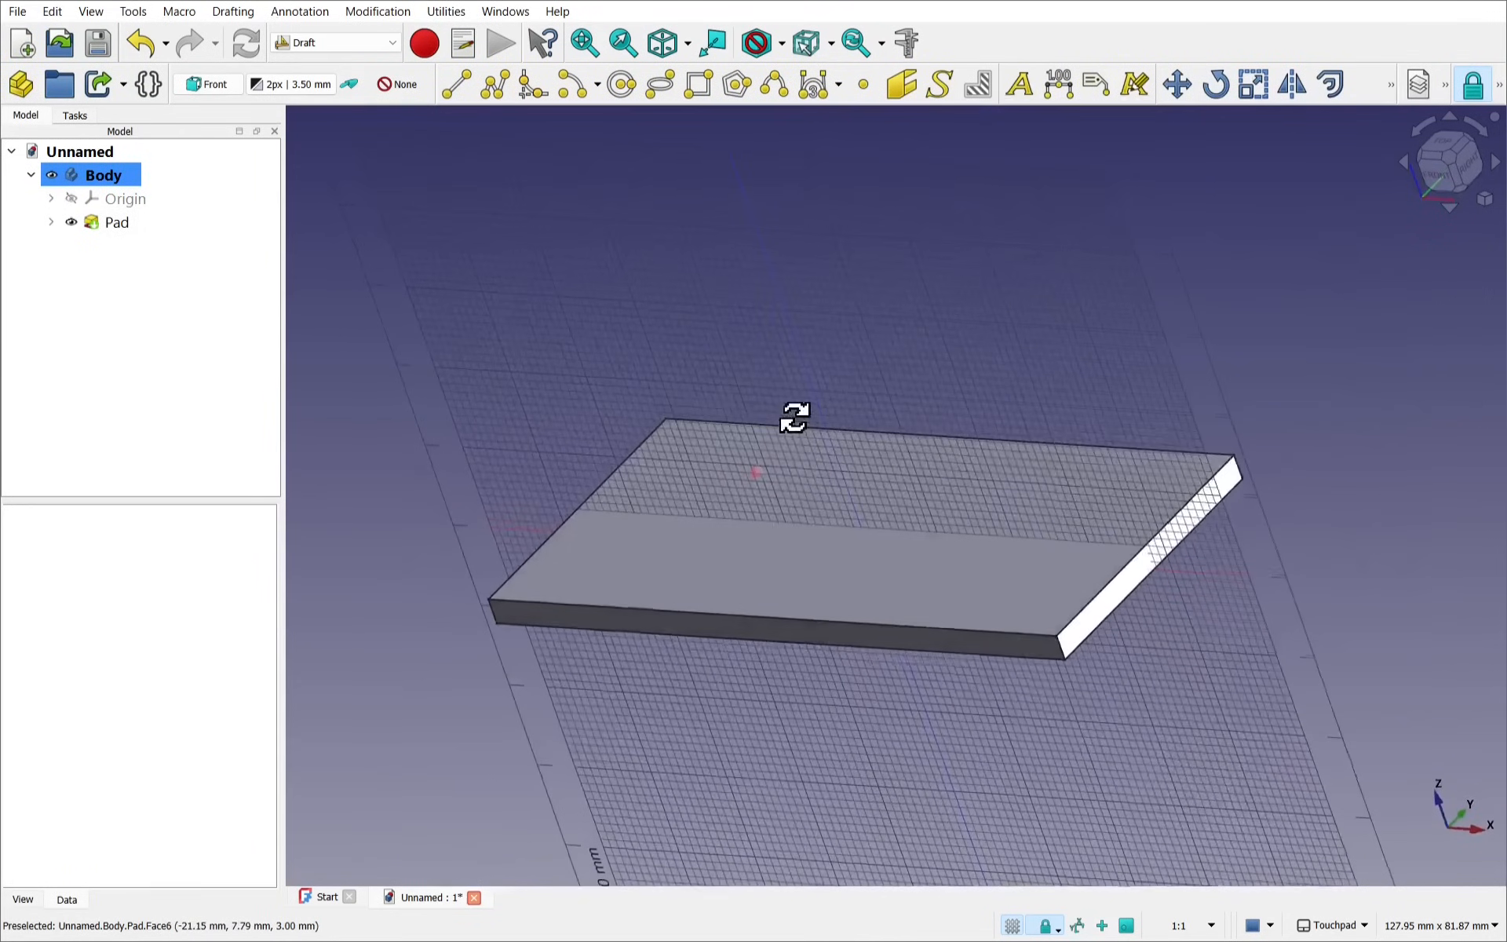
mouse_move(509, 413)
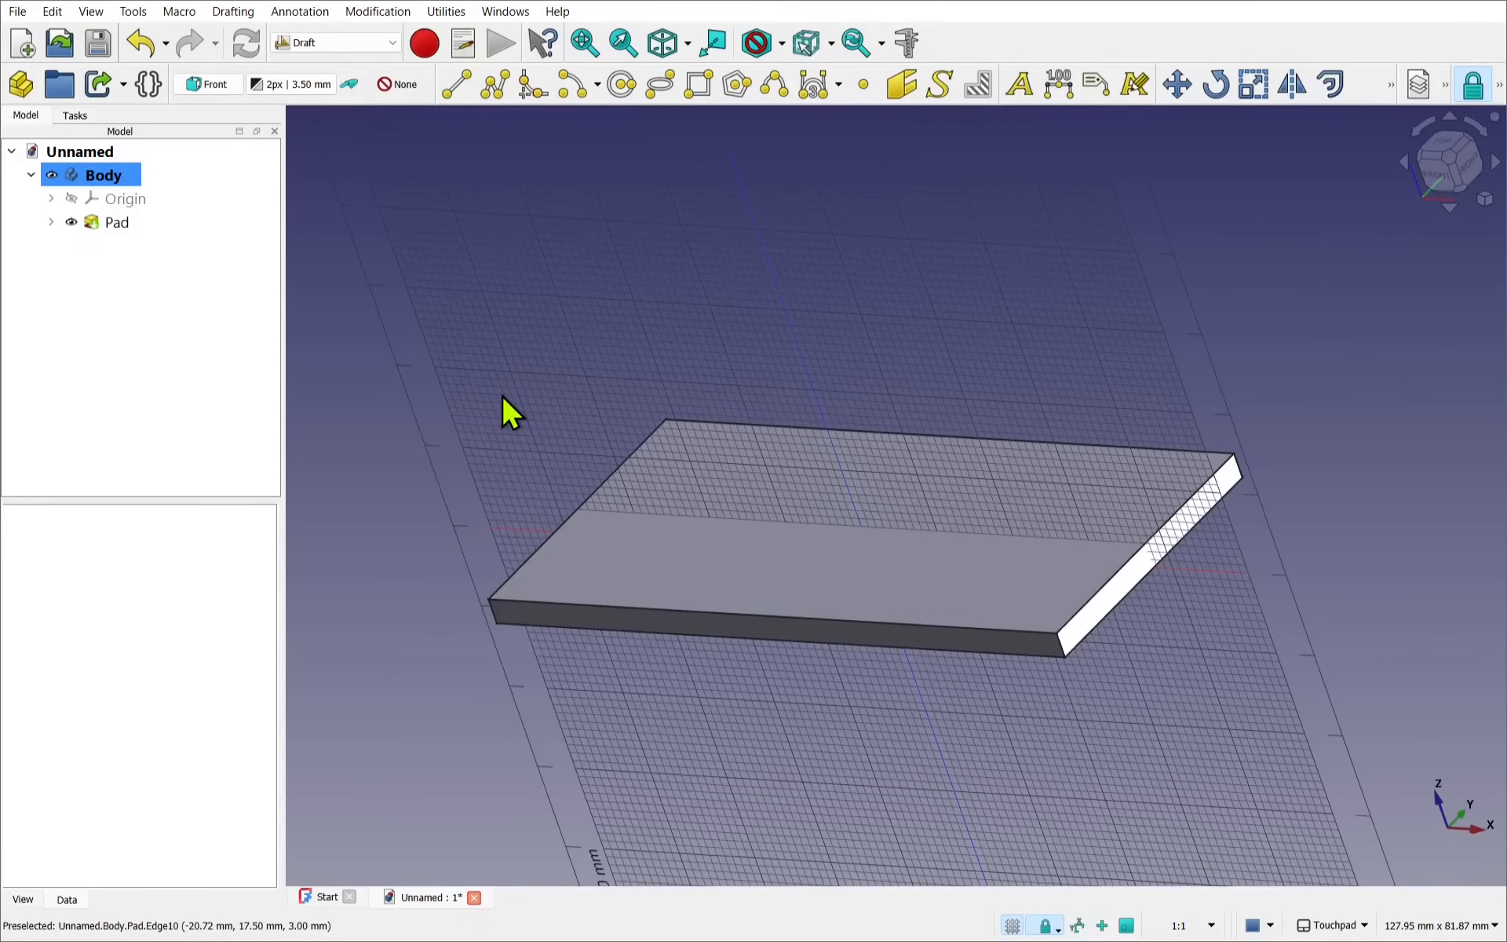
mouse_move(370, 663)
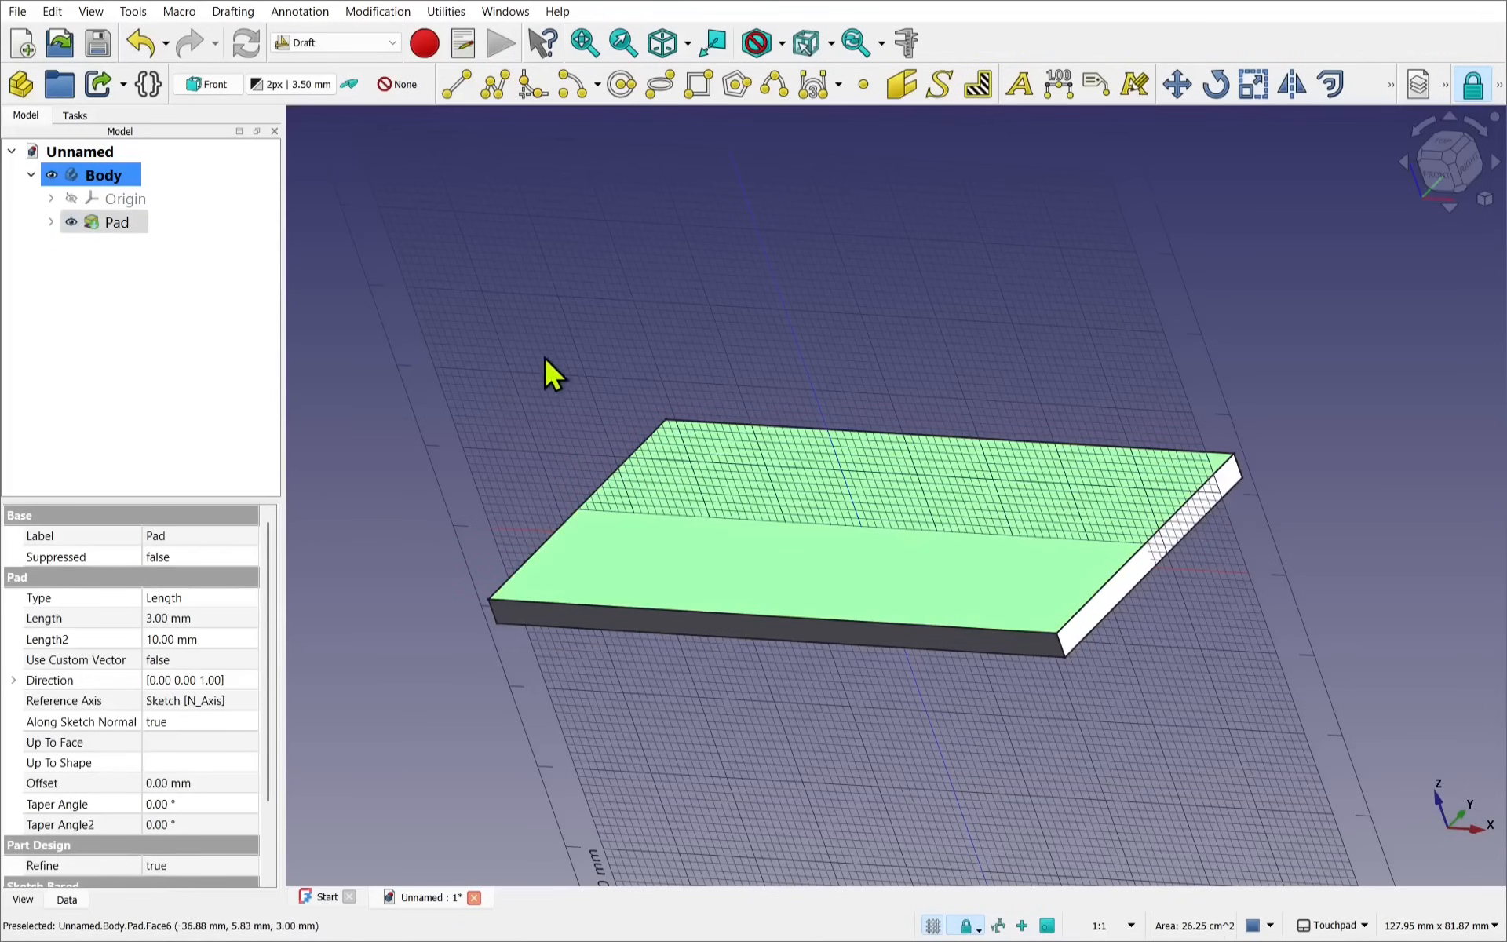
click(445, 10)
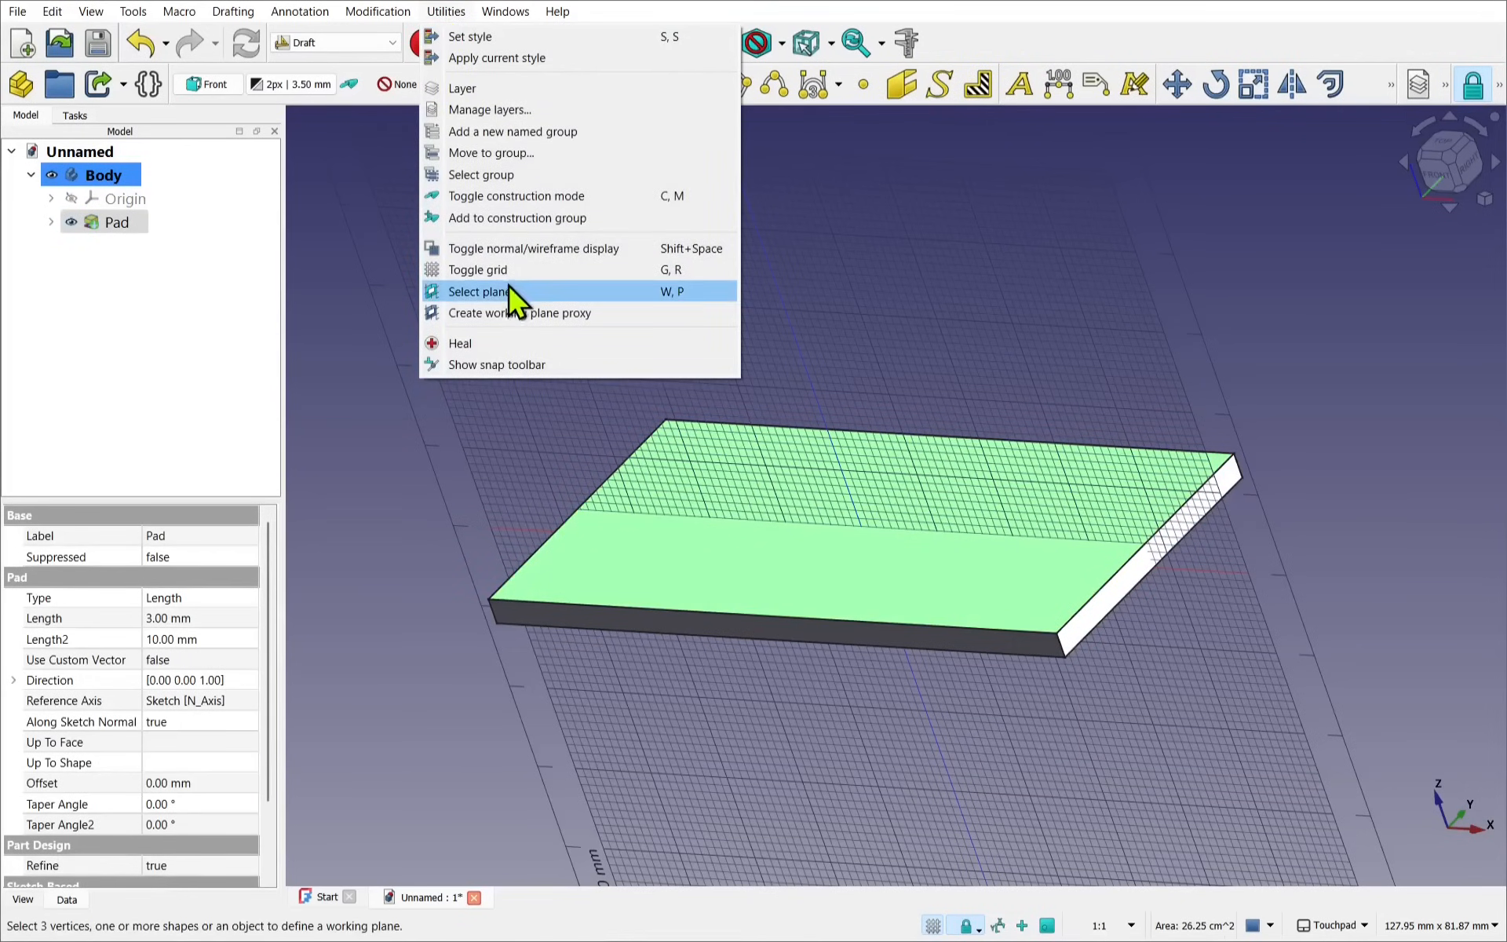
click(478, 292)
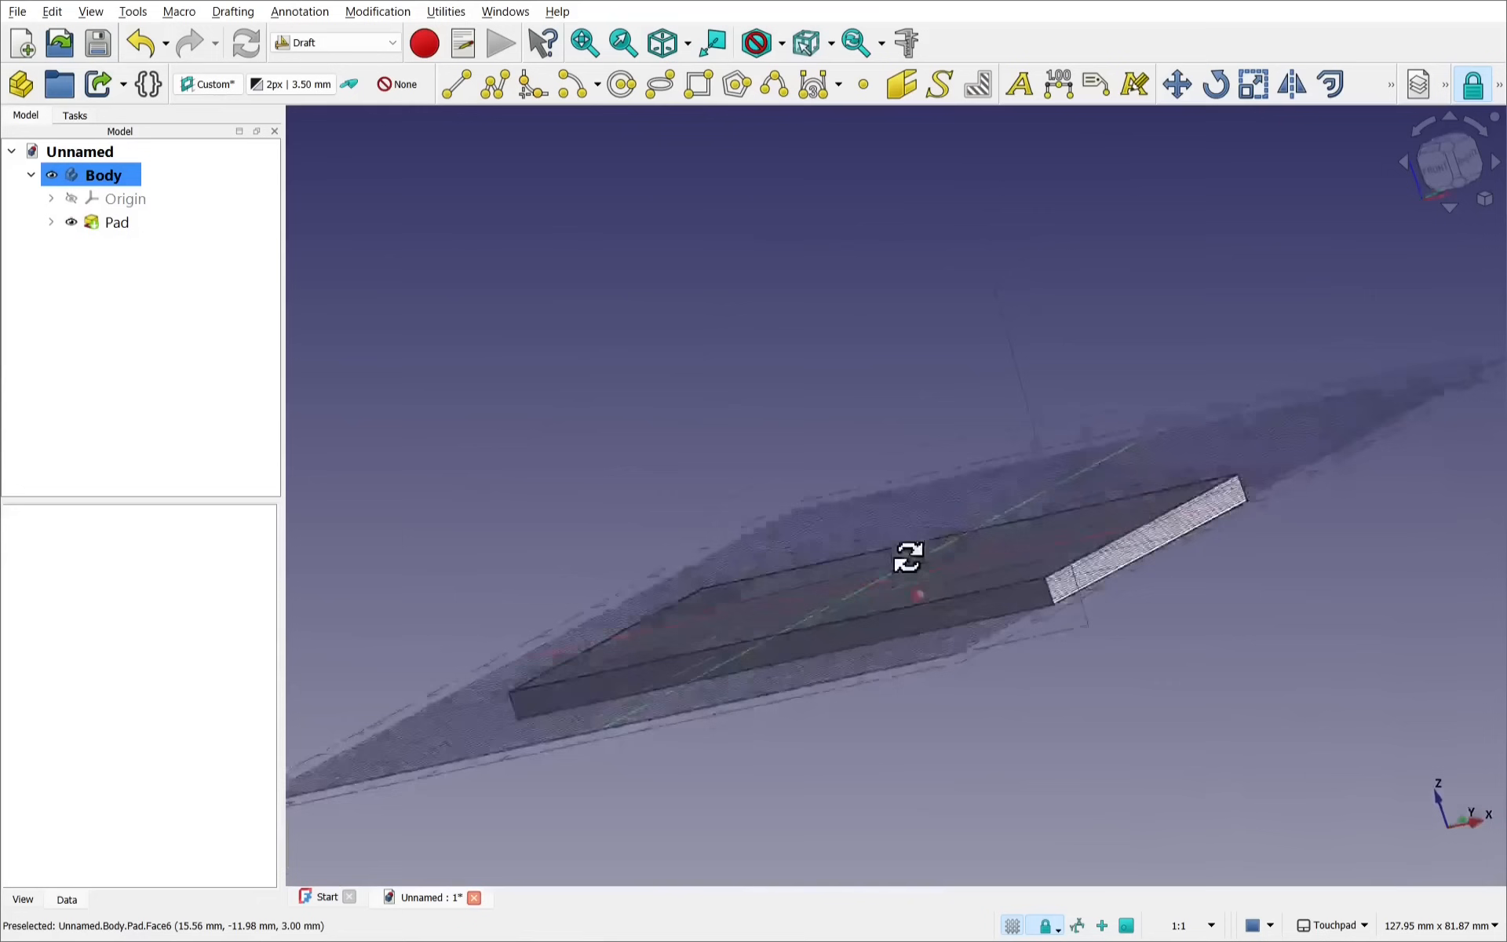
click(1472, 84)
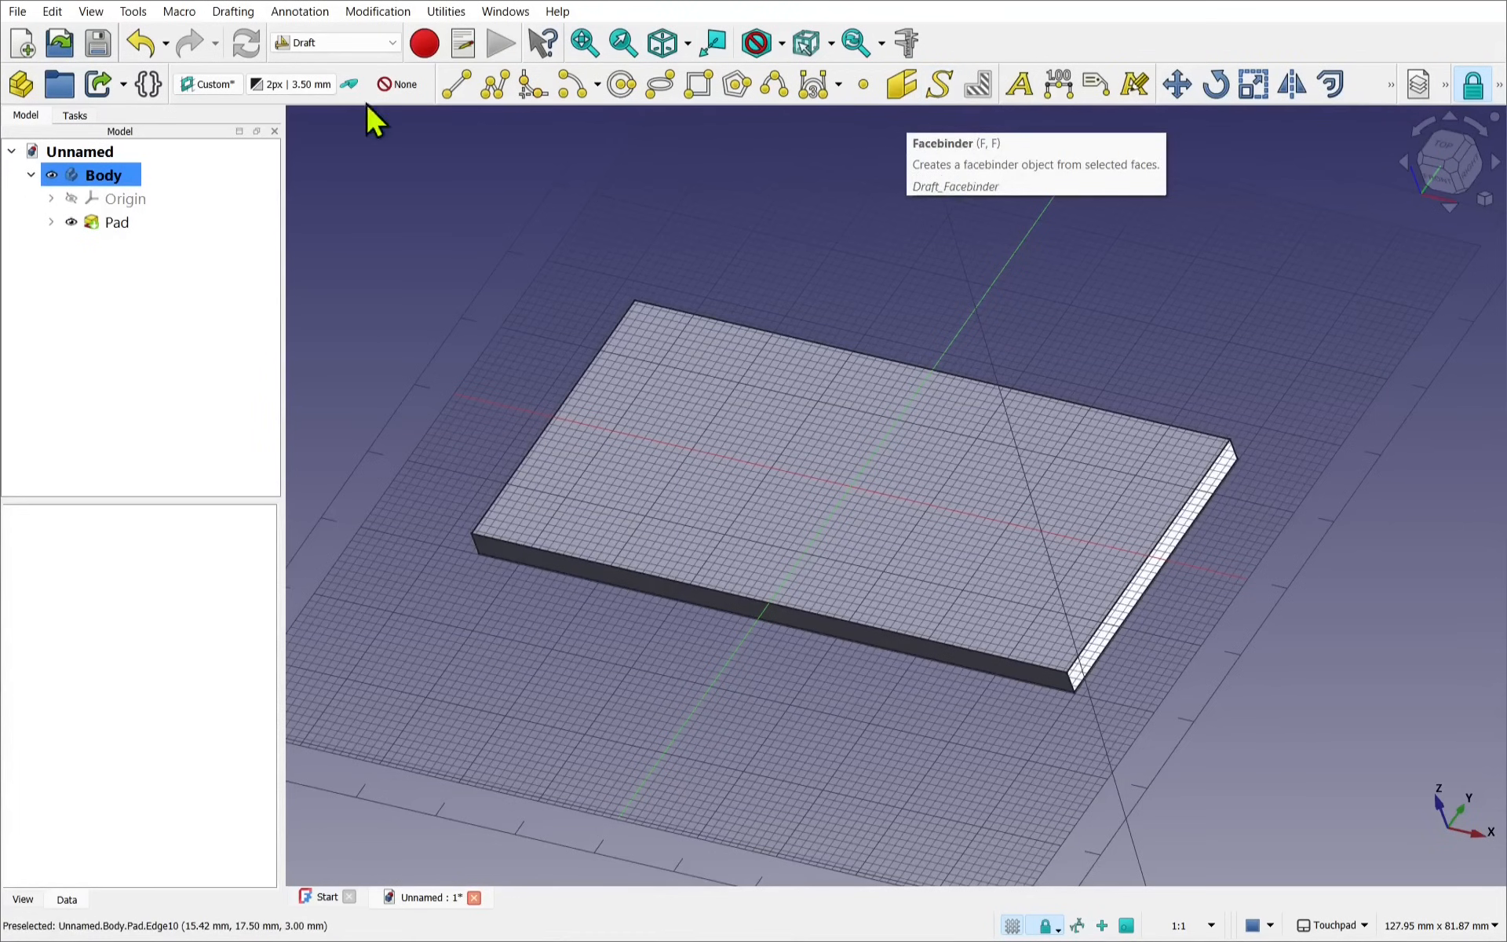
Step: Start a ShapeString and choose arialbd.ttf from C:\Windows\Fonts as its font file
click(232, 10)
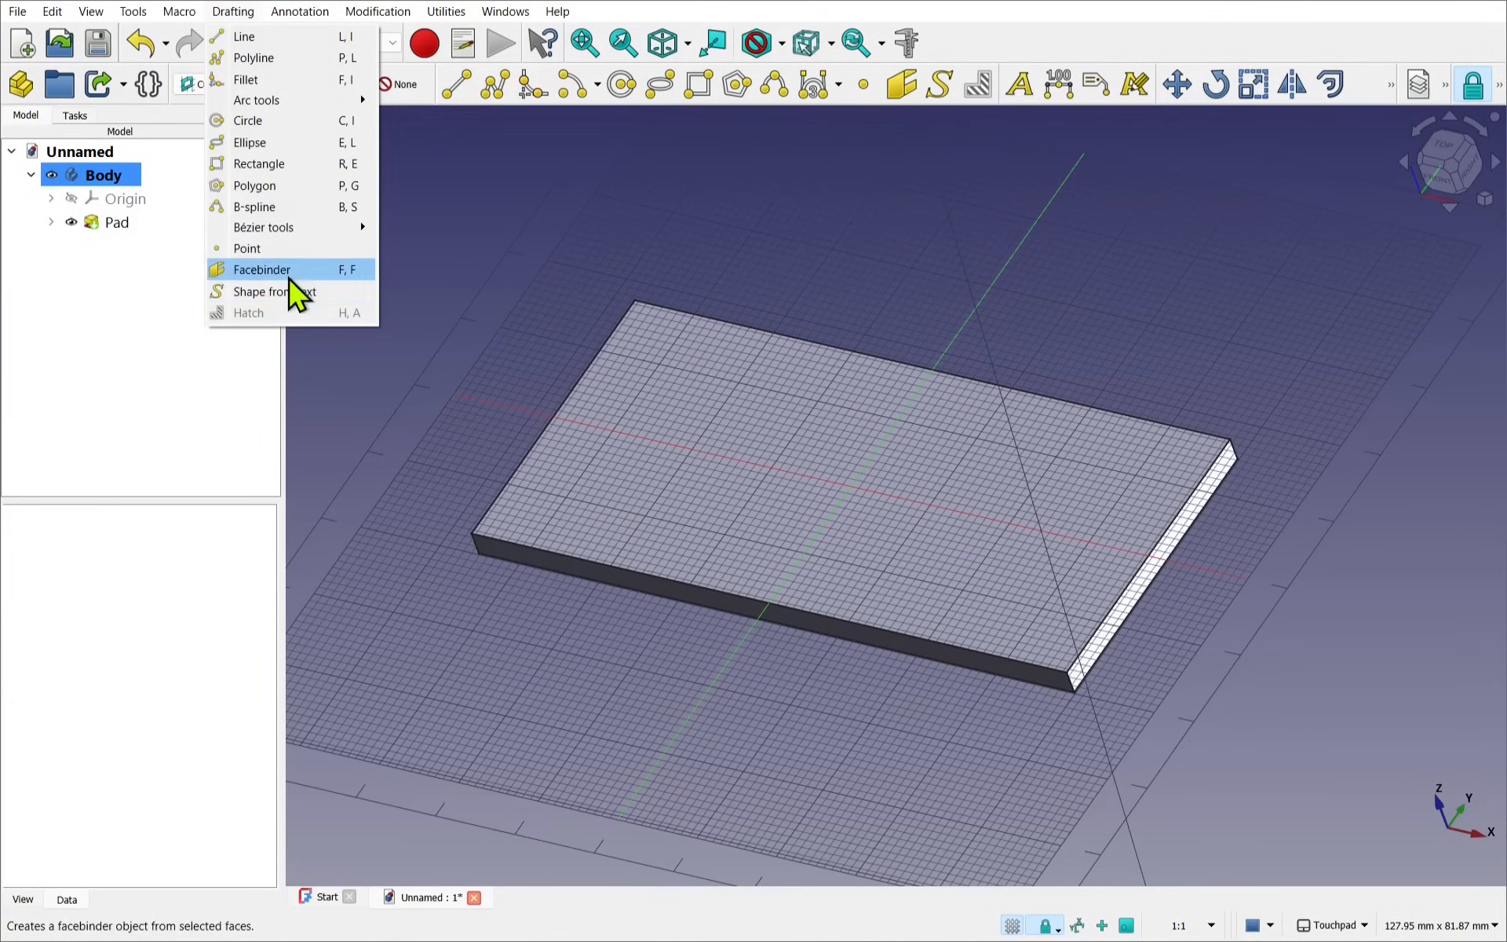
click(273, 291)
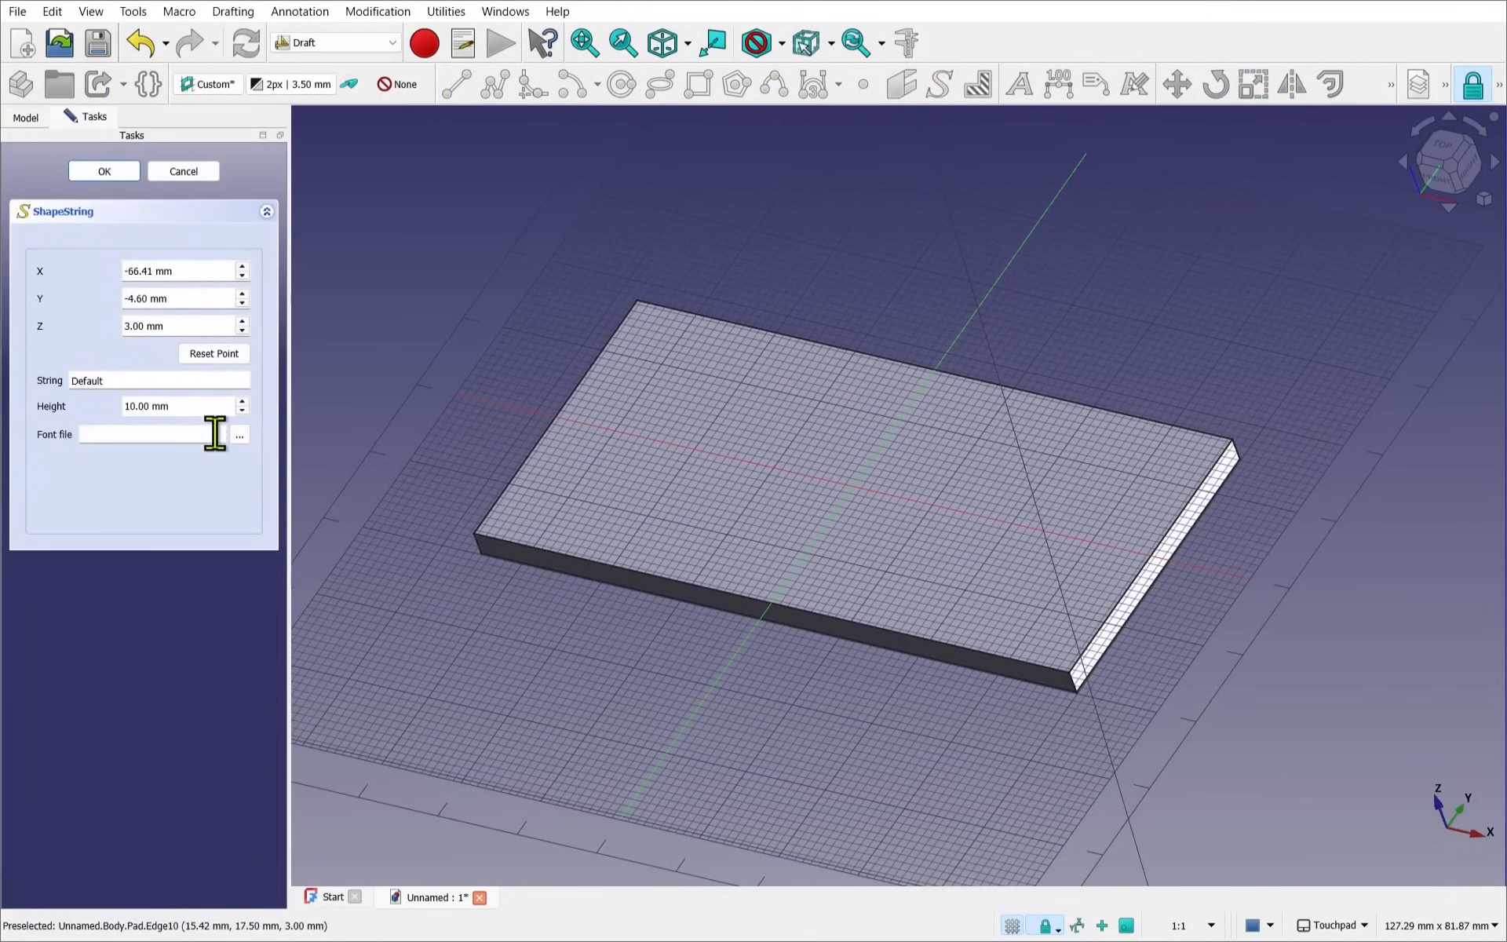
click(238, 435)
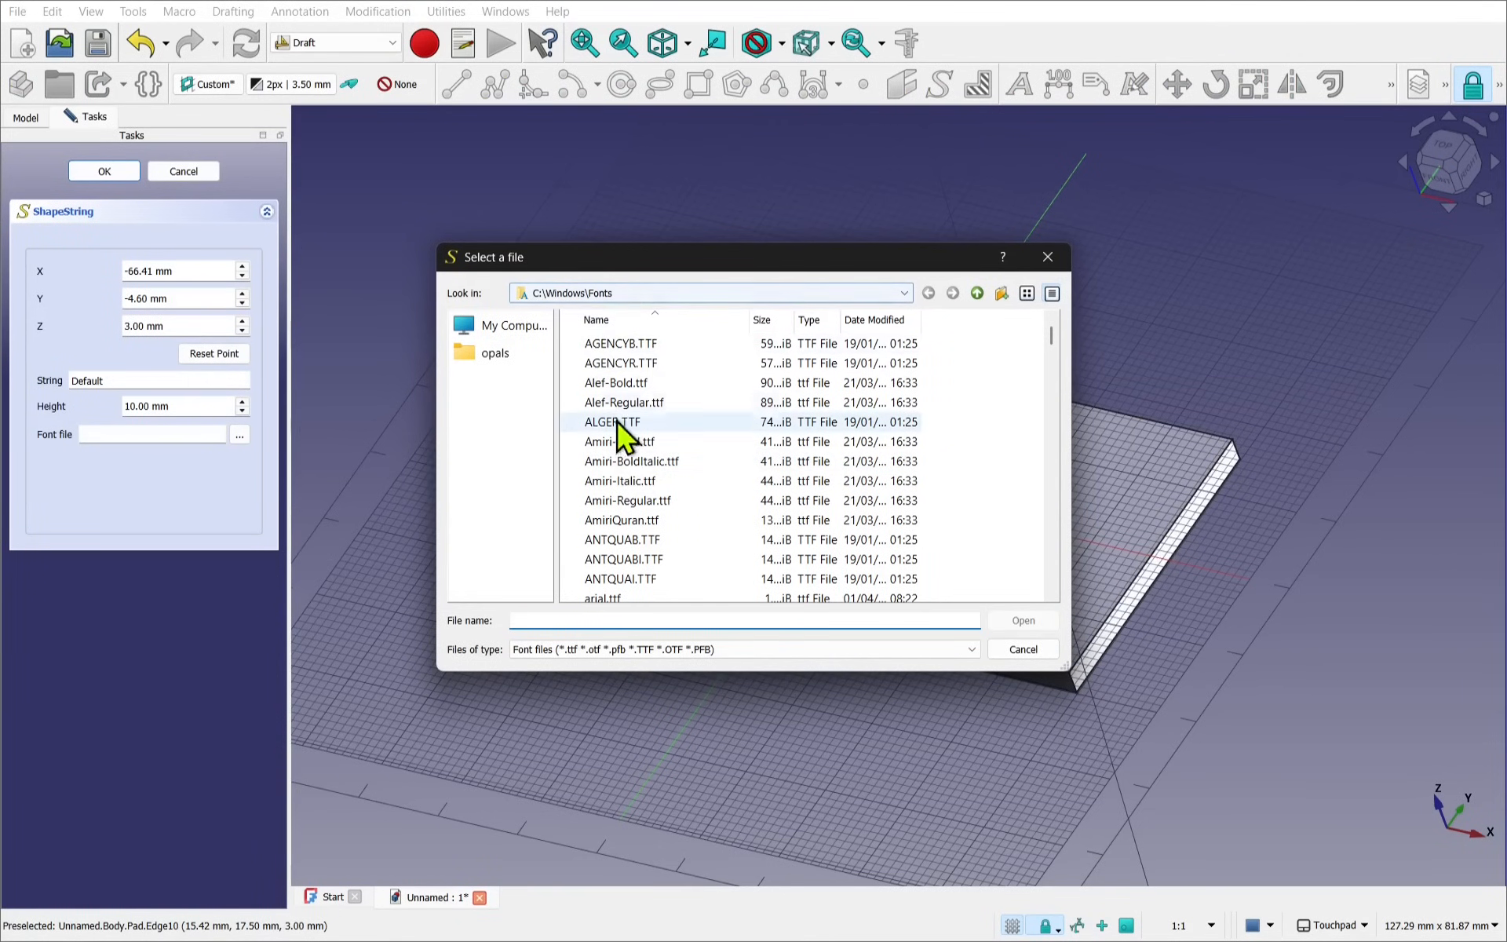
click(619, 441)
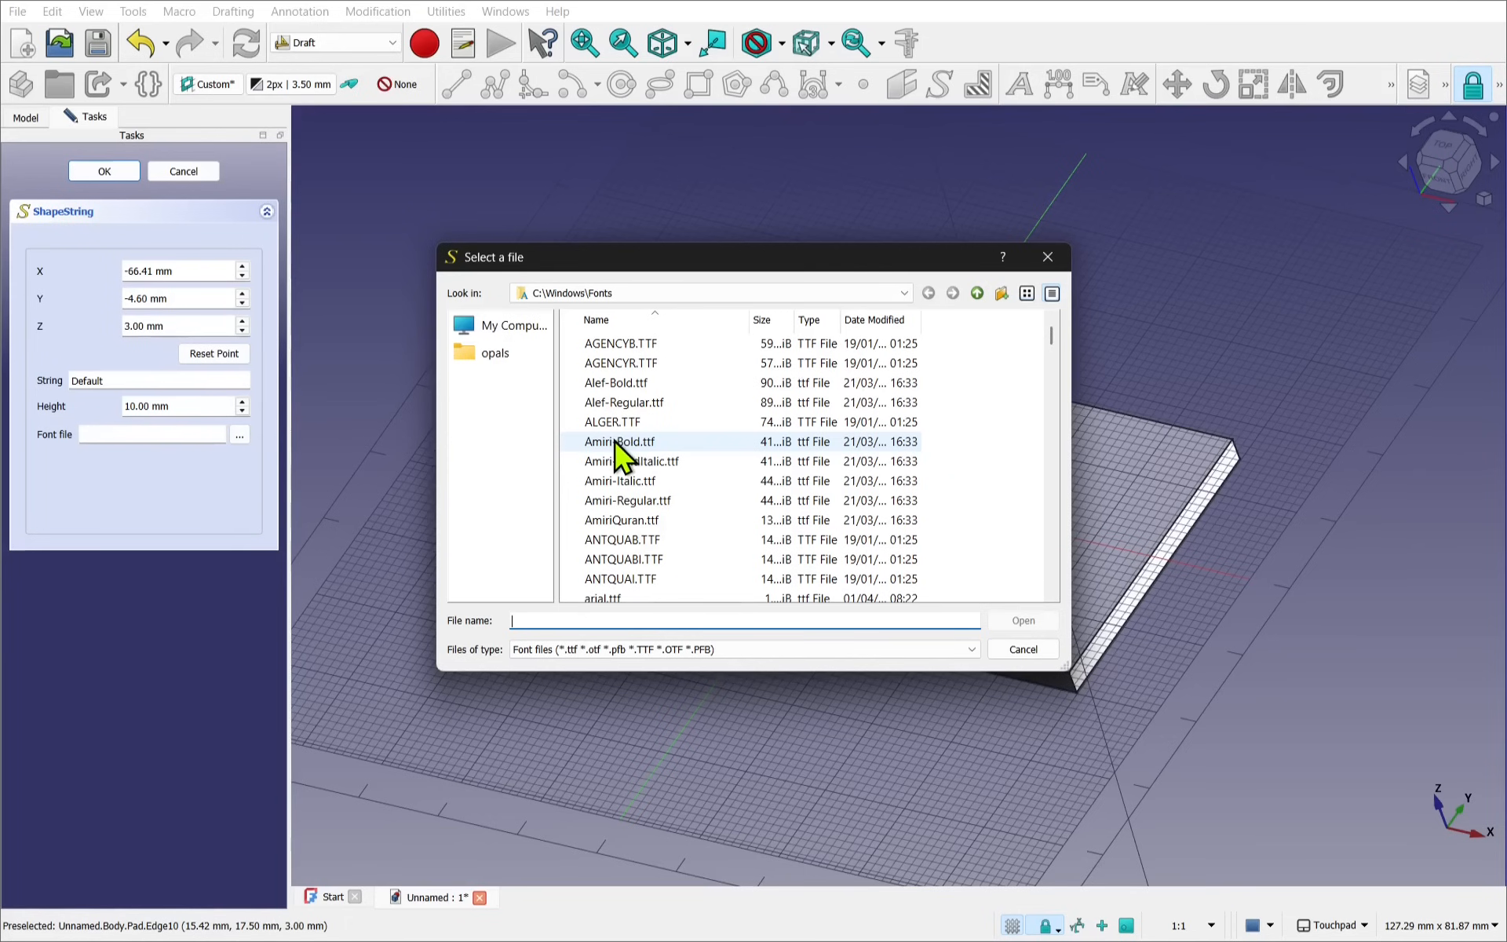
mouse_move(667, 471)
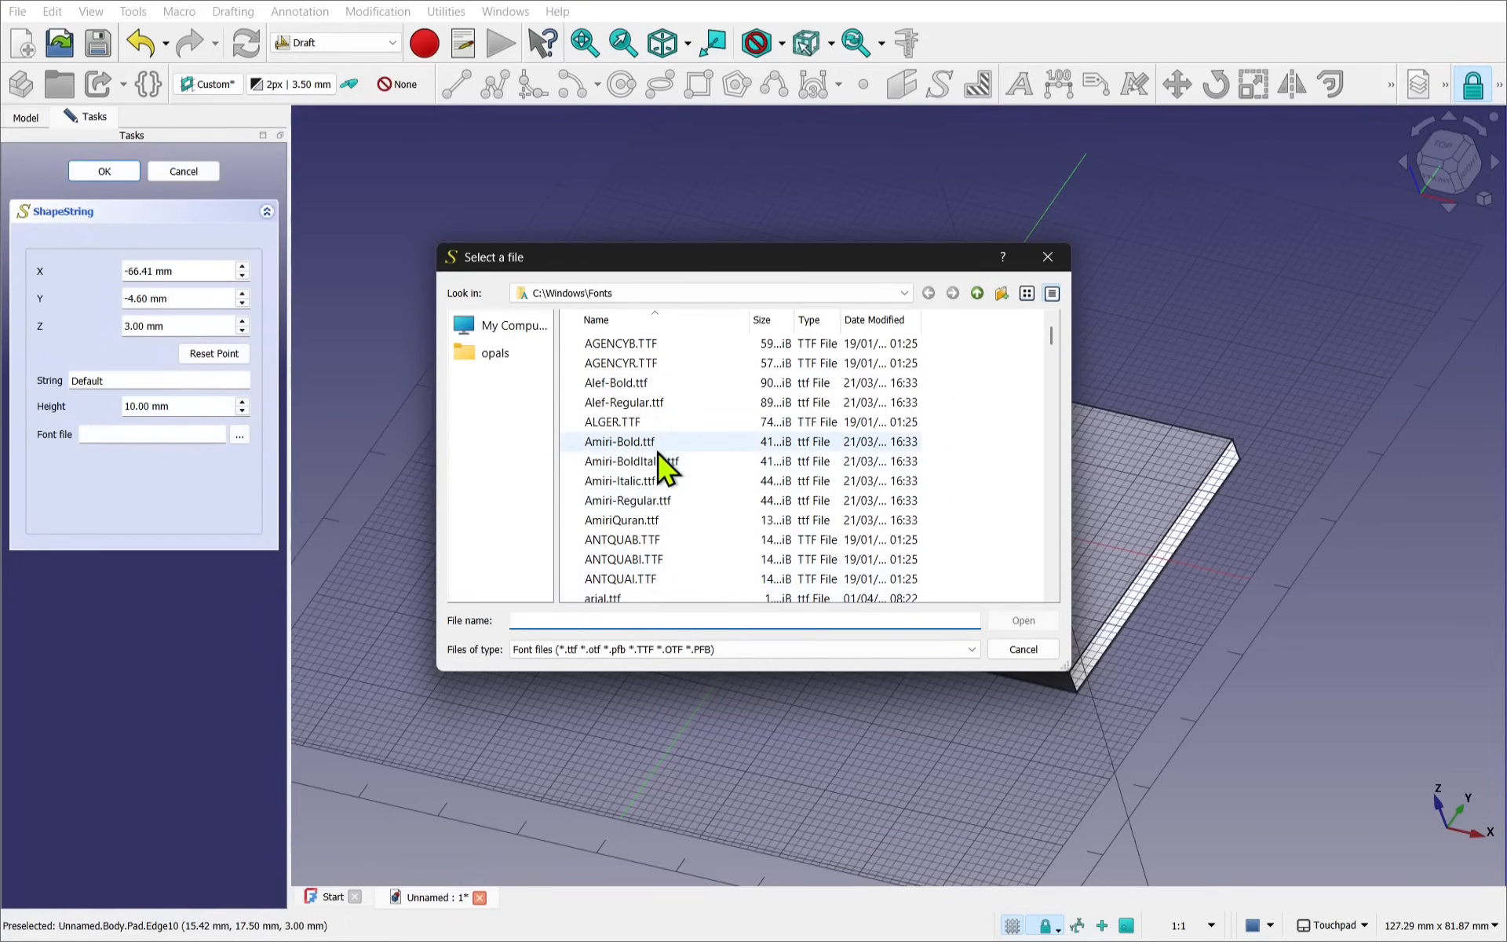
scroll(down, 3)
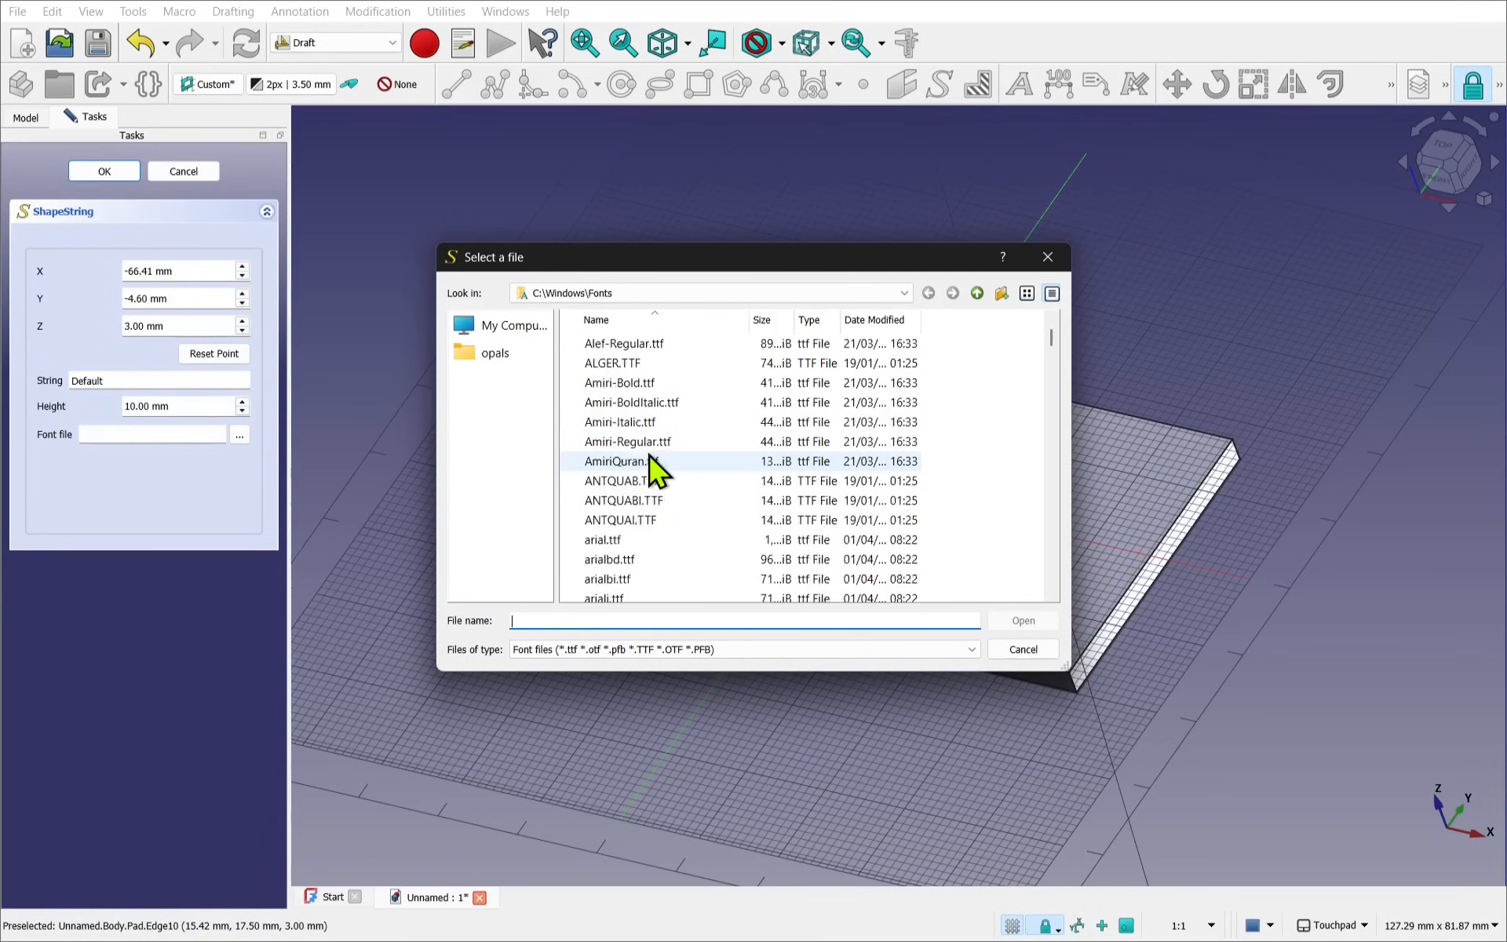
click(608, 558)
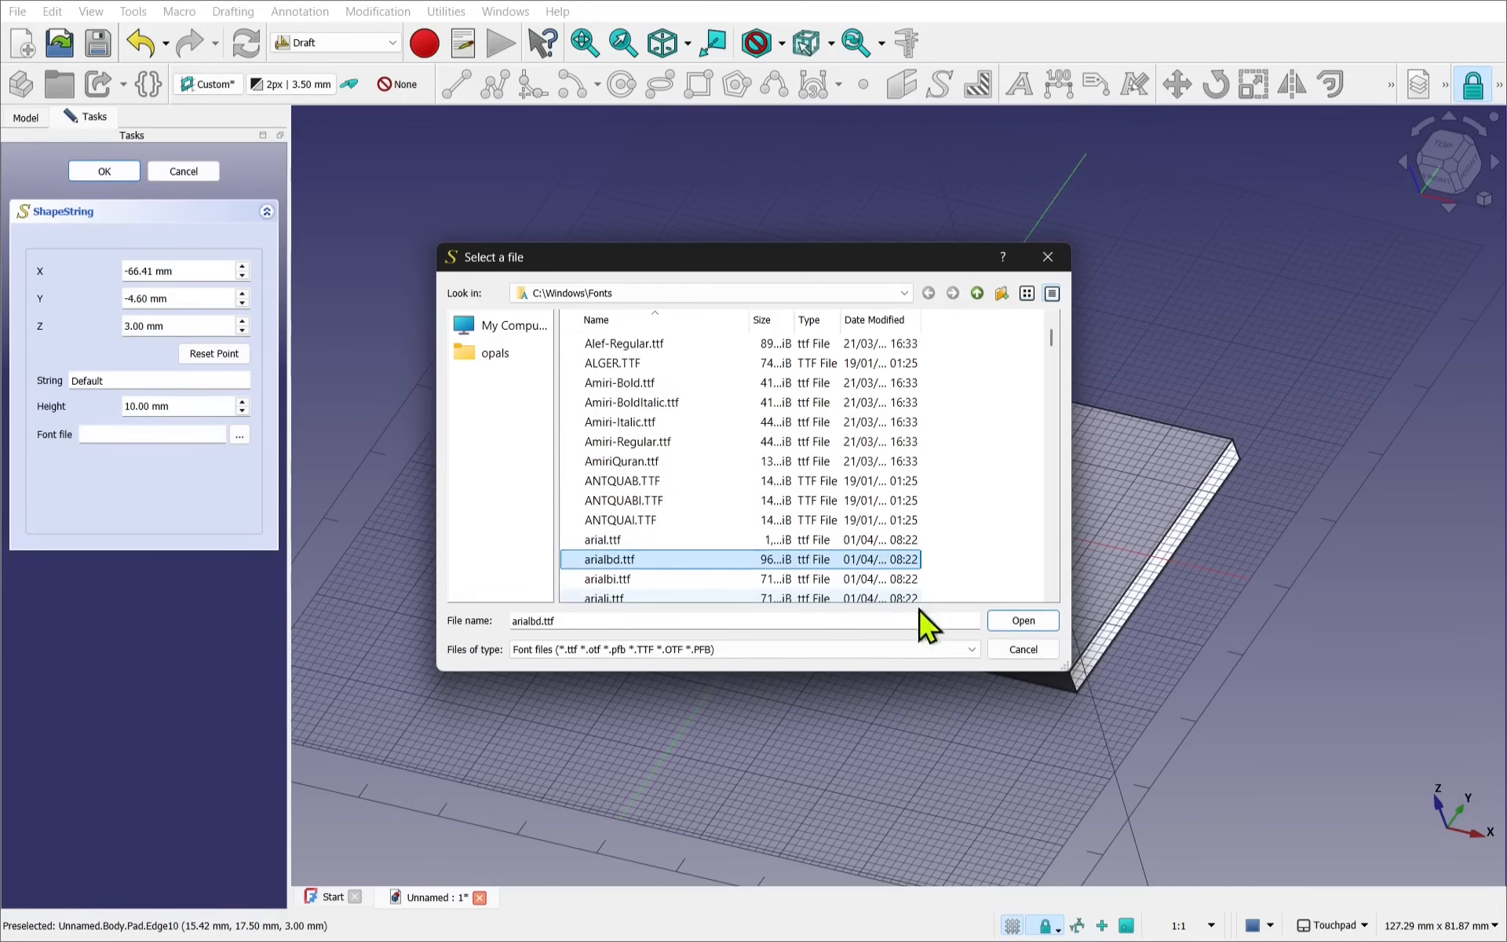
click(1022, 620)
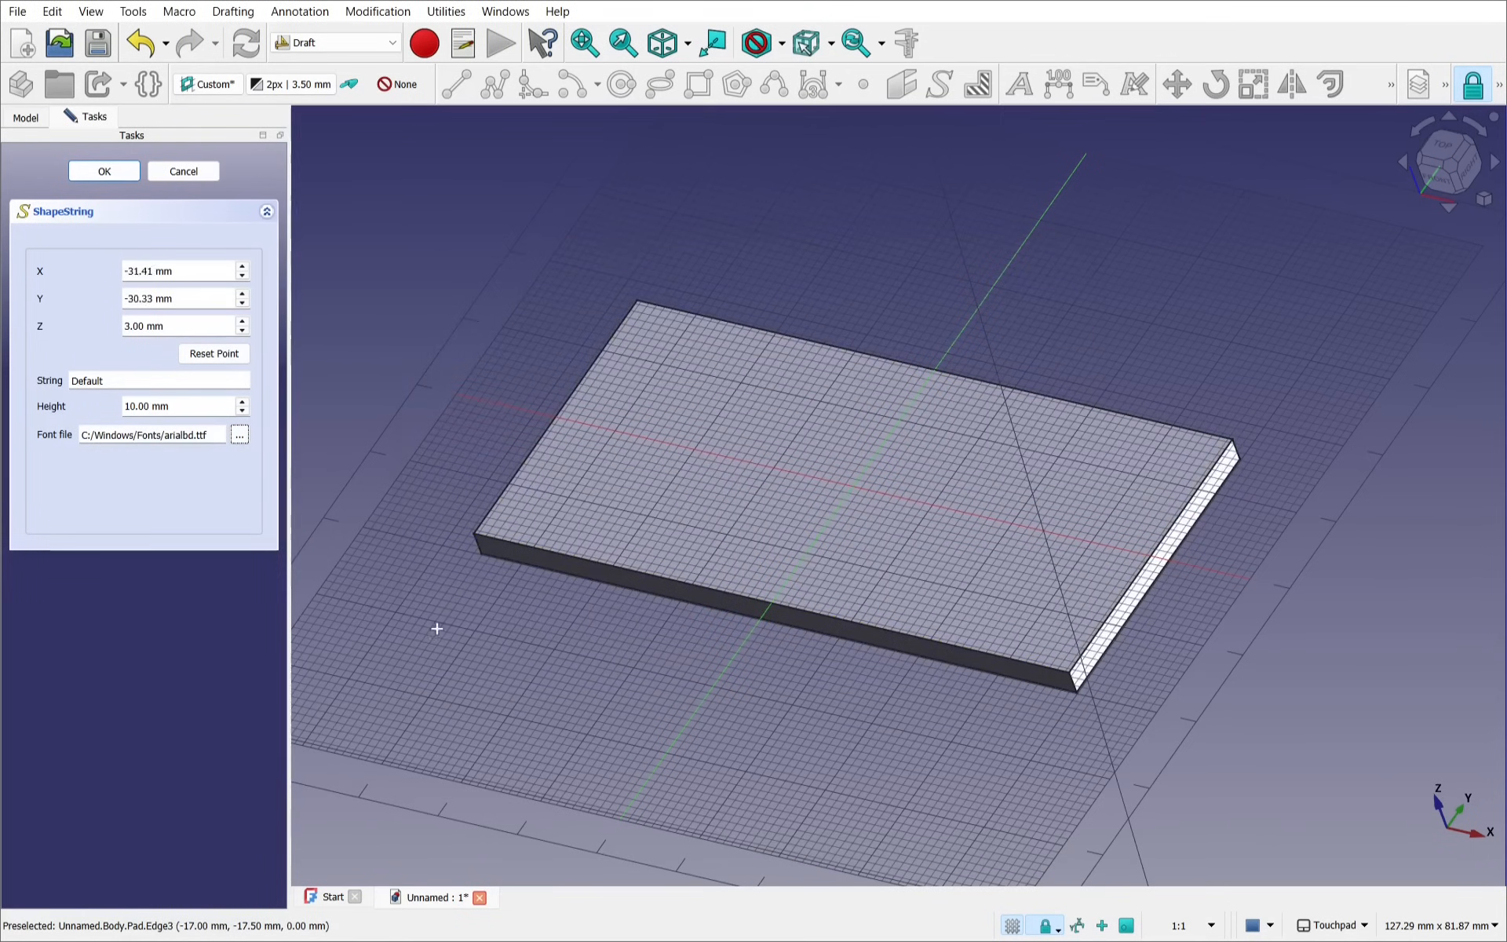
Step: Place the ShapeString at the origin with 12 mm height and the string Mango
click(855, 409)
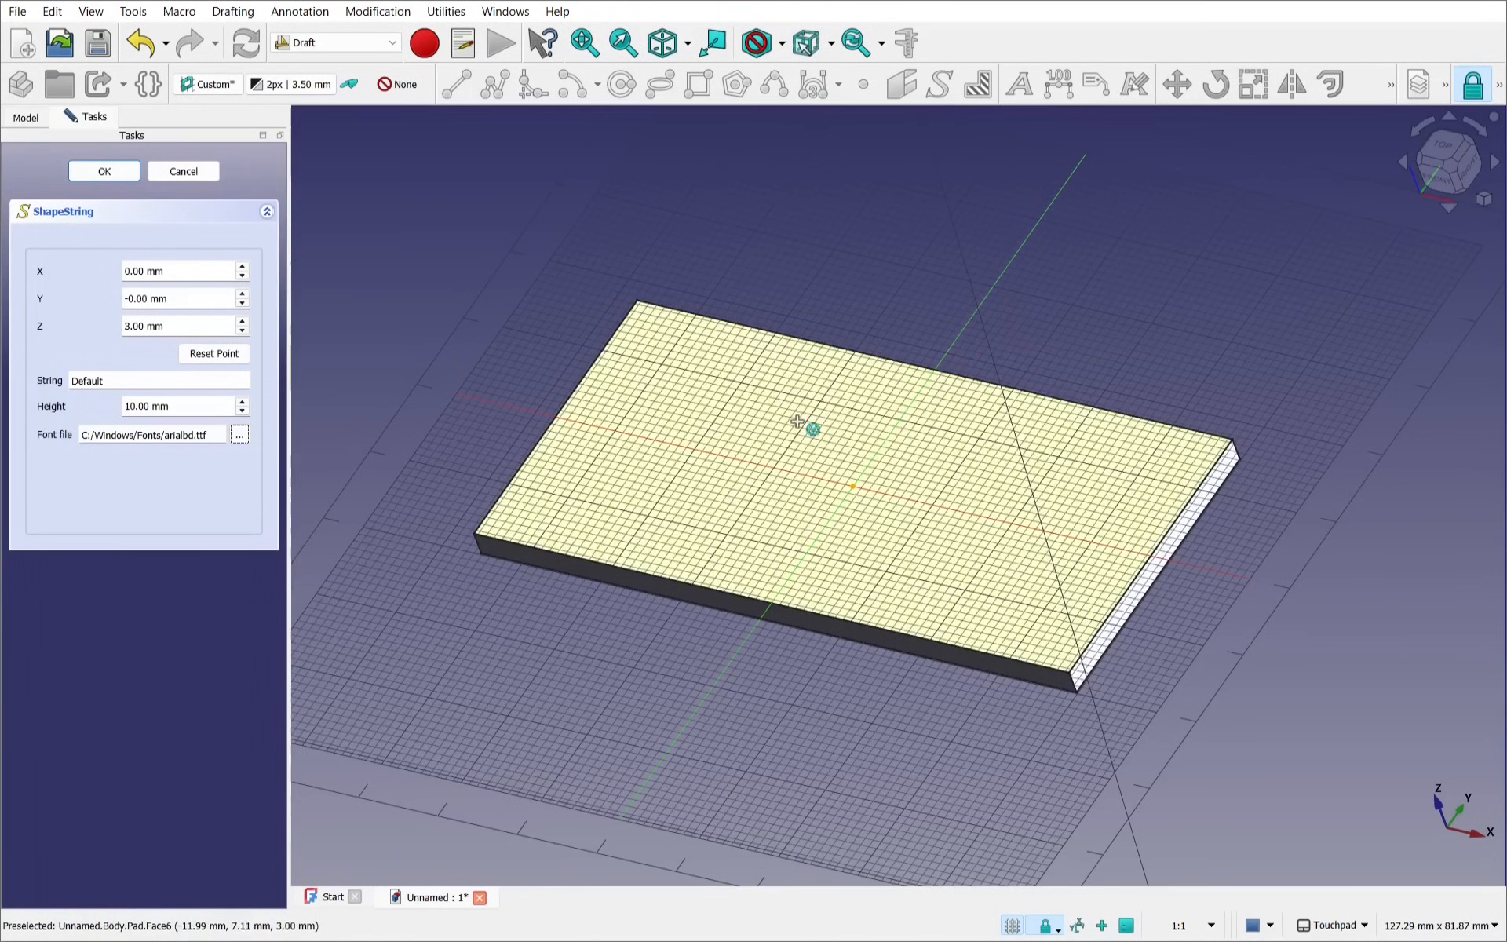
mouse_move(752, 478)
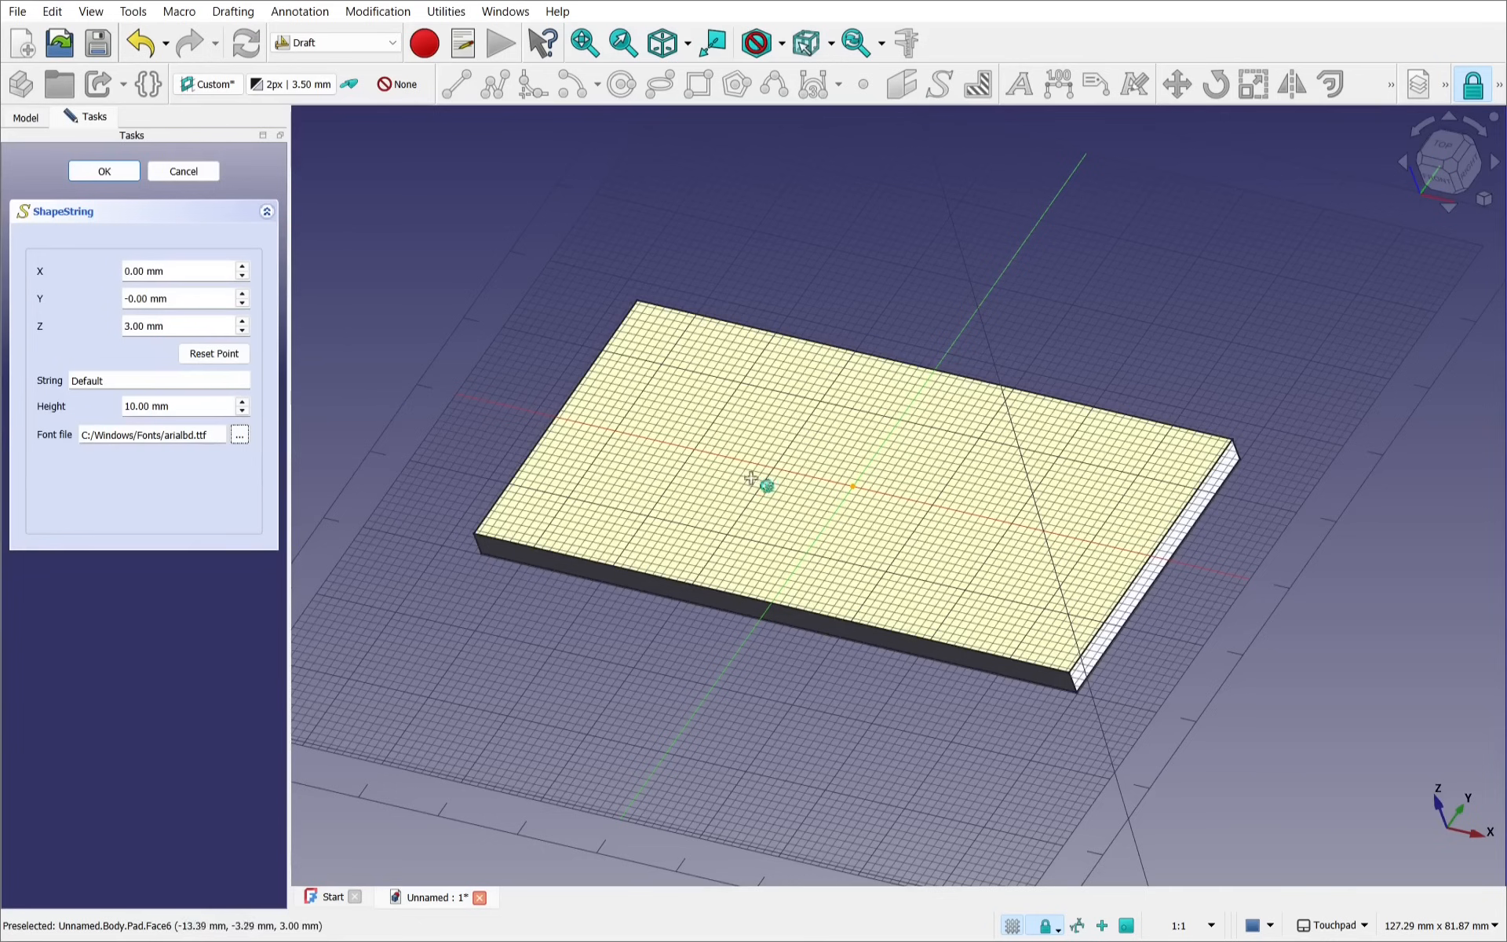
mouse_move(783, 495)
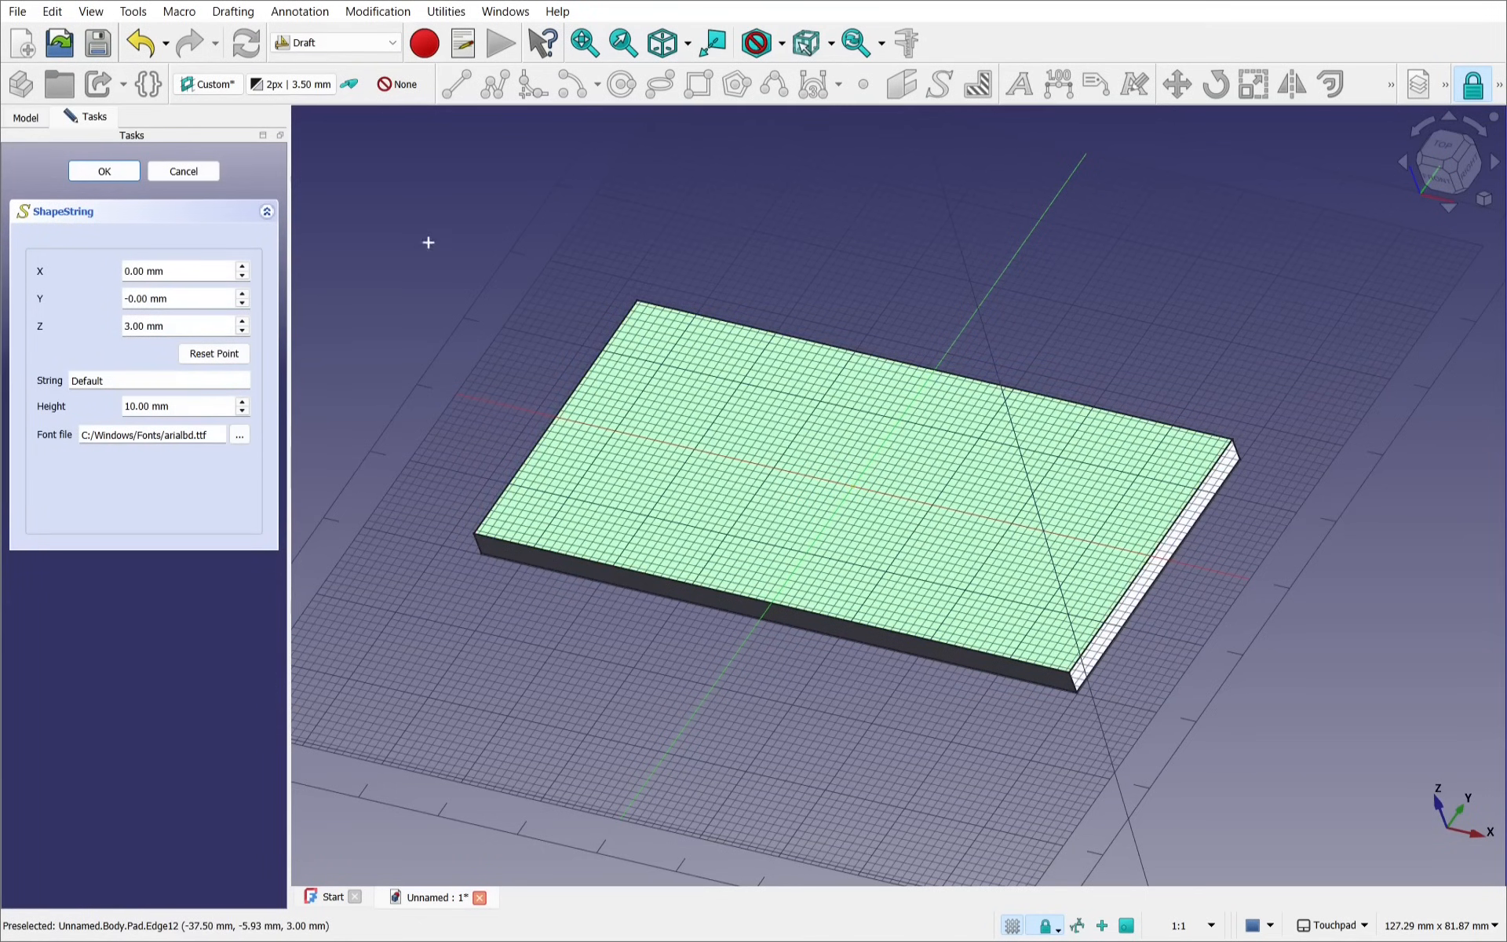
mouse_move(86, 317)
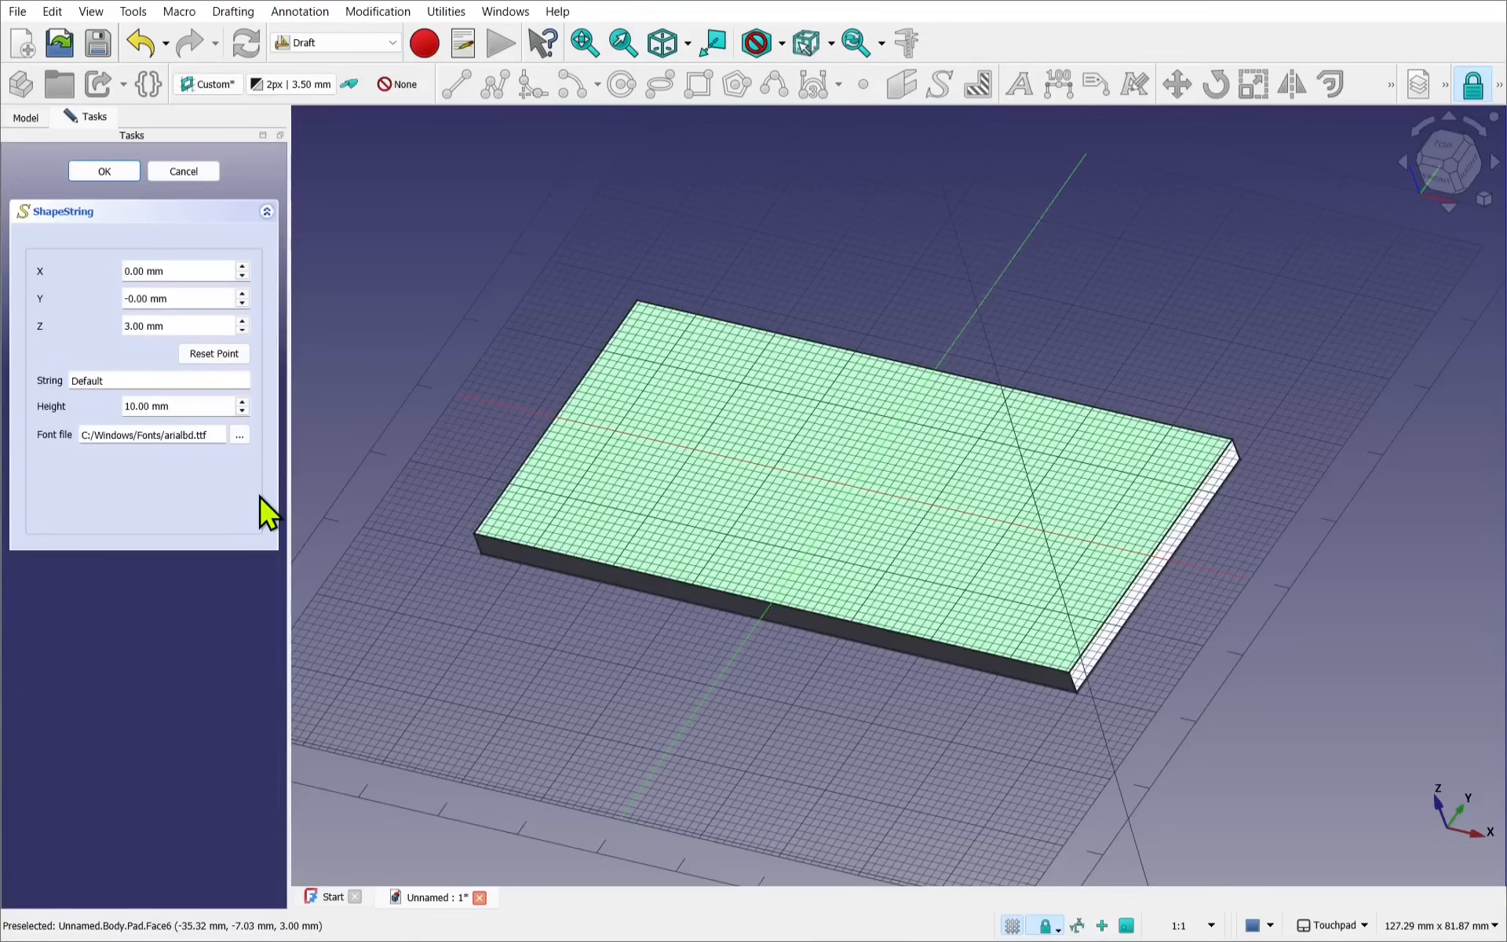
mouse_move(248, 504)
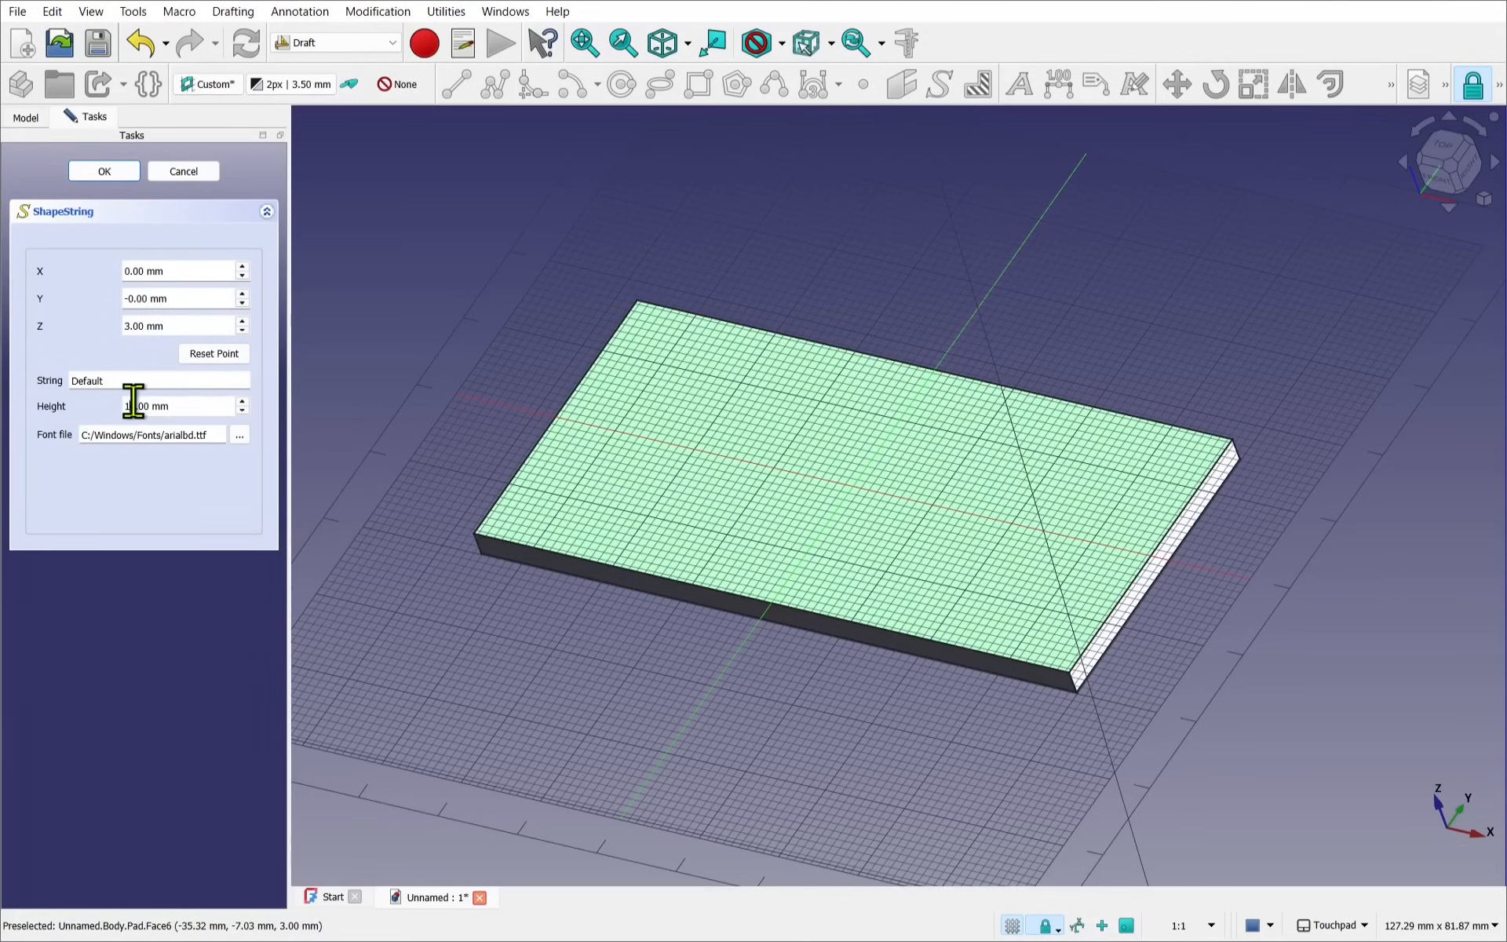
mouse_move(134, 413)
text(12)
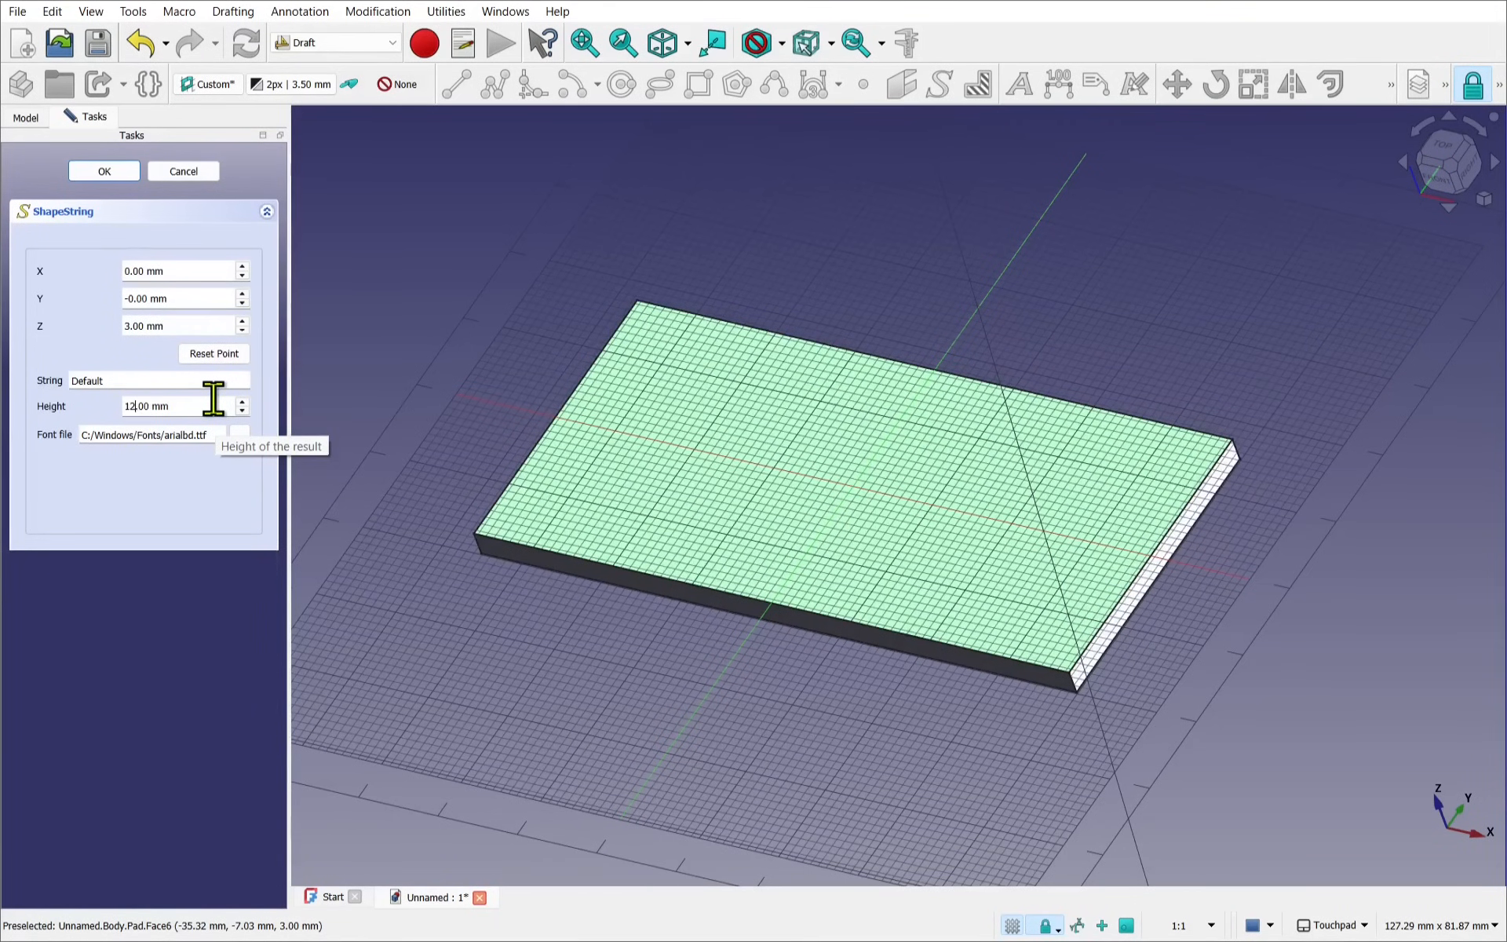
mouse_move(113, 380)
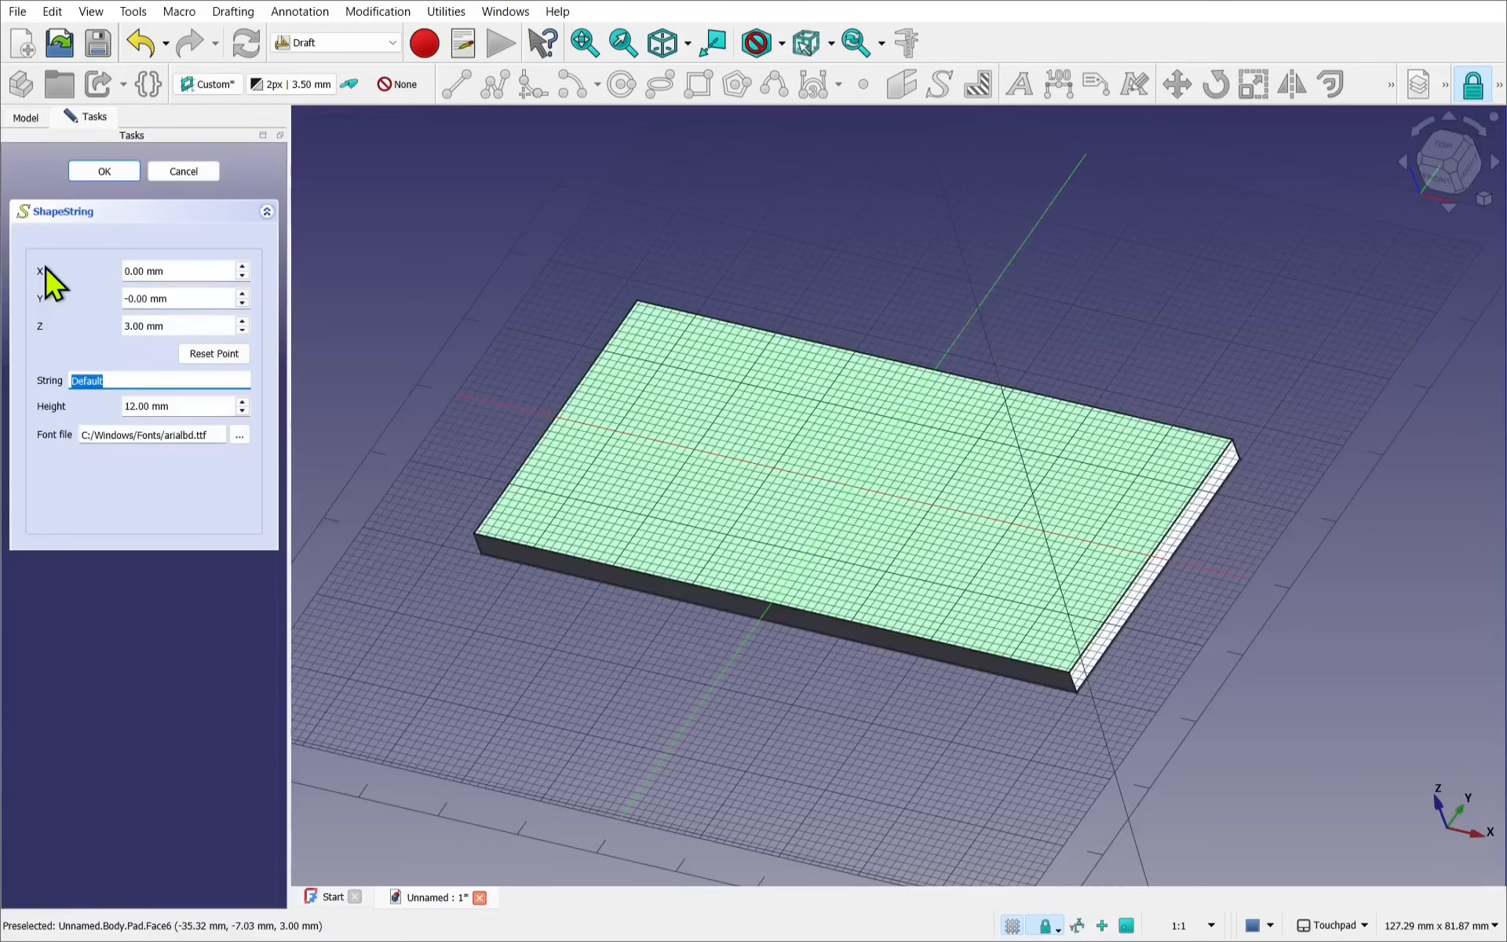
text(M)
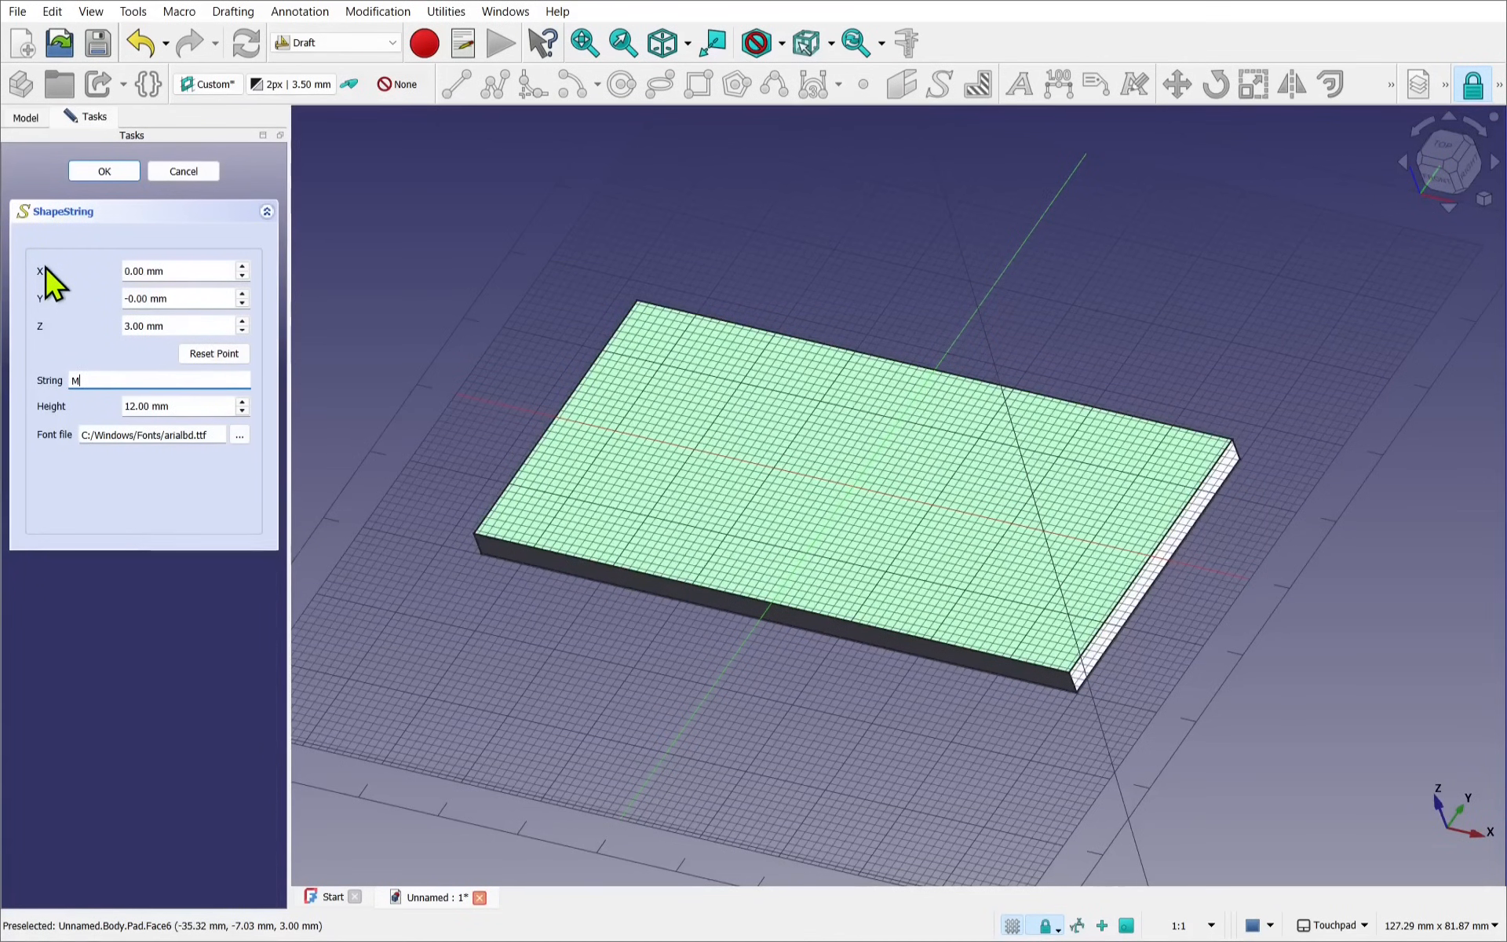
text(ang)
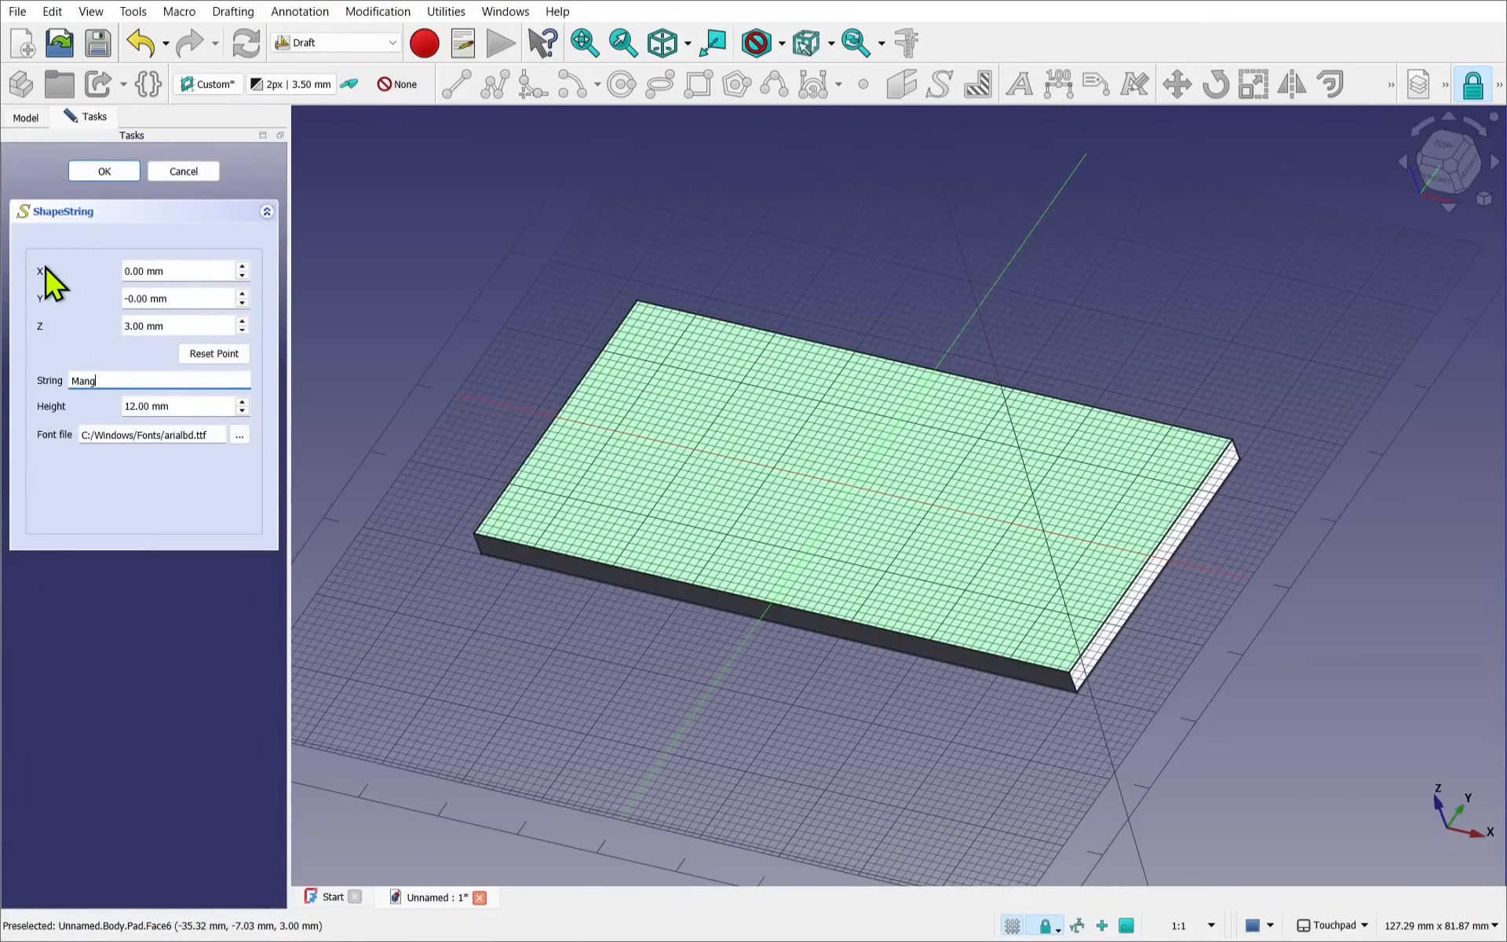
text(o)
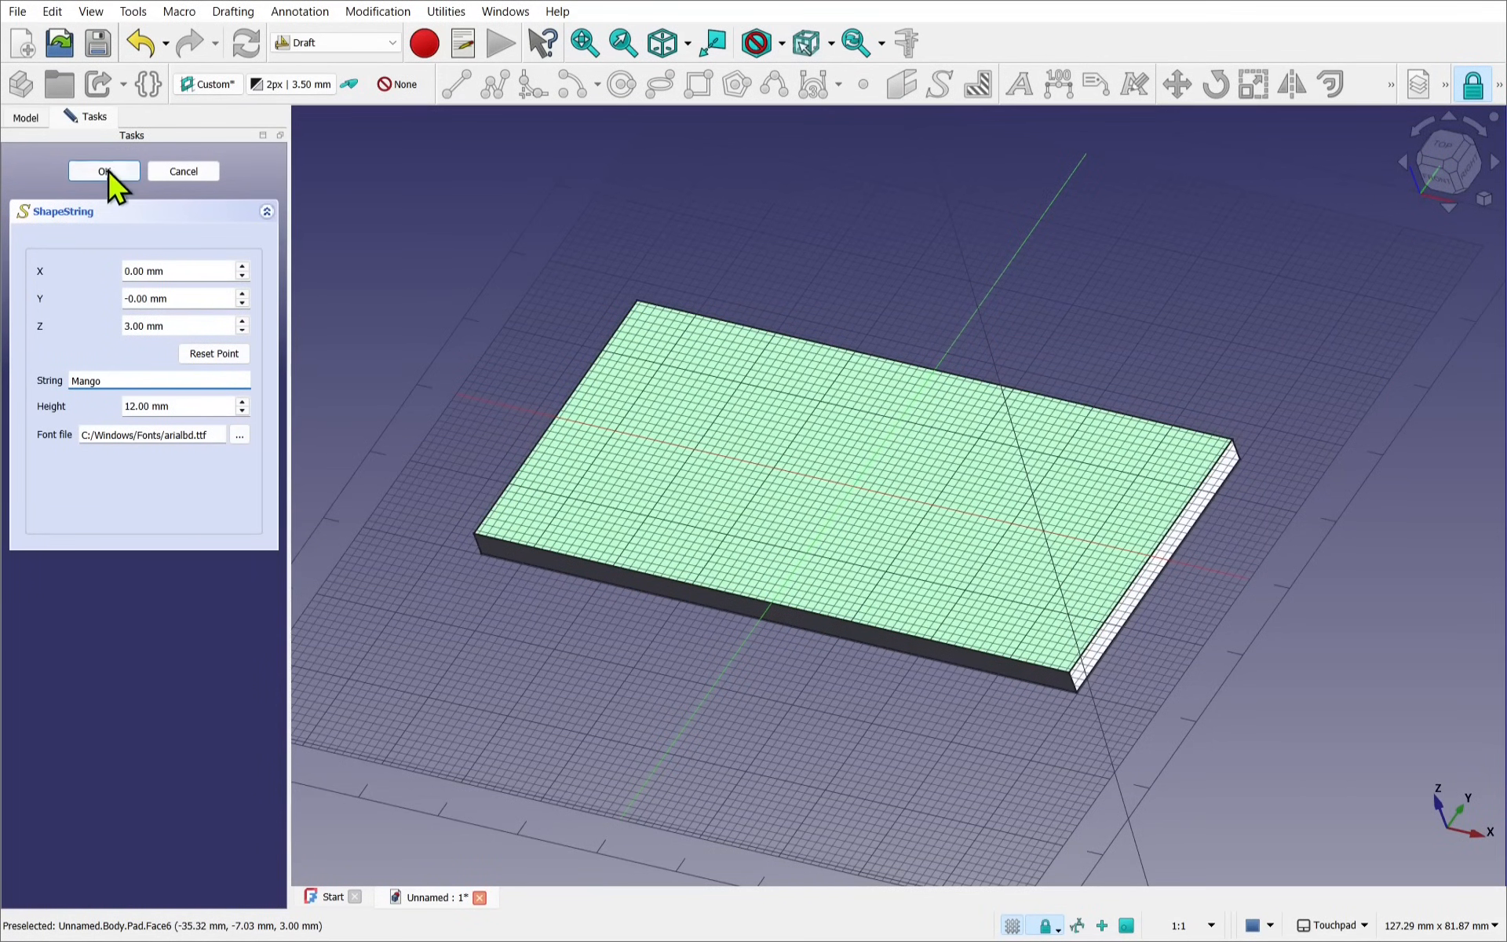
Step: Create the Mango ShapeString, cancel the move and set its Justification to Middle-Center
click(103, 171)
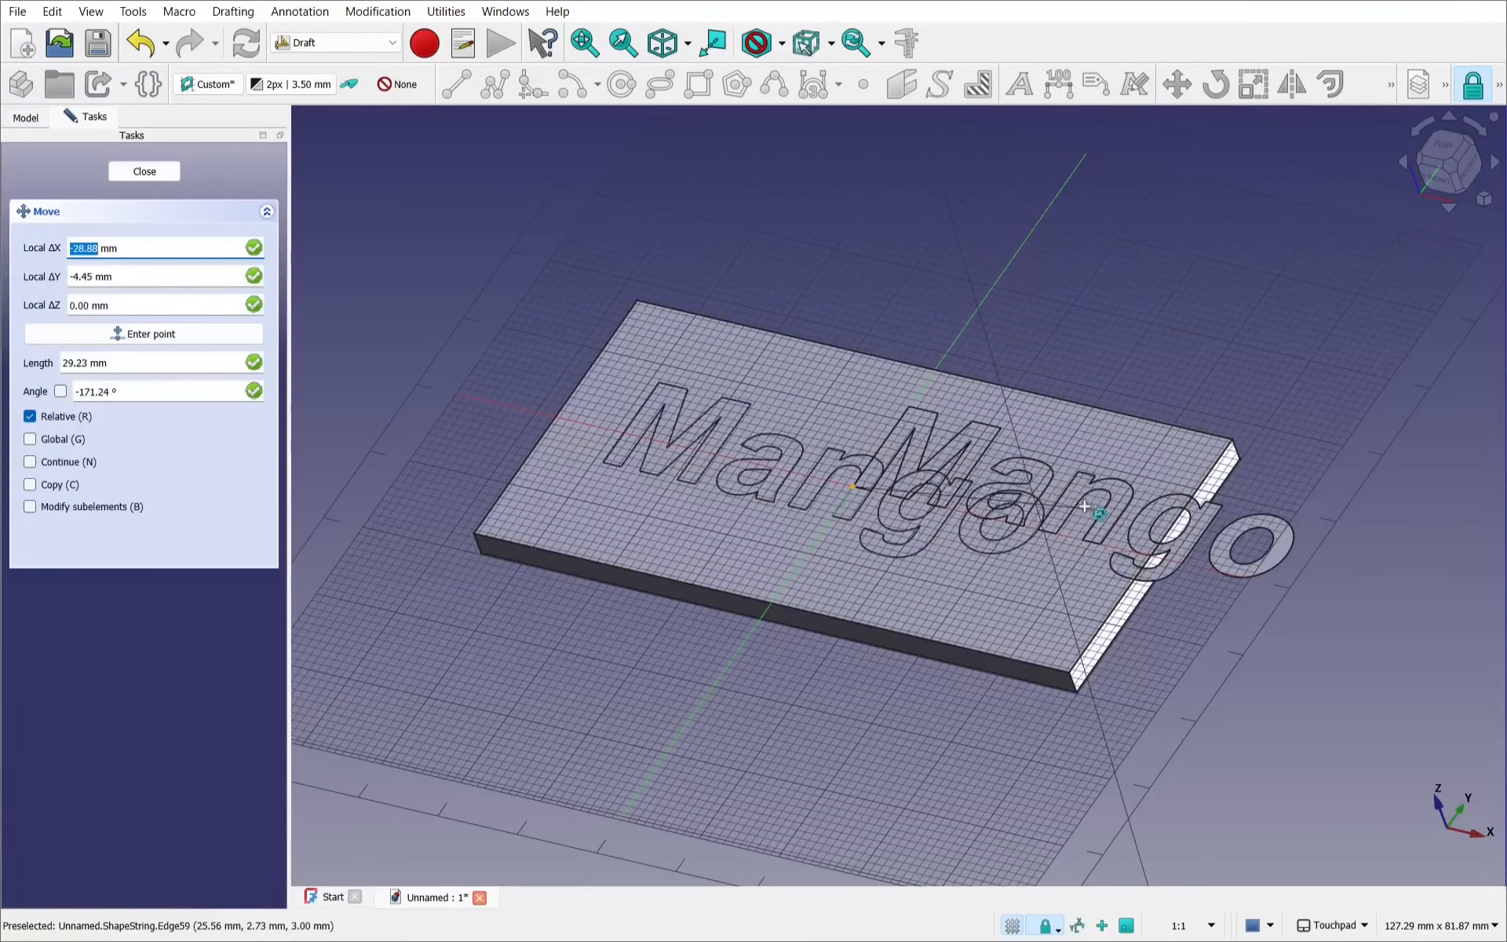
right_click(999, 495)
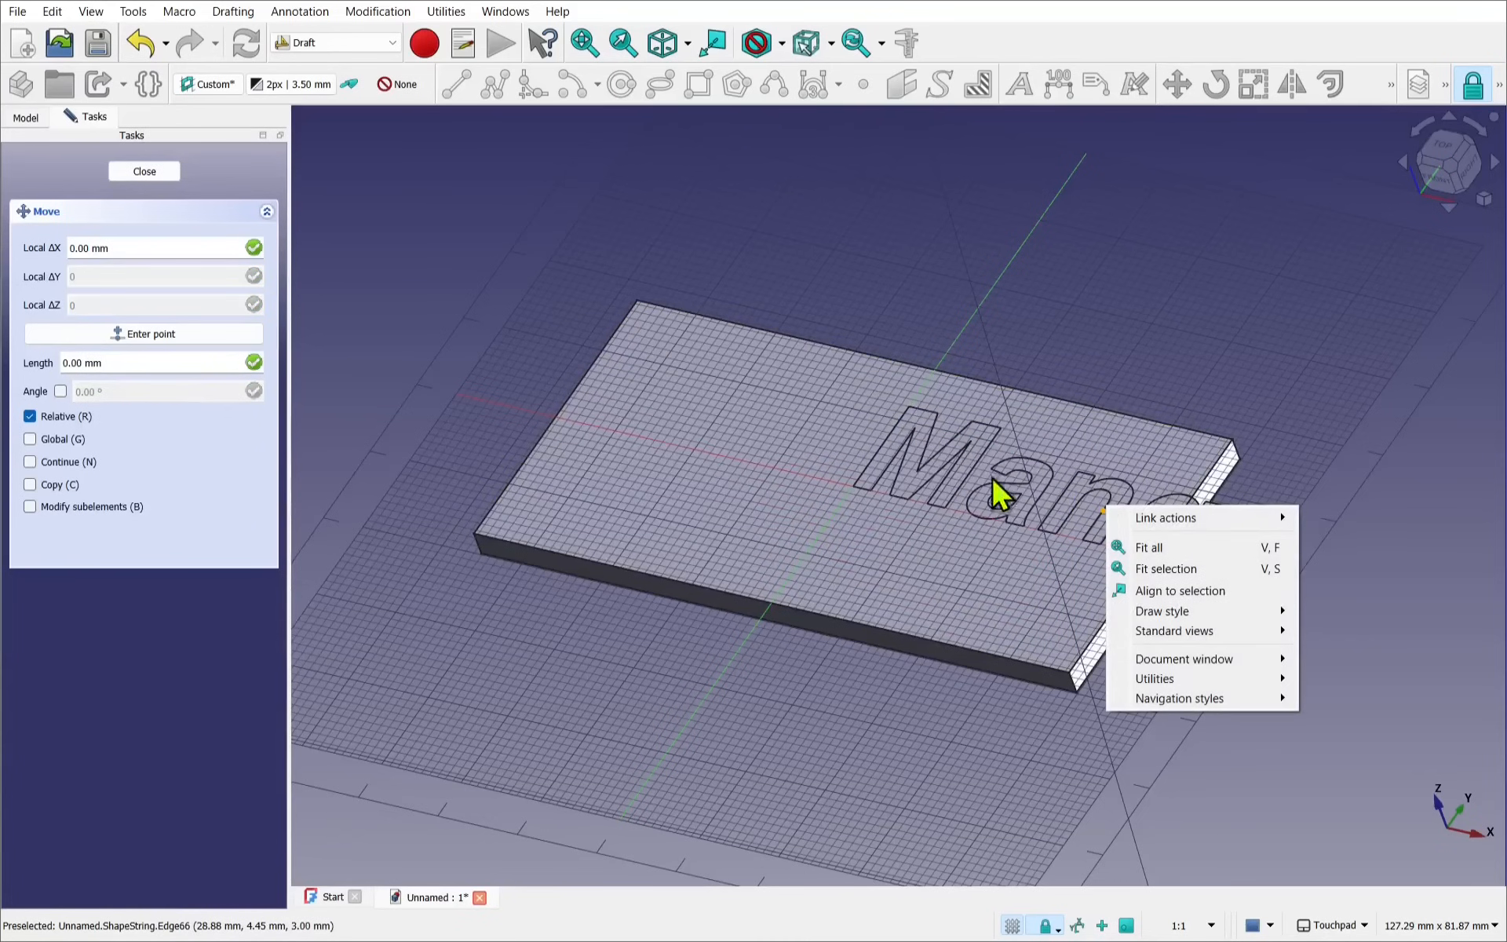
click(142, 171)
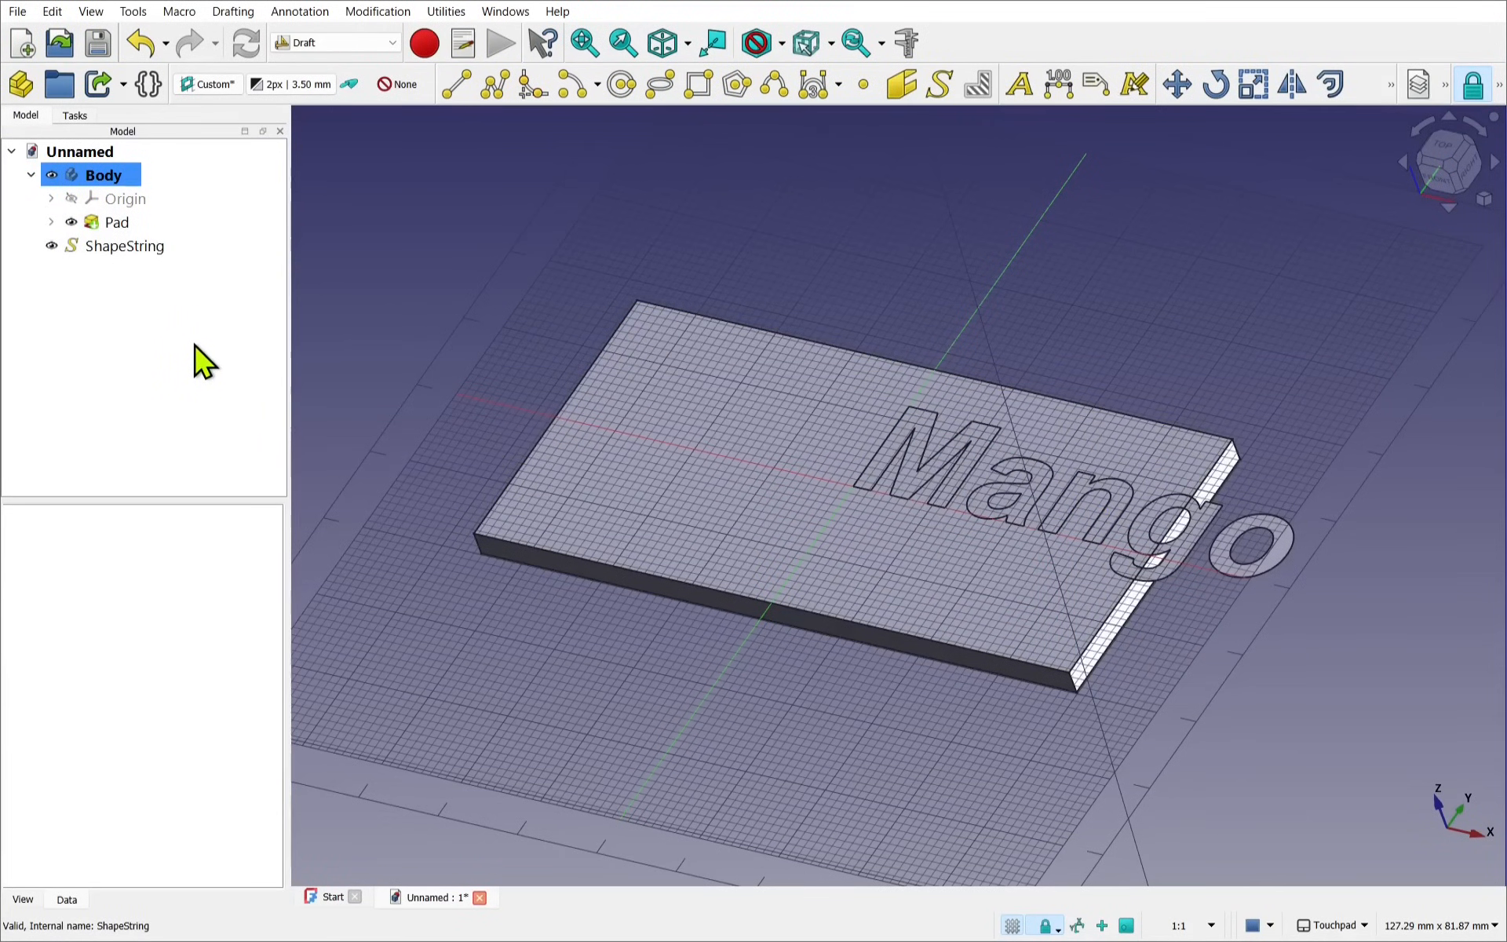
click(124, 245)
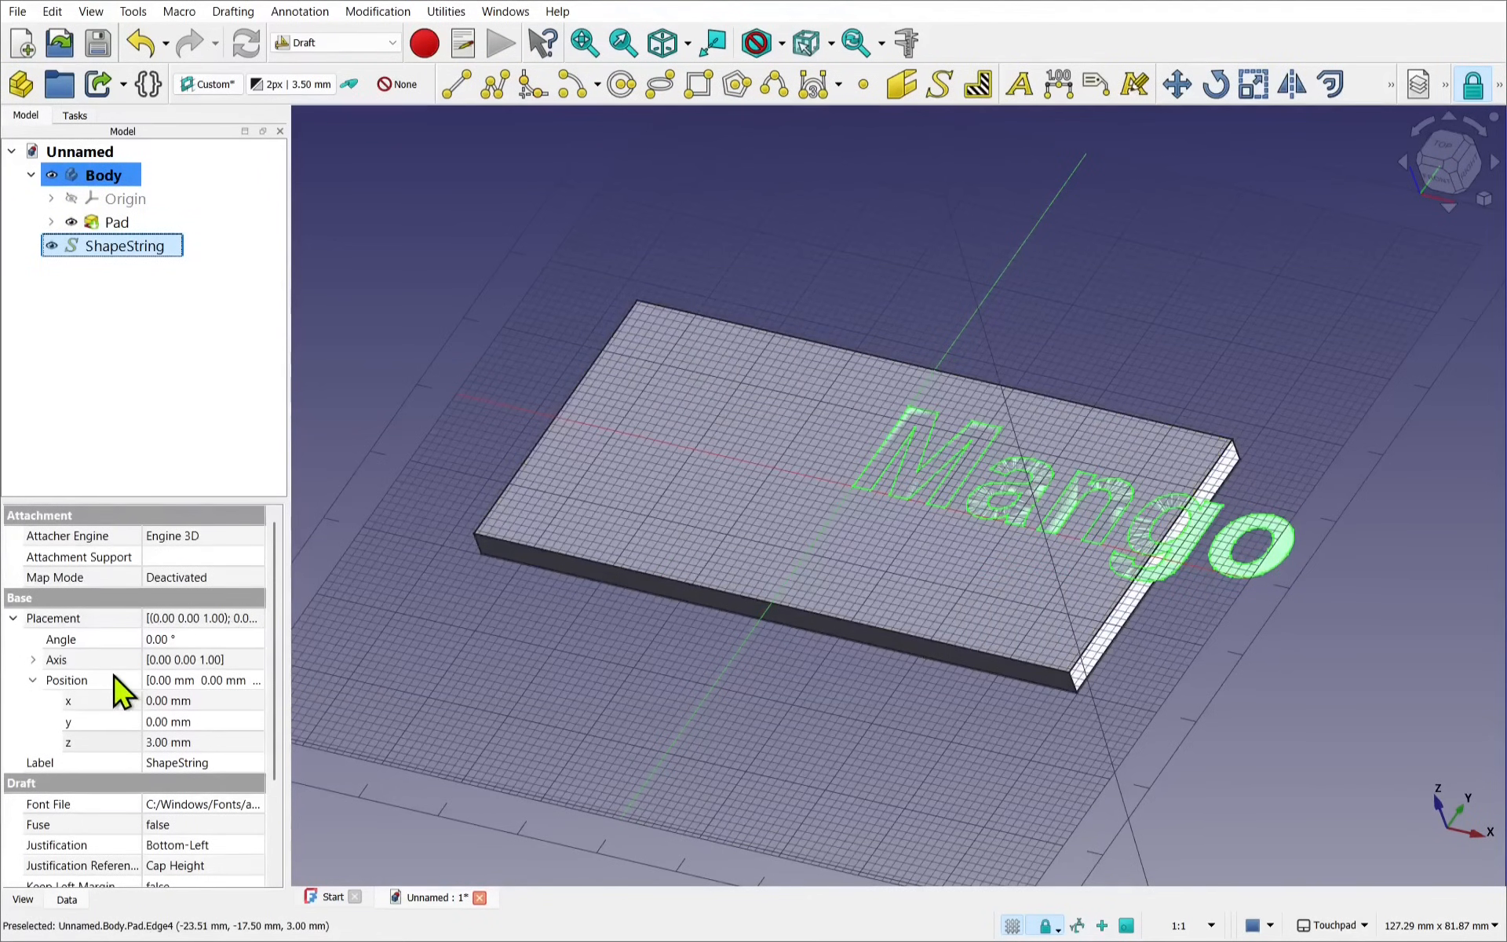
mouse_move(178, 840)
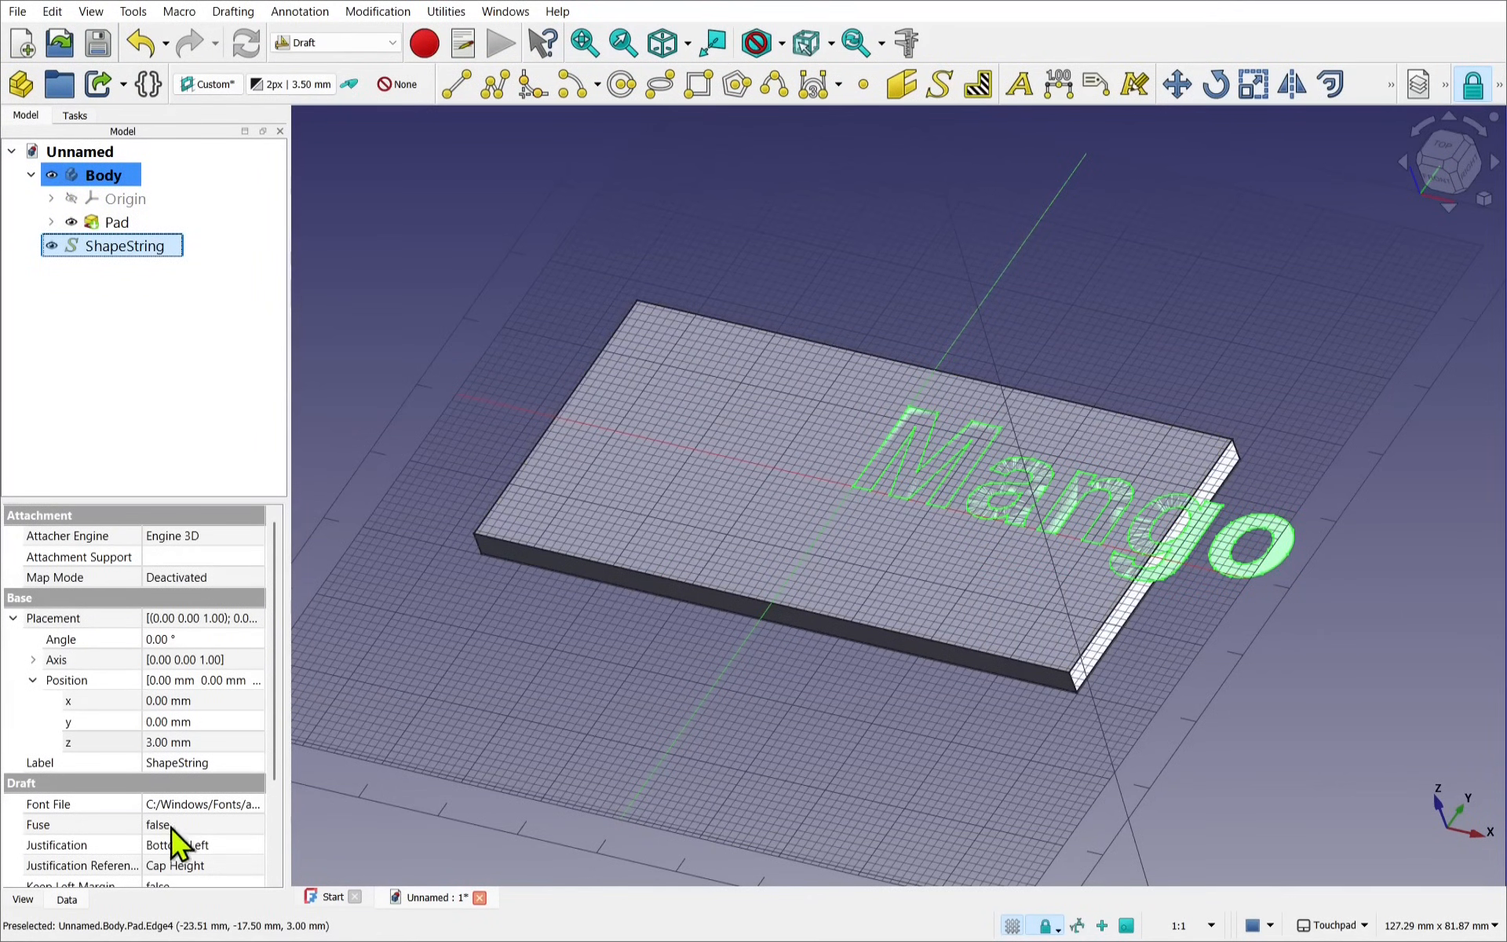
click(192, 844)
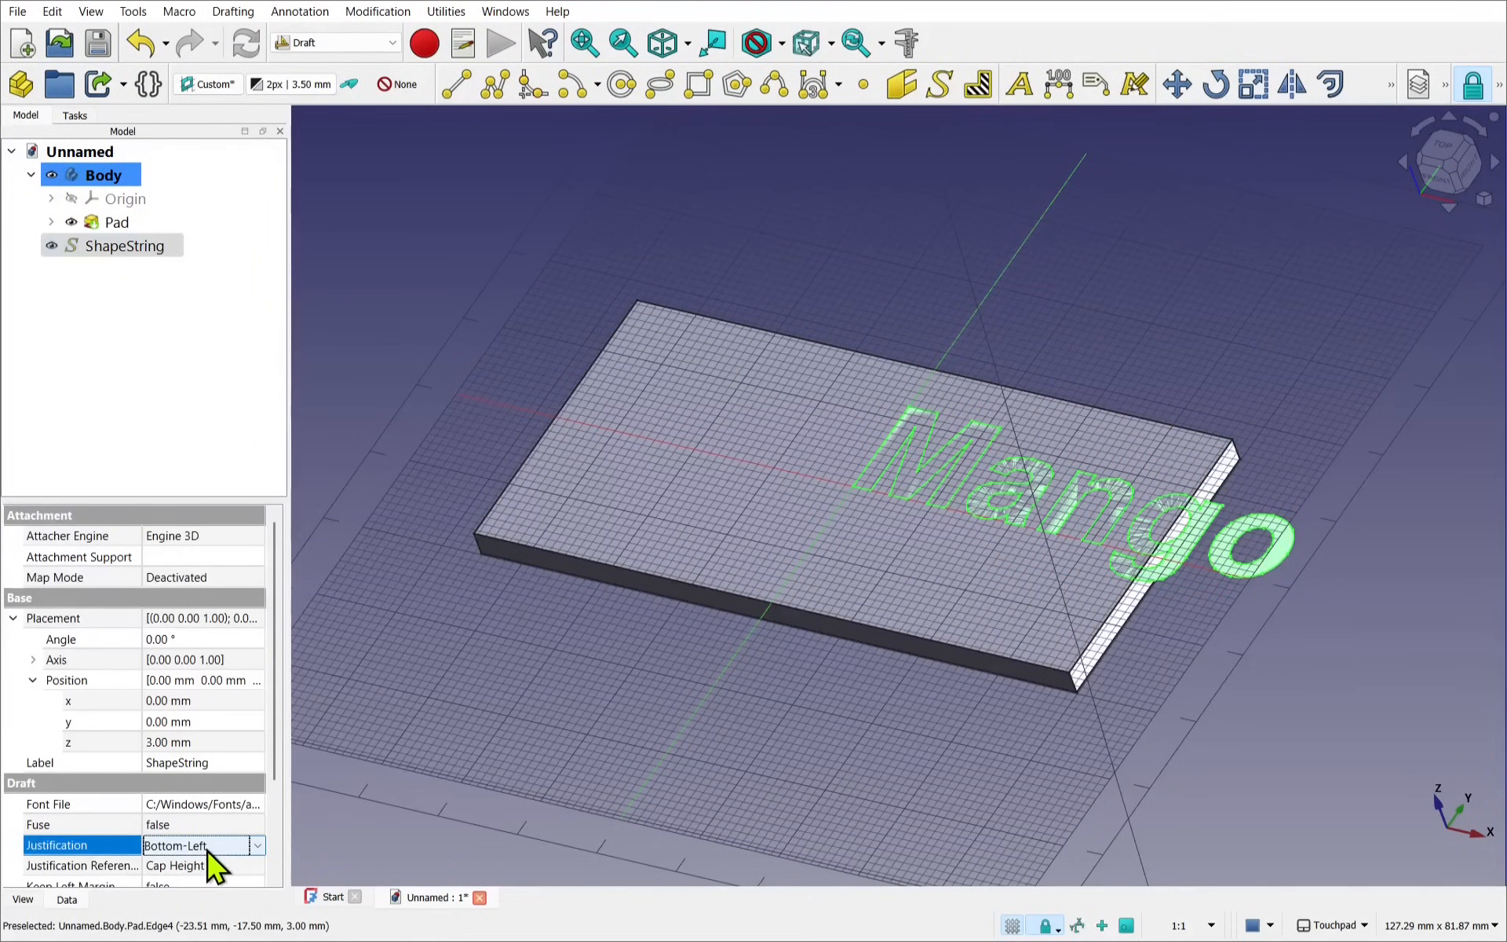
click(255, 844)
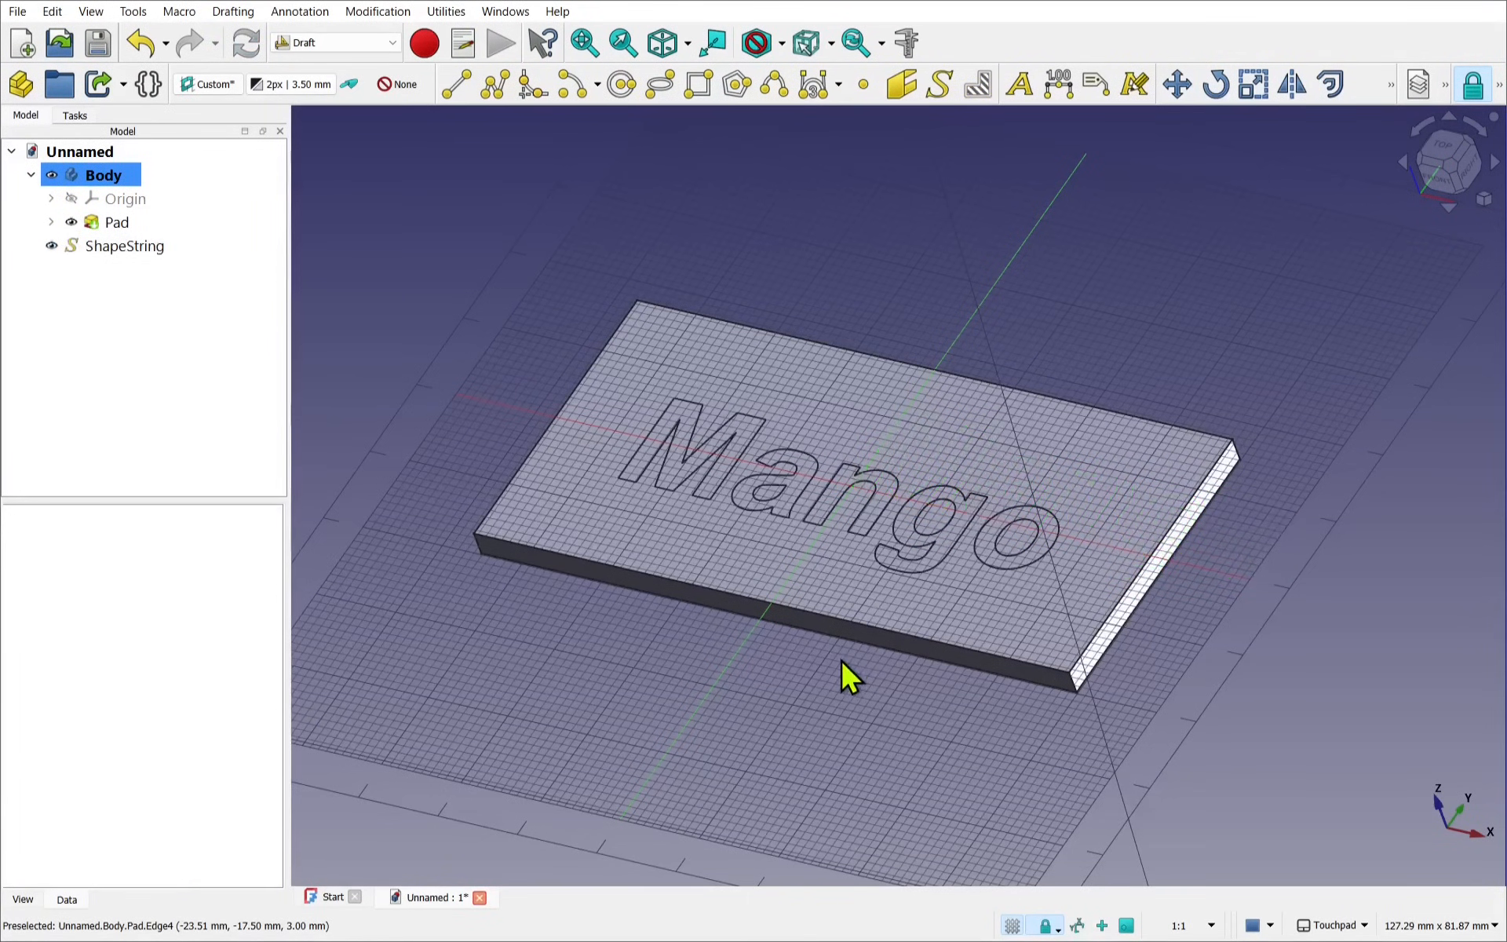
click(124, 245)
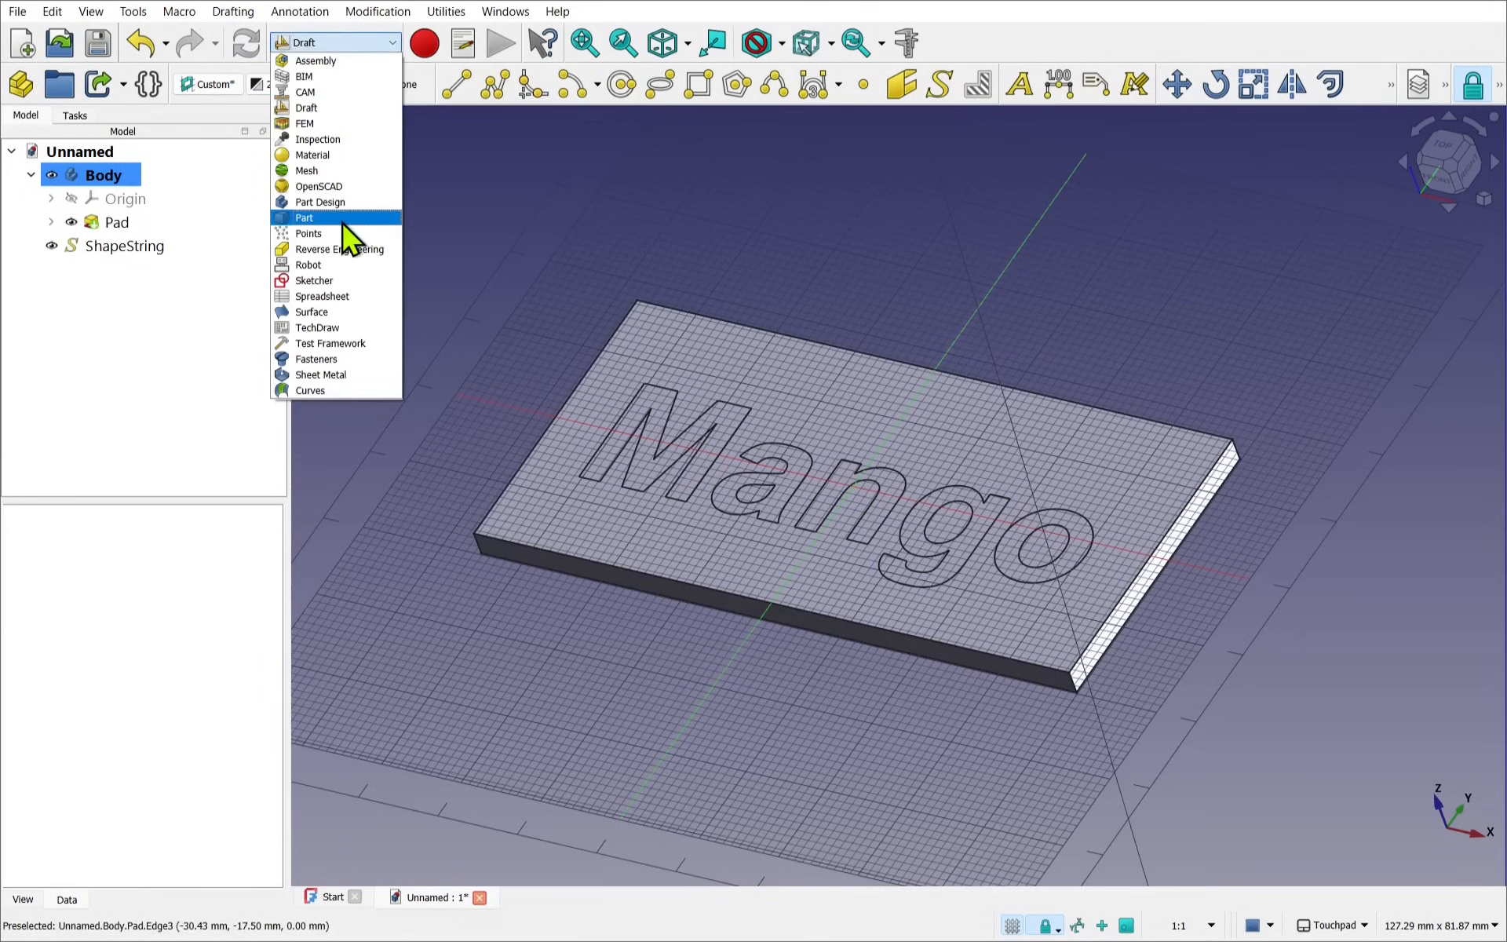
Step: Return to Part Design and try a Pocket on the Mango ShapeString
click(320, 202)
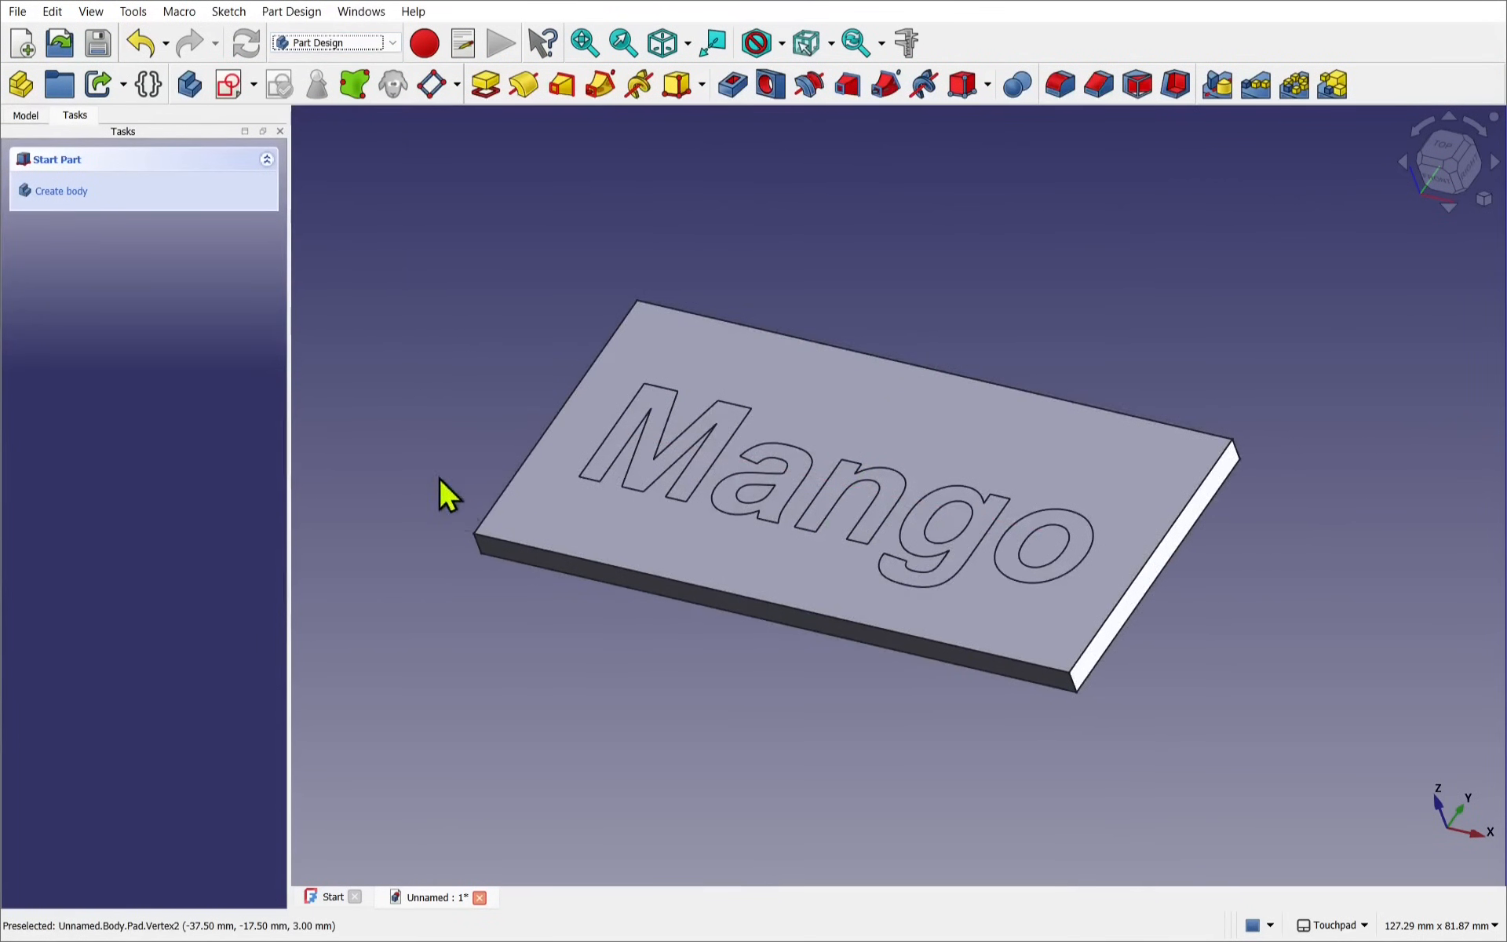
click(26, 115)
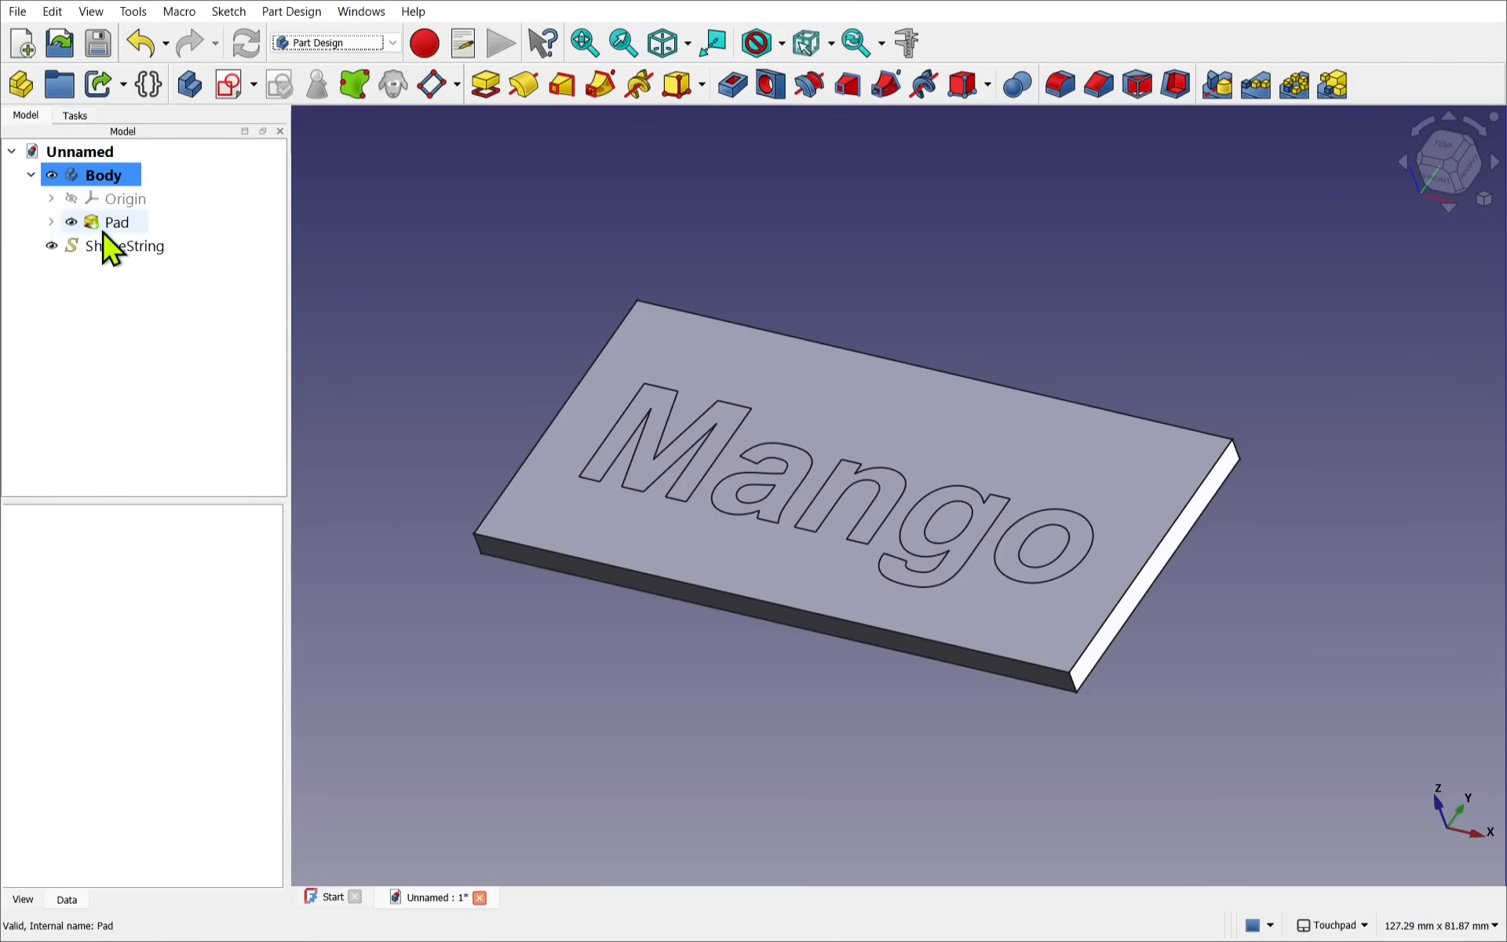
click(125, 245)
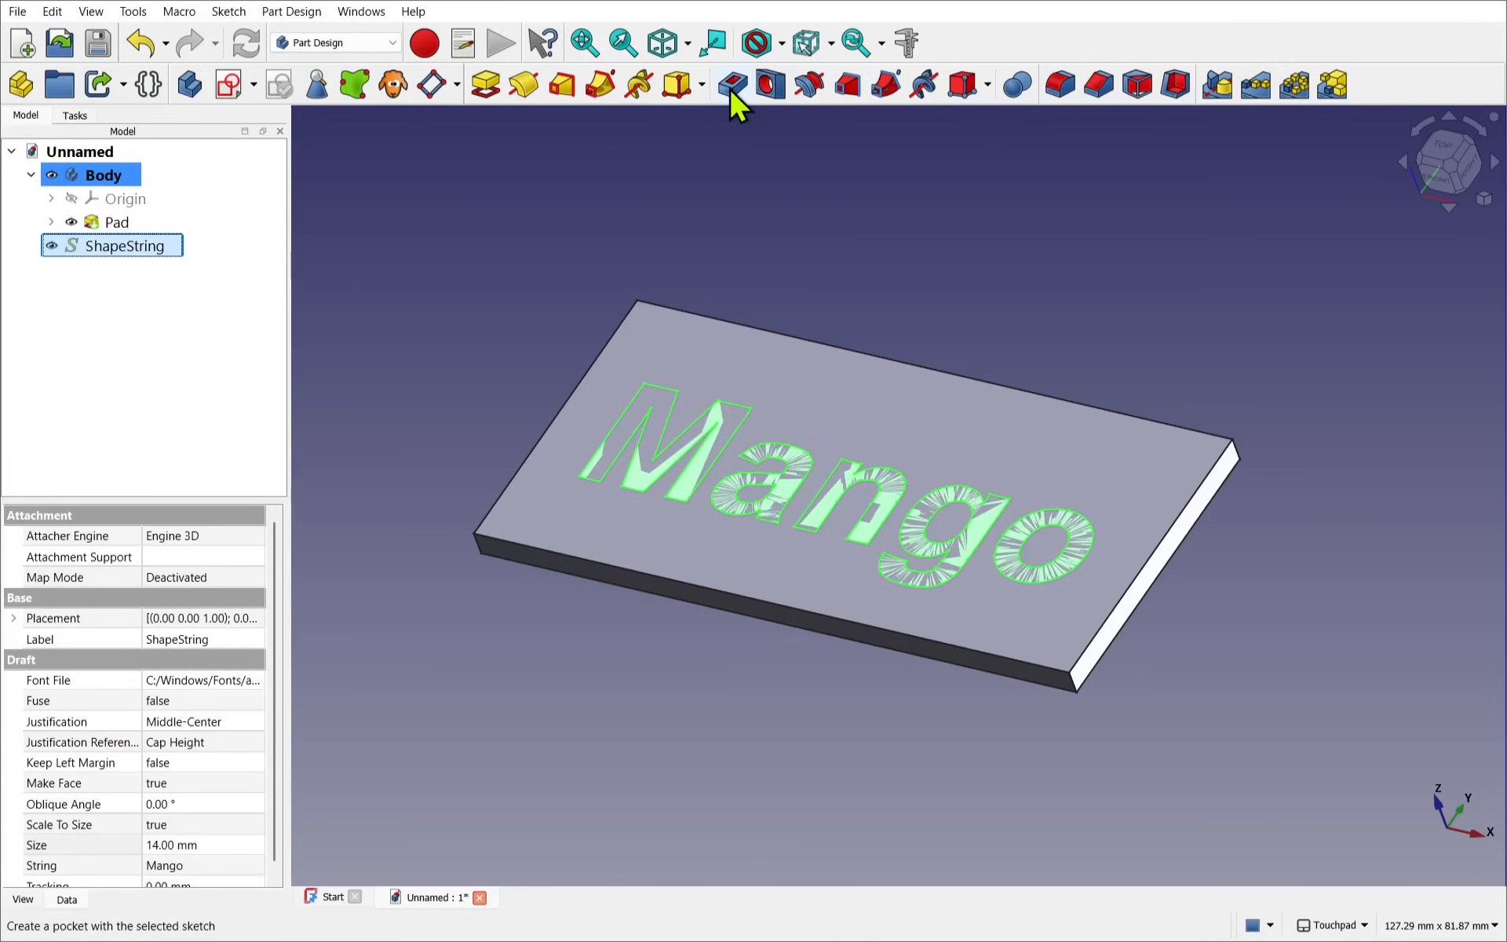
click(732, 85)
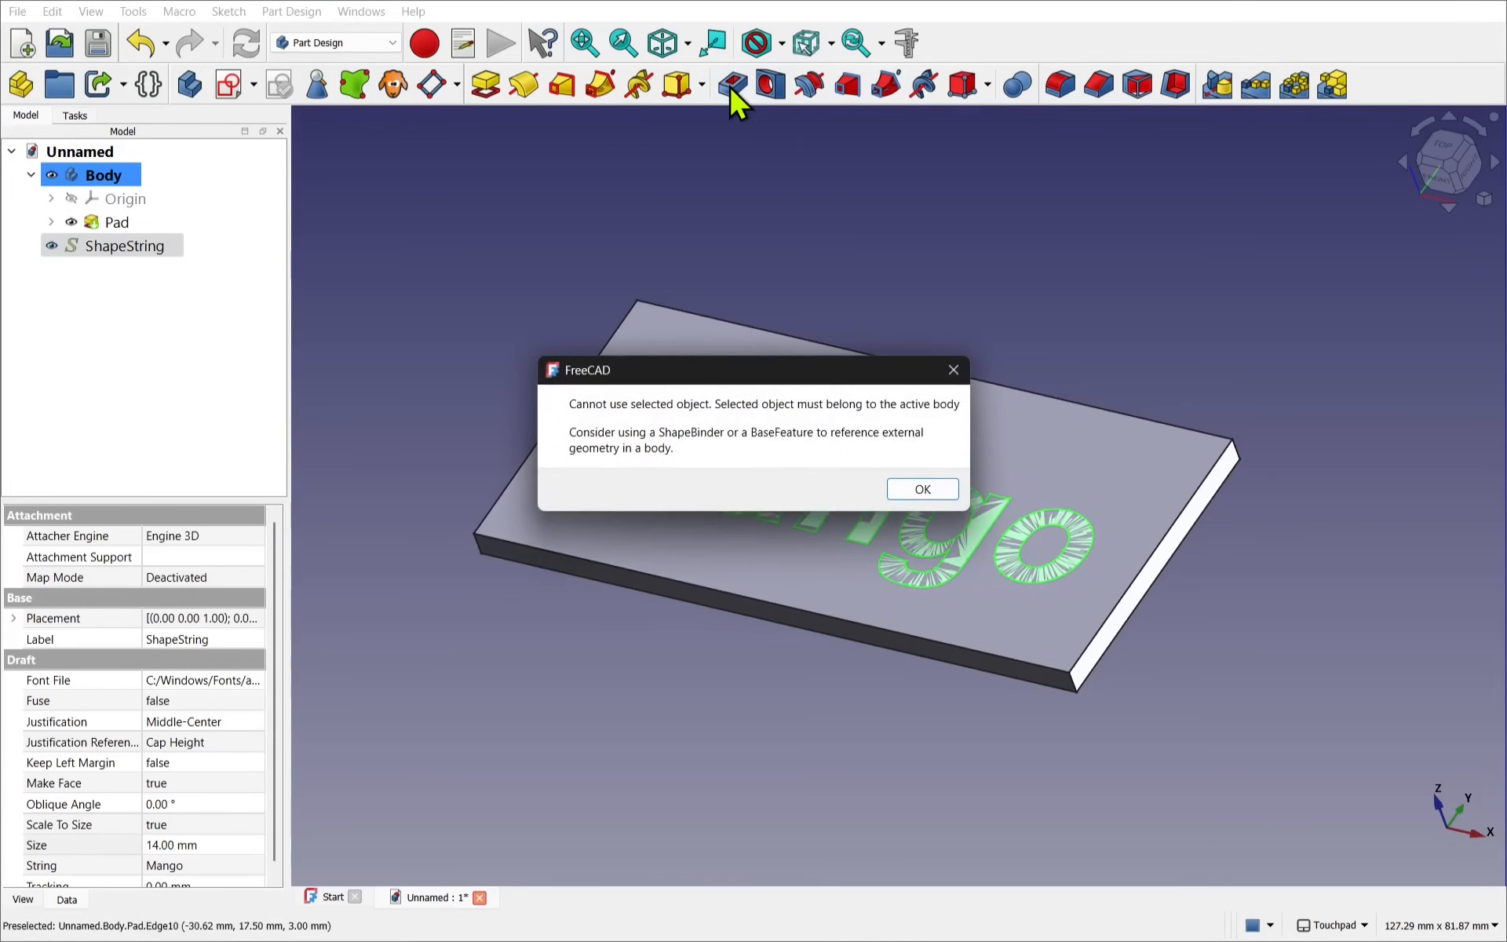
mouse_move(638, 421)
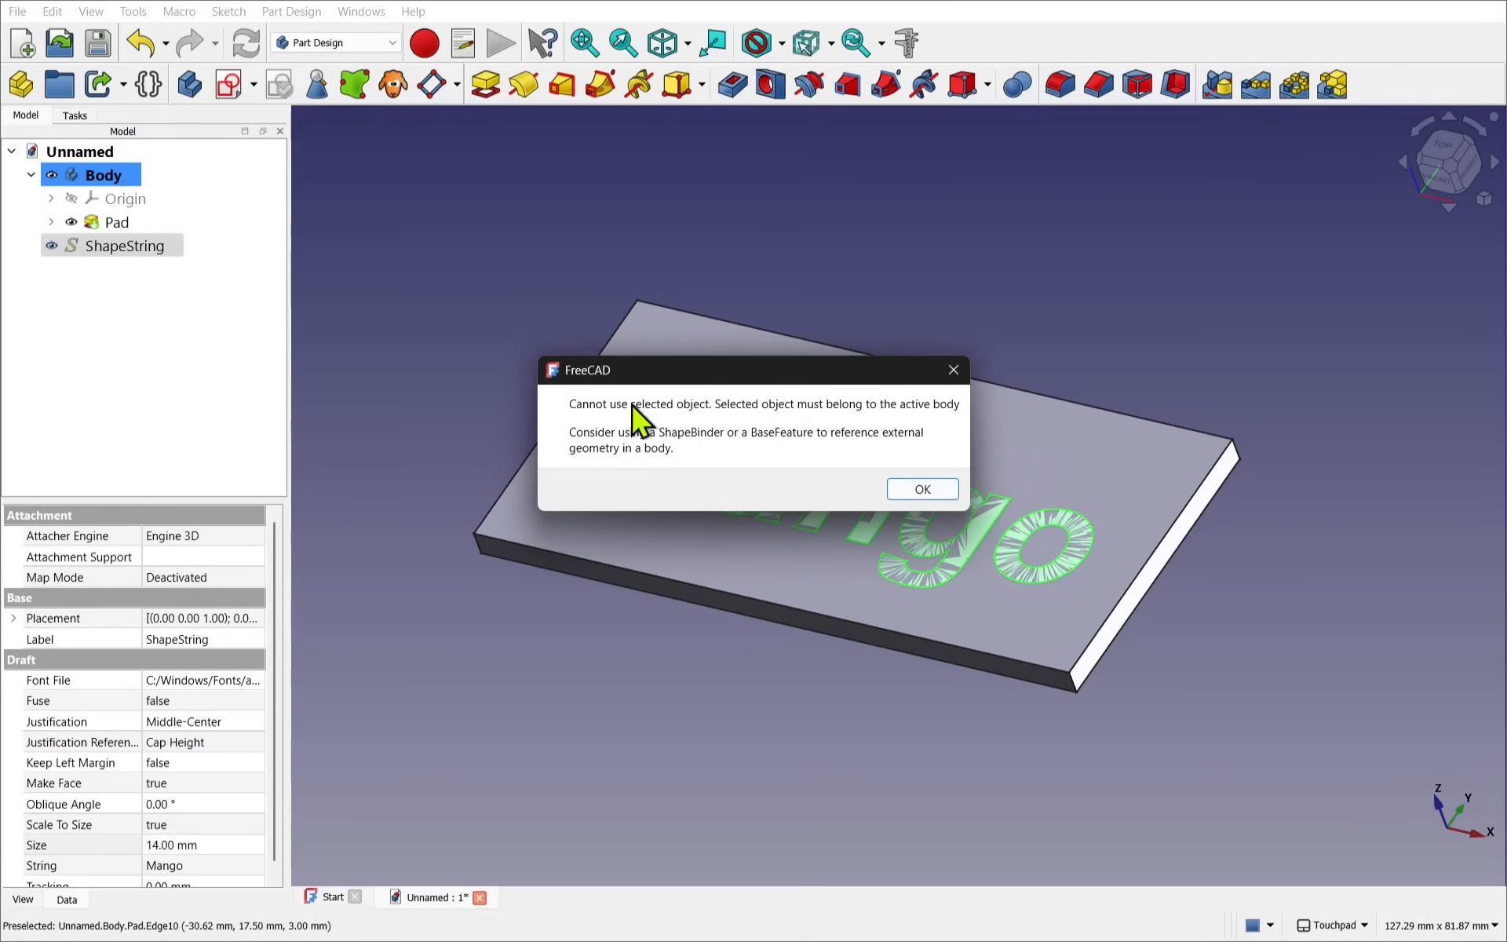
Step: Move the ShapeString into the Body alongside the Pad
click(919, 488)
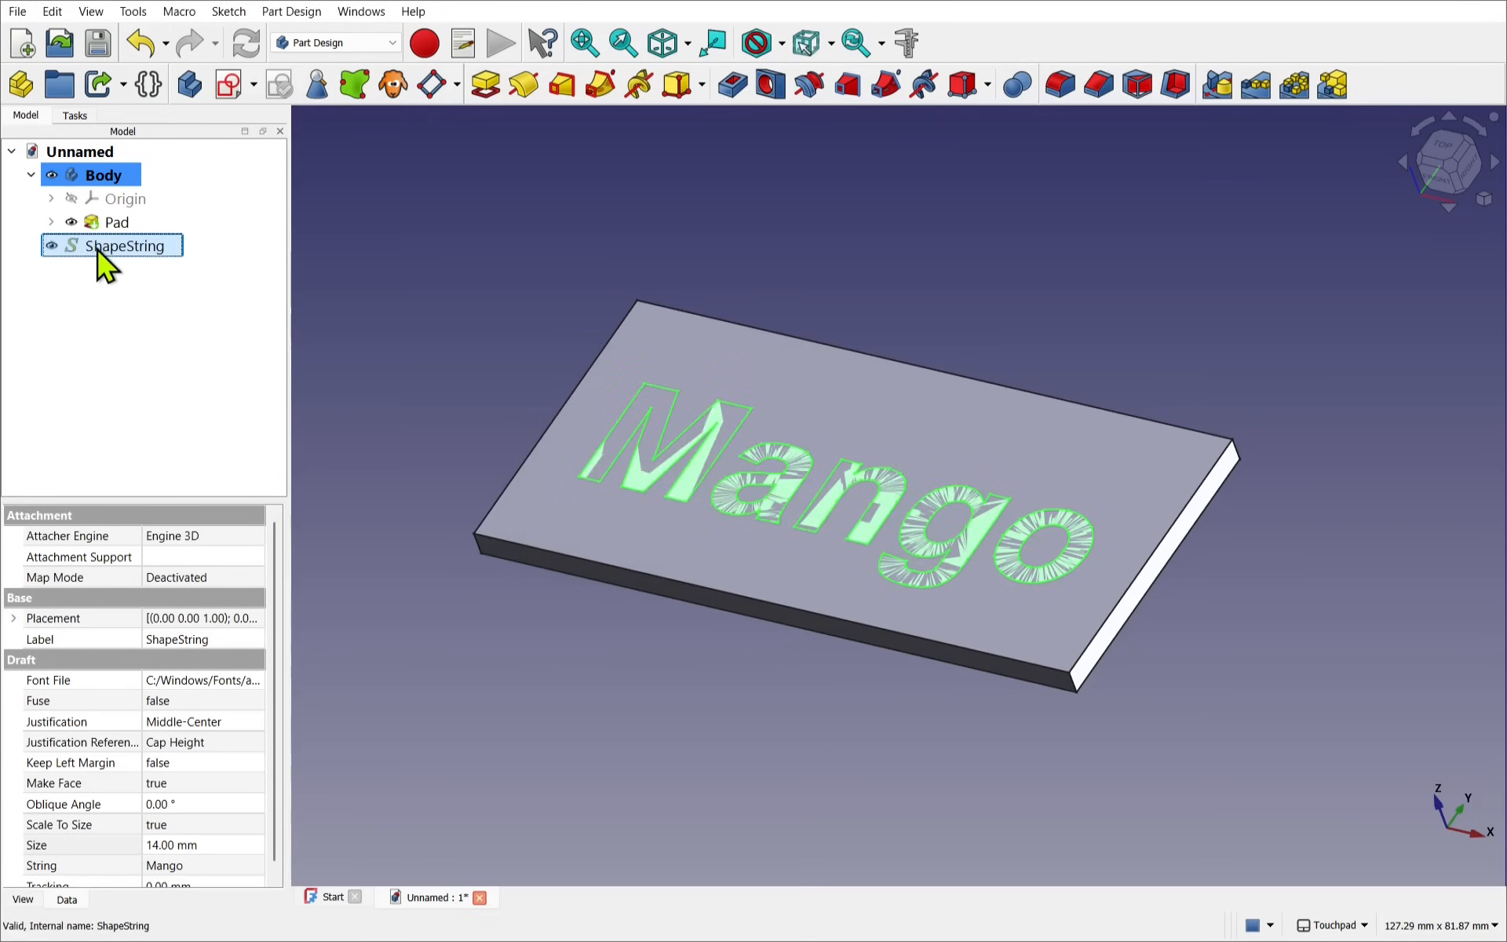
click(30, 175)
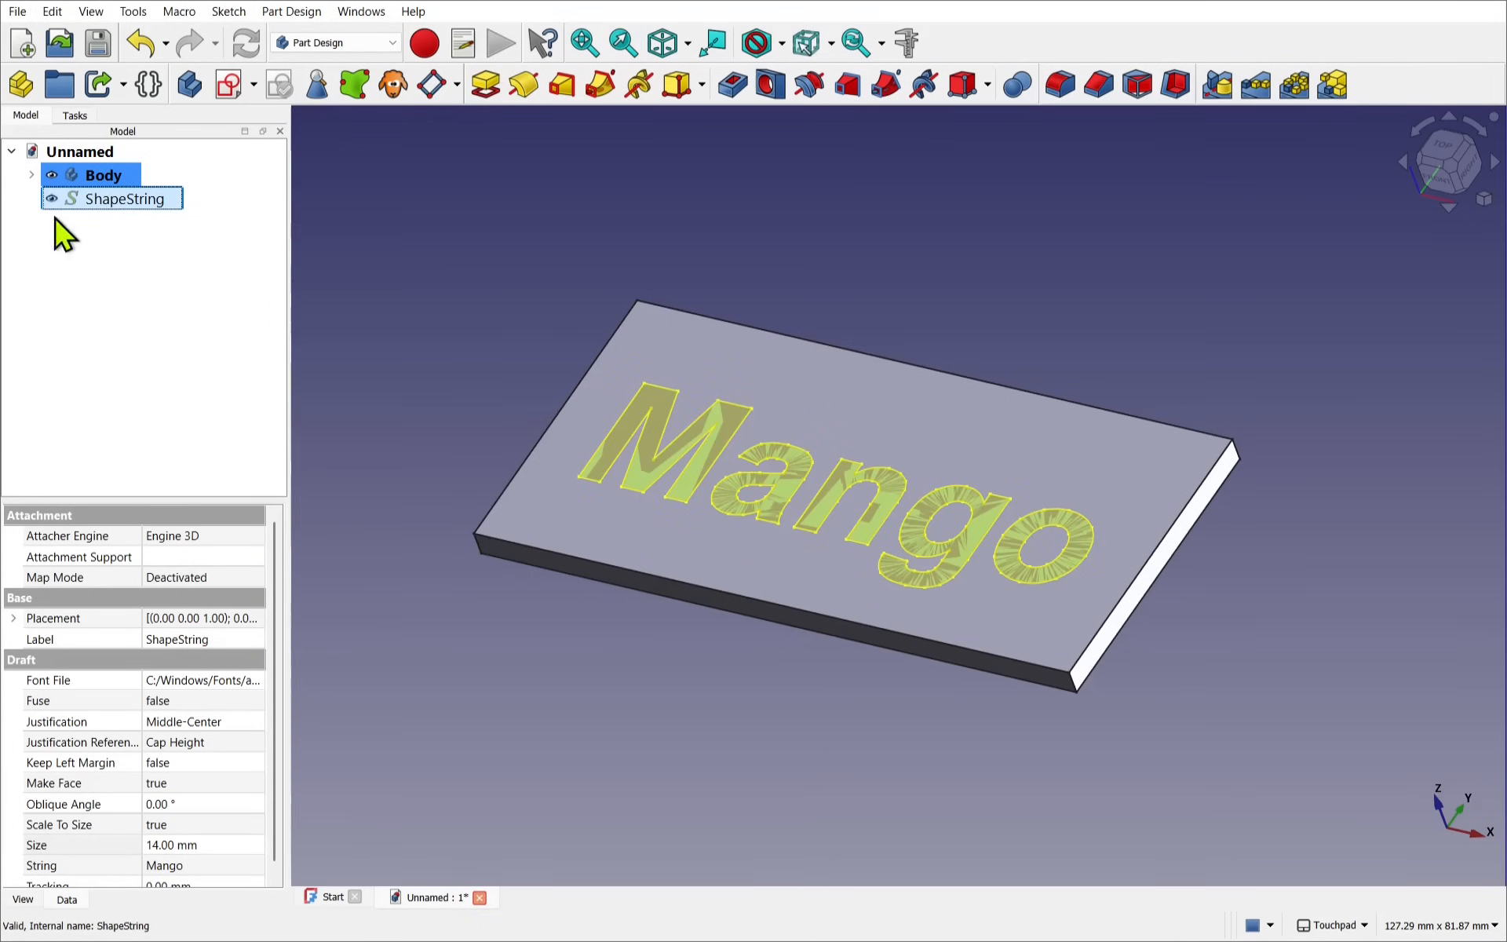
click(103, 175)
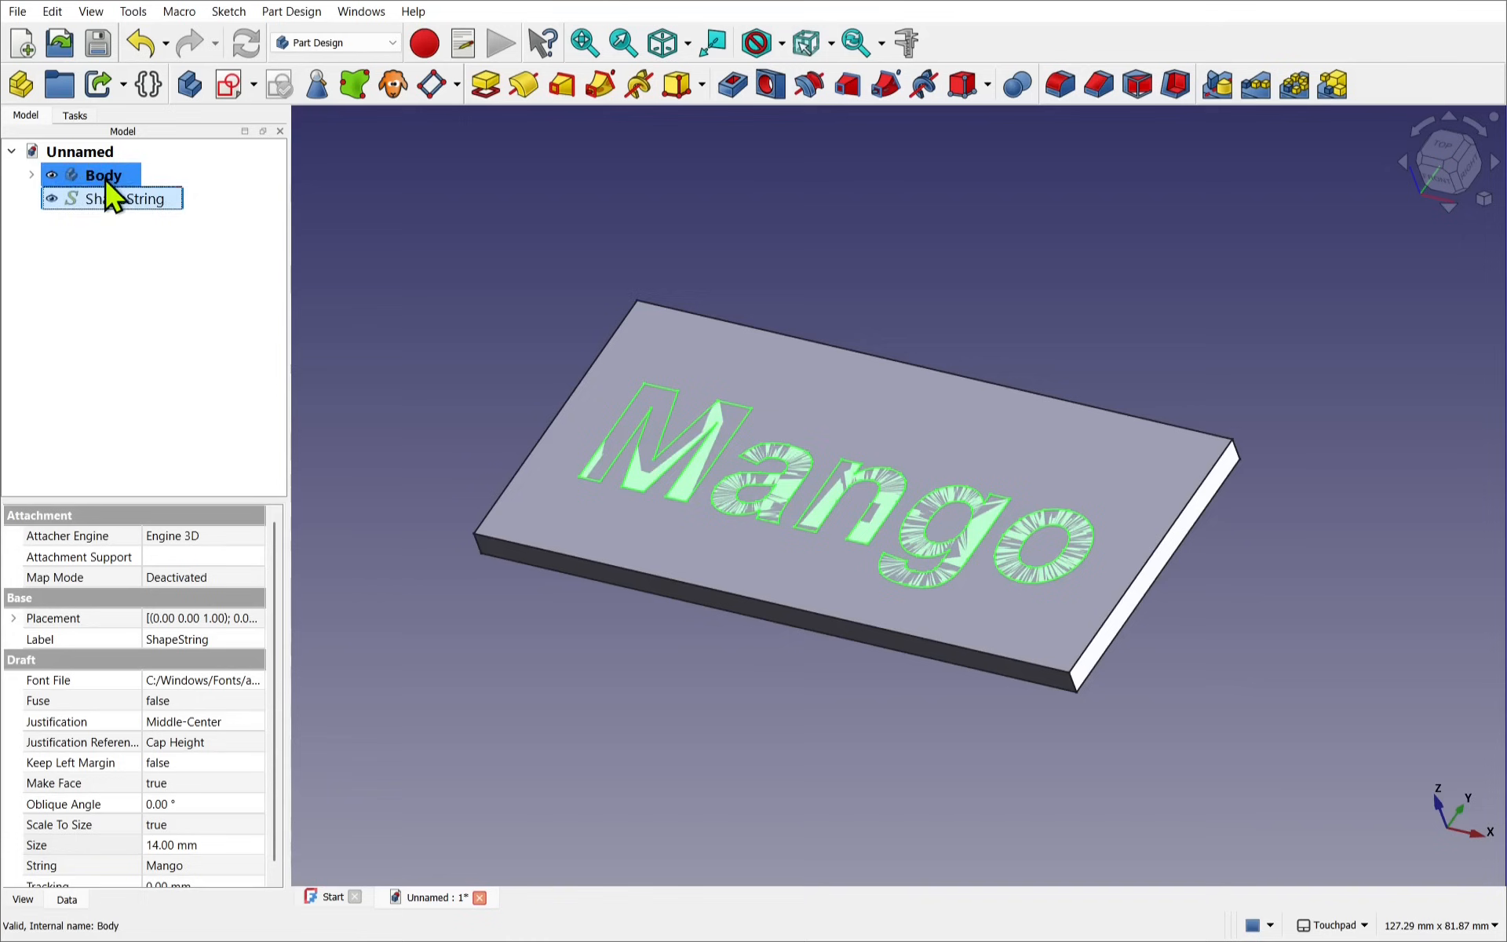
click(30, 175)
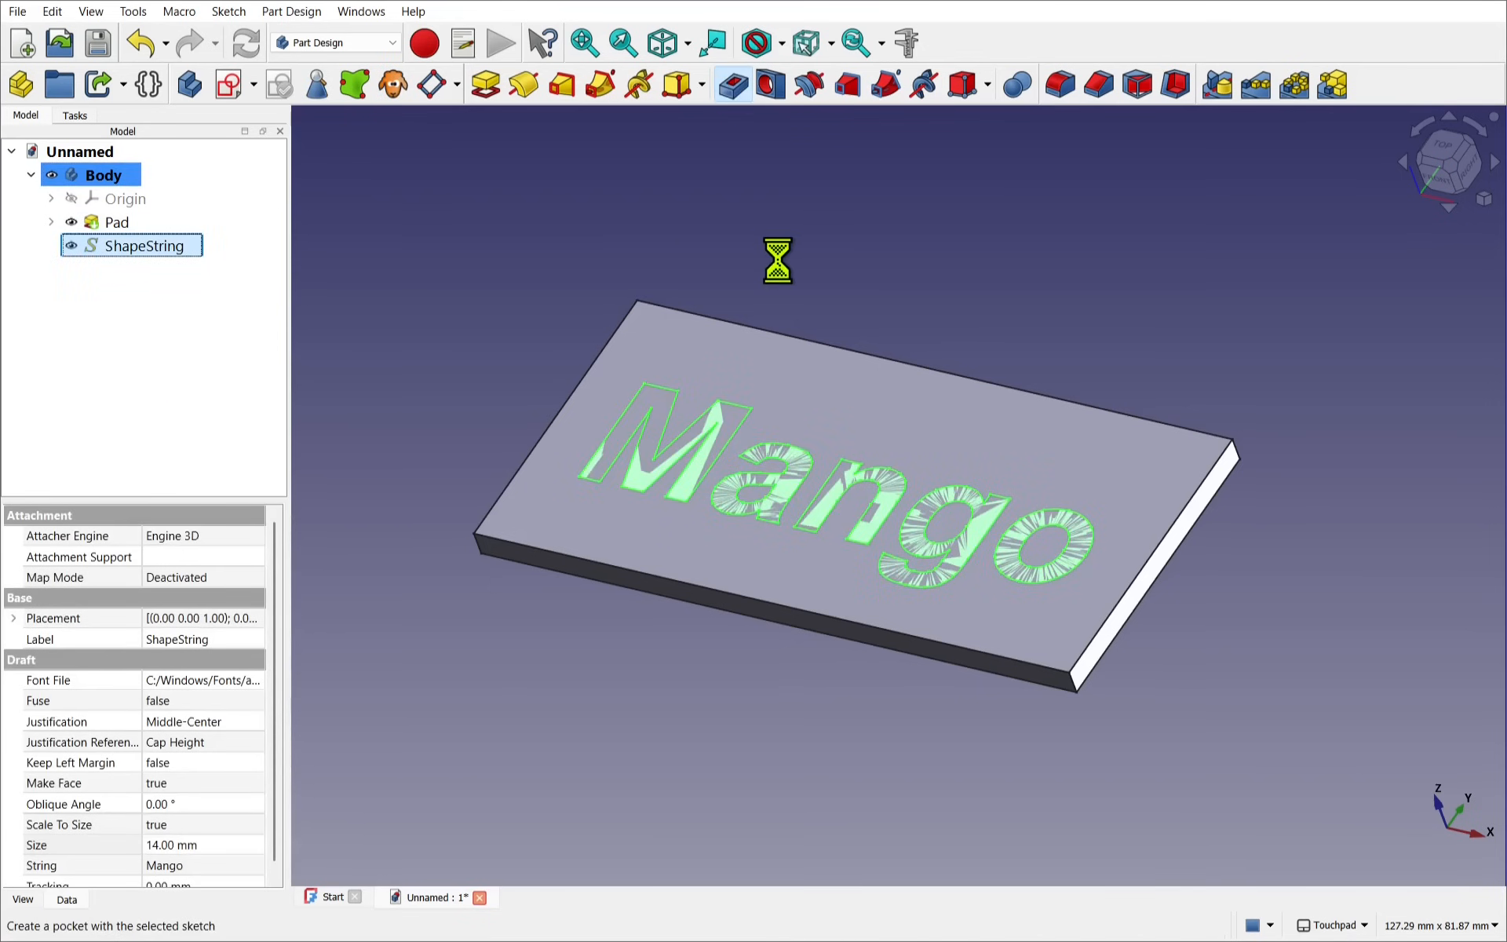
Step: Pocket the Mango lettering through the plate with the default Dimension length
click(731, 84)
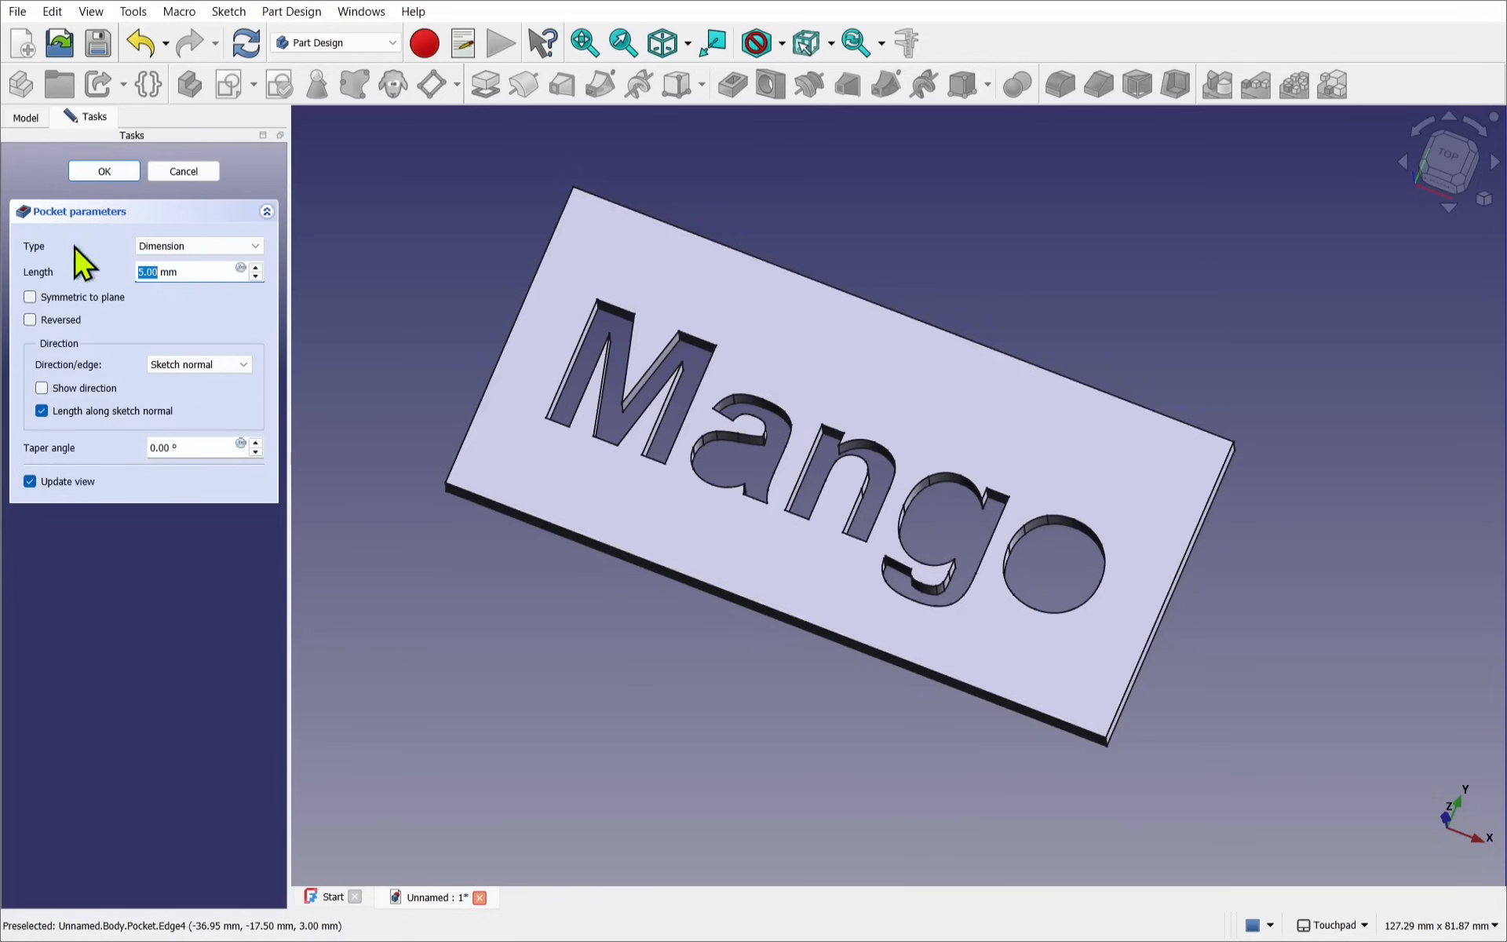
click(103, 170)
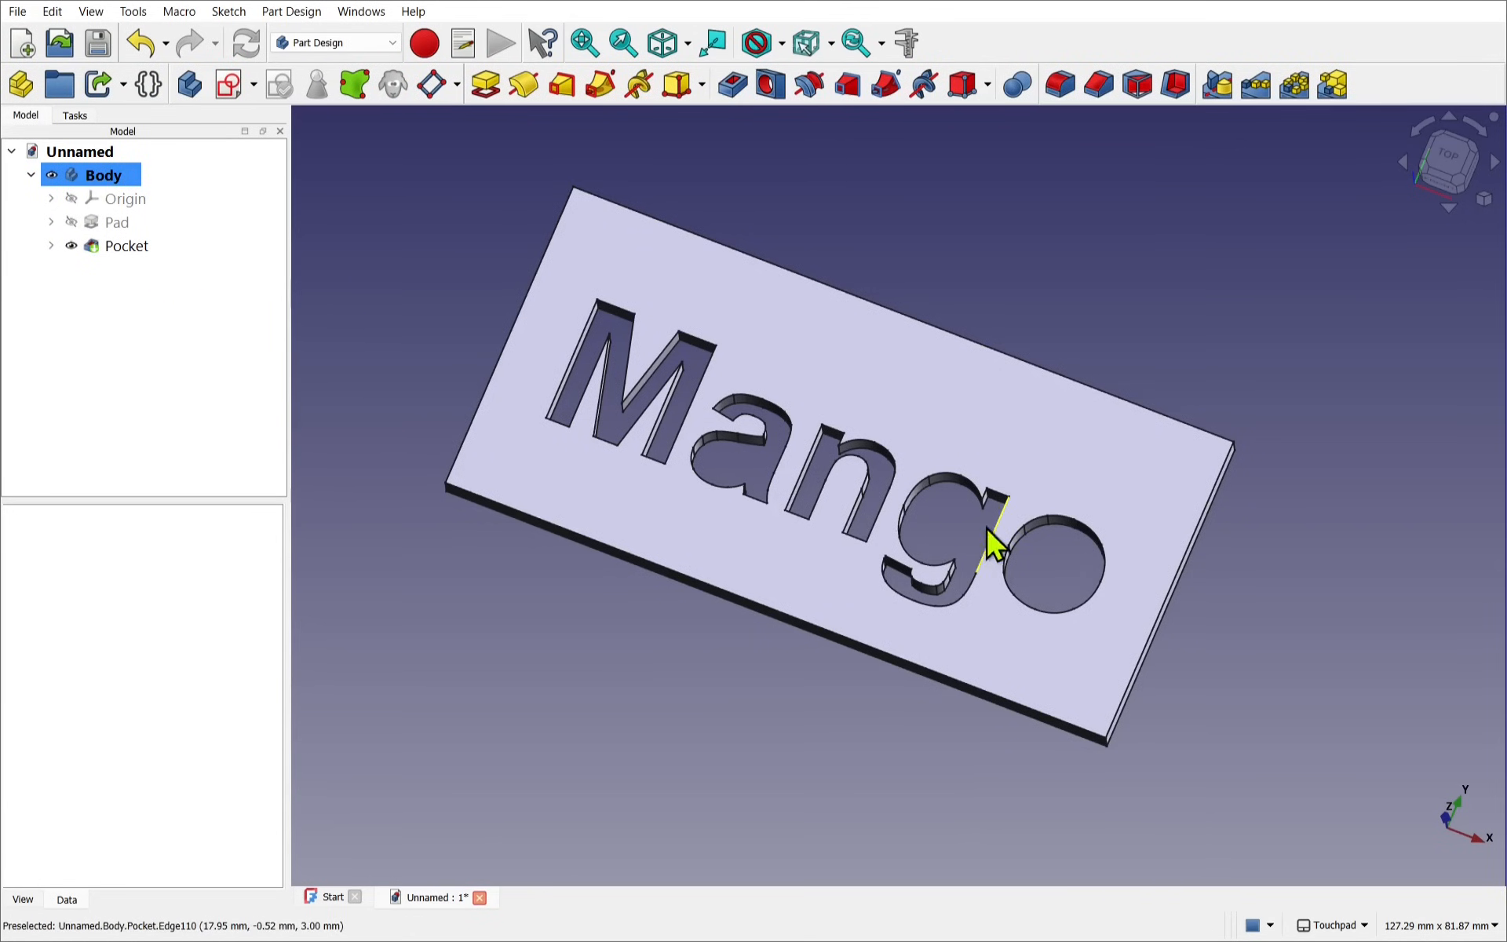
mouse_move(519, 480)
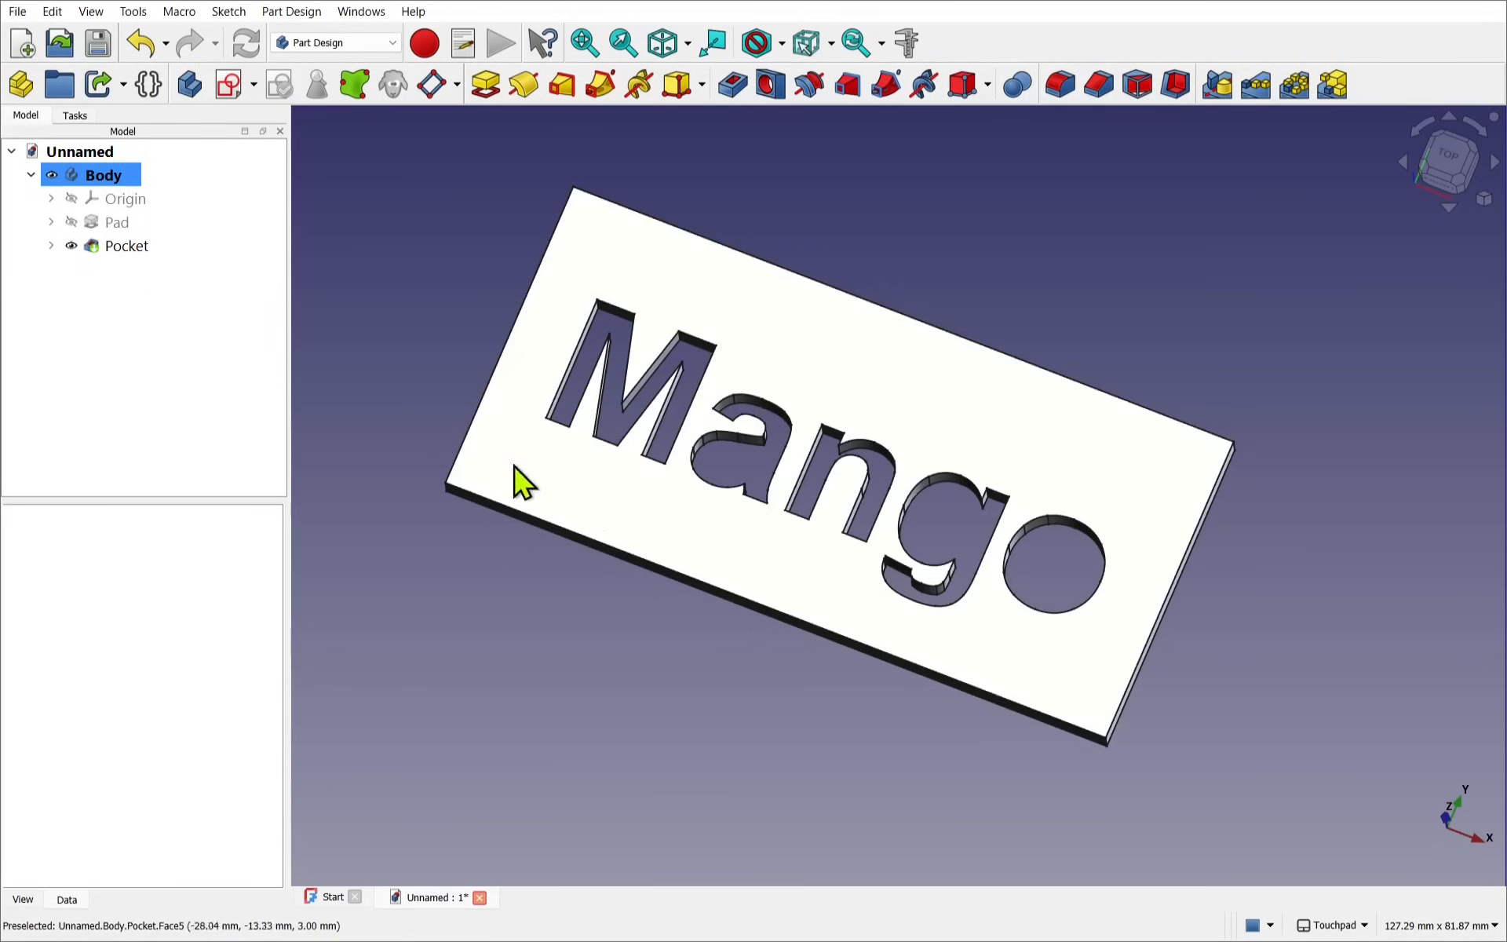
Step: Set the Body's Allow Compound to true so the a, g and o counters remain
click(104, 174)
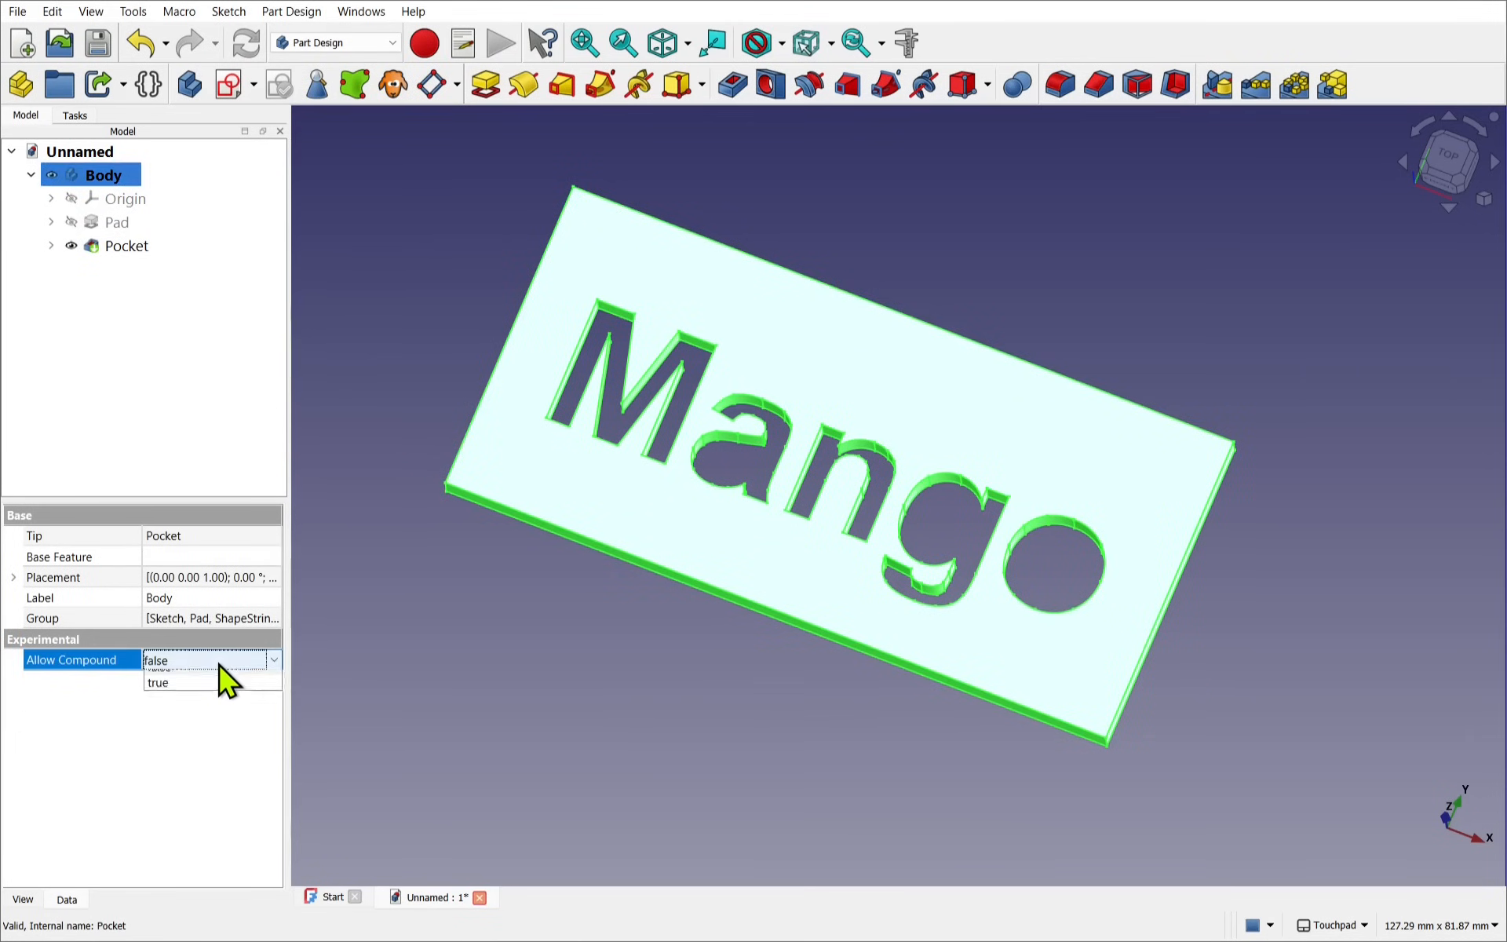
click(158, 681)
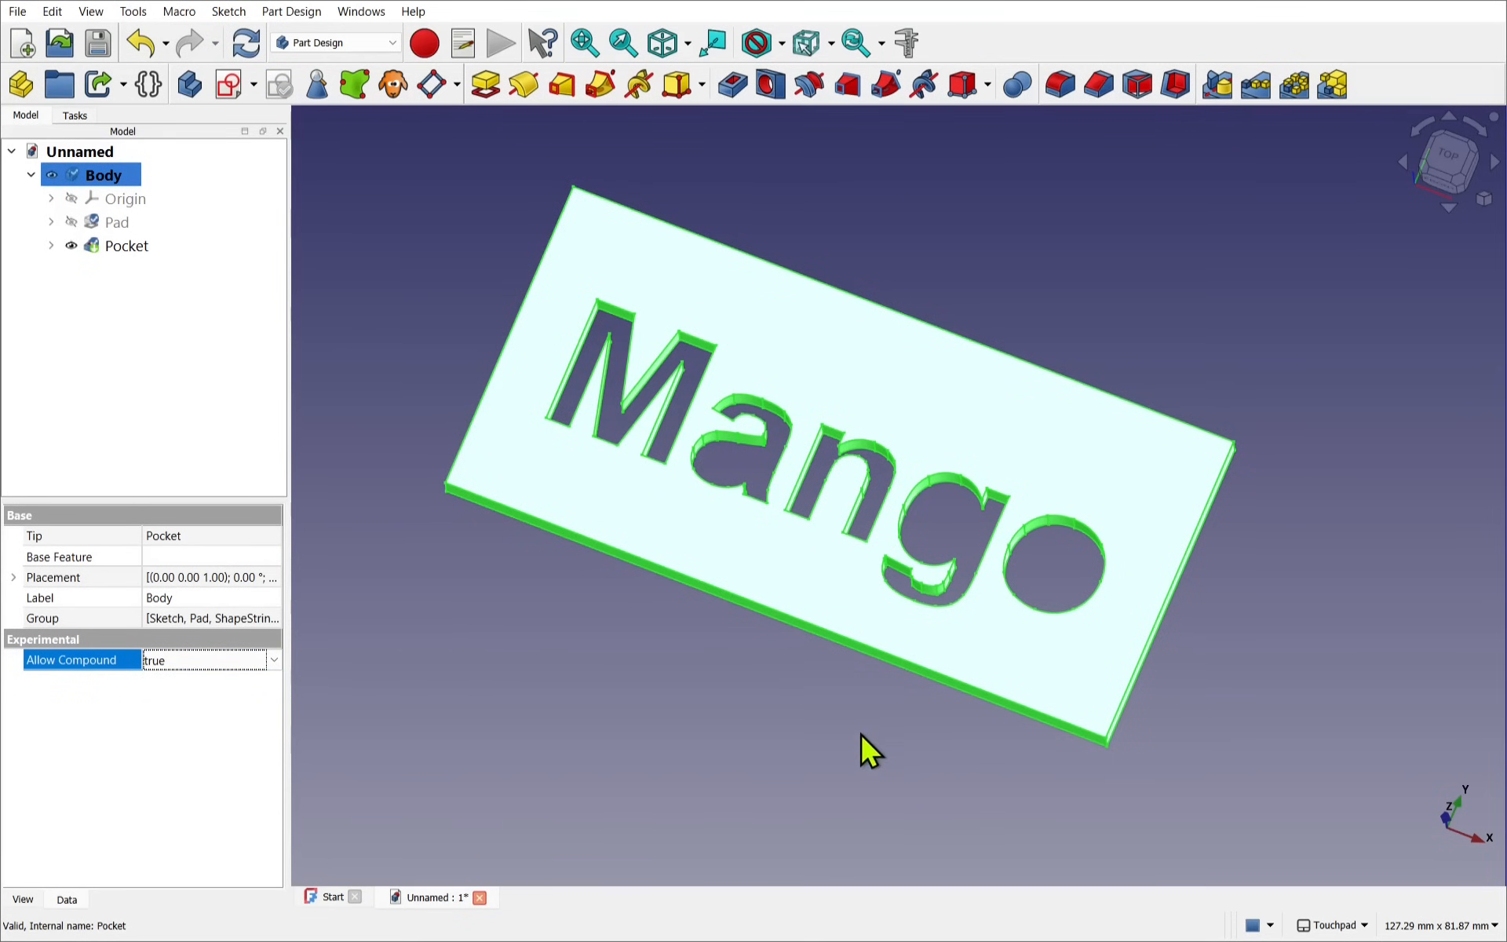
click(846, 740)
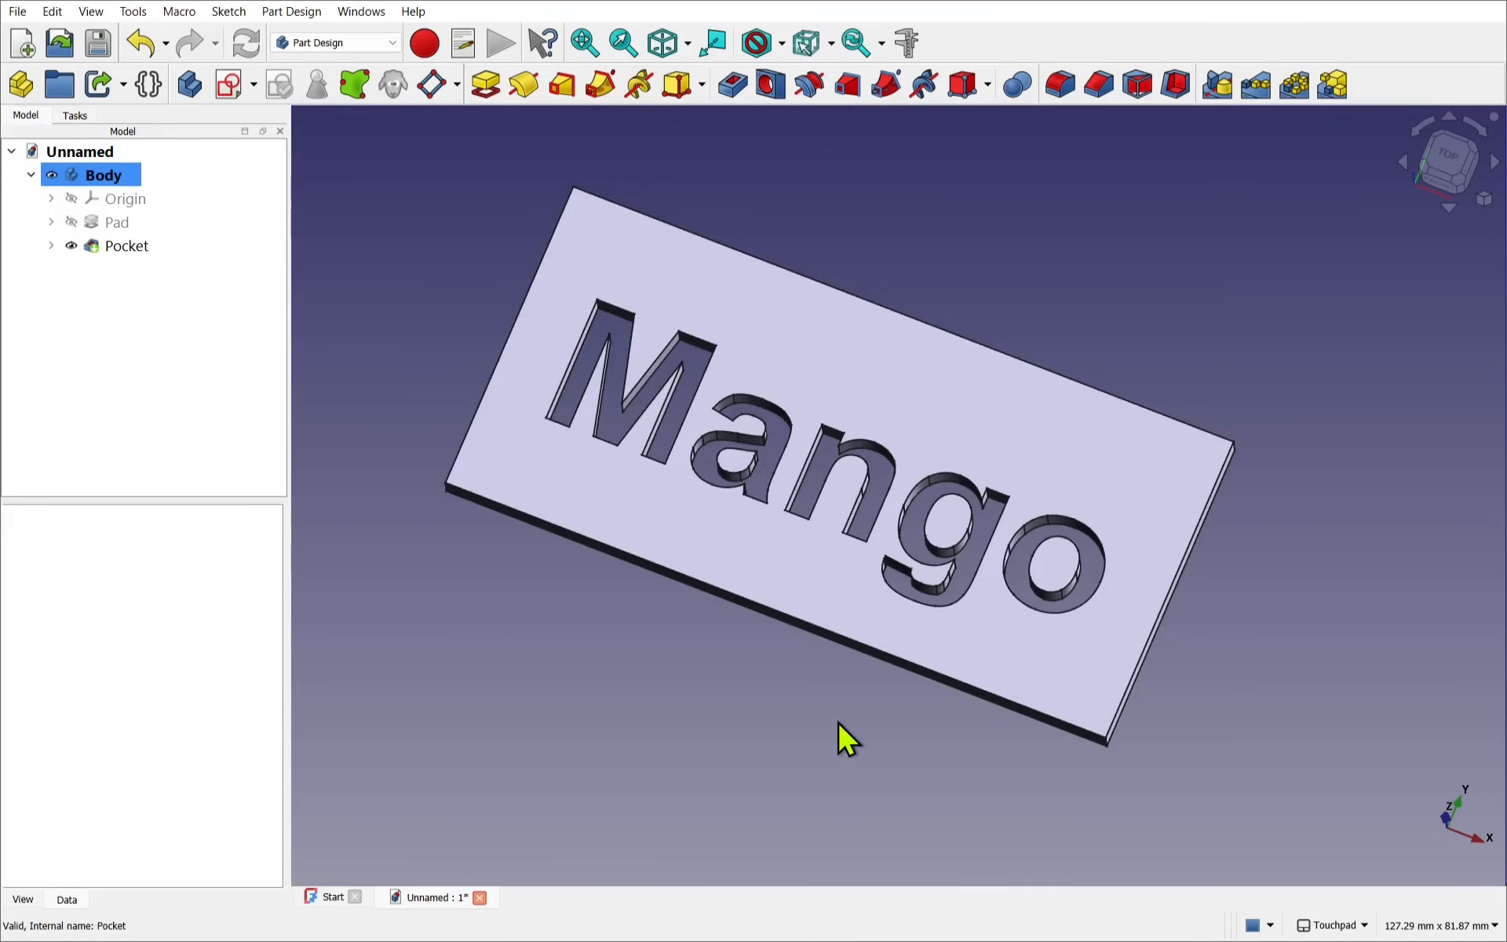
mouse_move(908, 509)
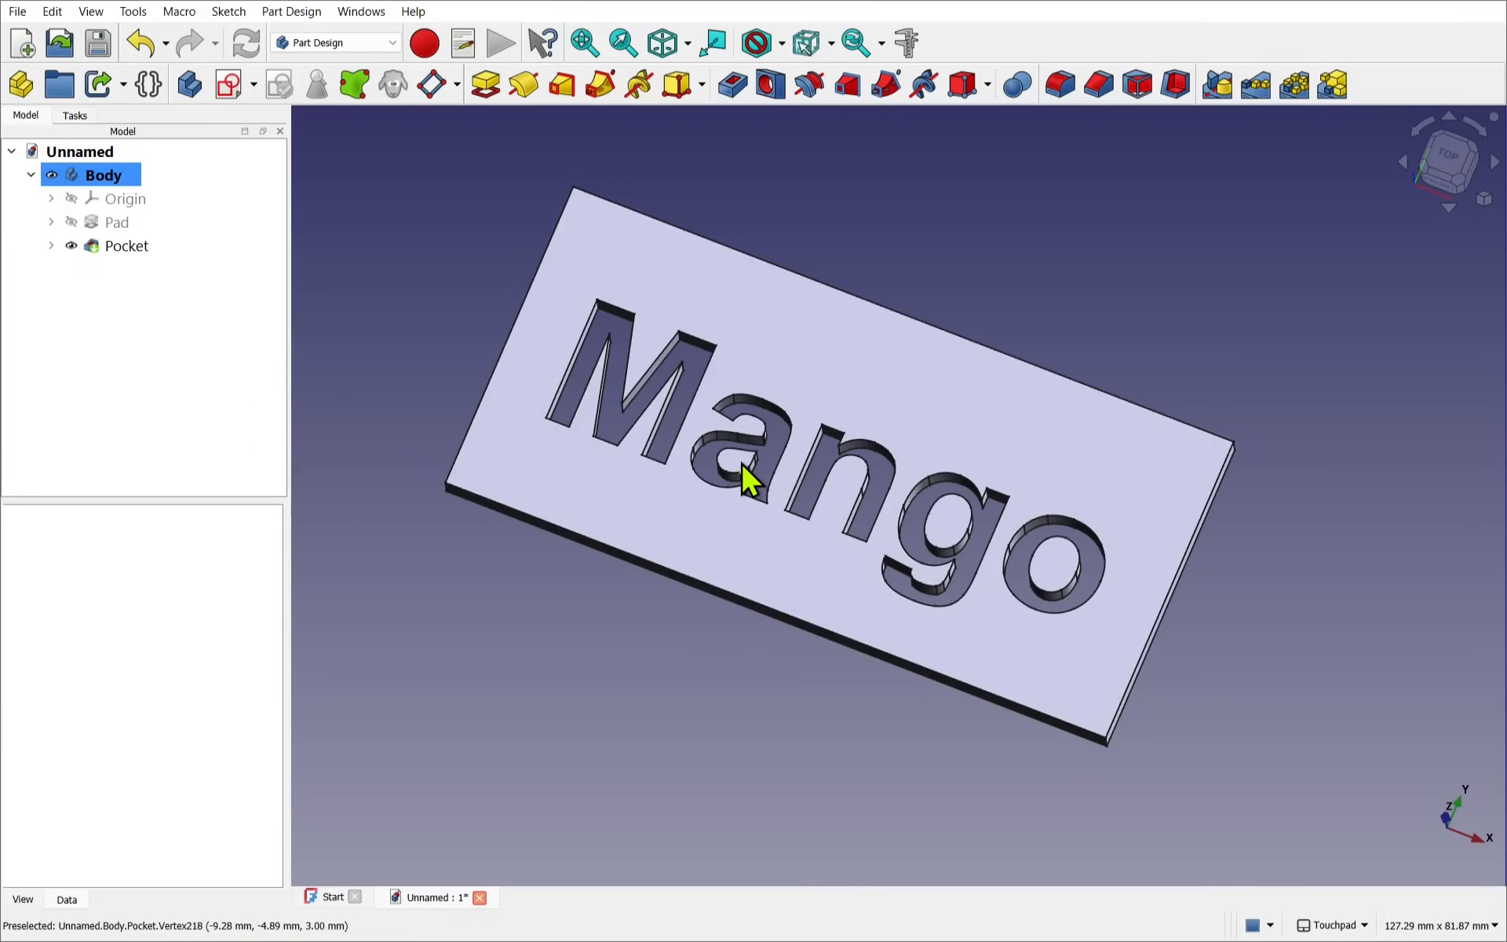
mouse_move(1240, 759)
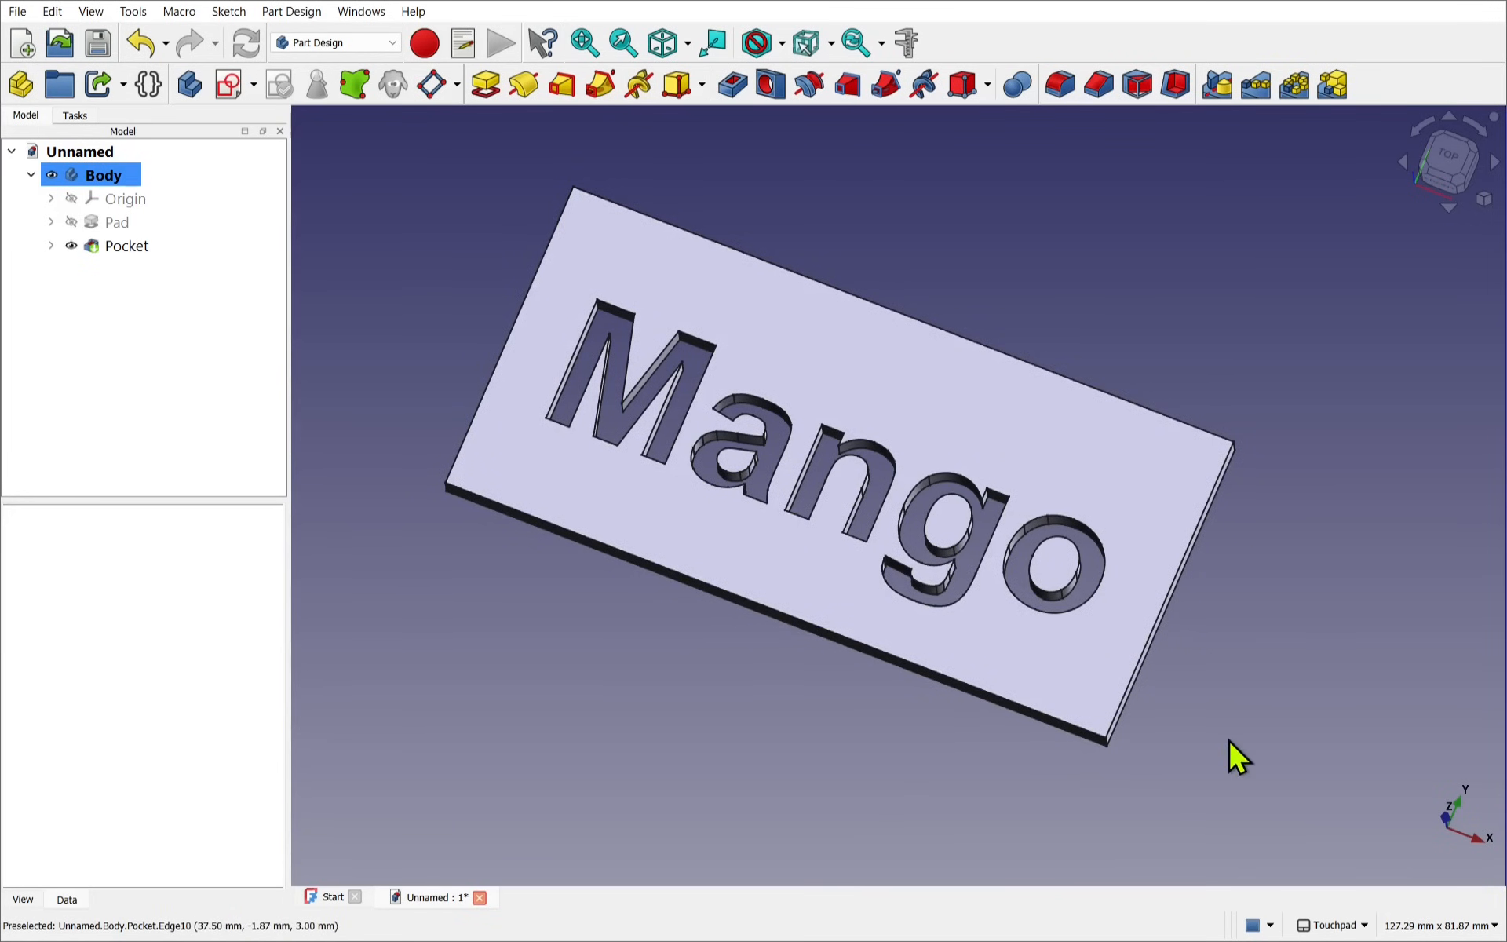
mouse_move(975, 769)
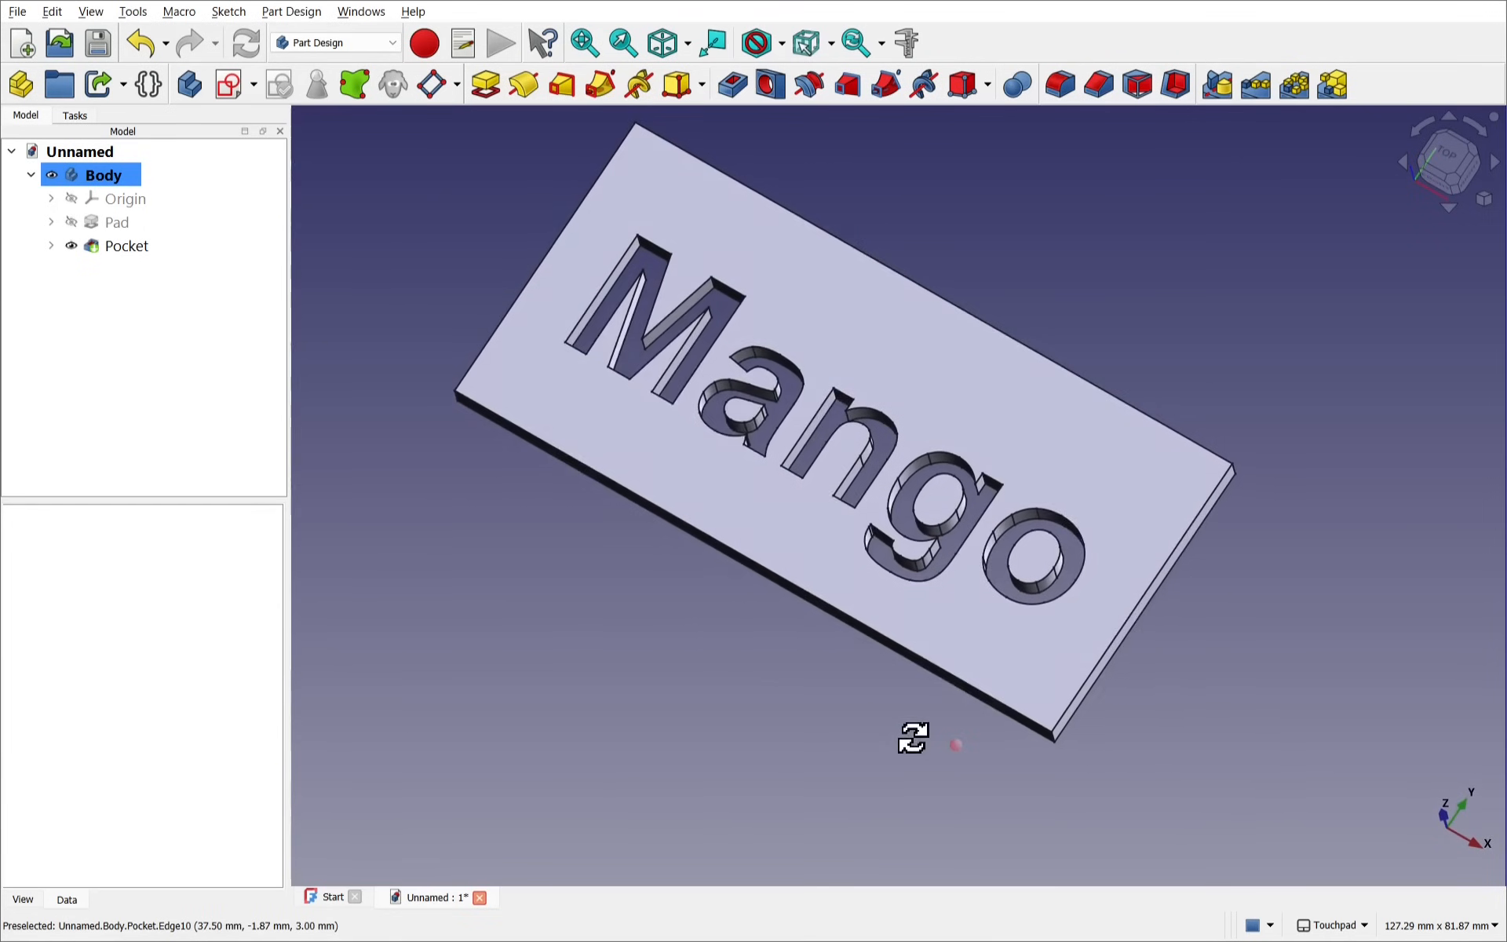
click(125, 245)
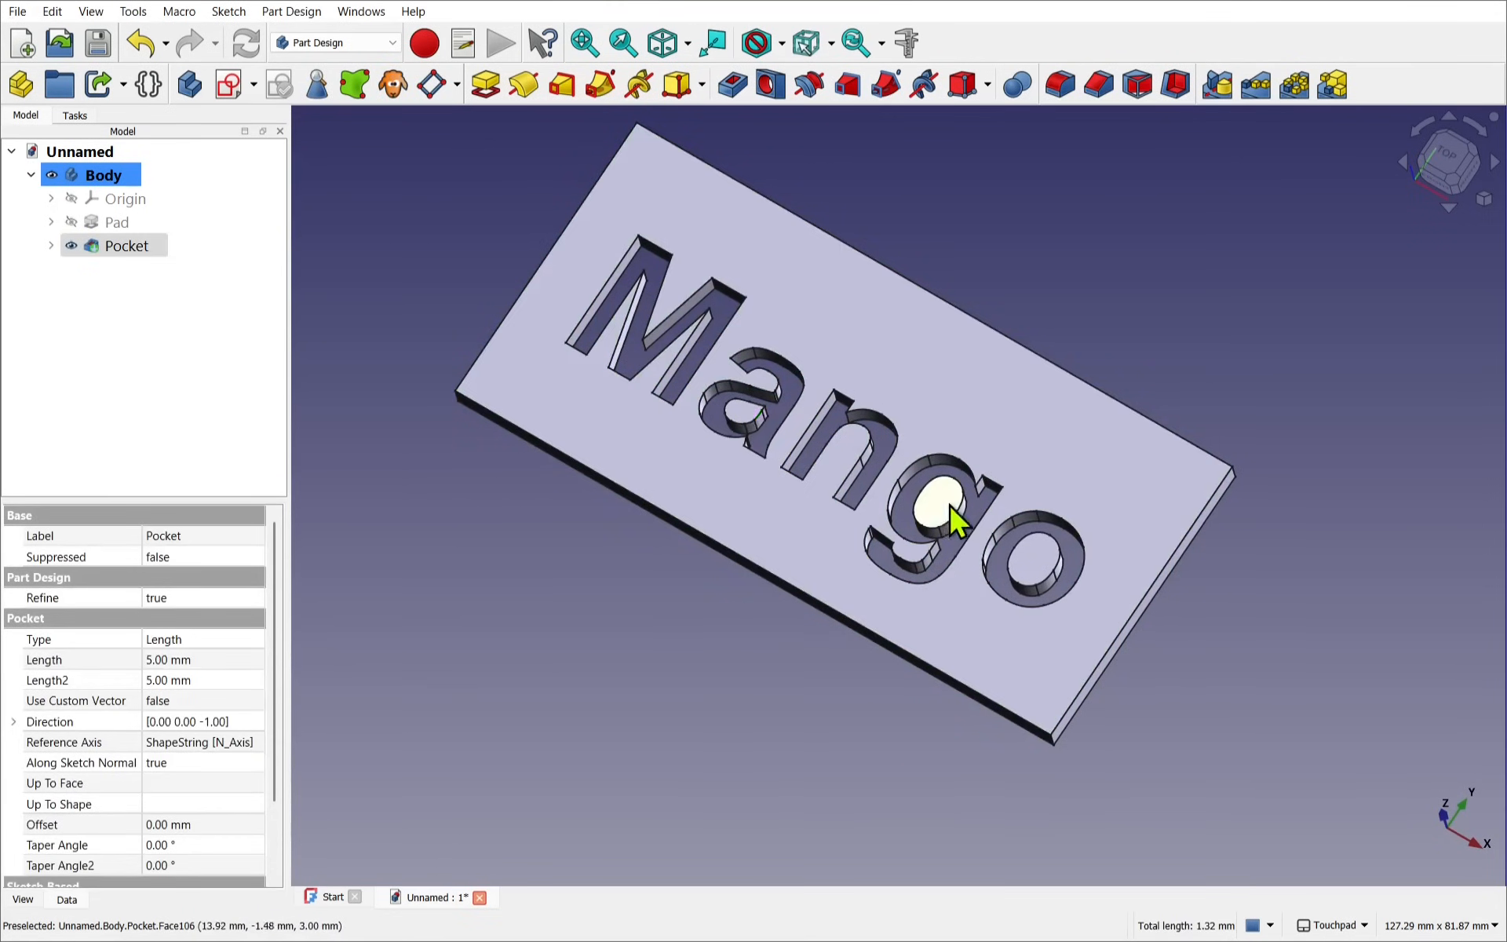
mouse_move(625, 356)
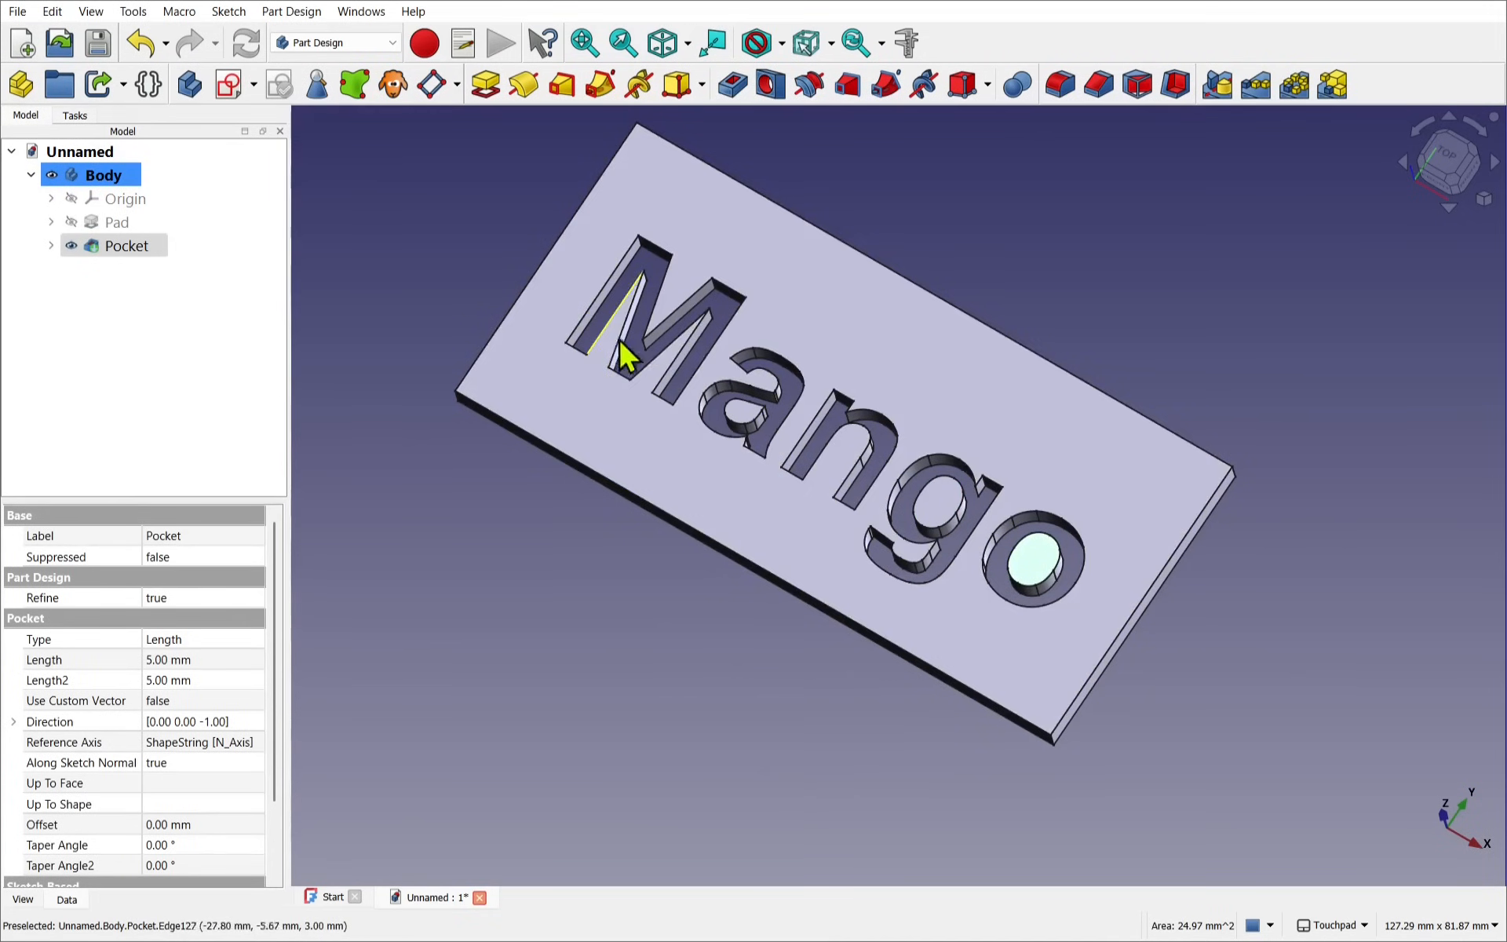
mouse_move(694, 361)
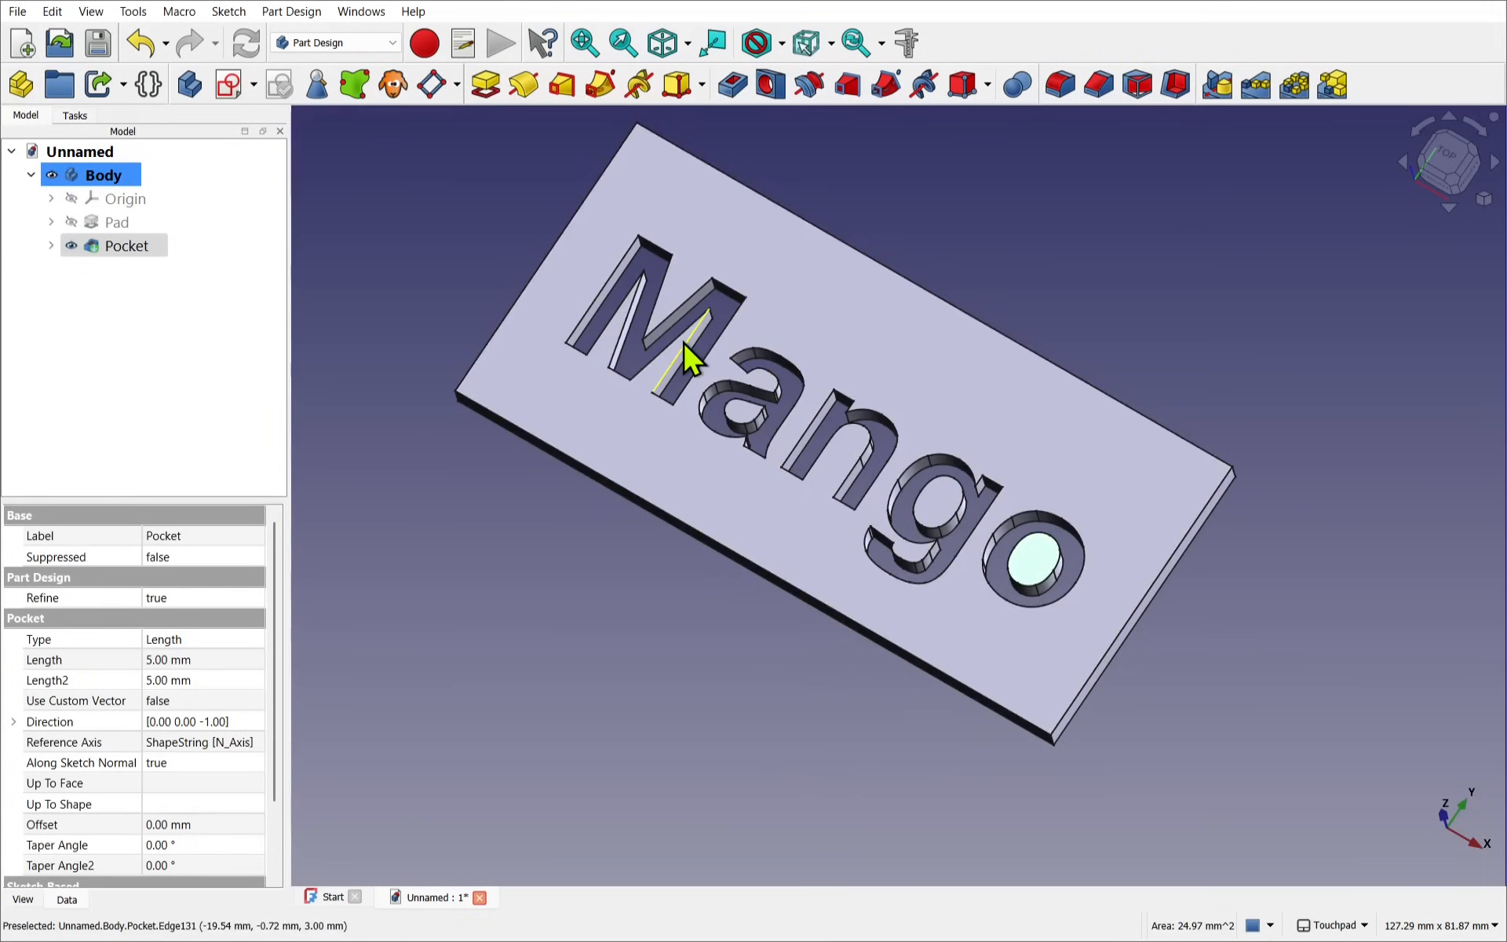
mouse_move(1057, 528)
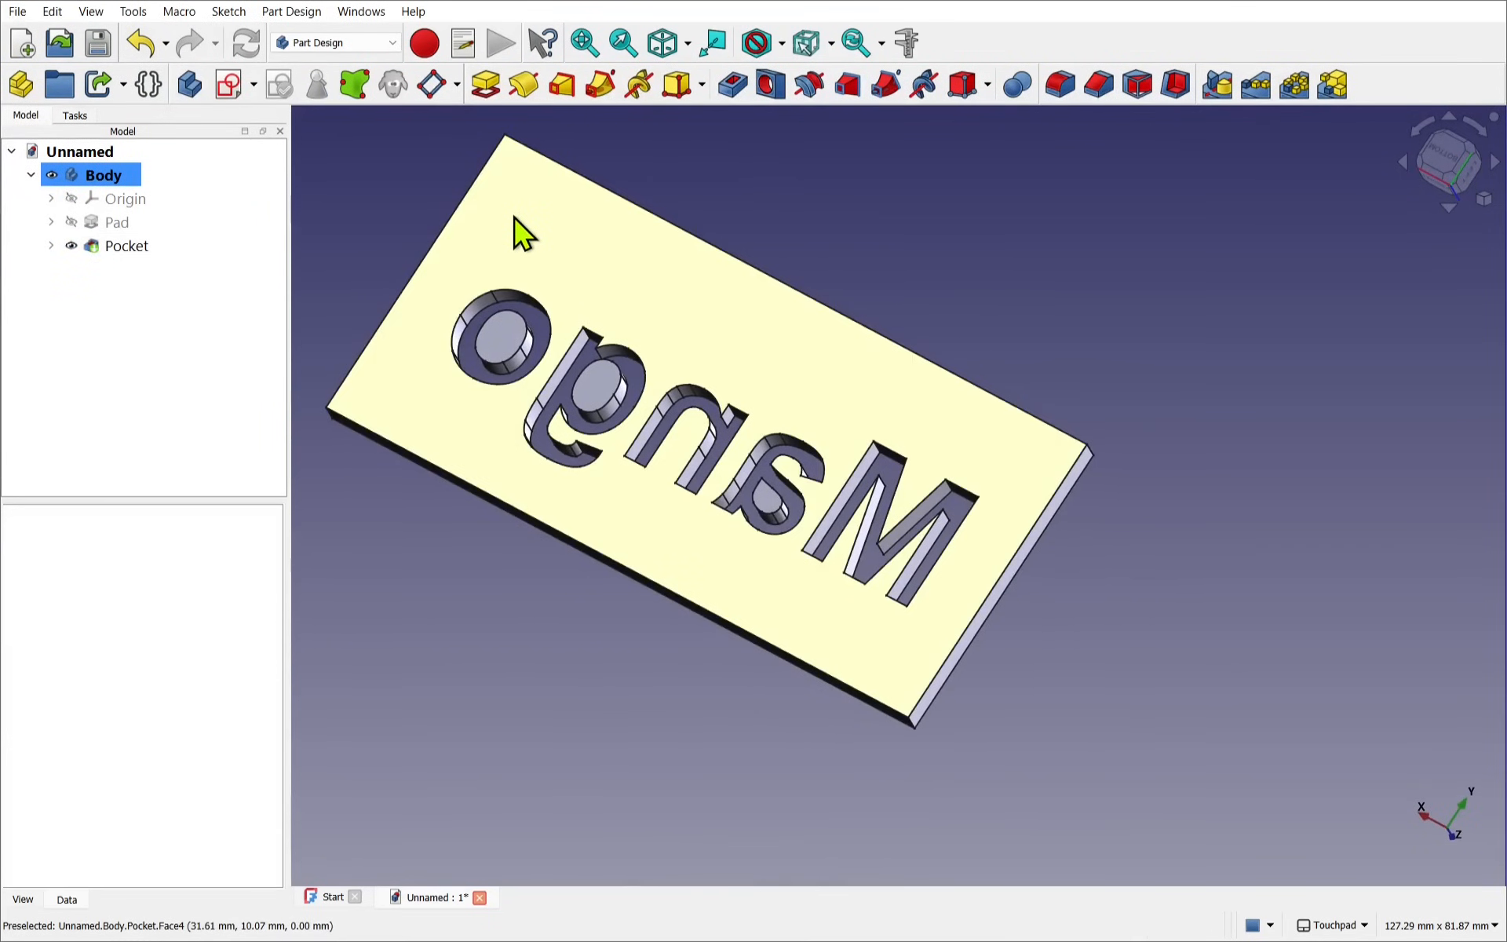
Step: Sketch thin bridging rectangles inside the letter counters on the plate's underside
click(125, 245)
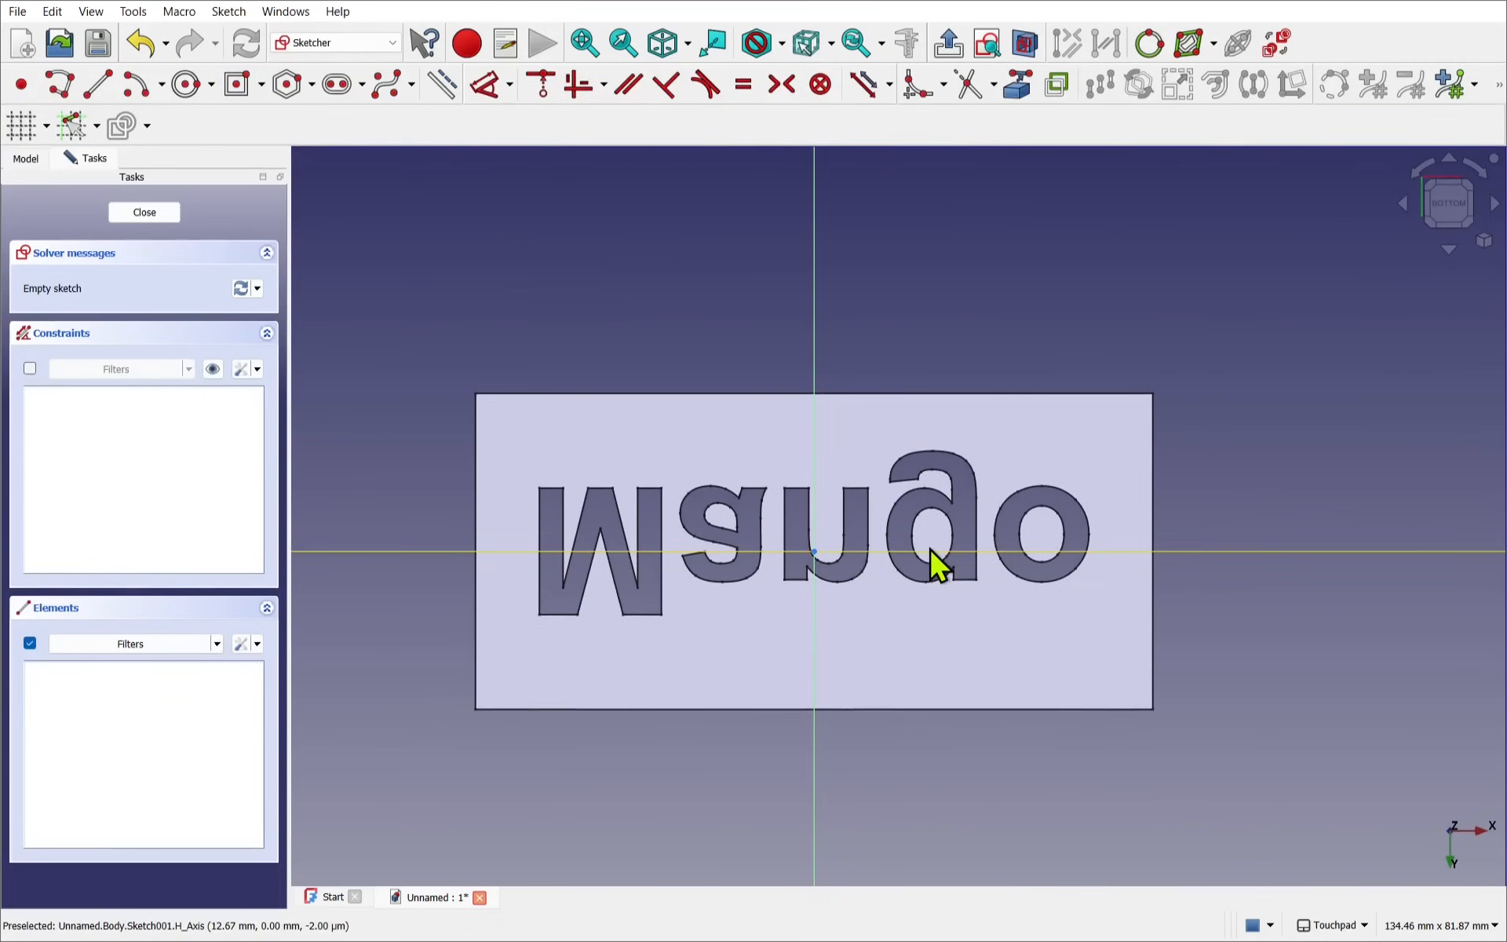
scroll(up, 3)
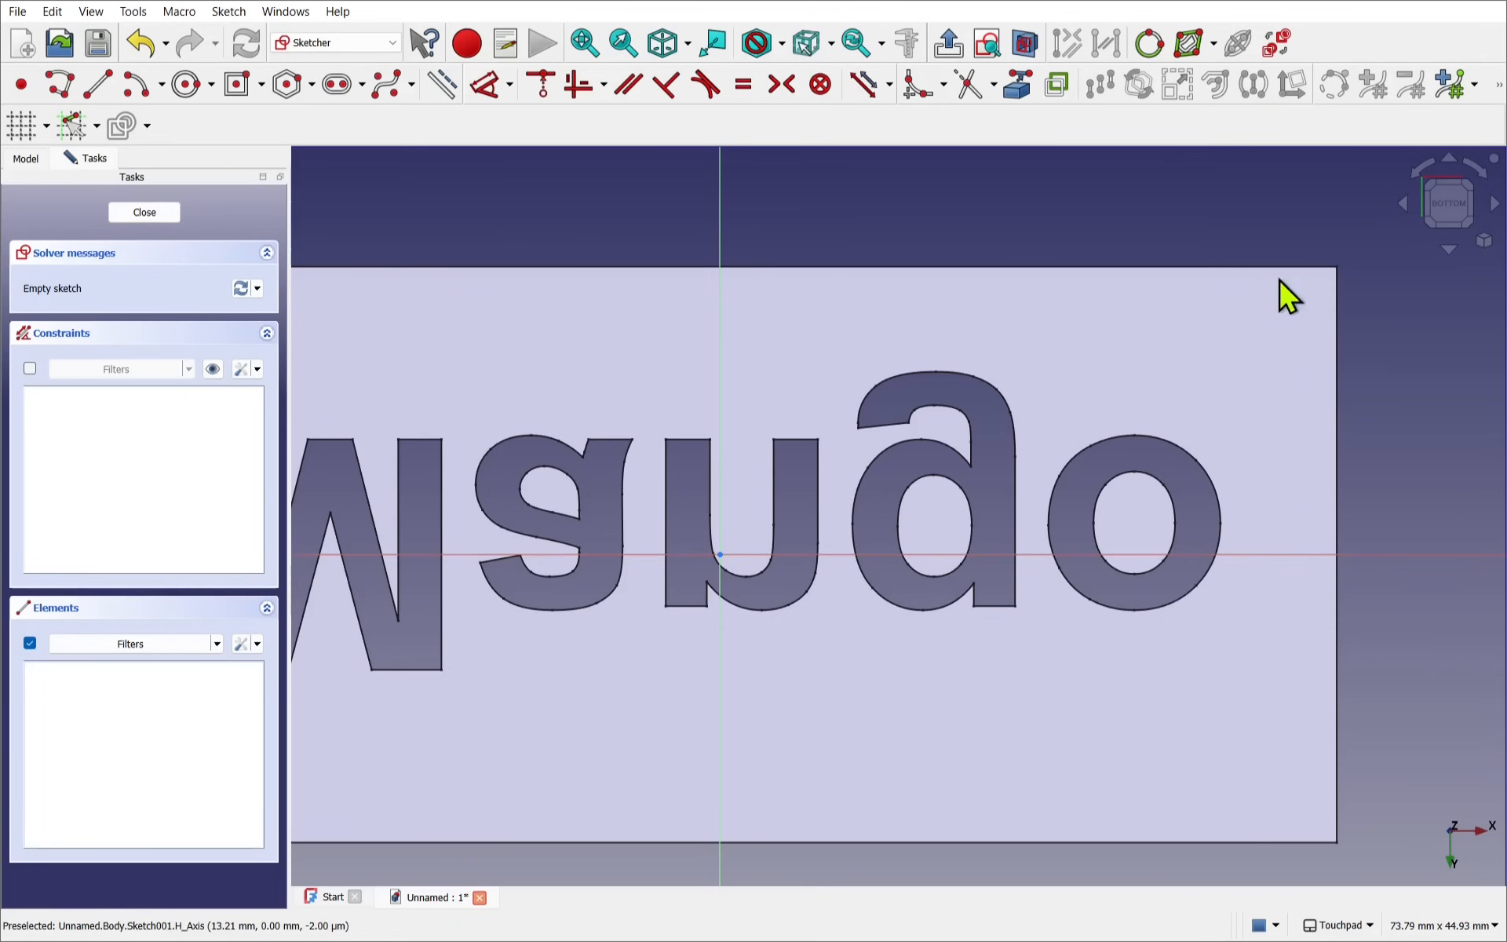
mouse_move(303, 163)
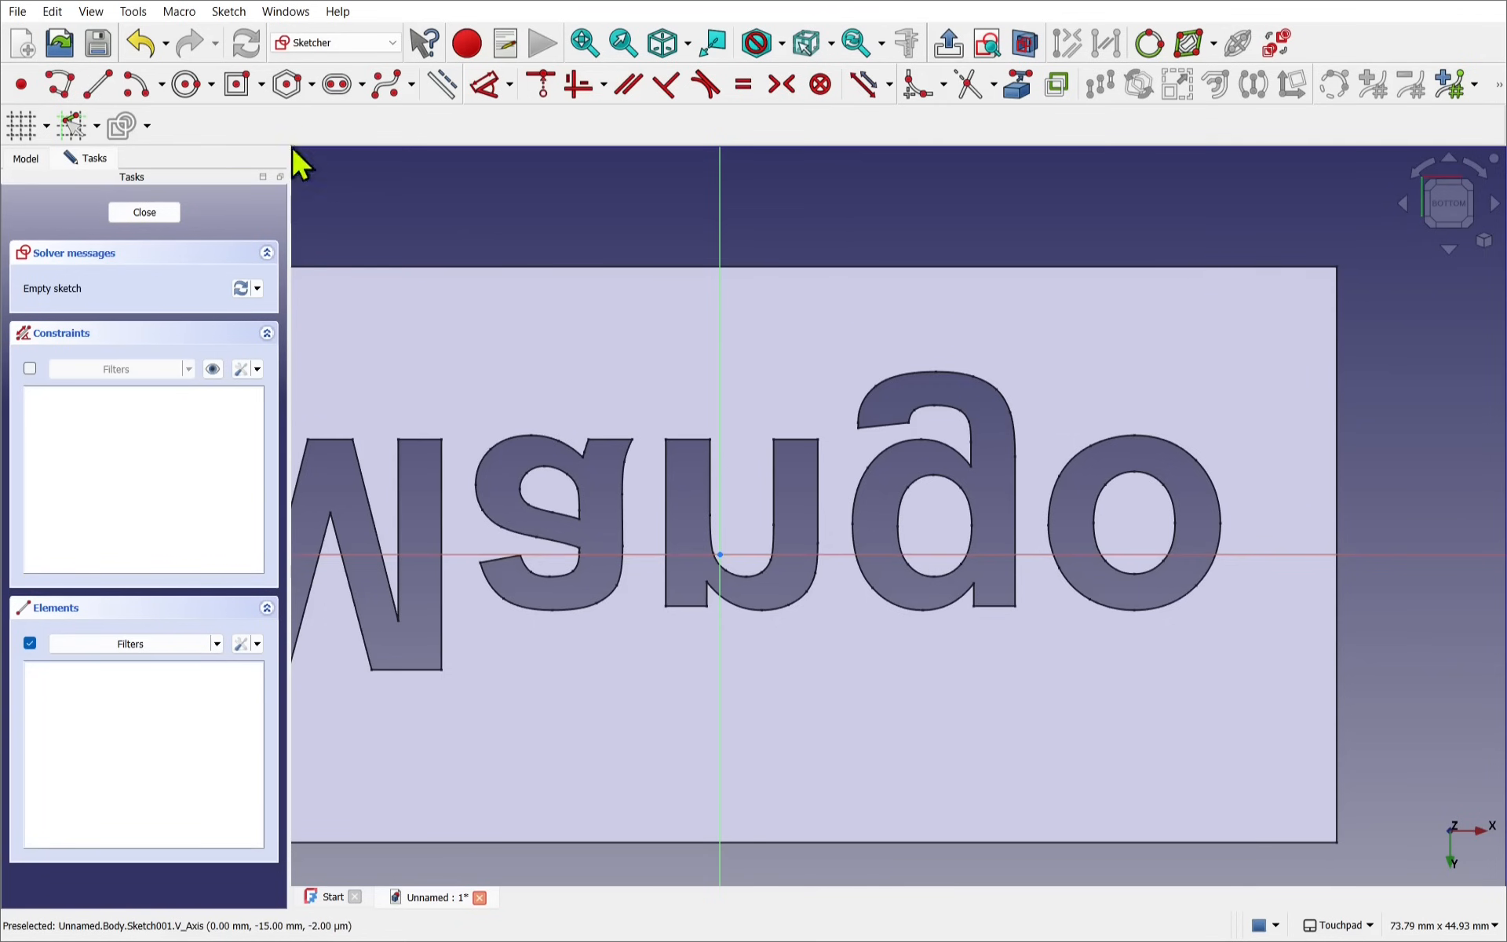
click(237, 84)
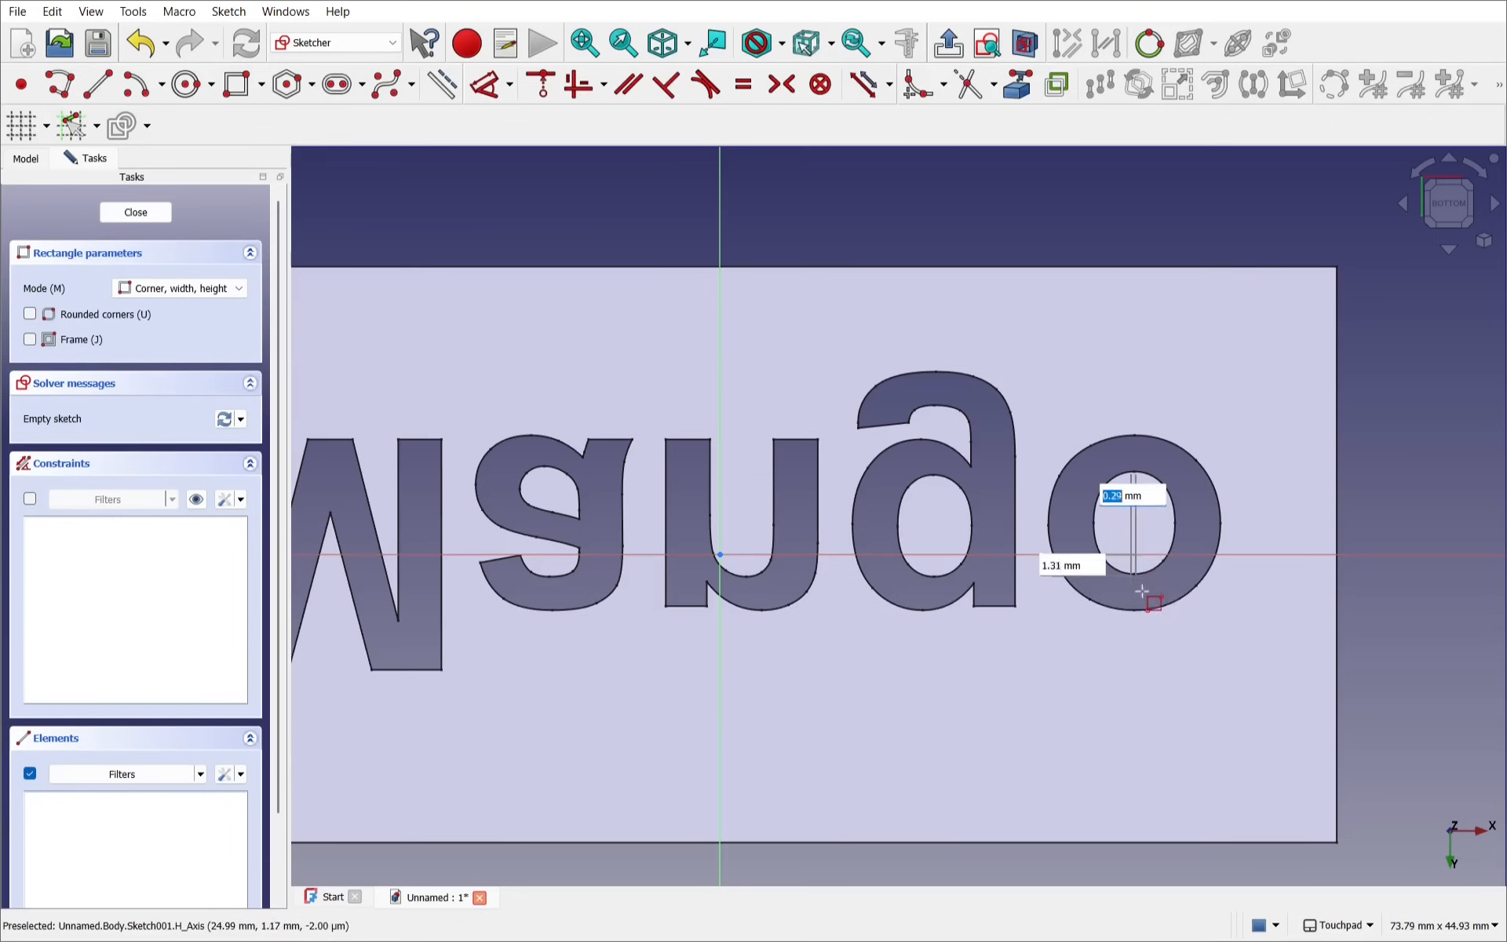
click(1151, 603)
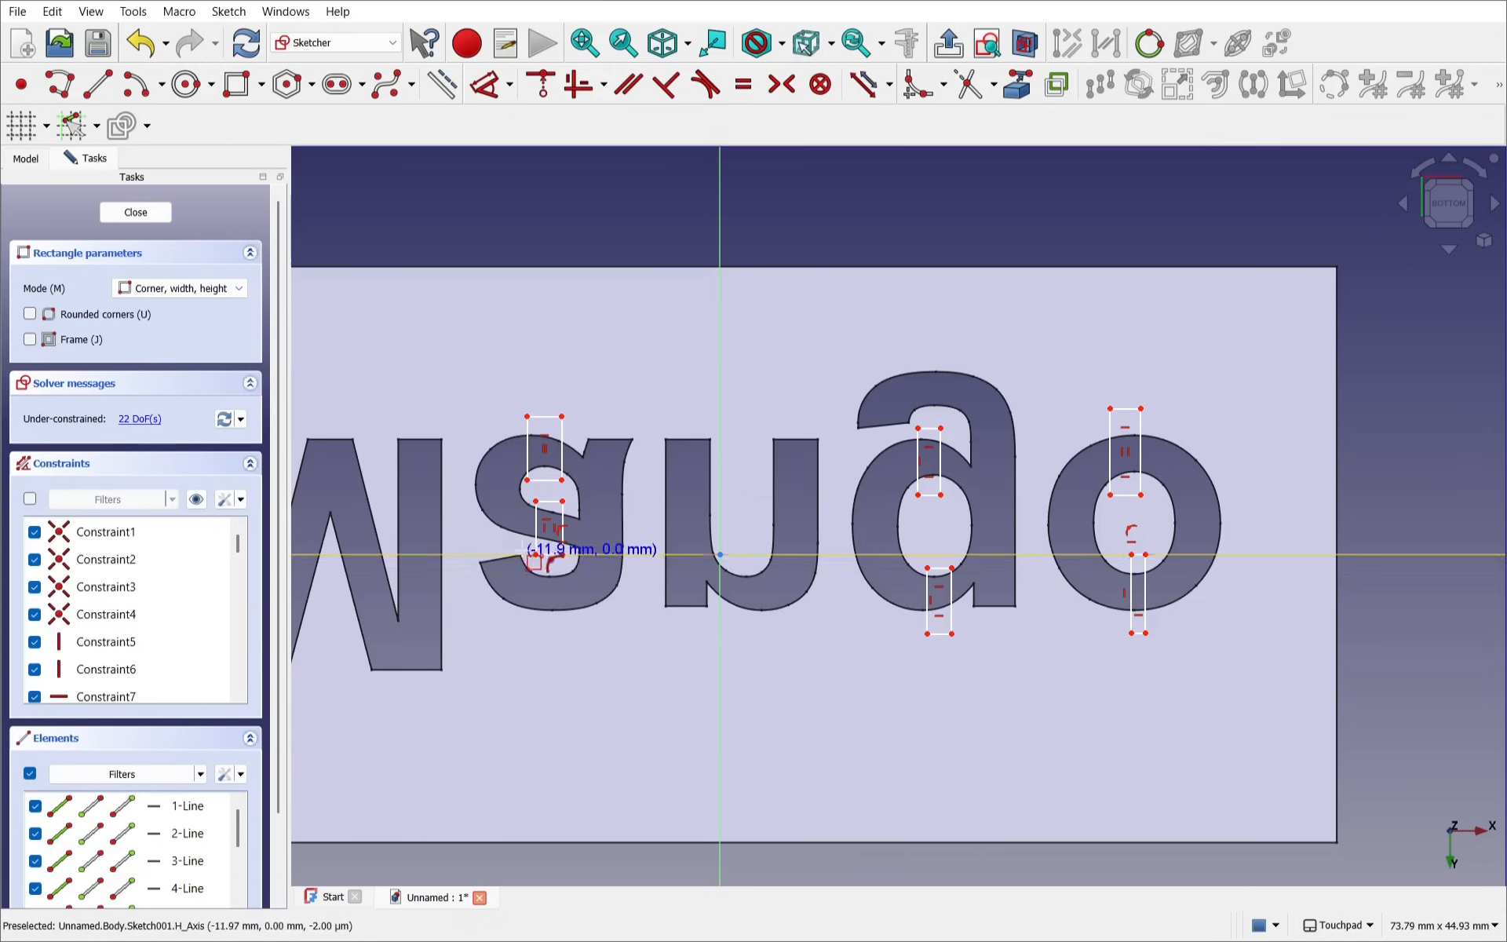
mouse_move(634, 516)
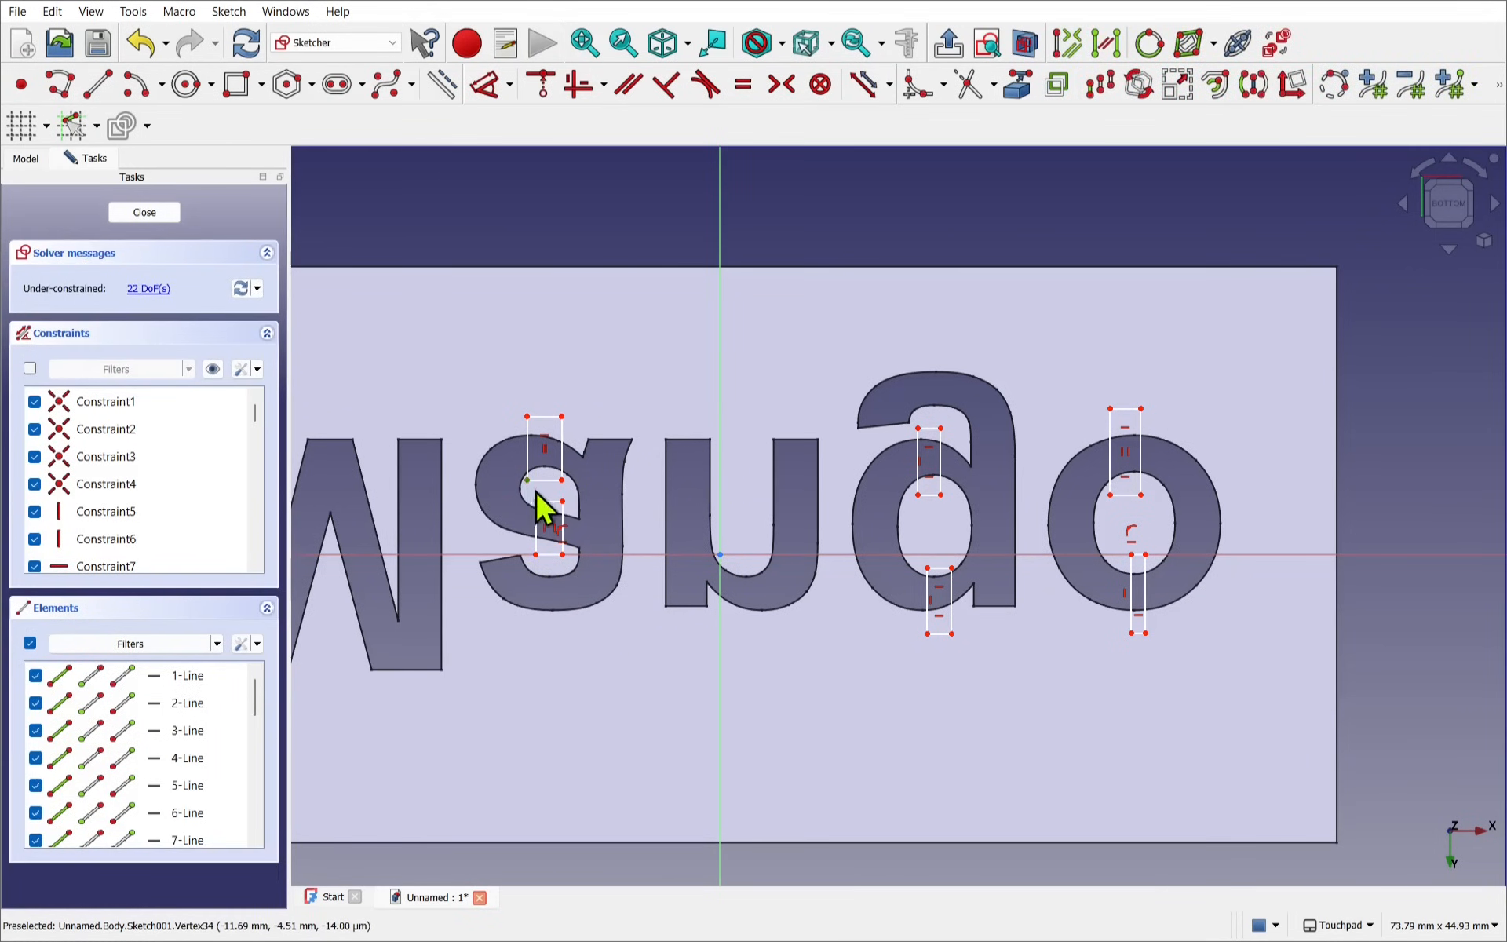
mouse_move(580, 85)
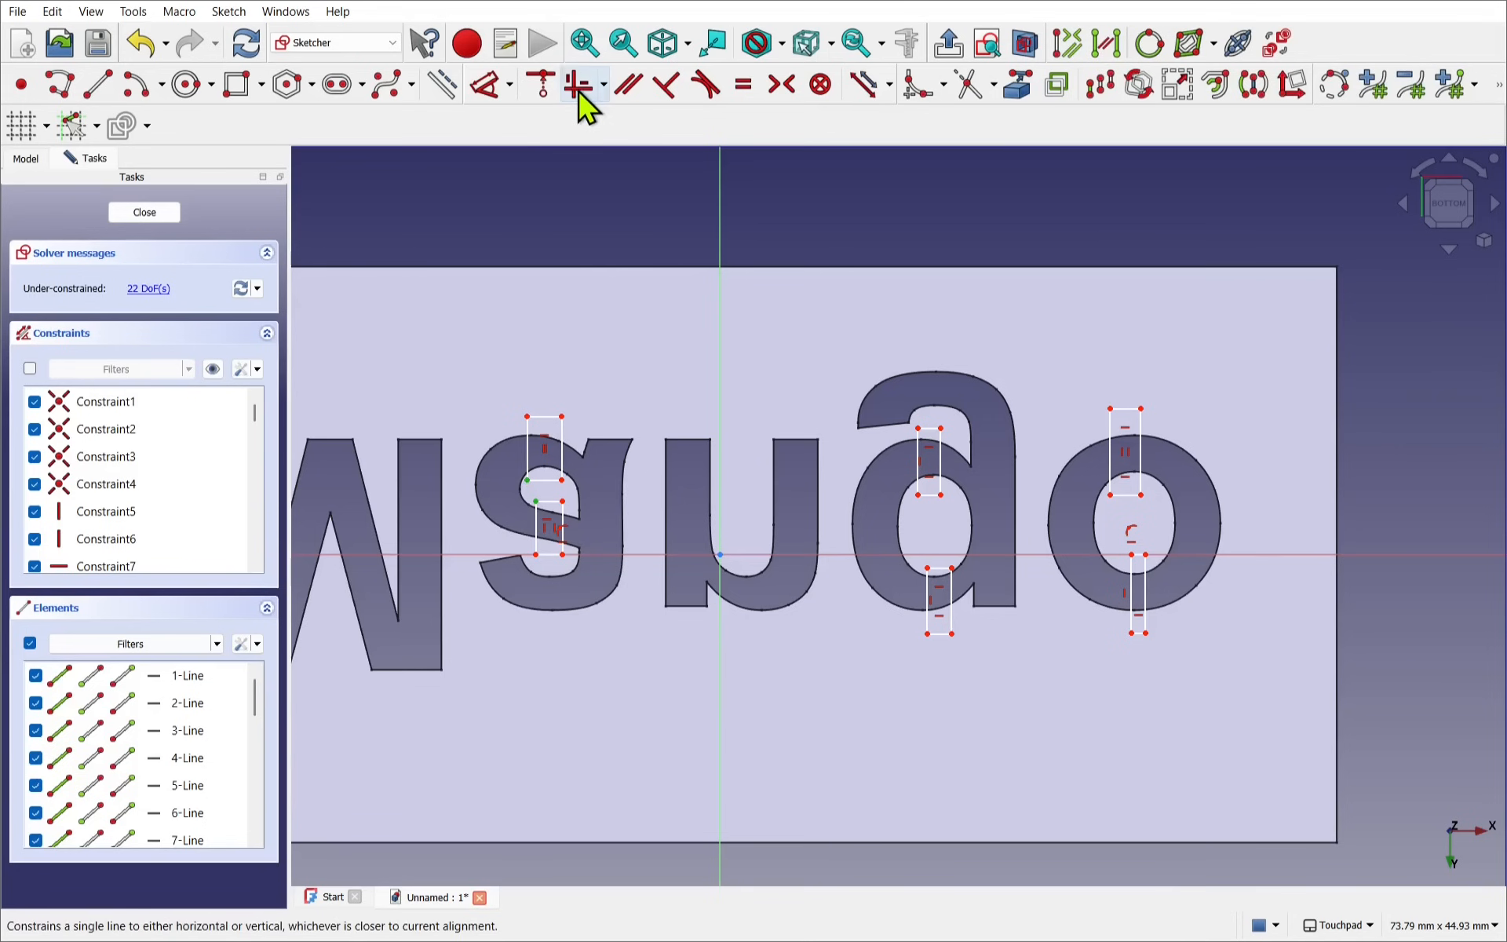
Step: Constrain the bridge rectangles vertical, symmetric and equal, then close the sketch
click(582, 85)
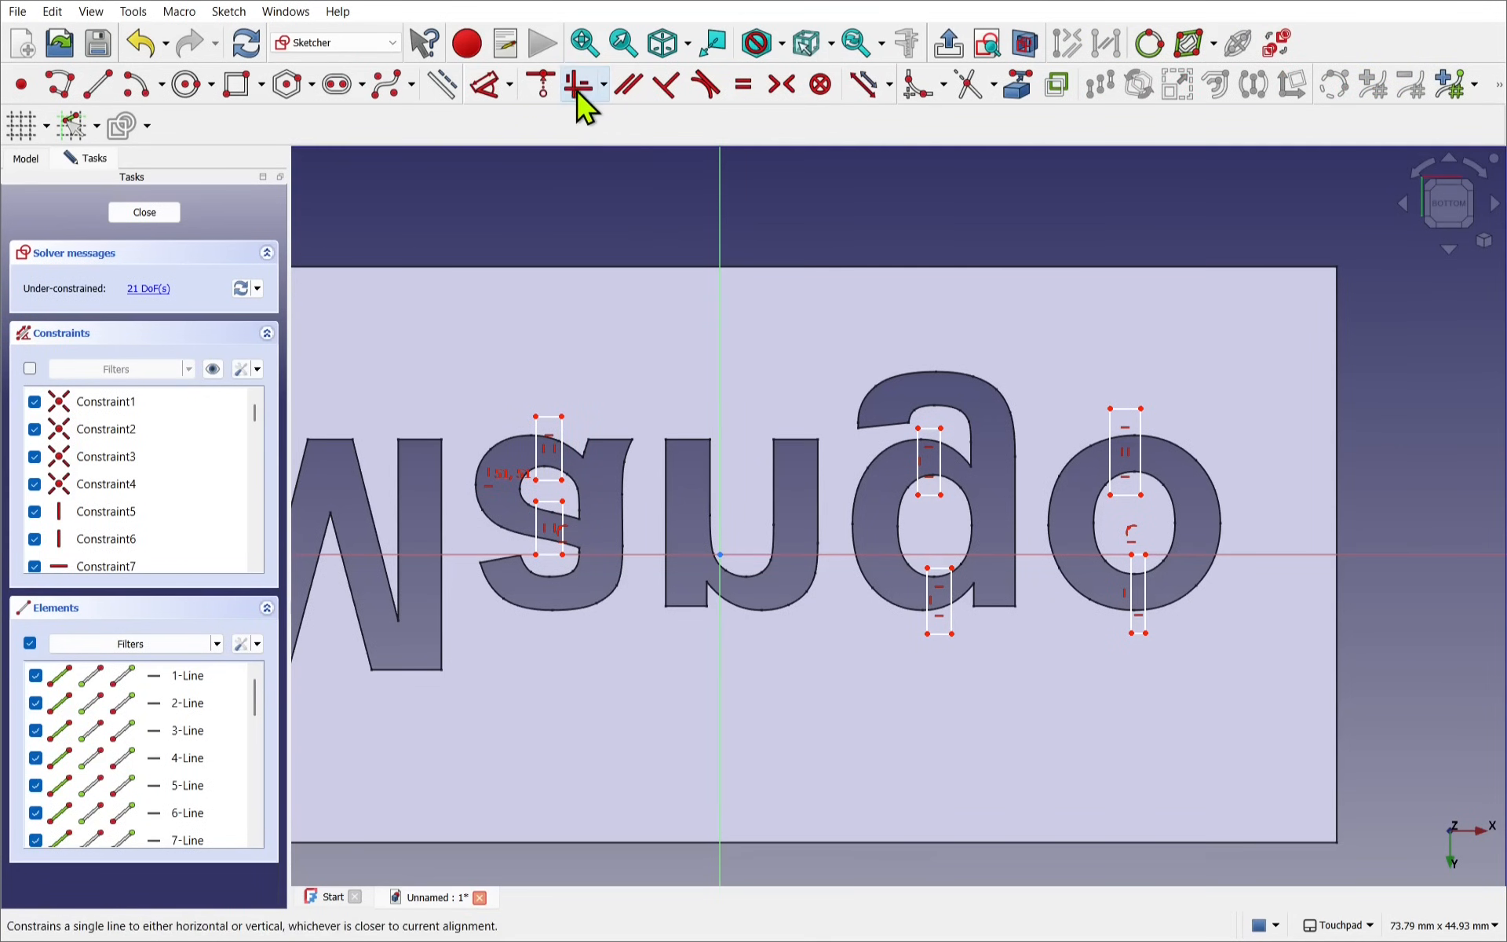
click(574, 84)
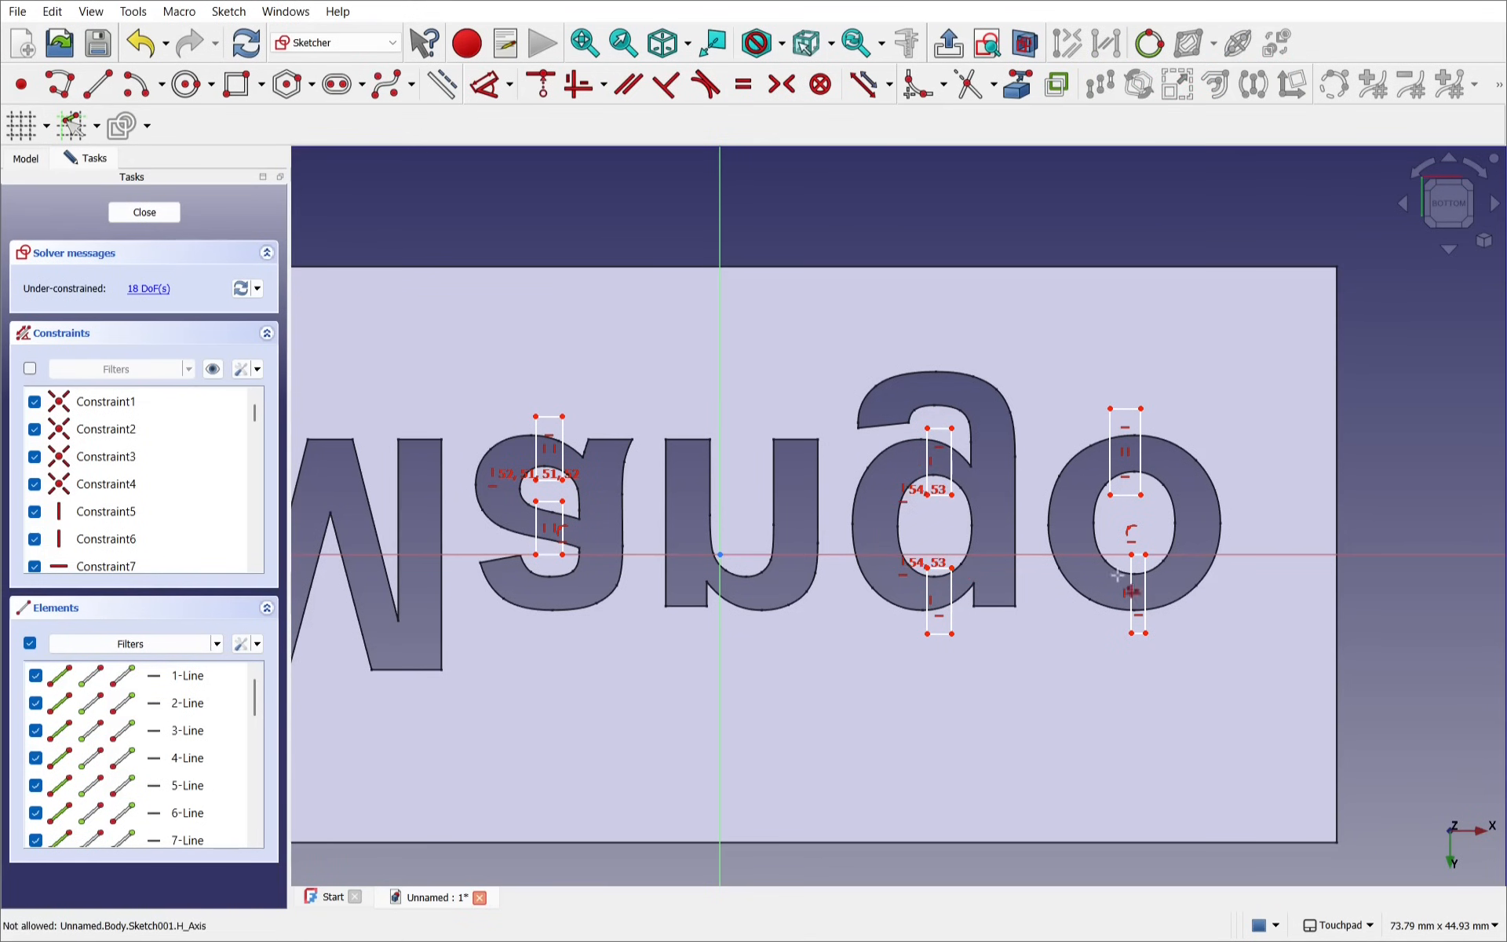
click(1148, 557)
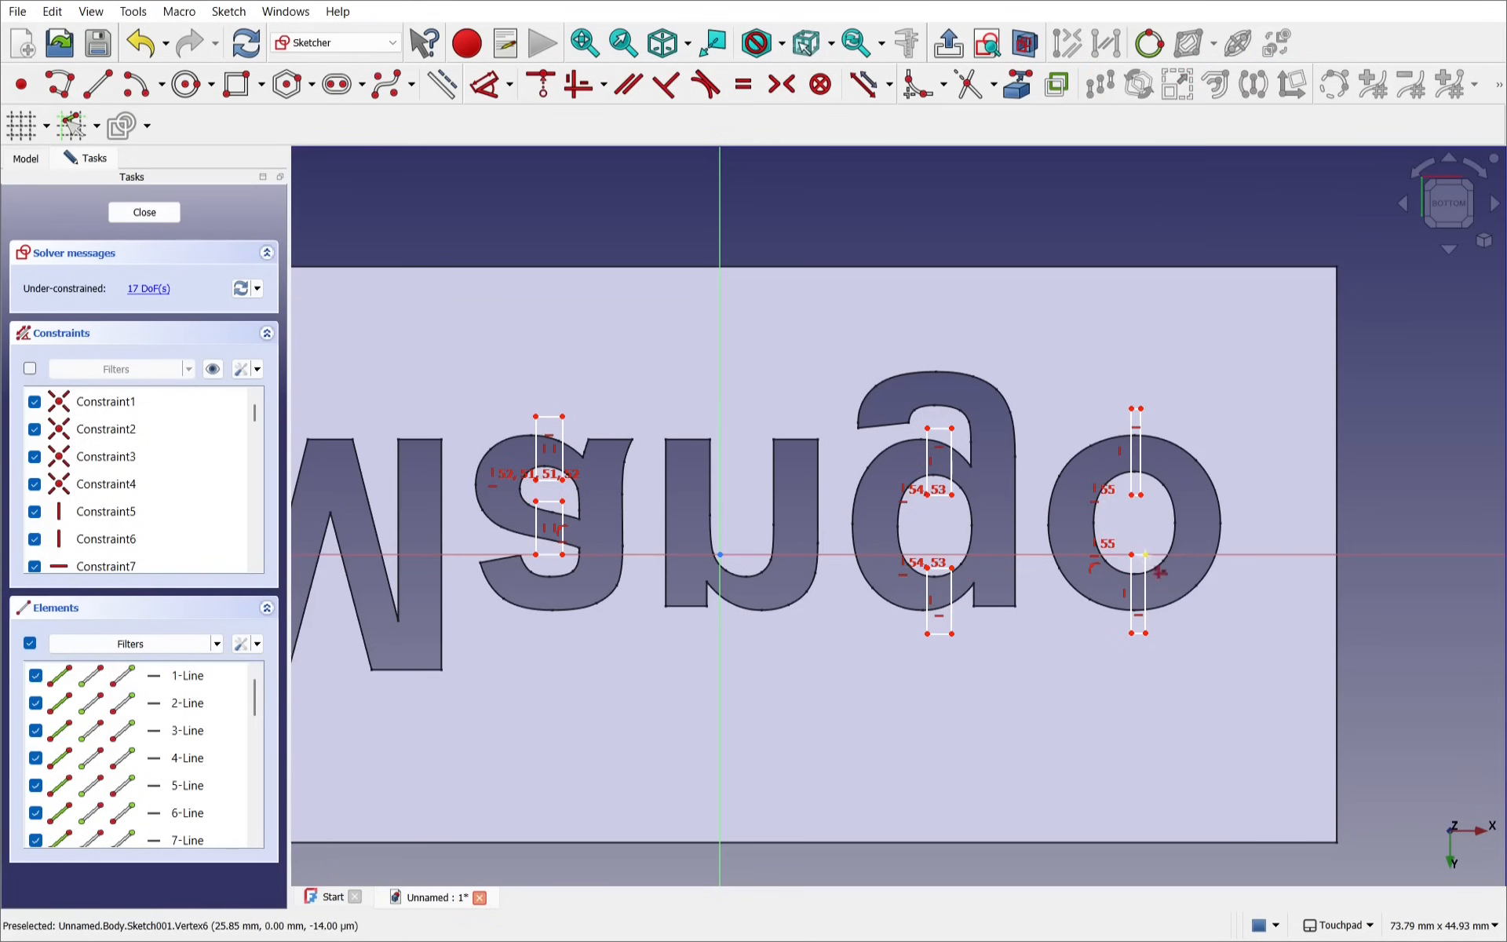
click(1139, 471)
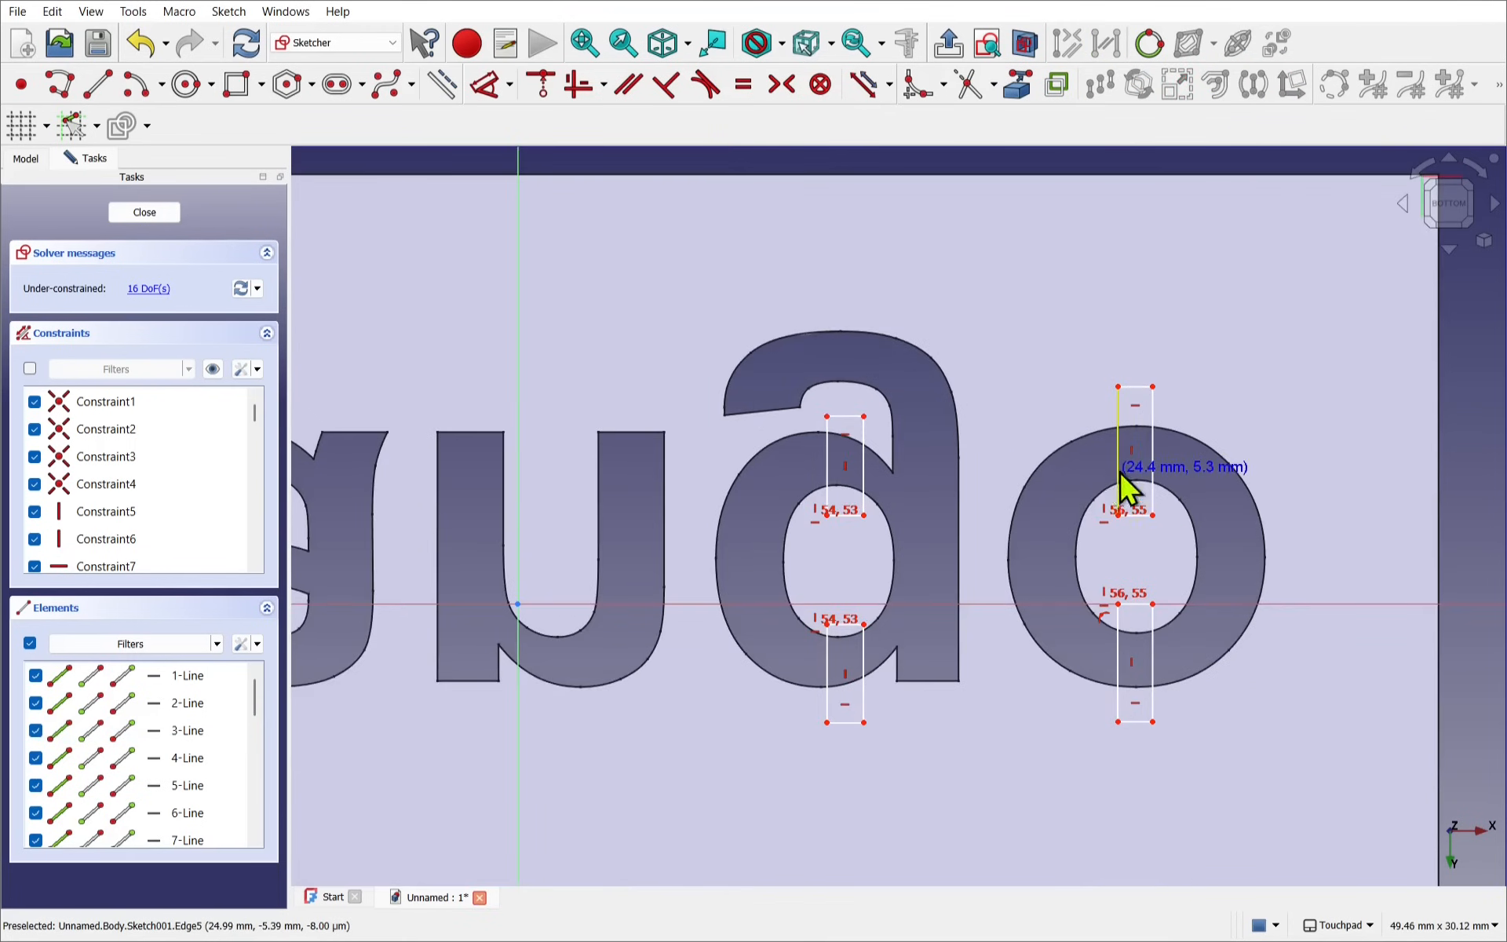
mouse_move(885, 514)
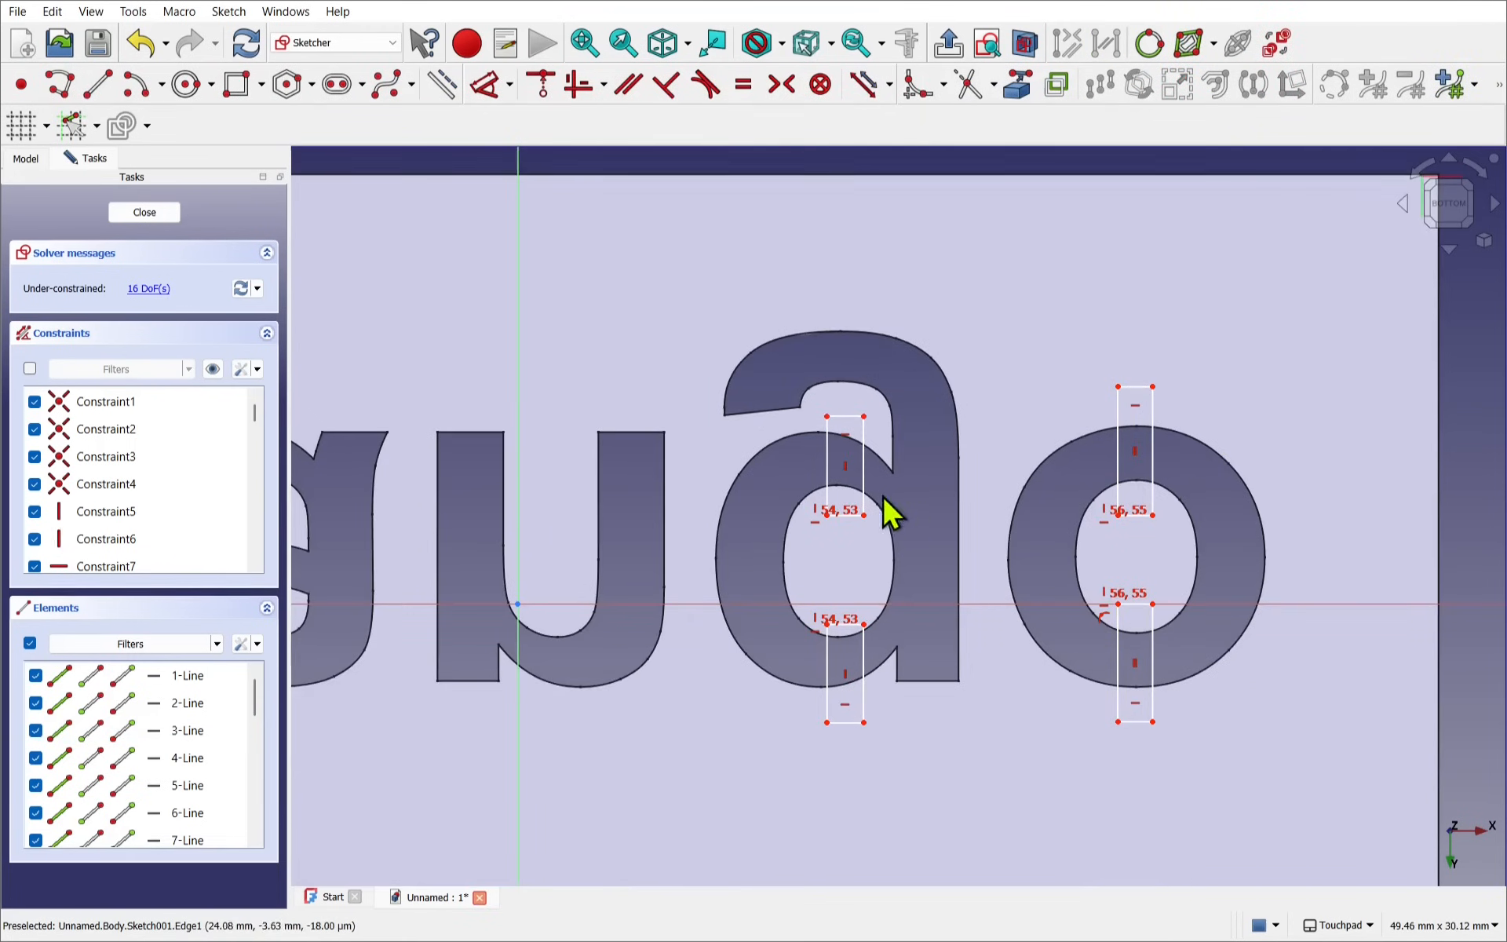
mouse_move(846, 639)
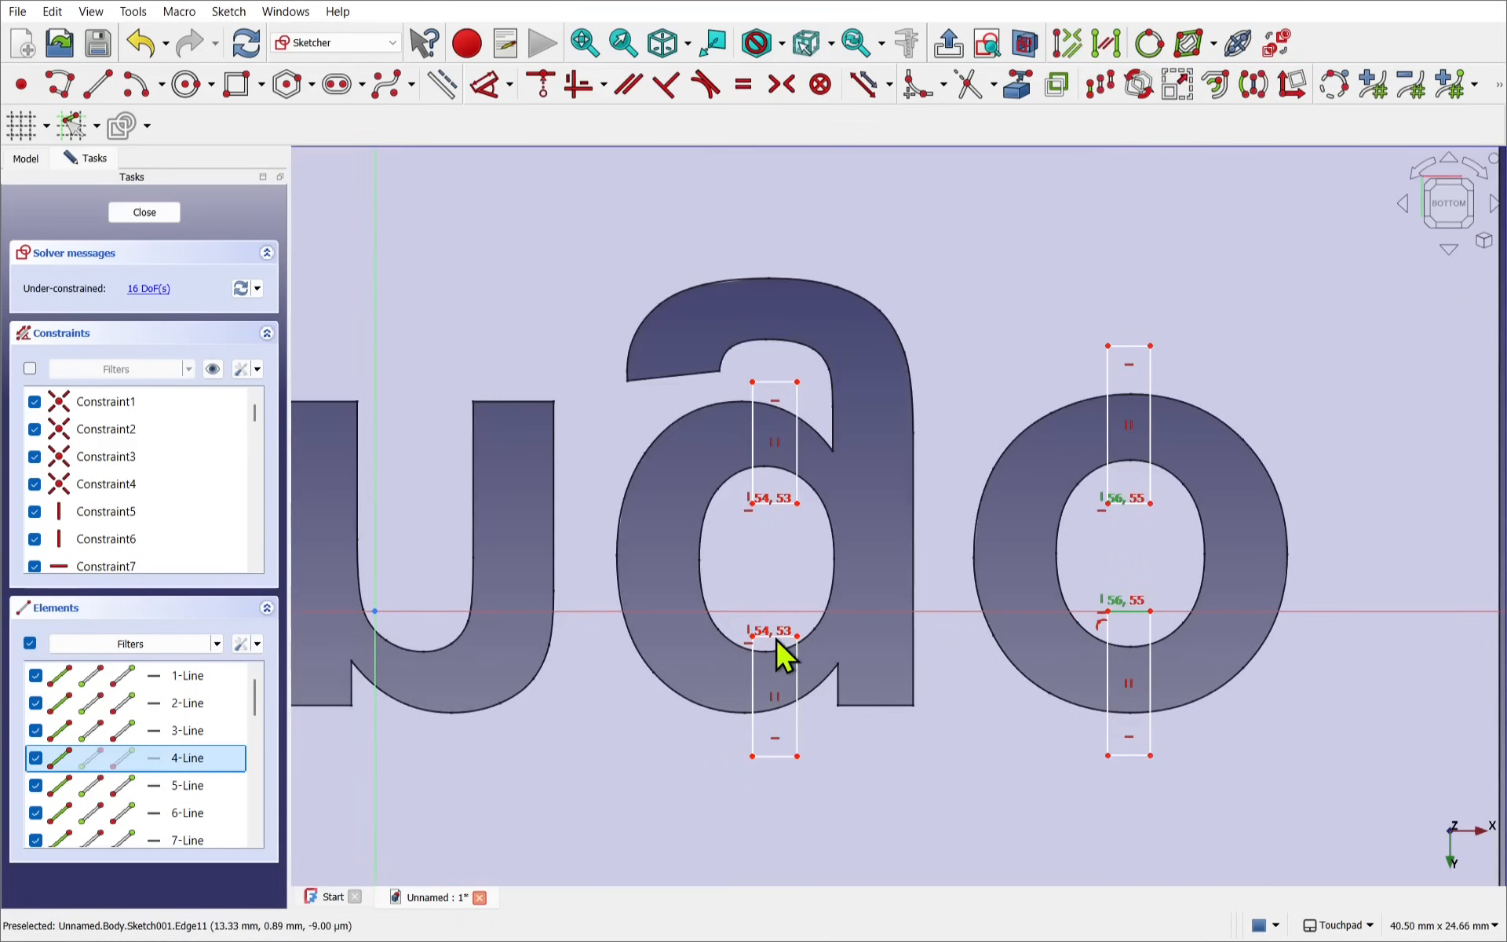
click(143, 211)
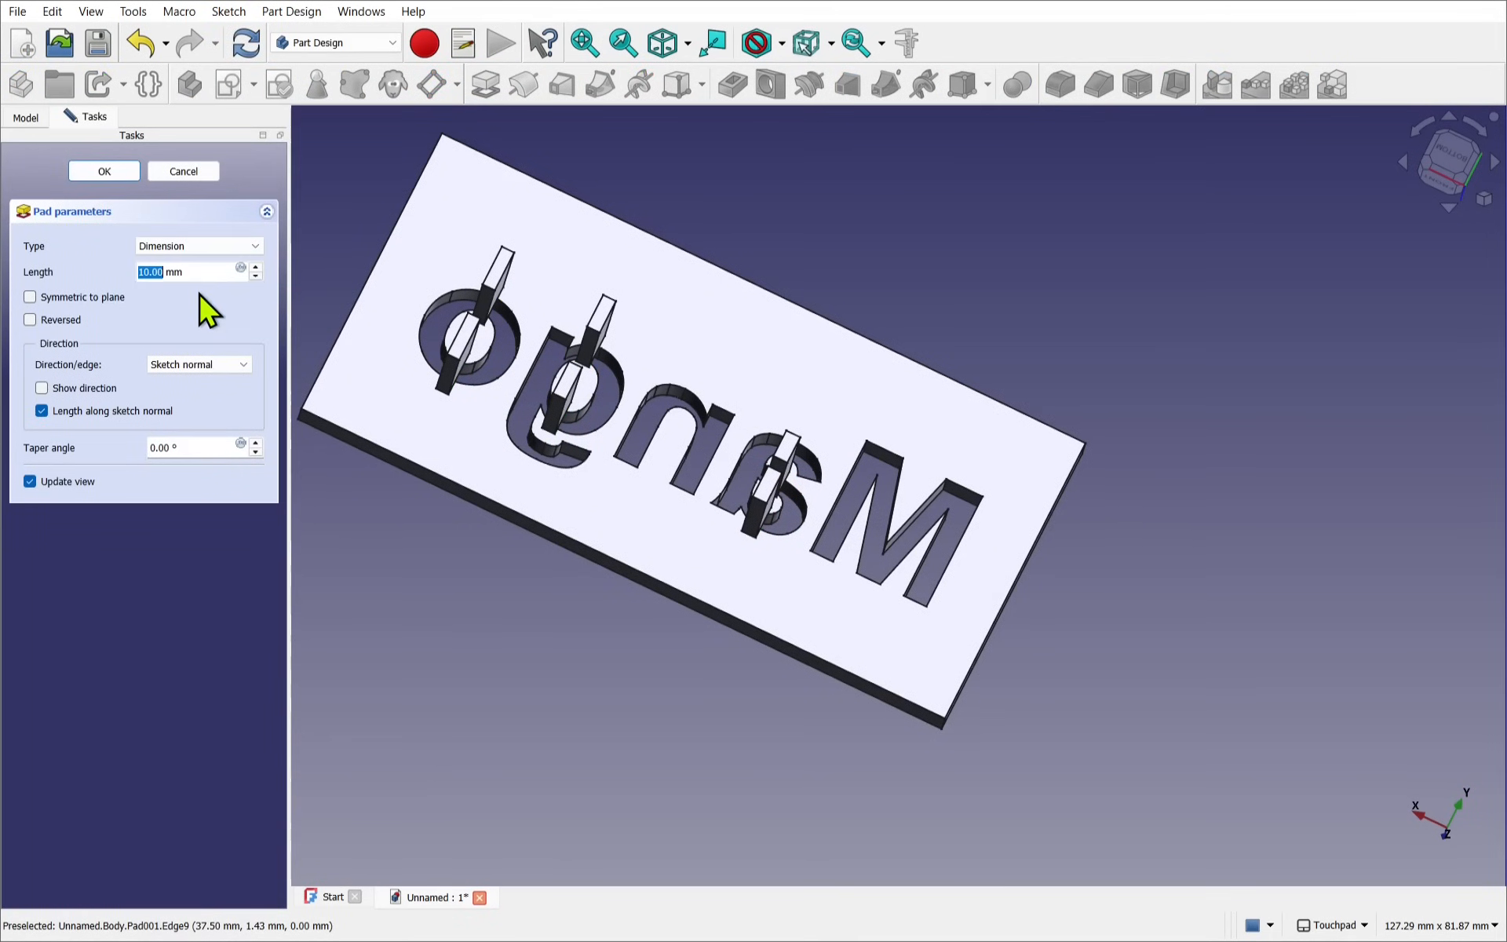
Step: Reverse the bridge pad into the plate, set its length and confirm the Pad
click(30, 319)
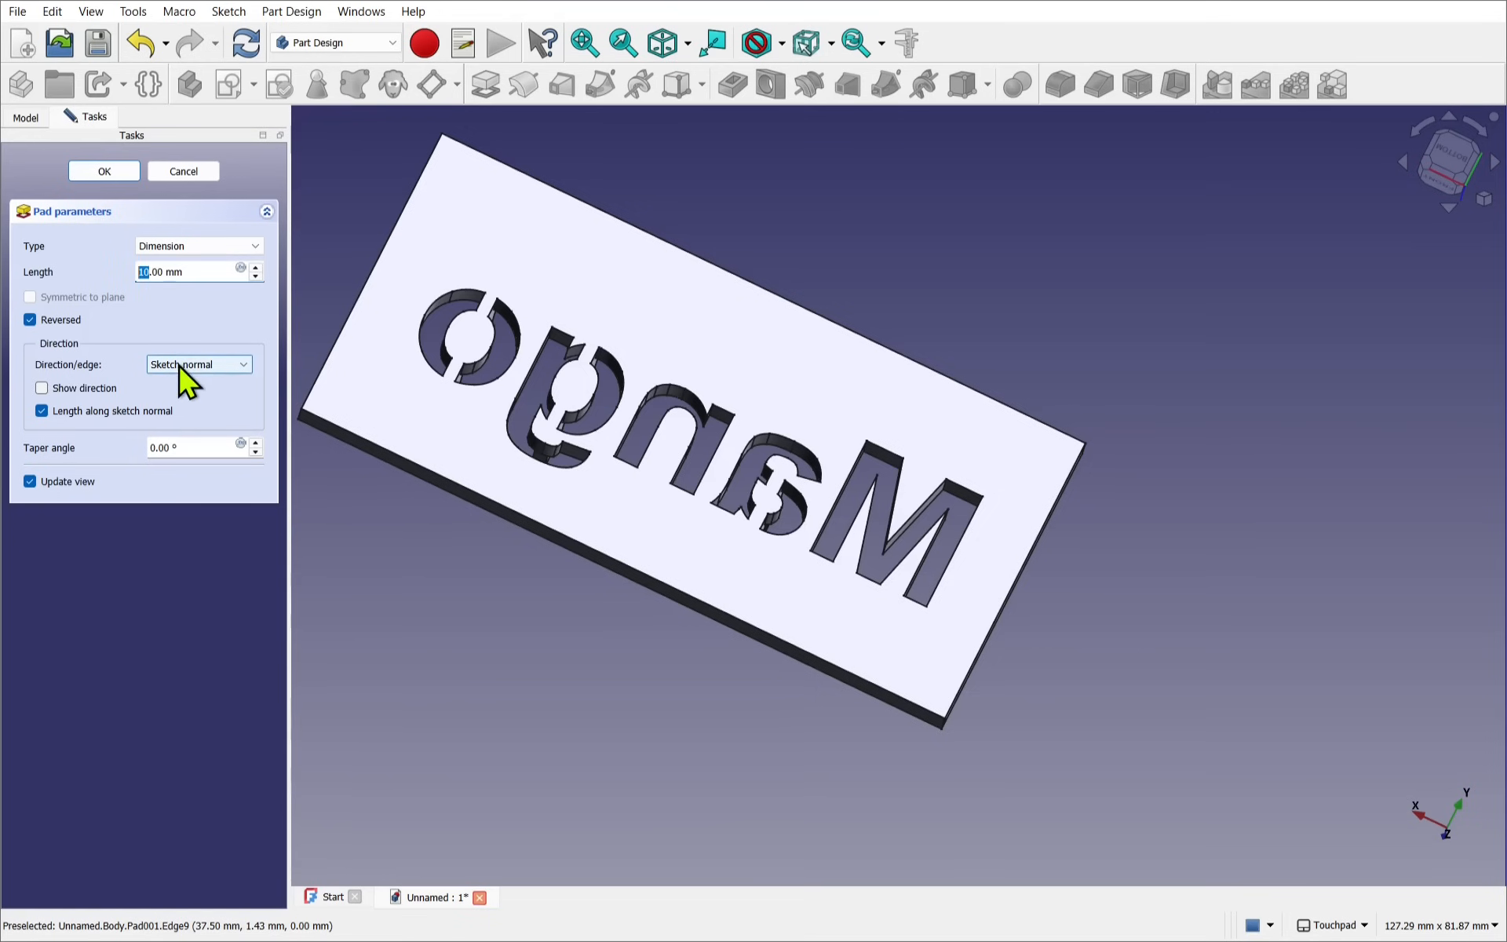
text(3.00 mm)
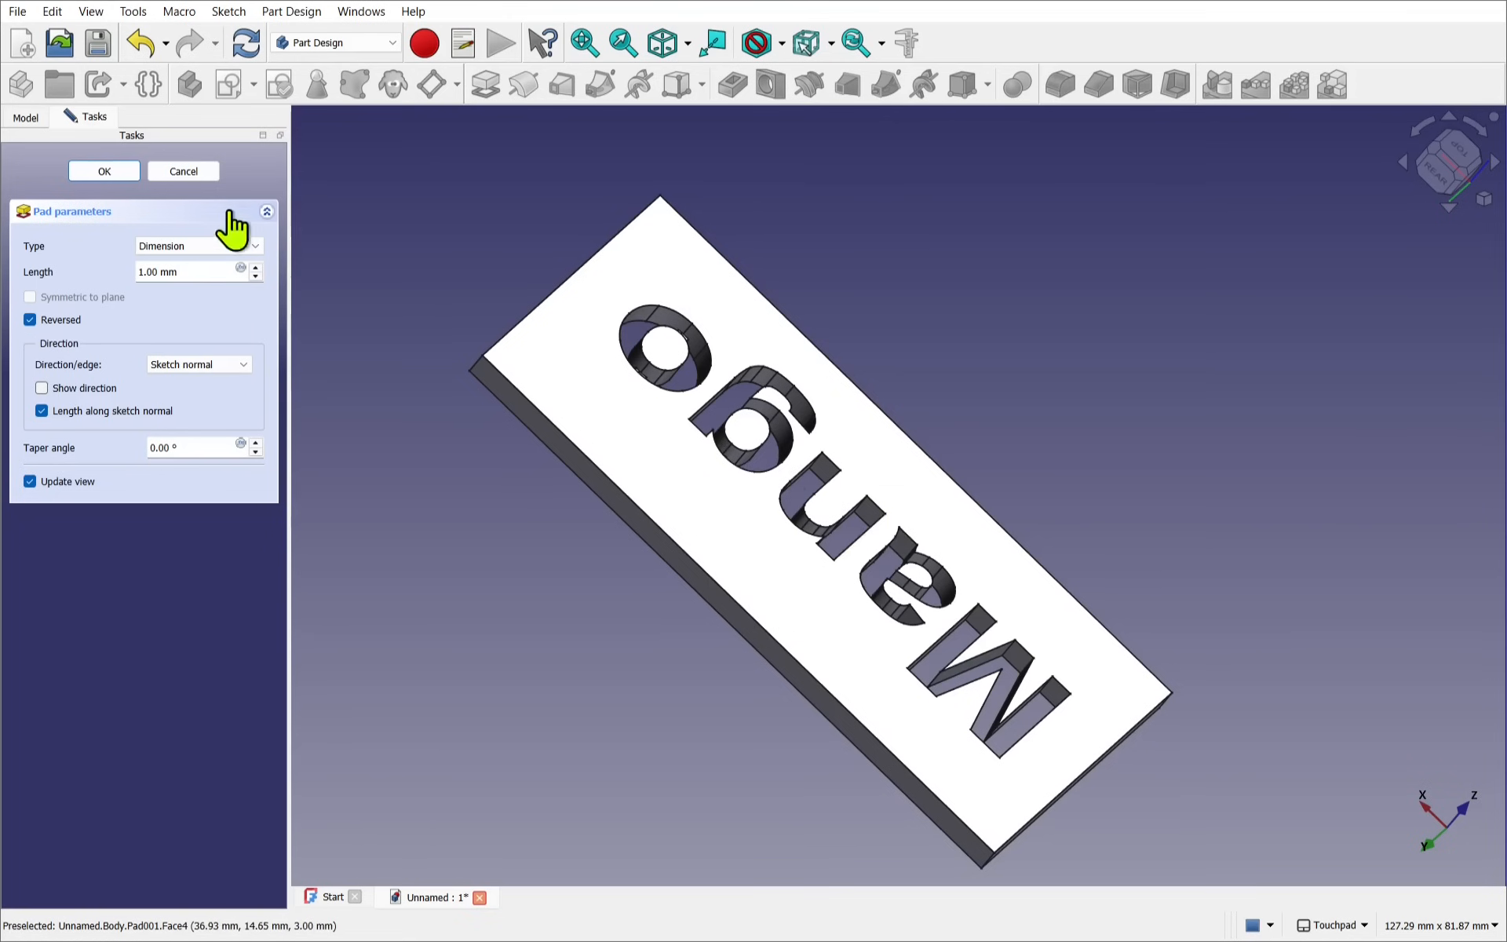
click(103, 170)
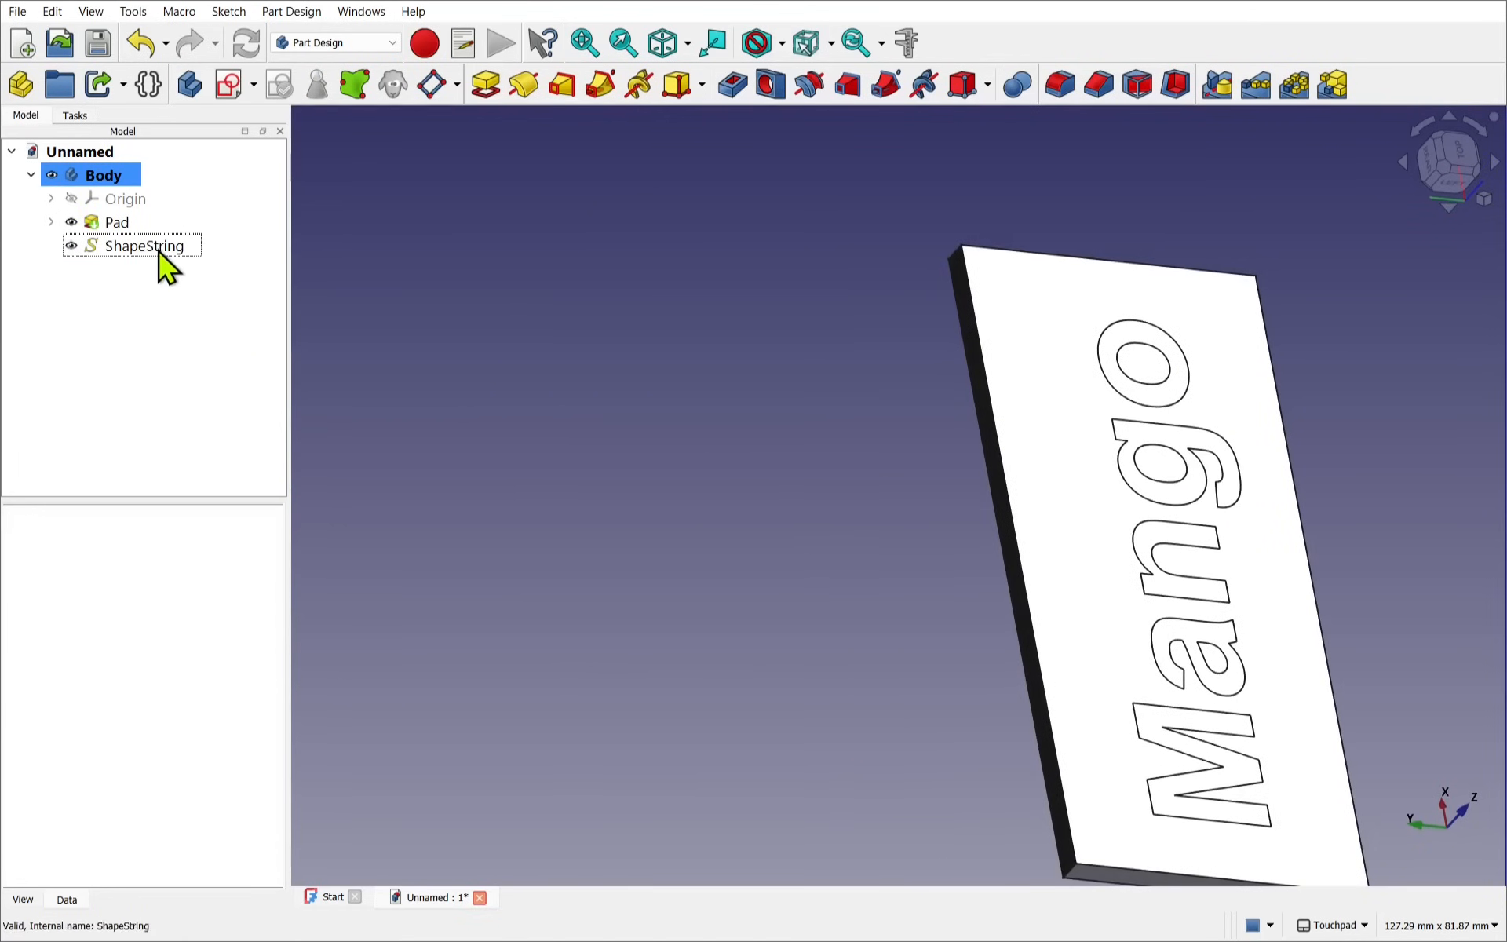
Step: Pocket the Mango ShapeString 4 mm into the plate
click(142, 245)
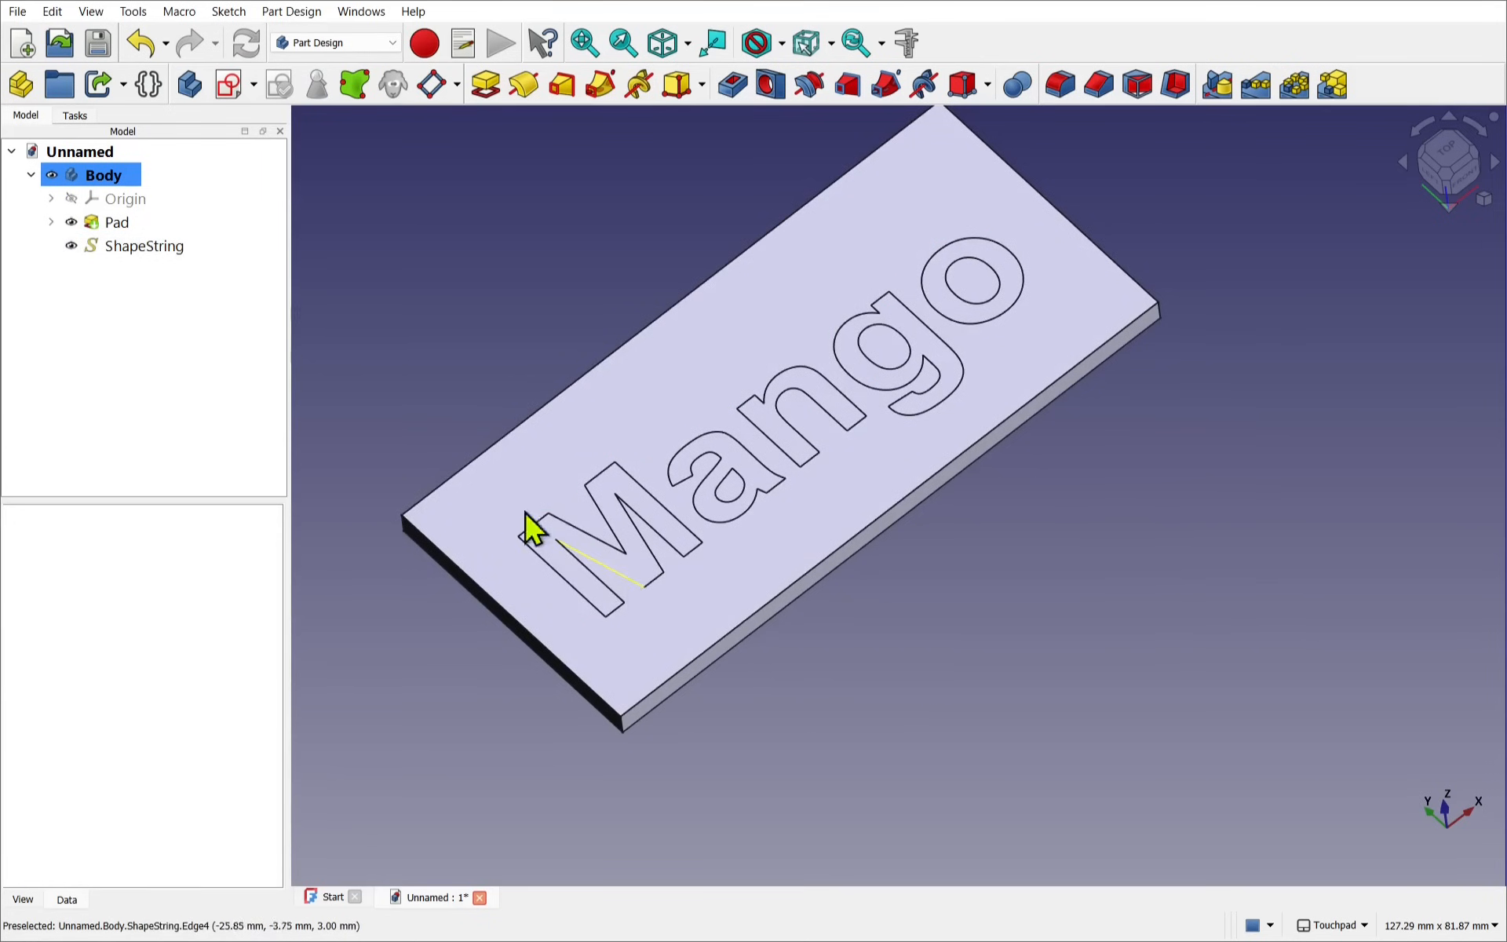
click(144, 246)
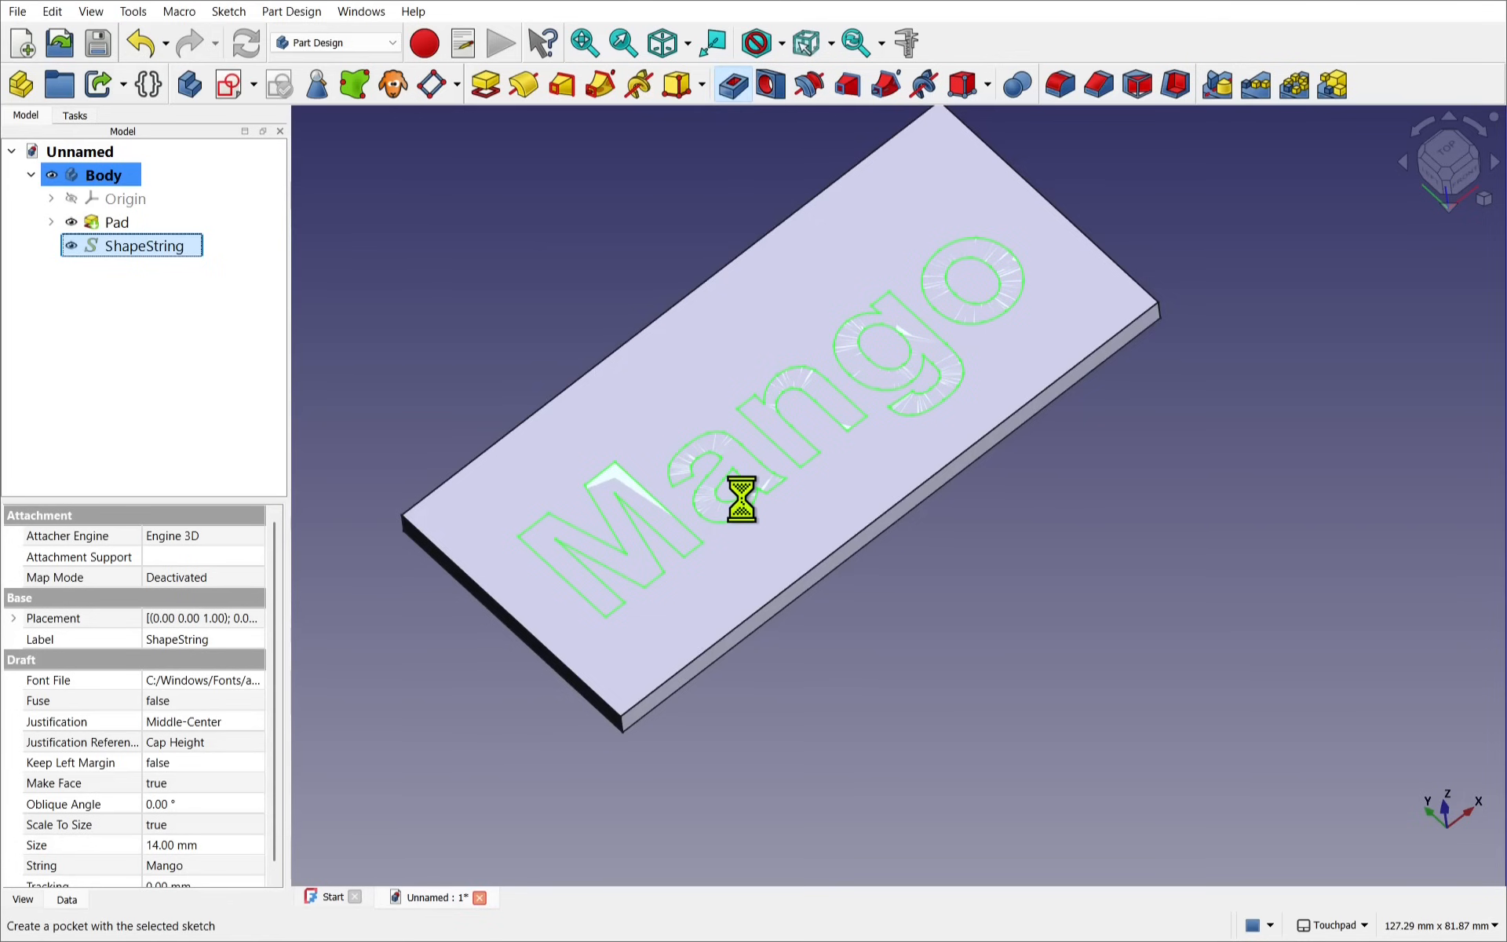
click(731, 84)
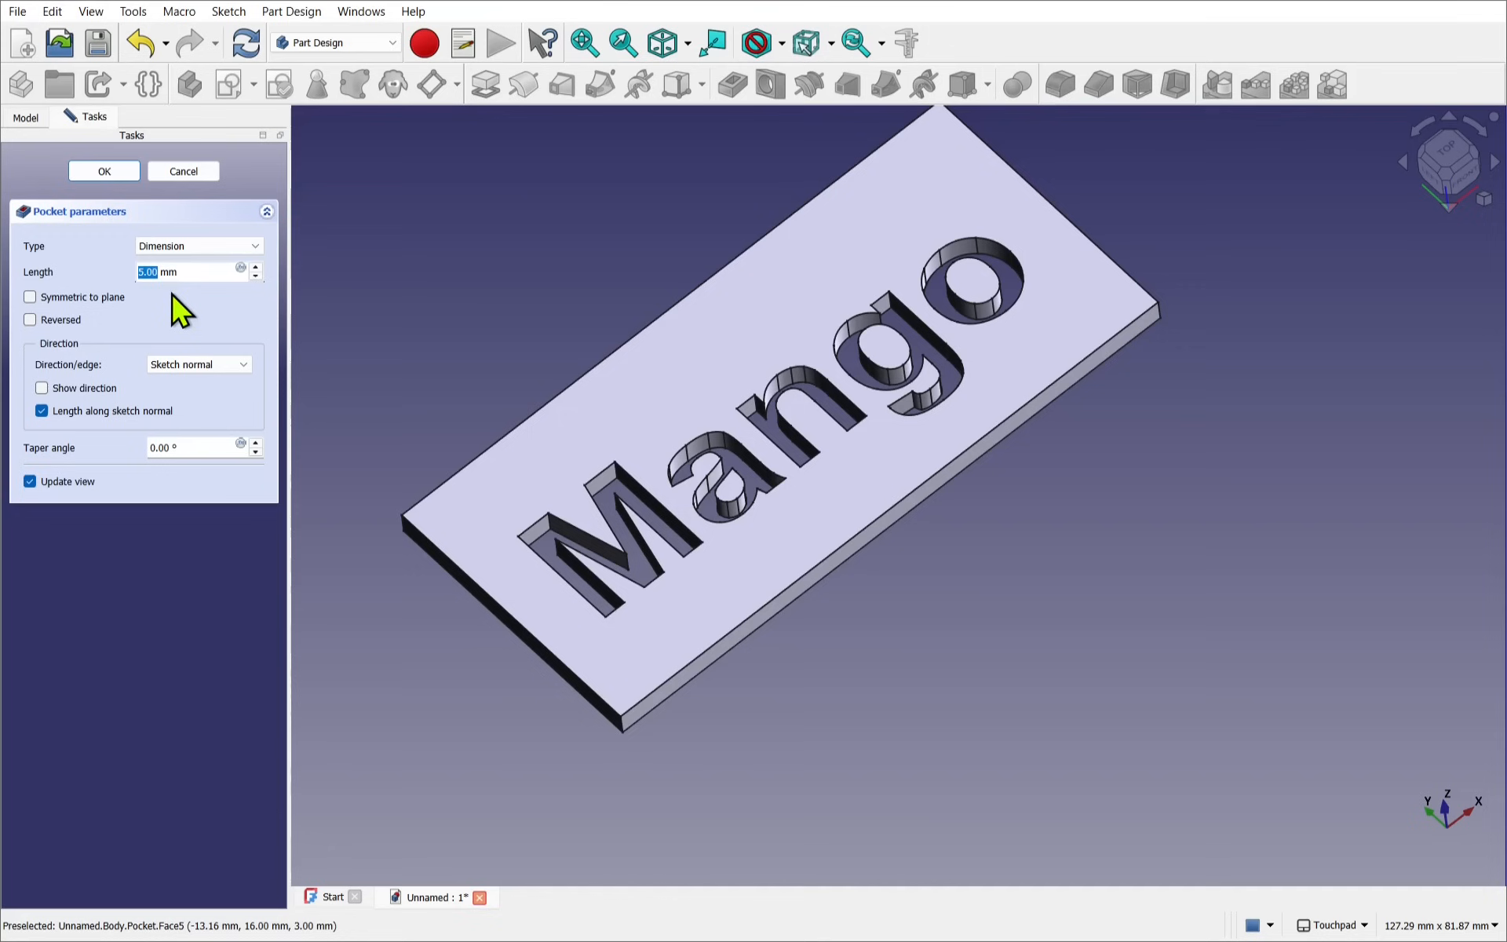
text(4 mm)
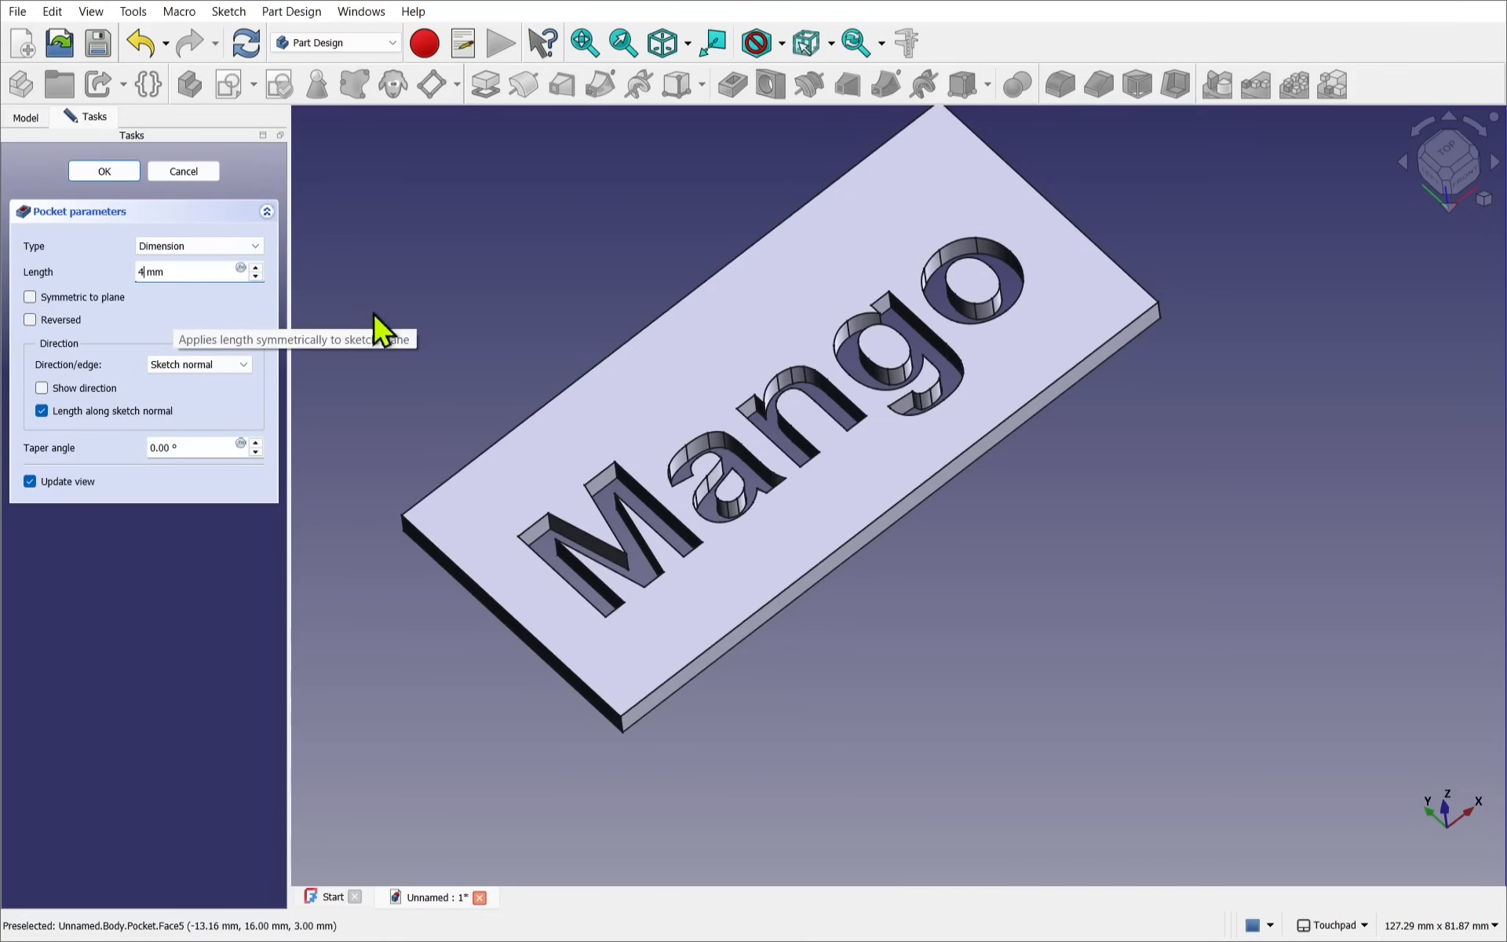
mouse_move(103, 171)
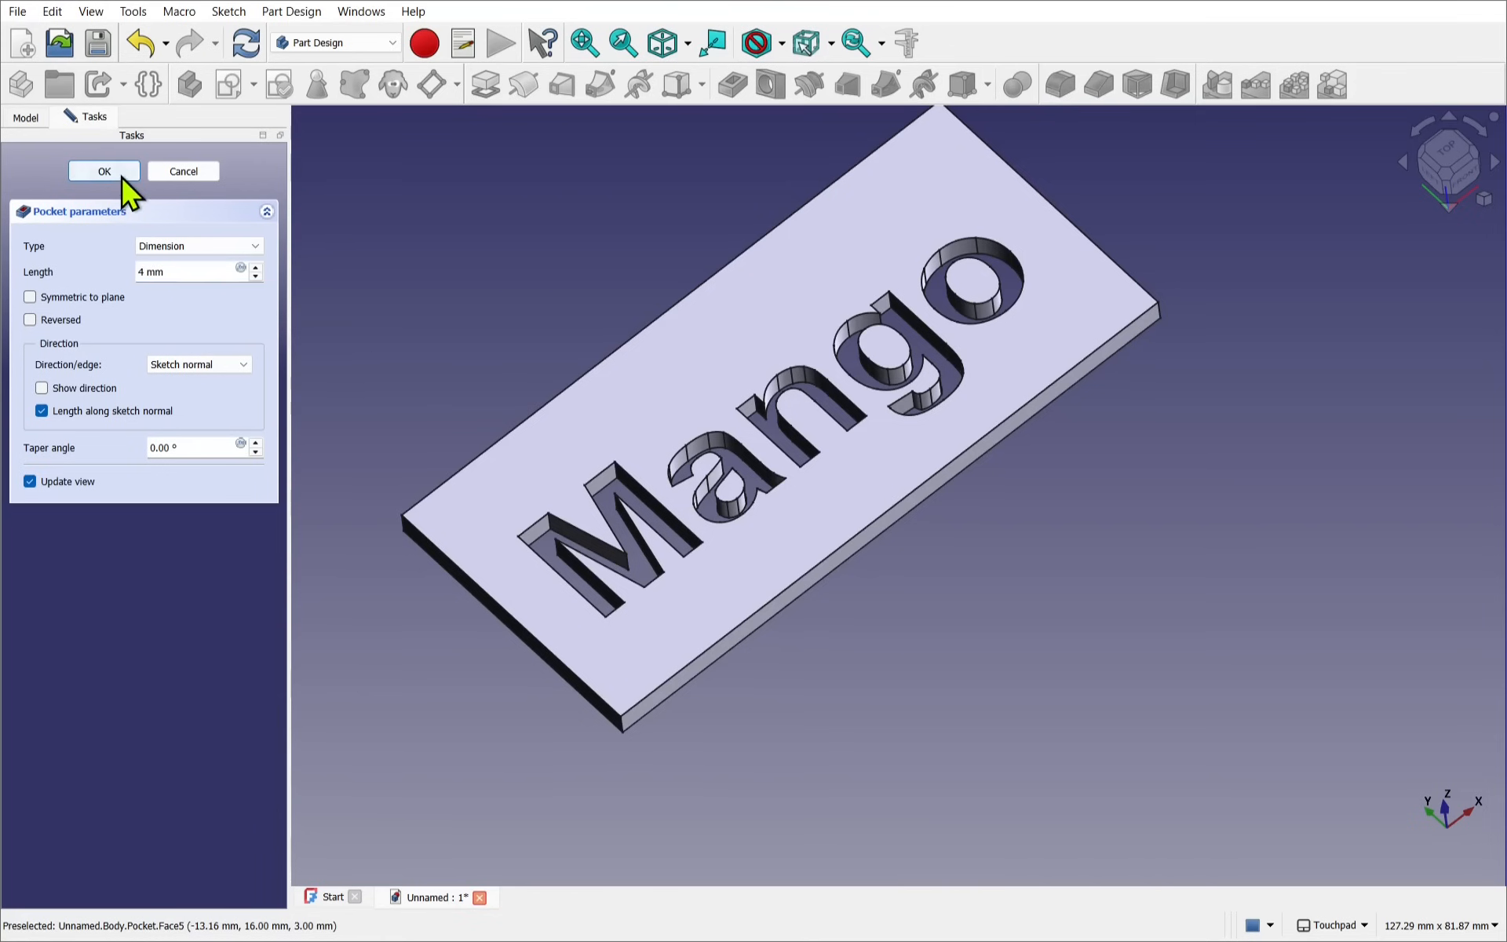
click(104, 171)
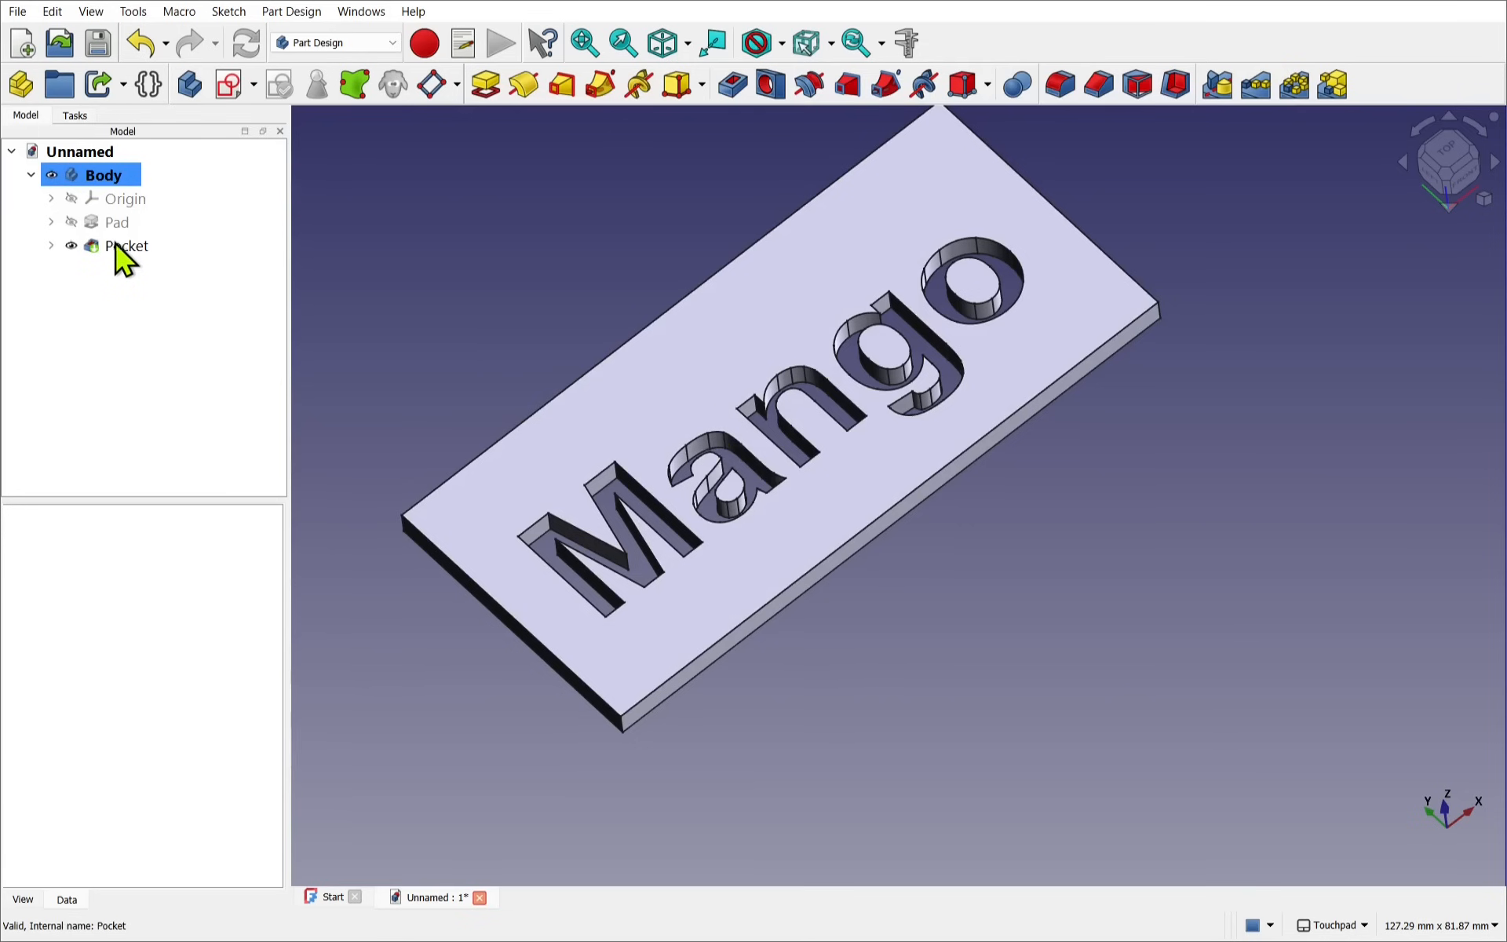
Step: Edit the lettering pocket and reduce its depth to 2 mm
double_click(125, 246)
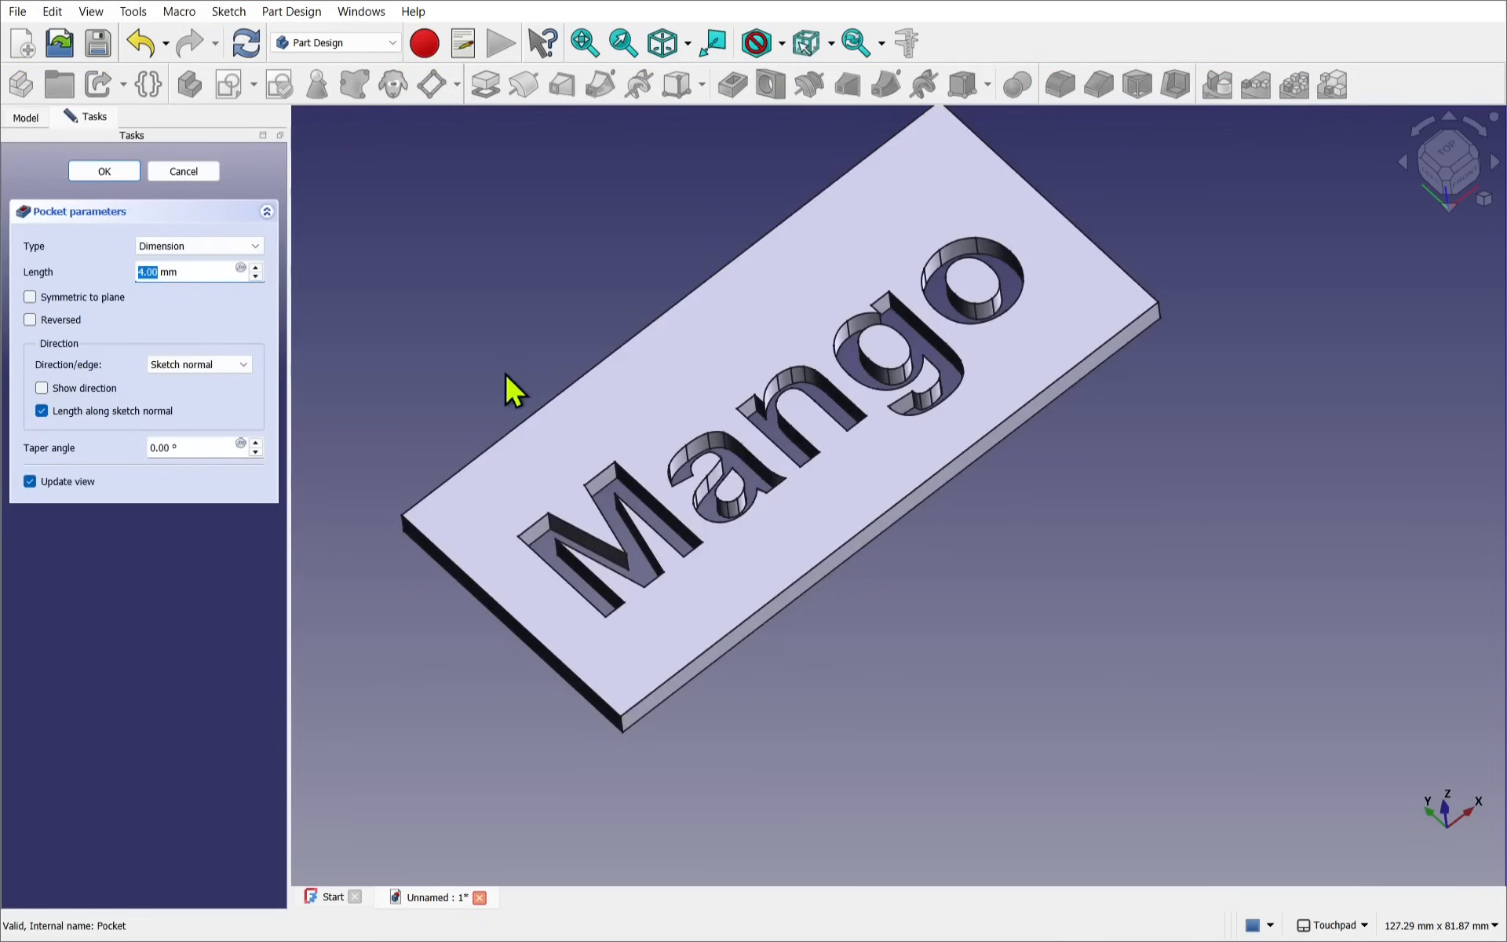
click(183, 271)
text(2)
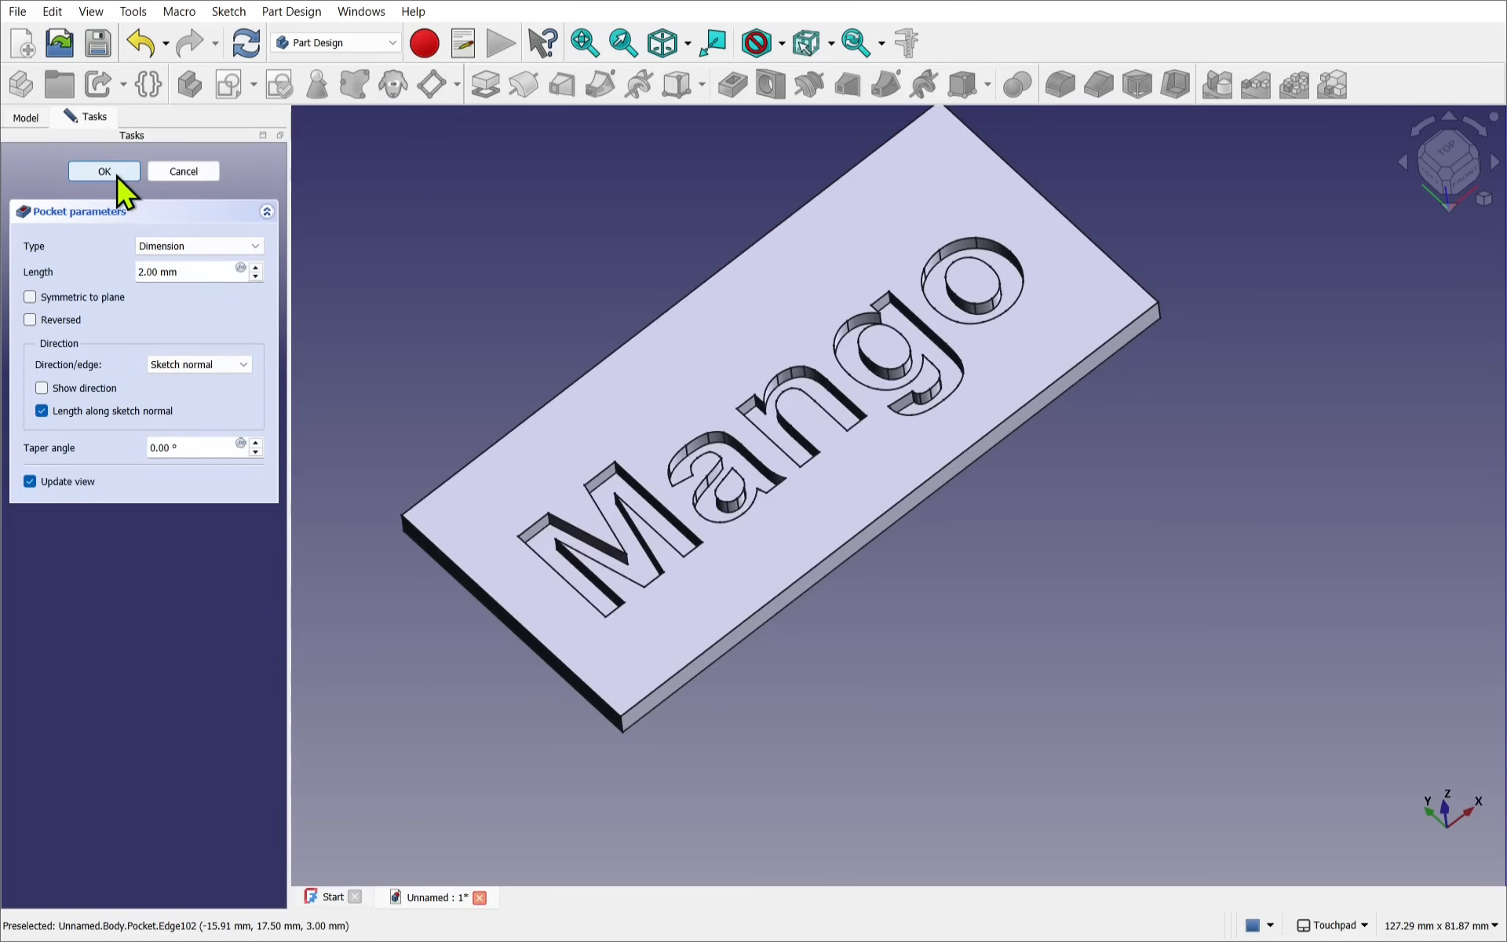
click(103, 171)
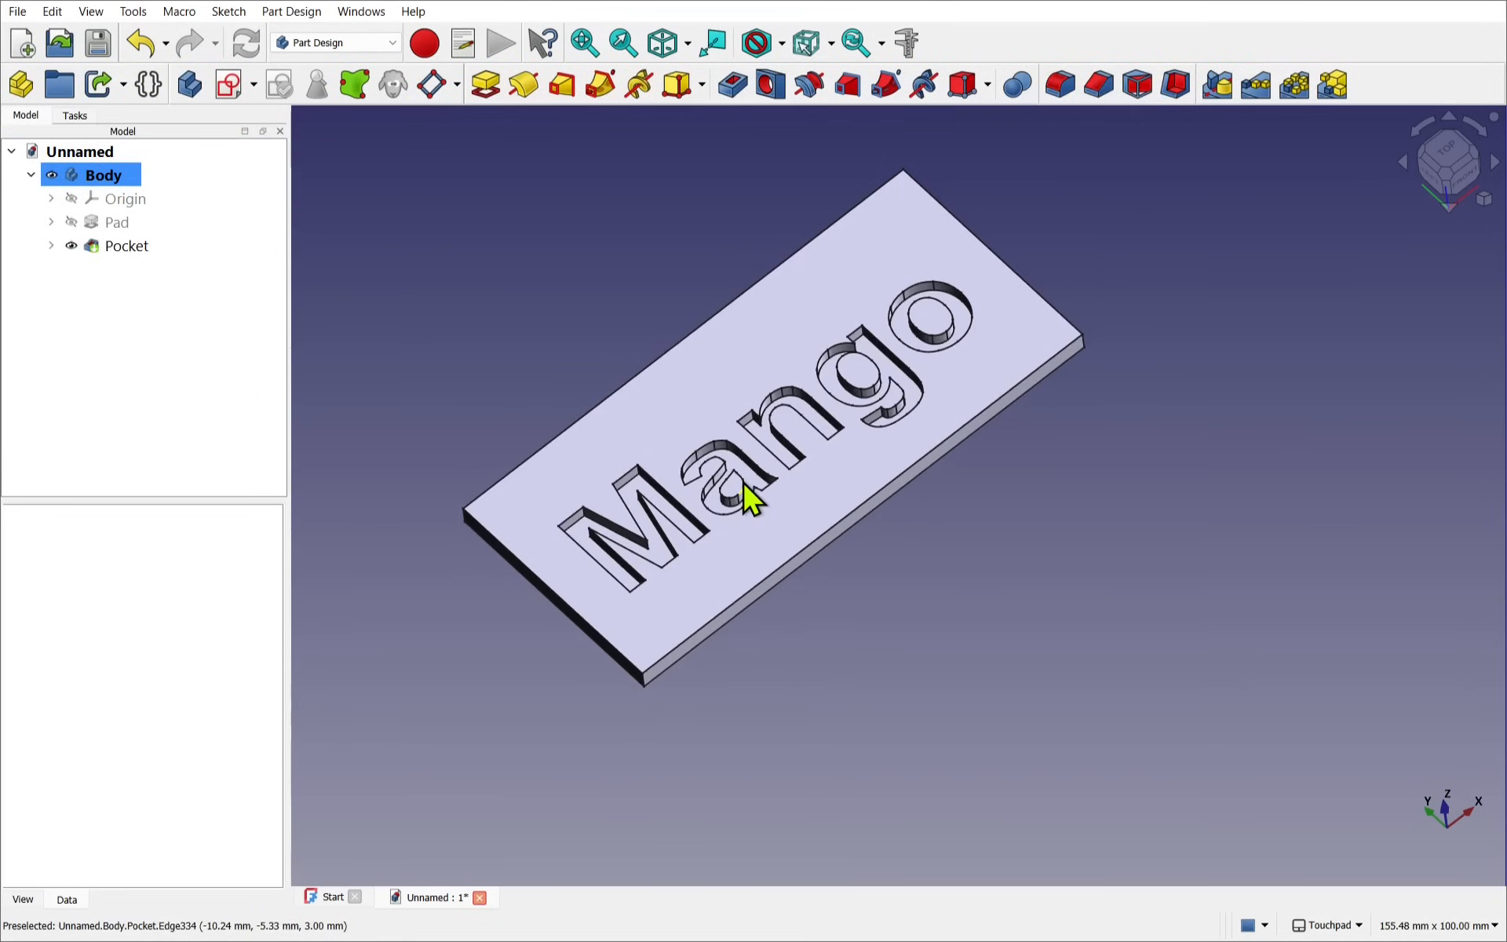
Step: Add Pocket001 cutting the a, g and o counter faces 5 mm through the plate
scroll(up, 3)
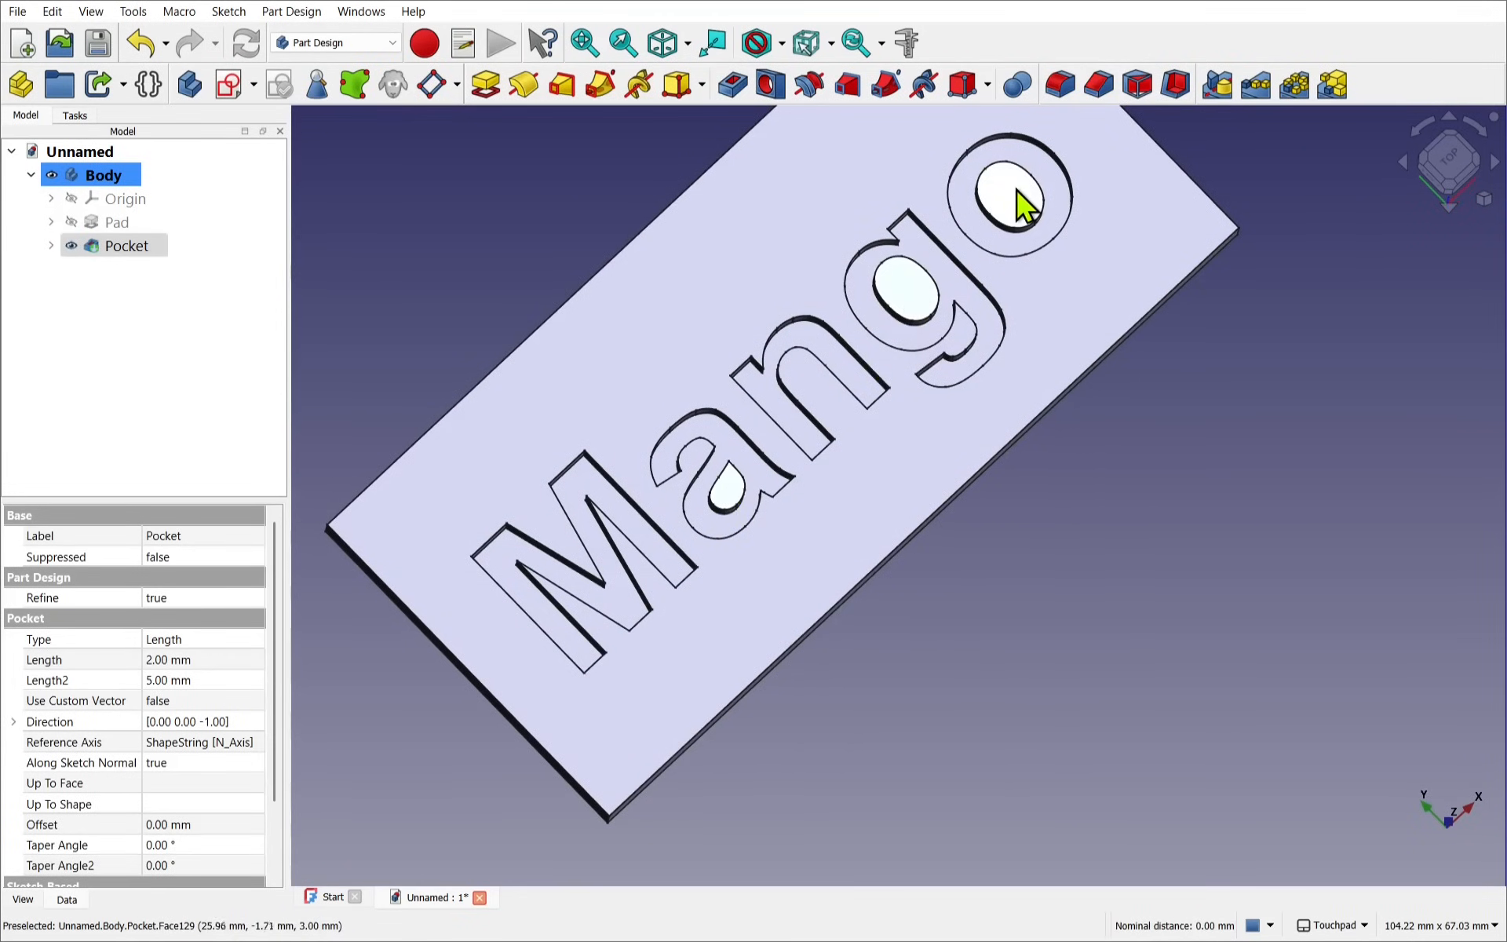
mouse_move(706, 178)
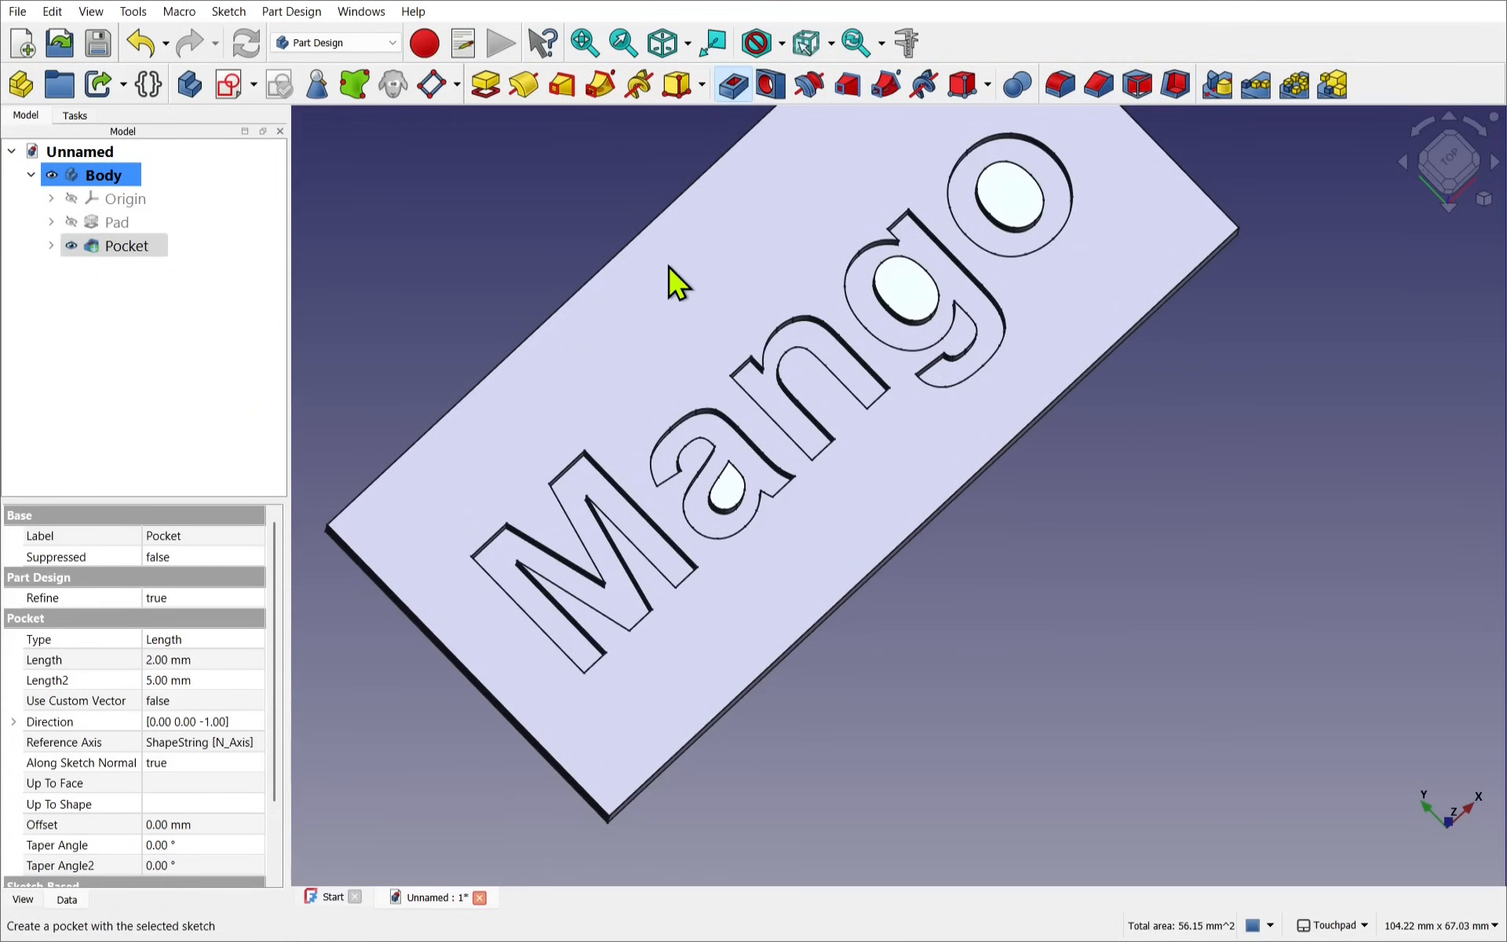
double_click(126, 244)
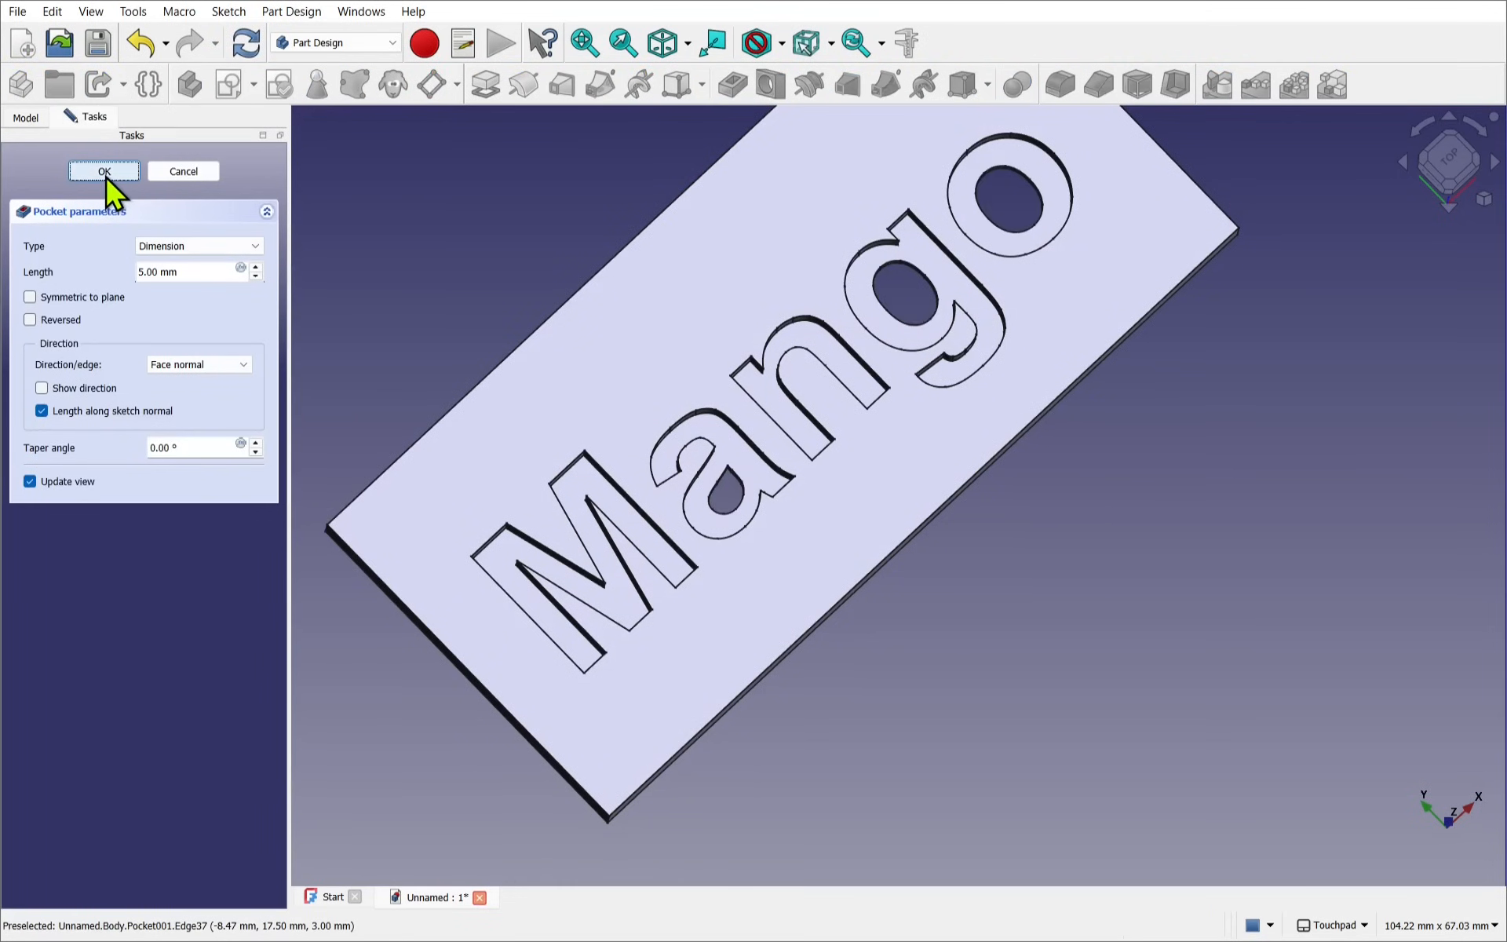
click(103, 171)
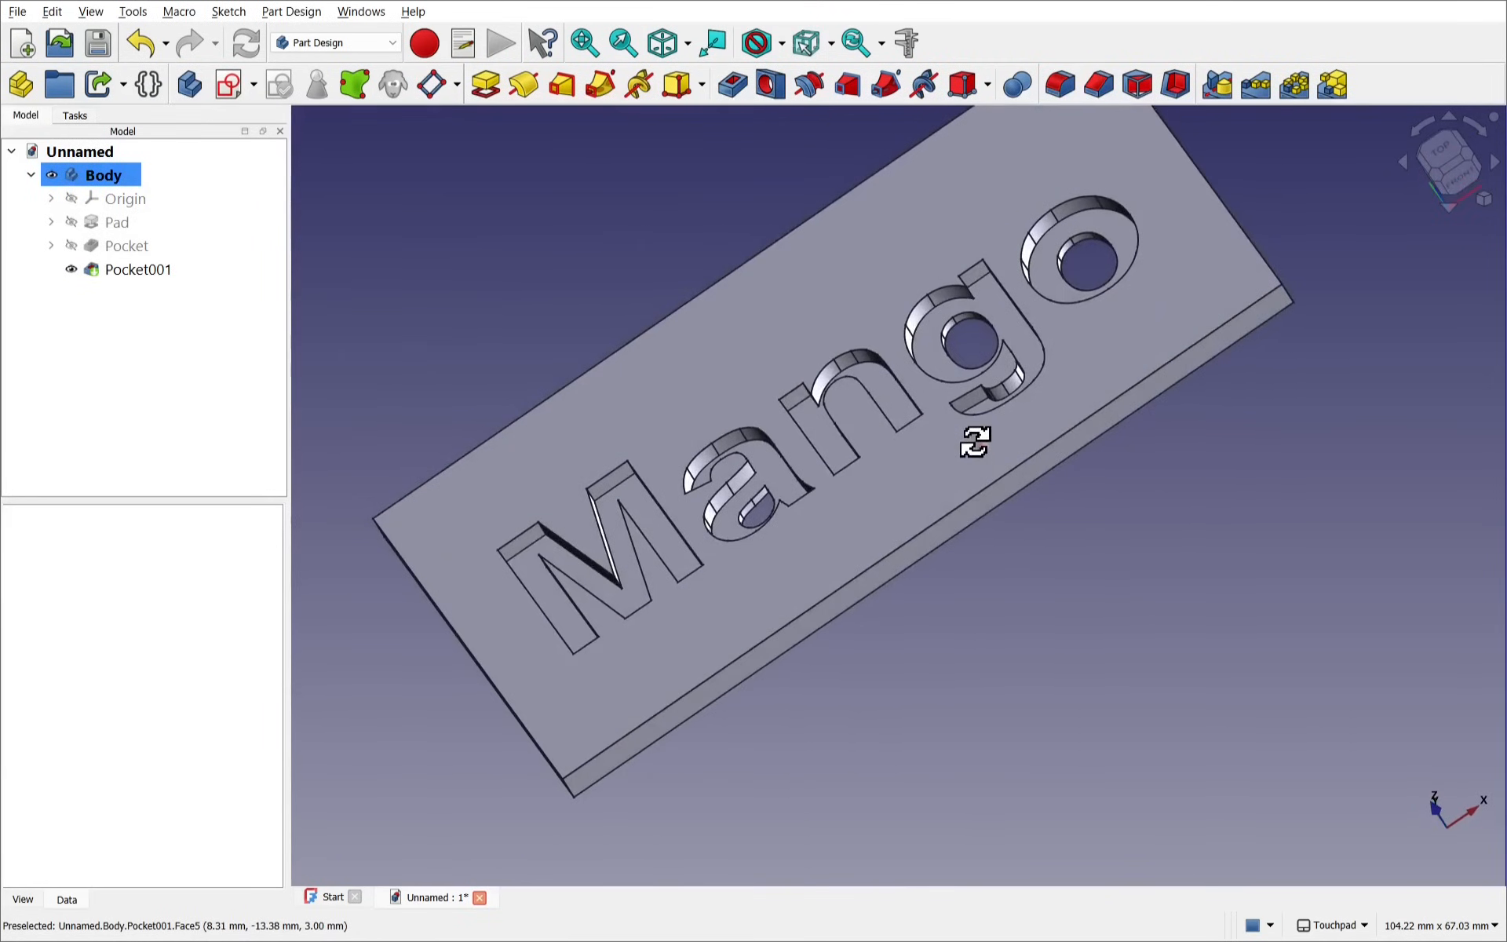
mouse_move(994, 385)
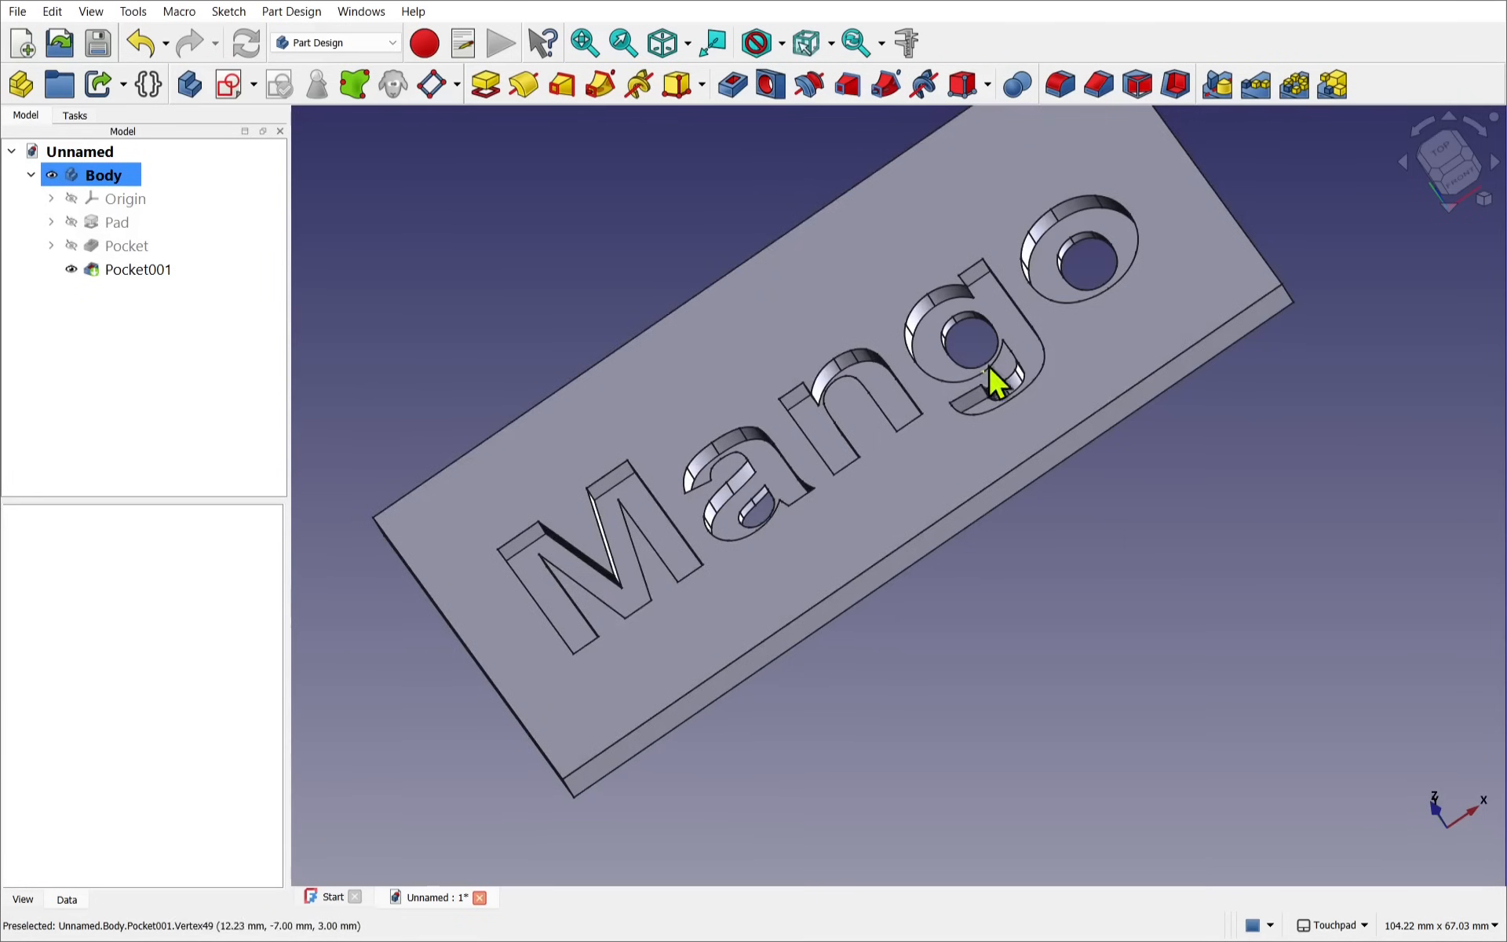
mouse_move(442, 466)
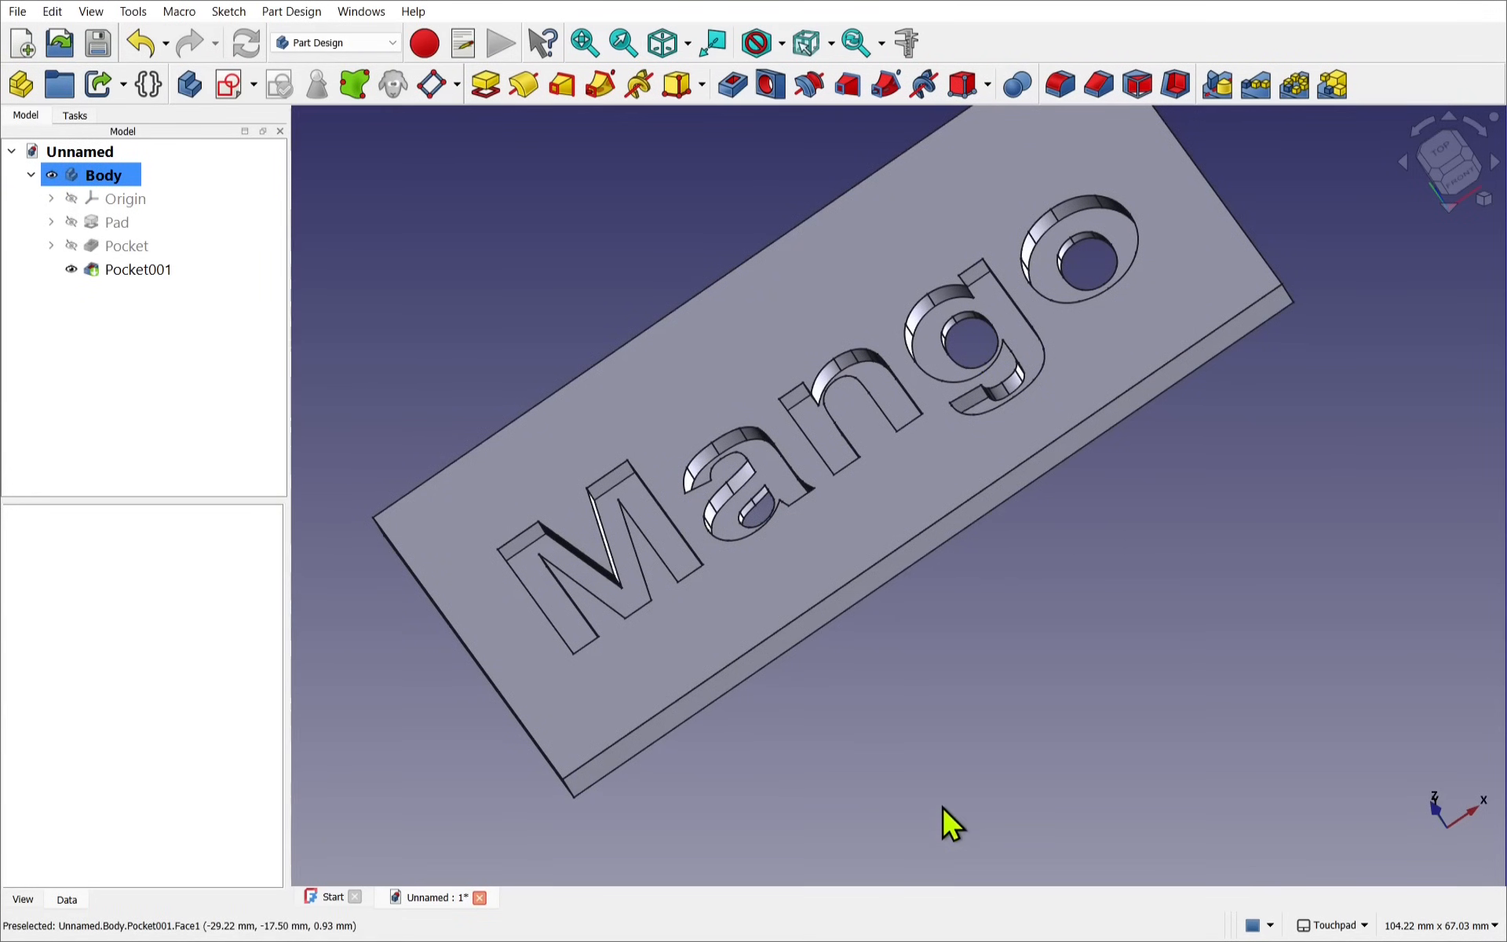
Step: Remove Pocket001 and deepen the Mango pocket to 5 mm so the letters cut through
click(138, 269)
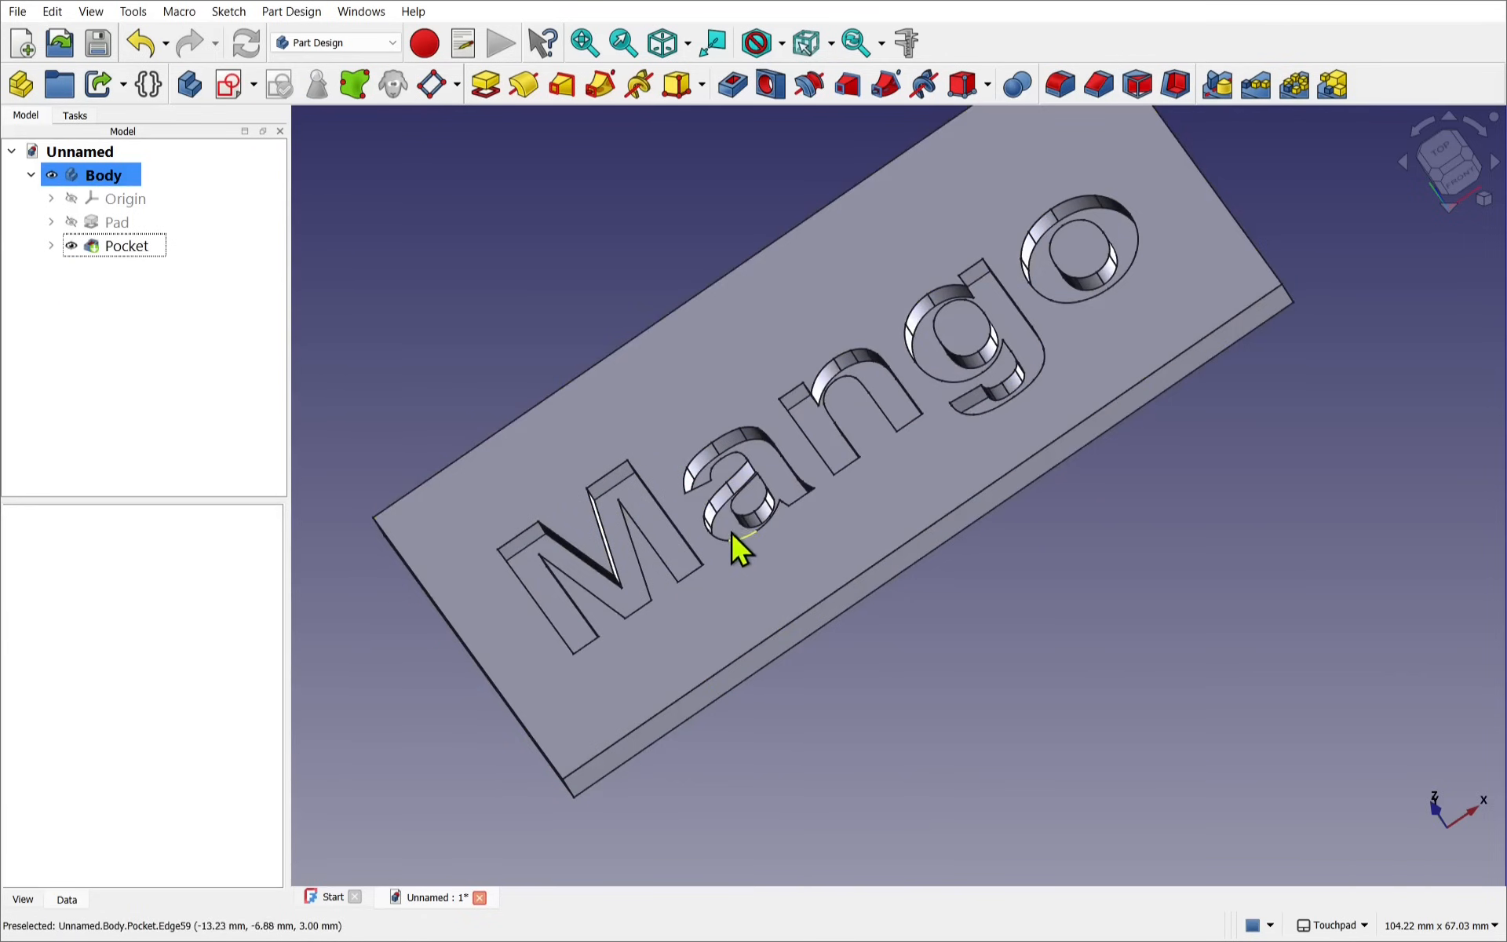
click(143, 246)
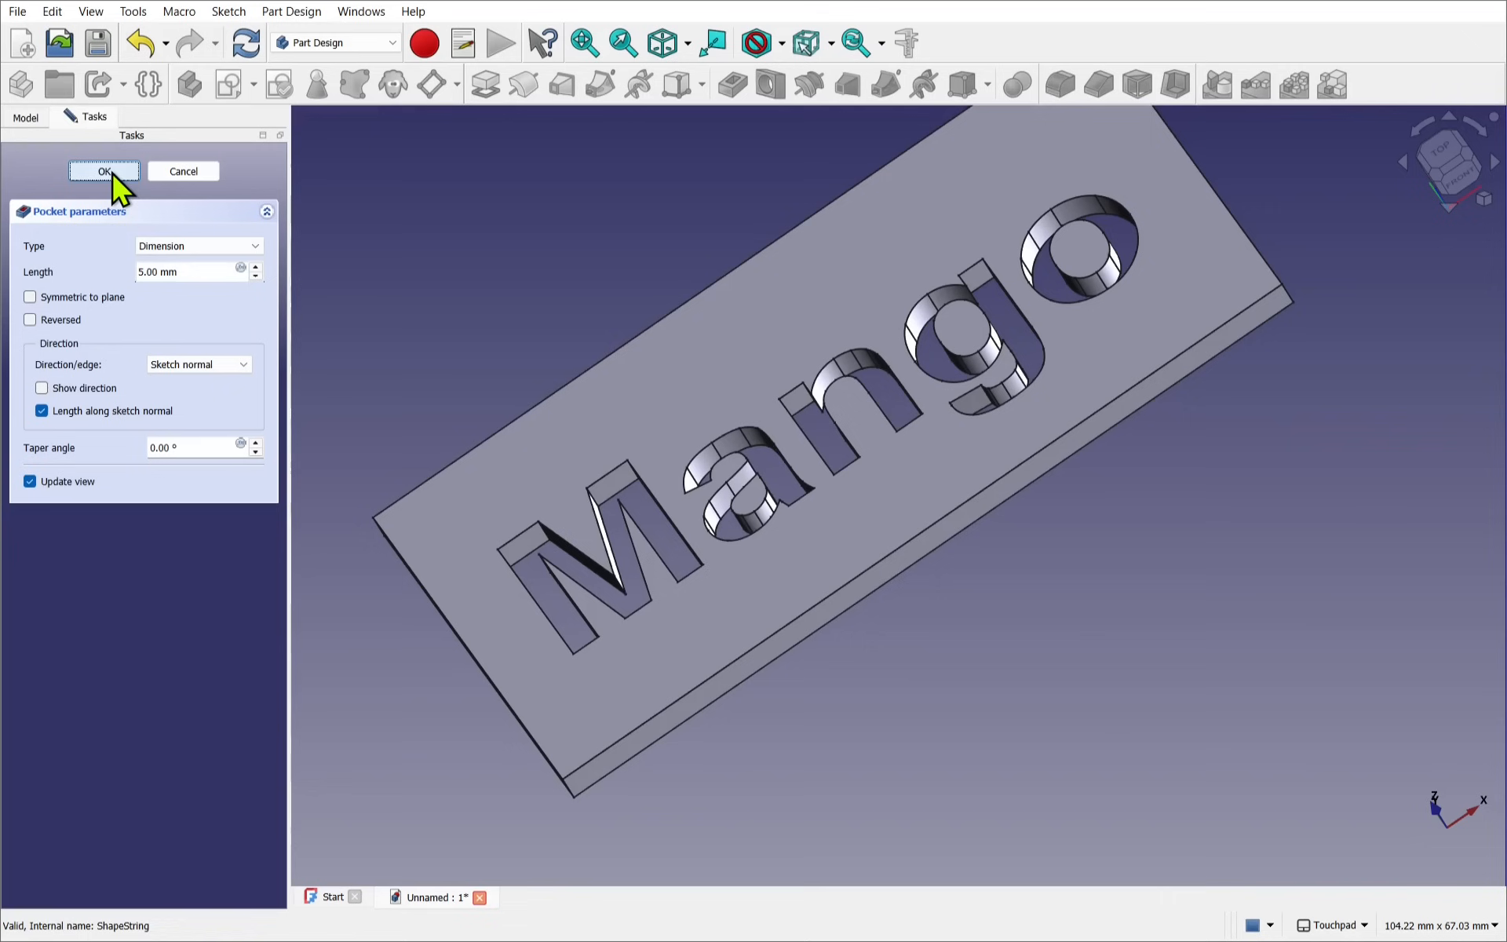
click(104, 171)
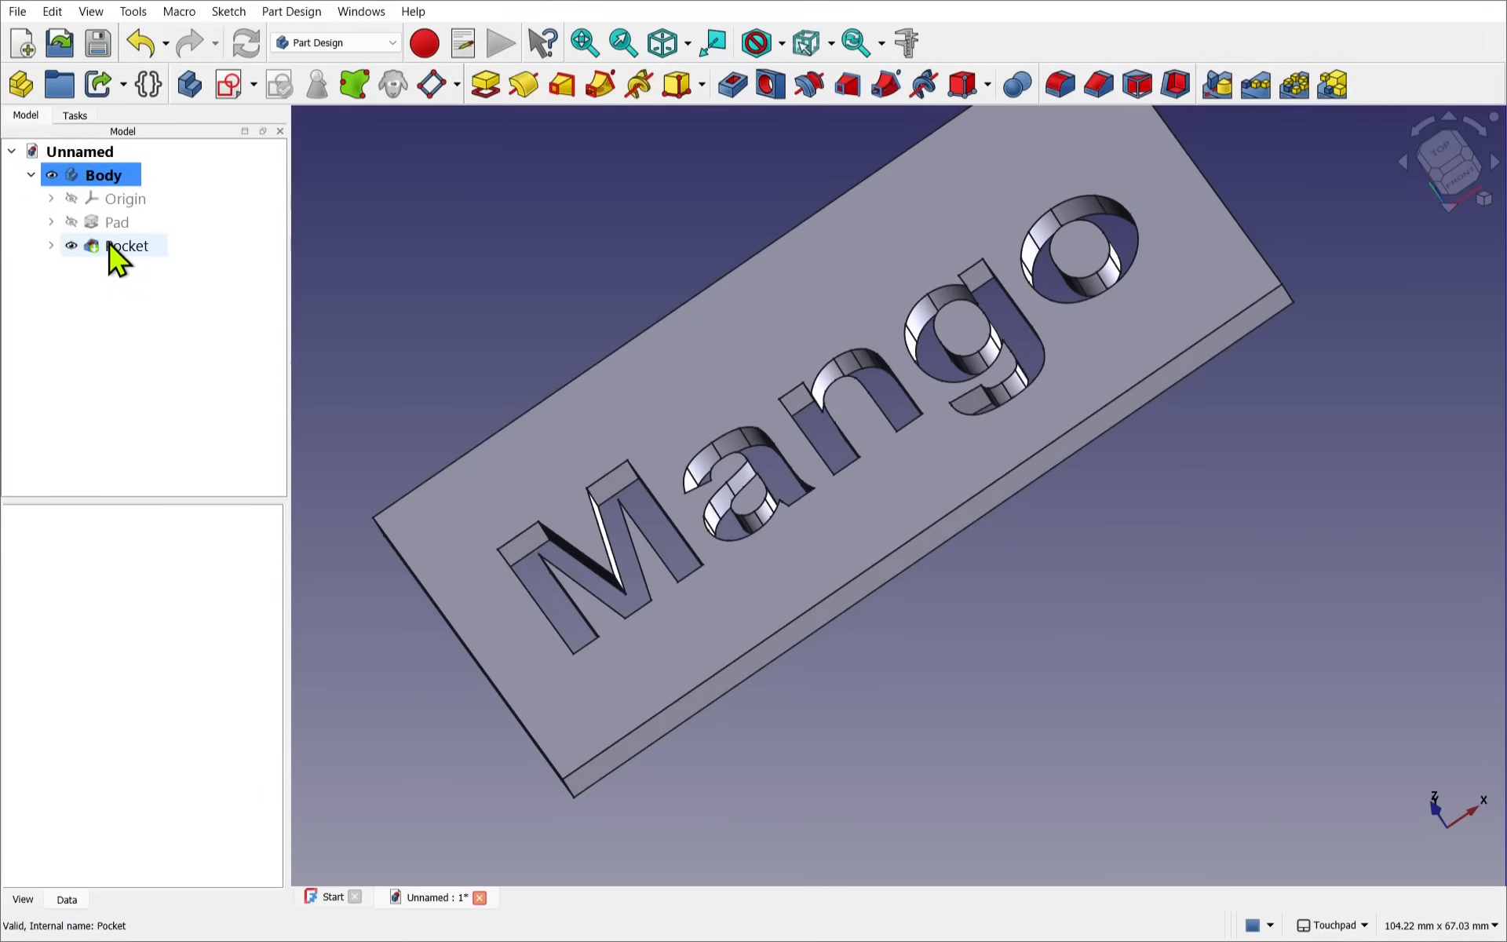
Step: Select the plate's front face to begin a new sketch on it
click(103, 174)
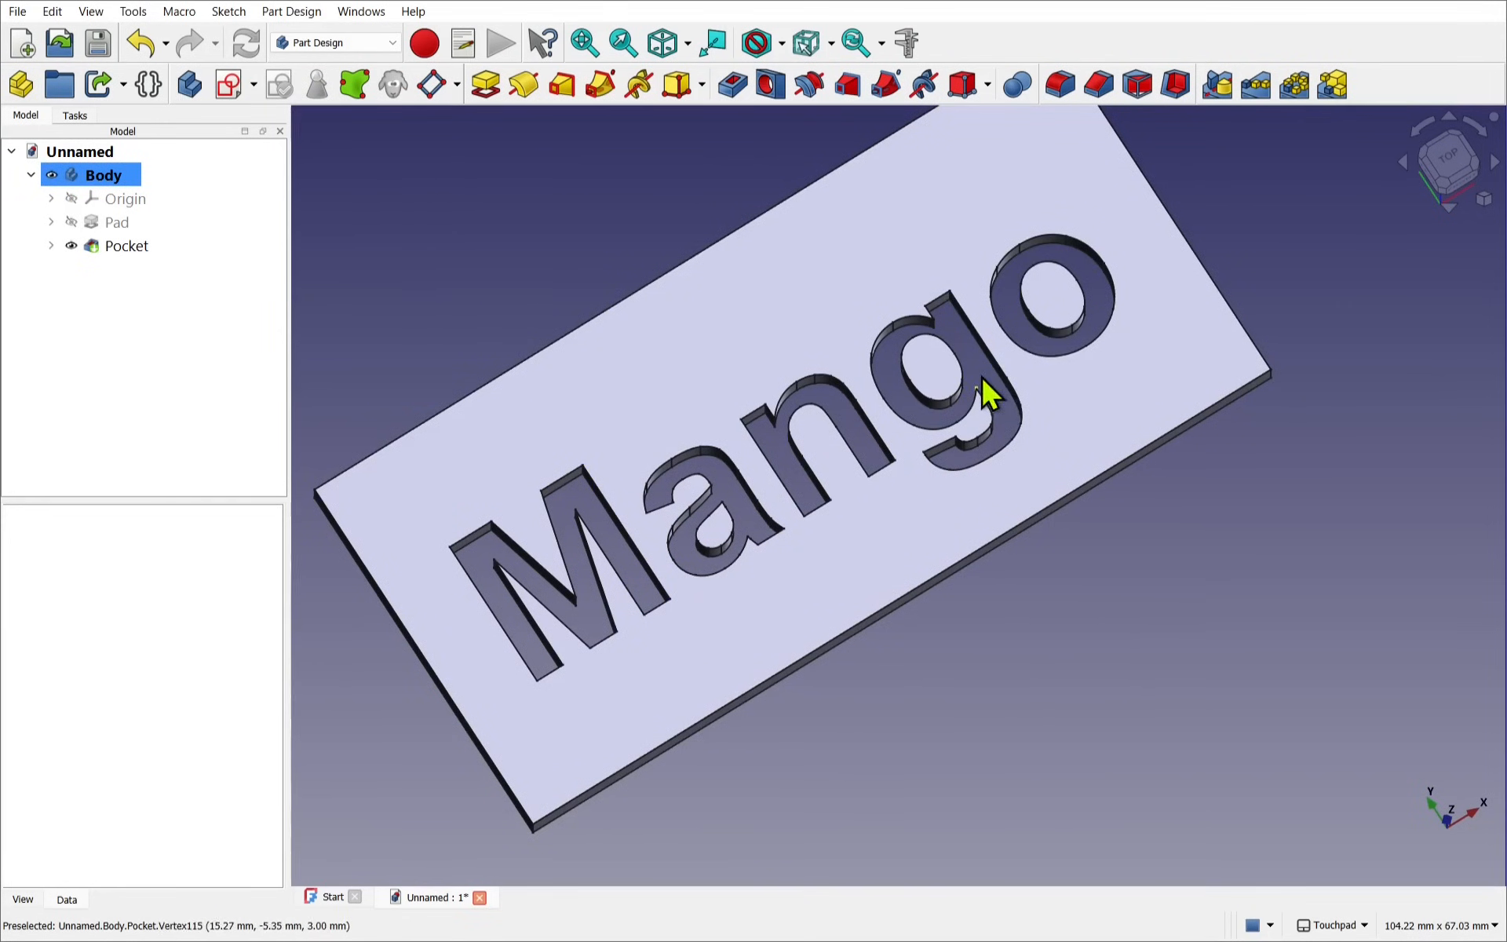
click(802, 637)
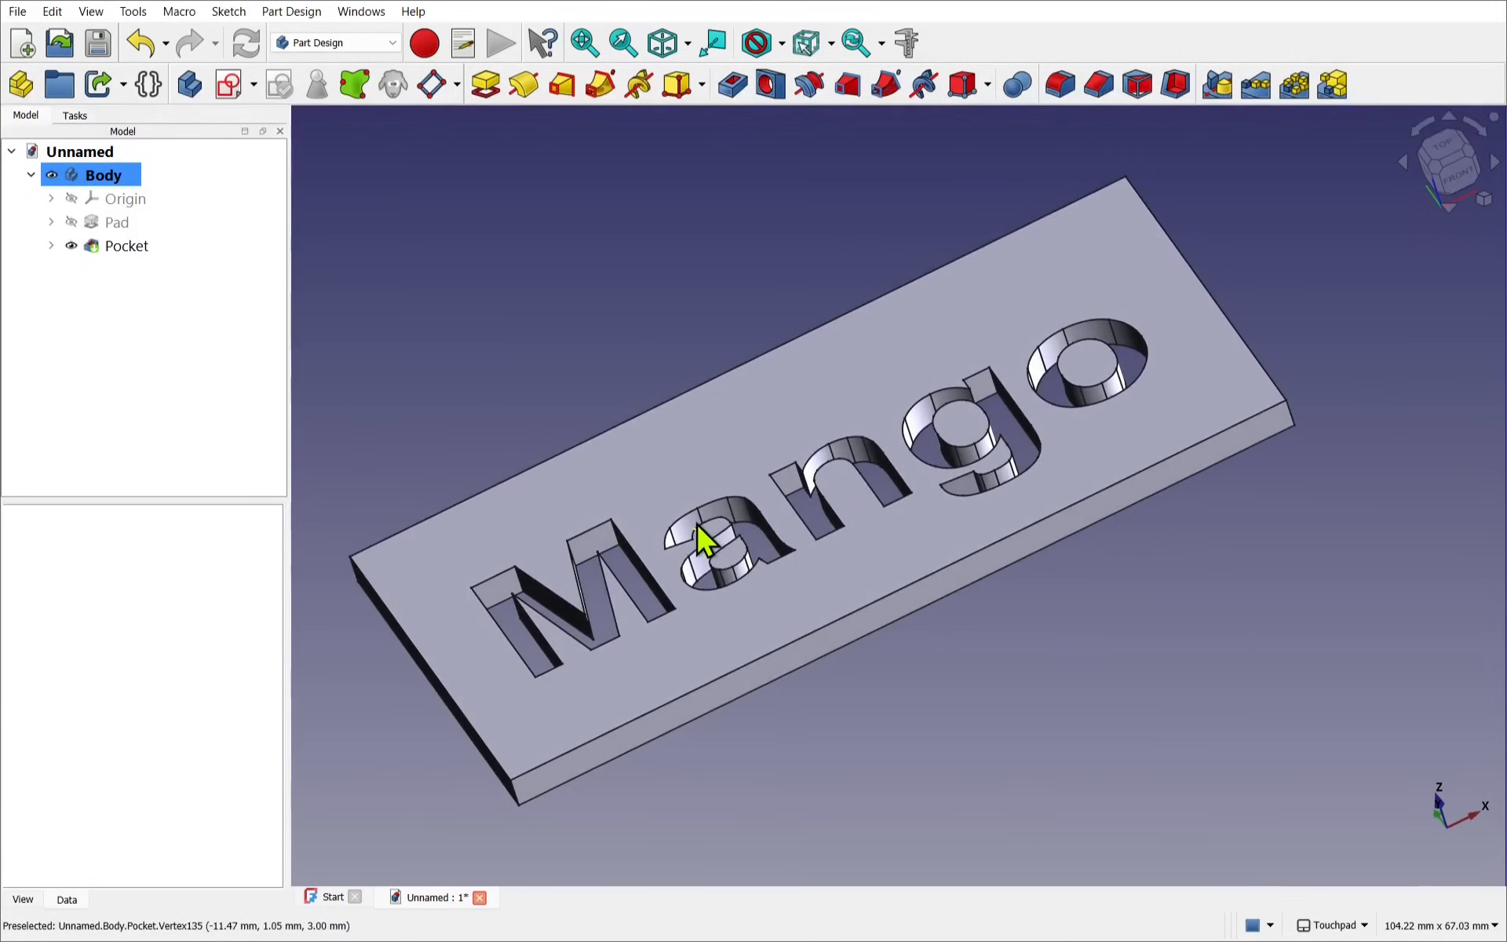
mouse_move(802, 676)
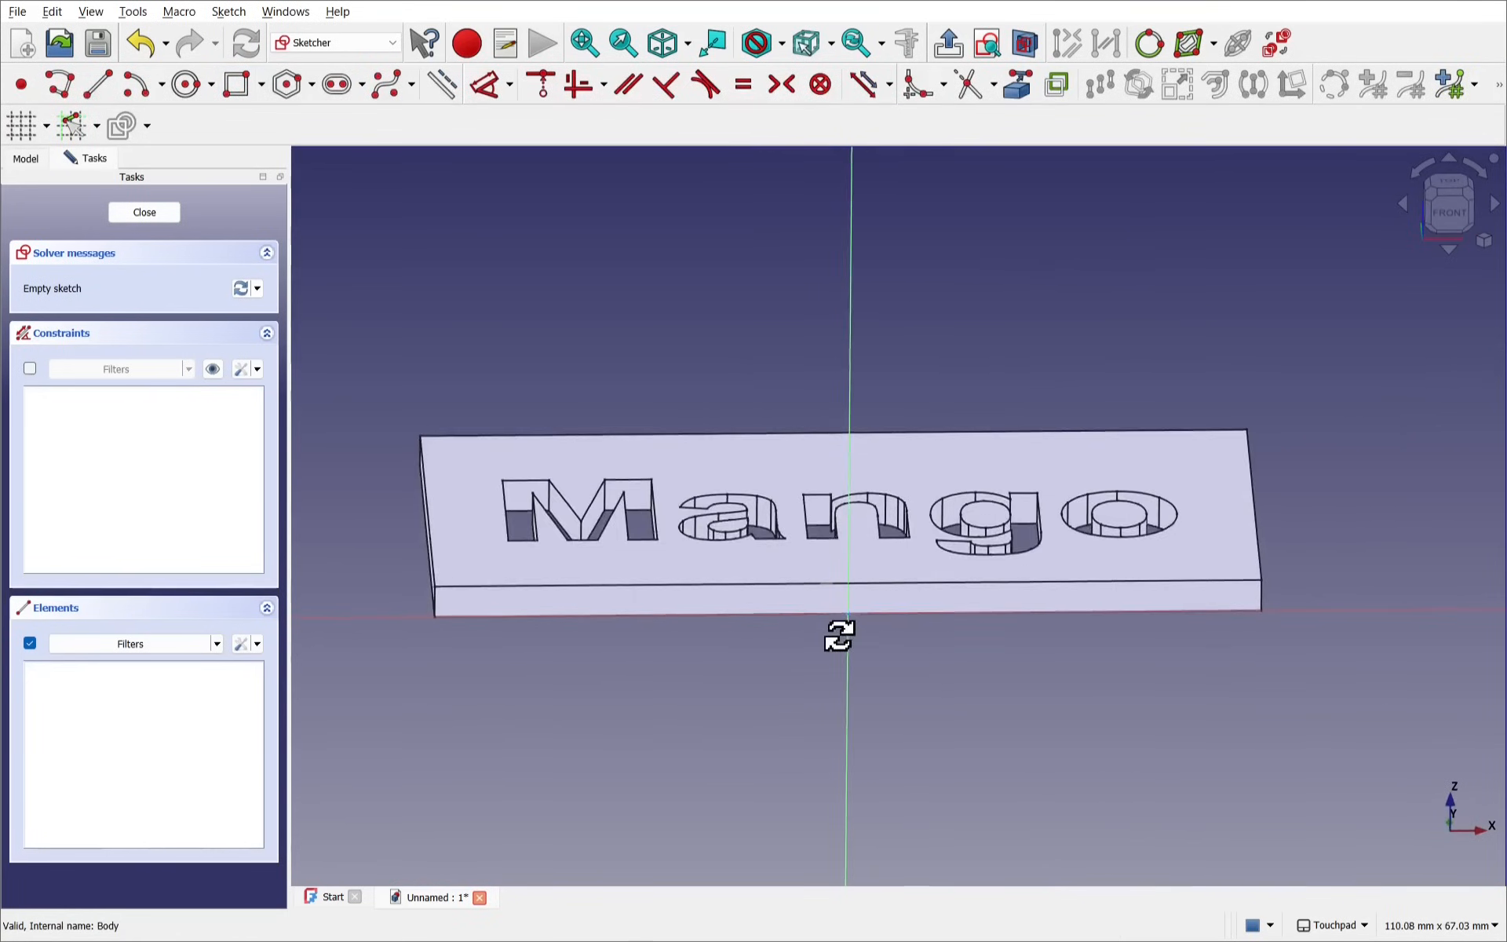
Step: Draw small circles along the plate's front face below the letters a, g and o
click(184, 85)
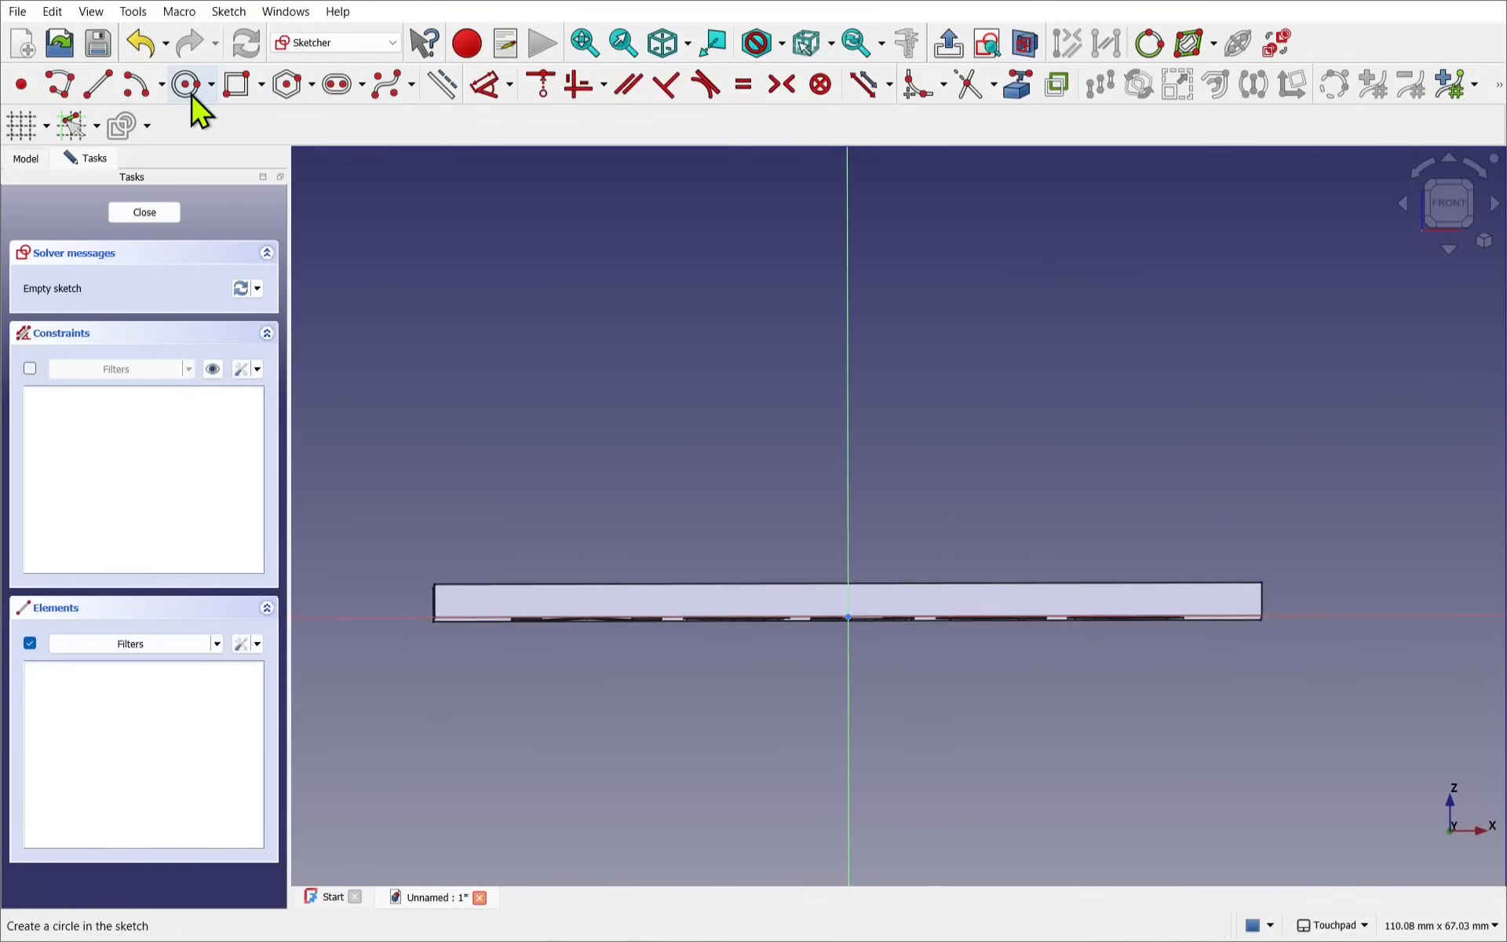
click(188, 85)
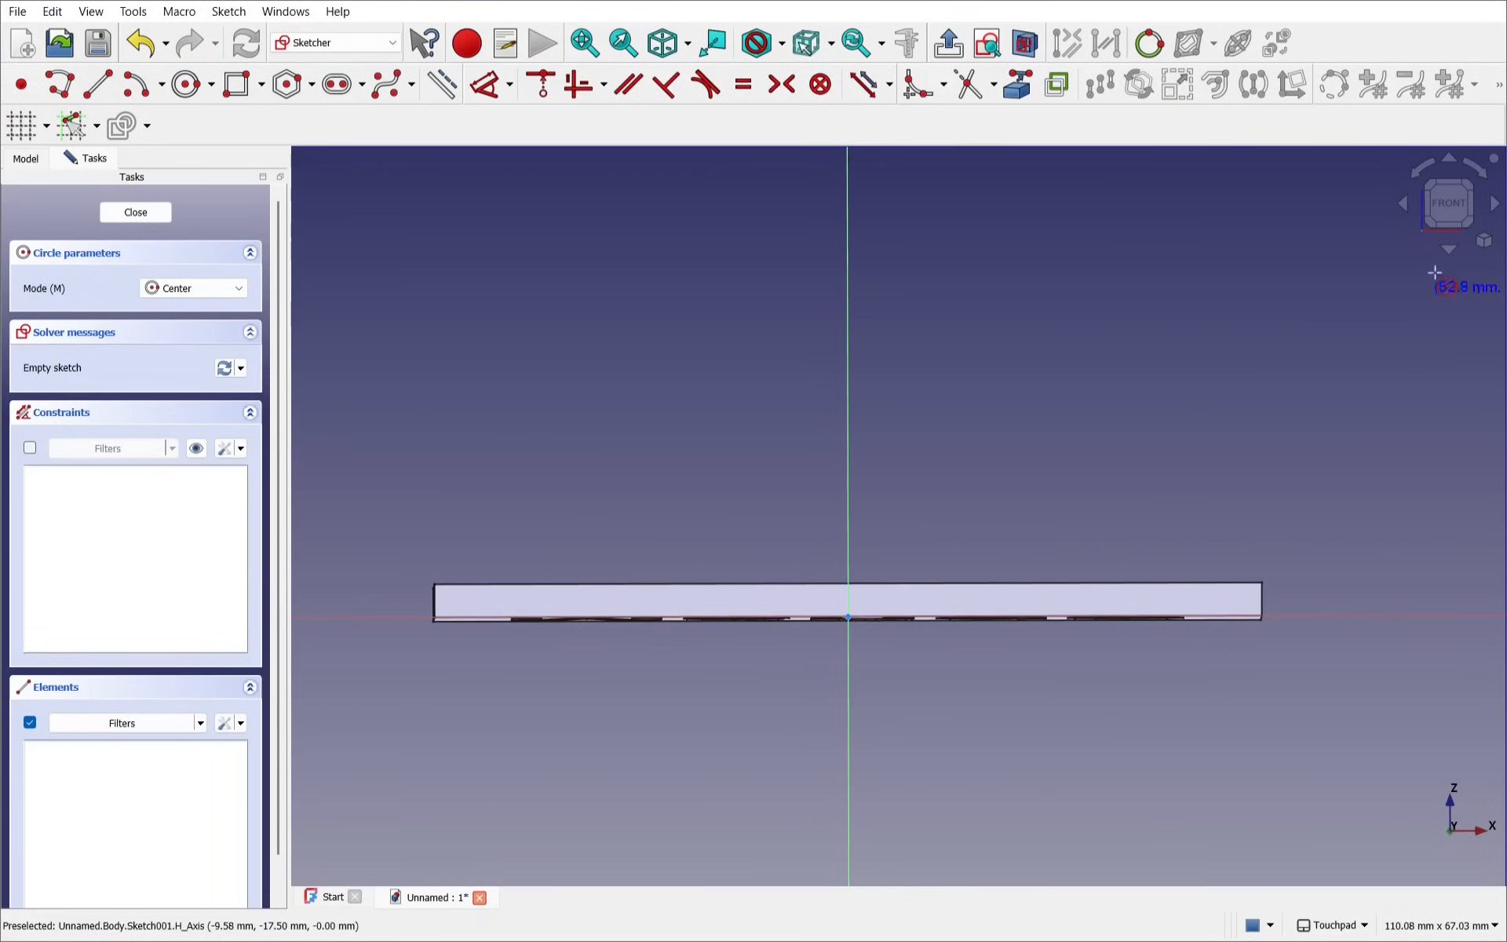
mouse_move(716, 606)
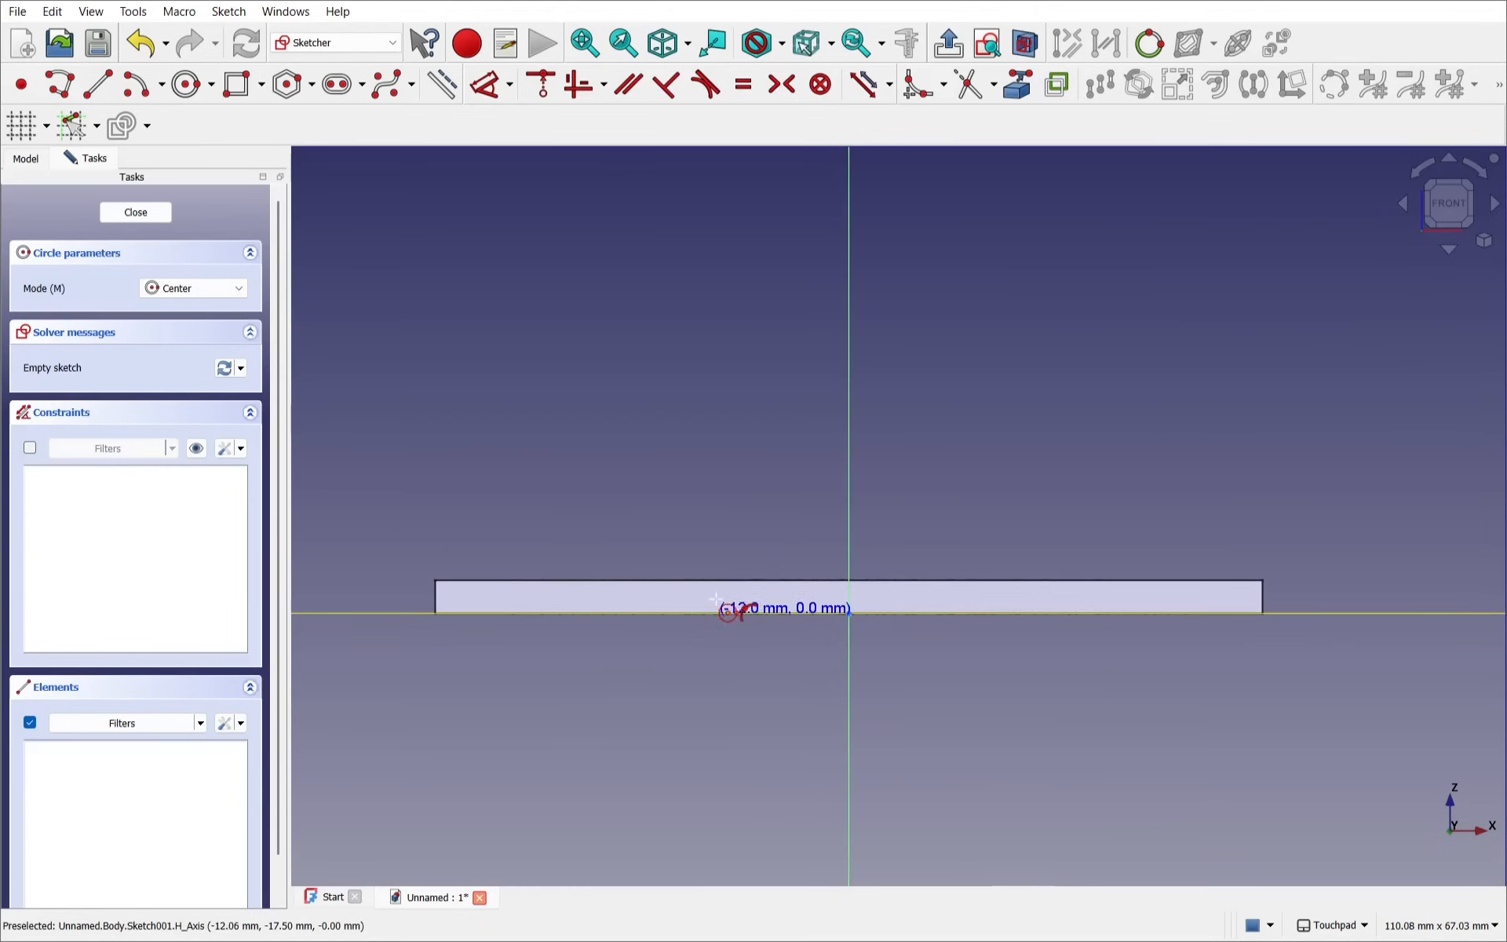
click(728, 612)
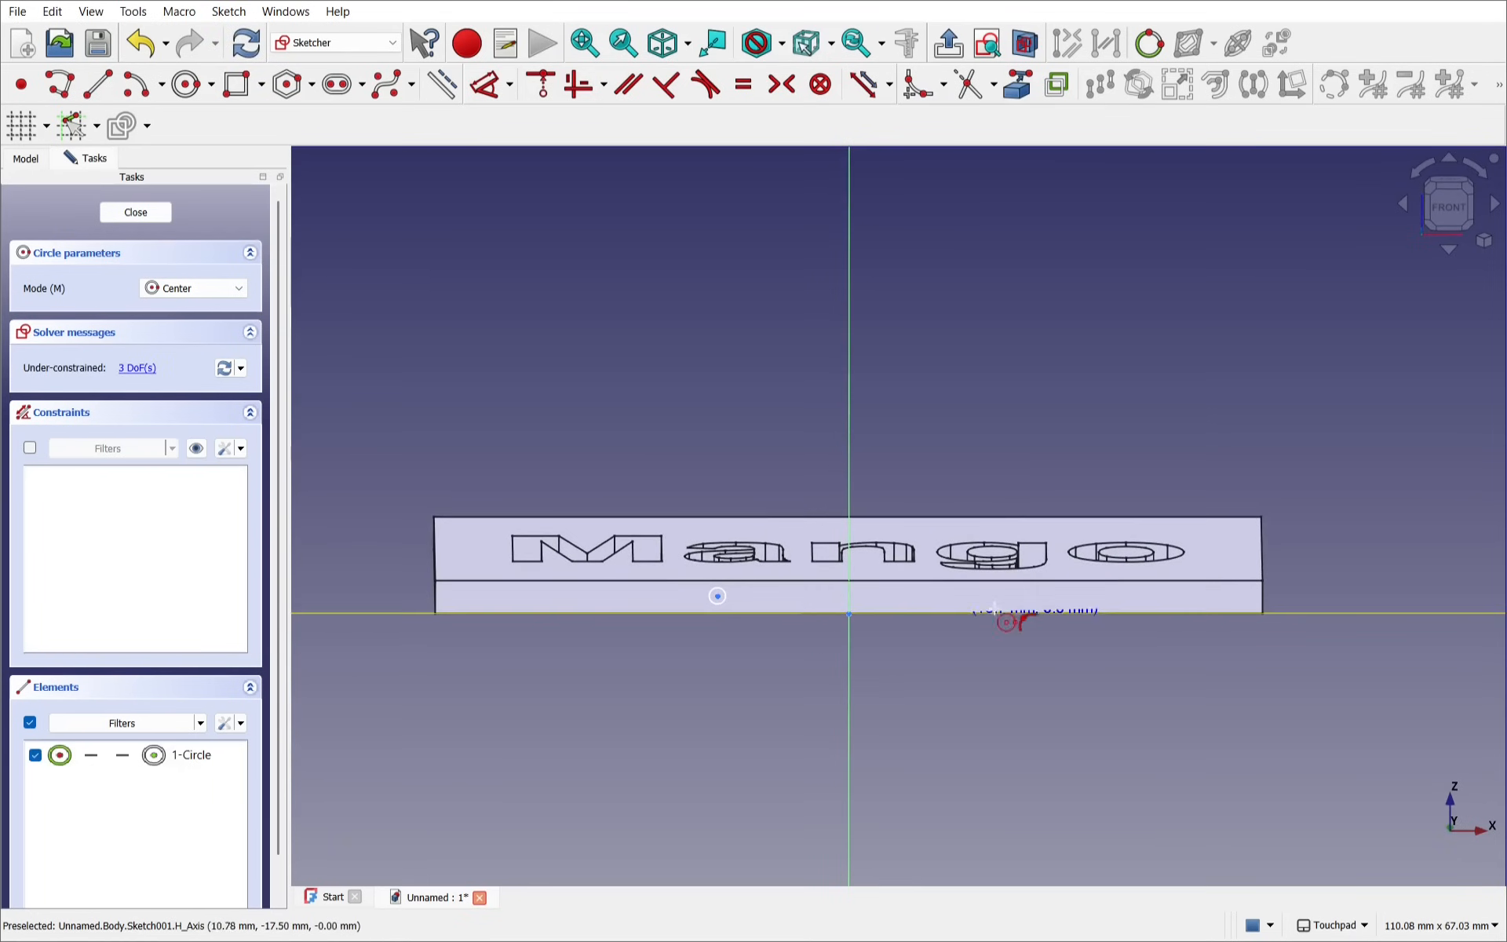
click(1009, 620)
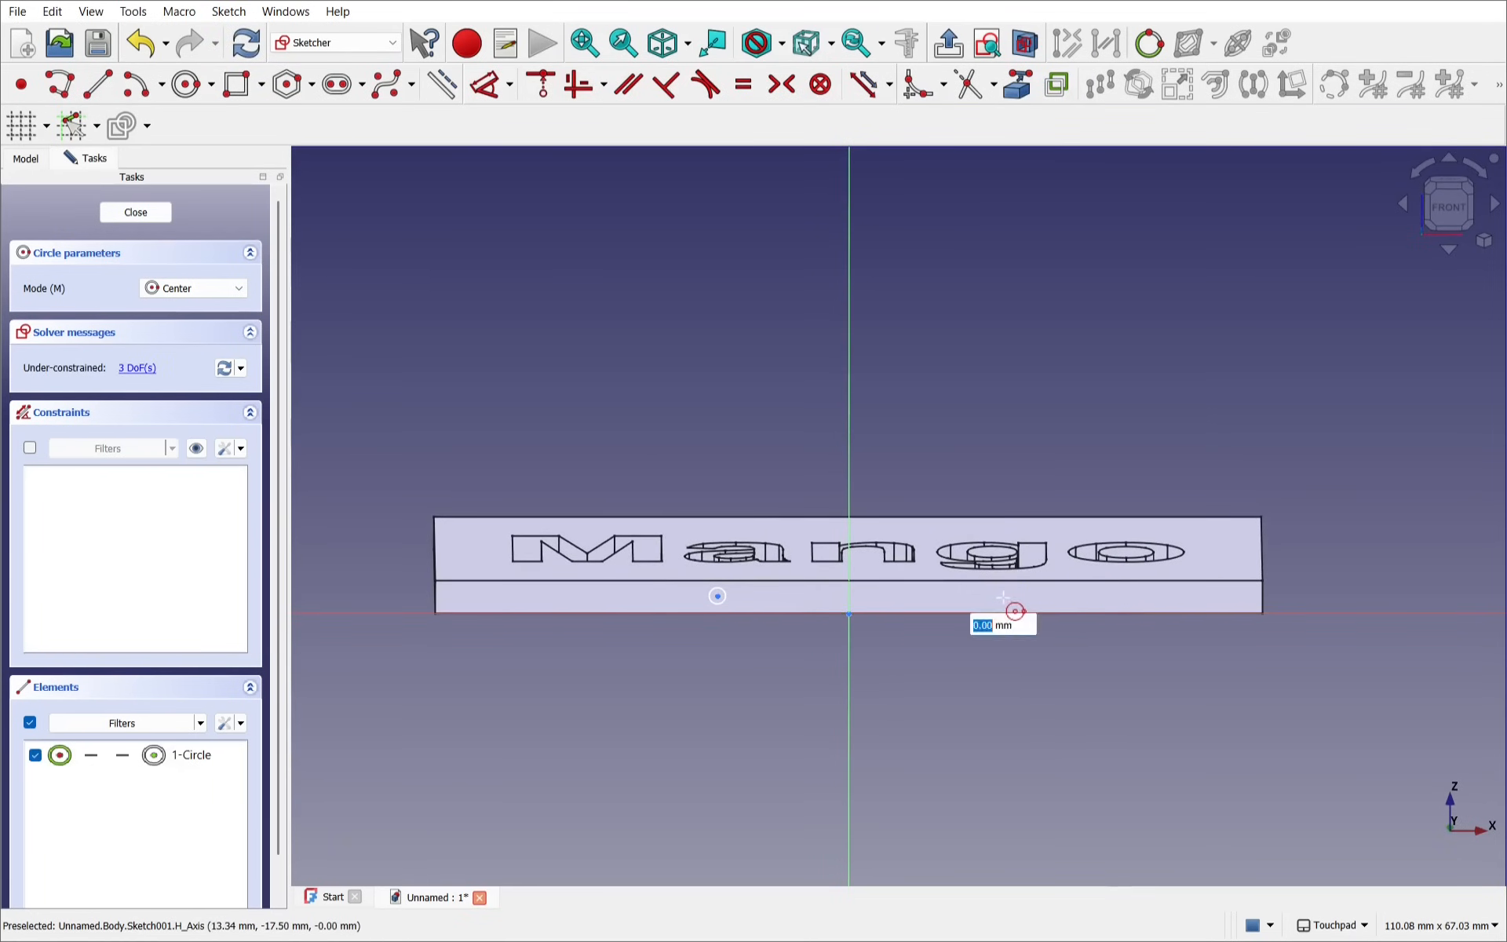
click(1002, 595)
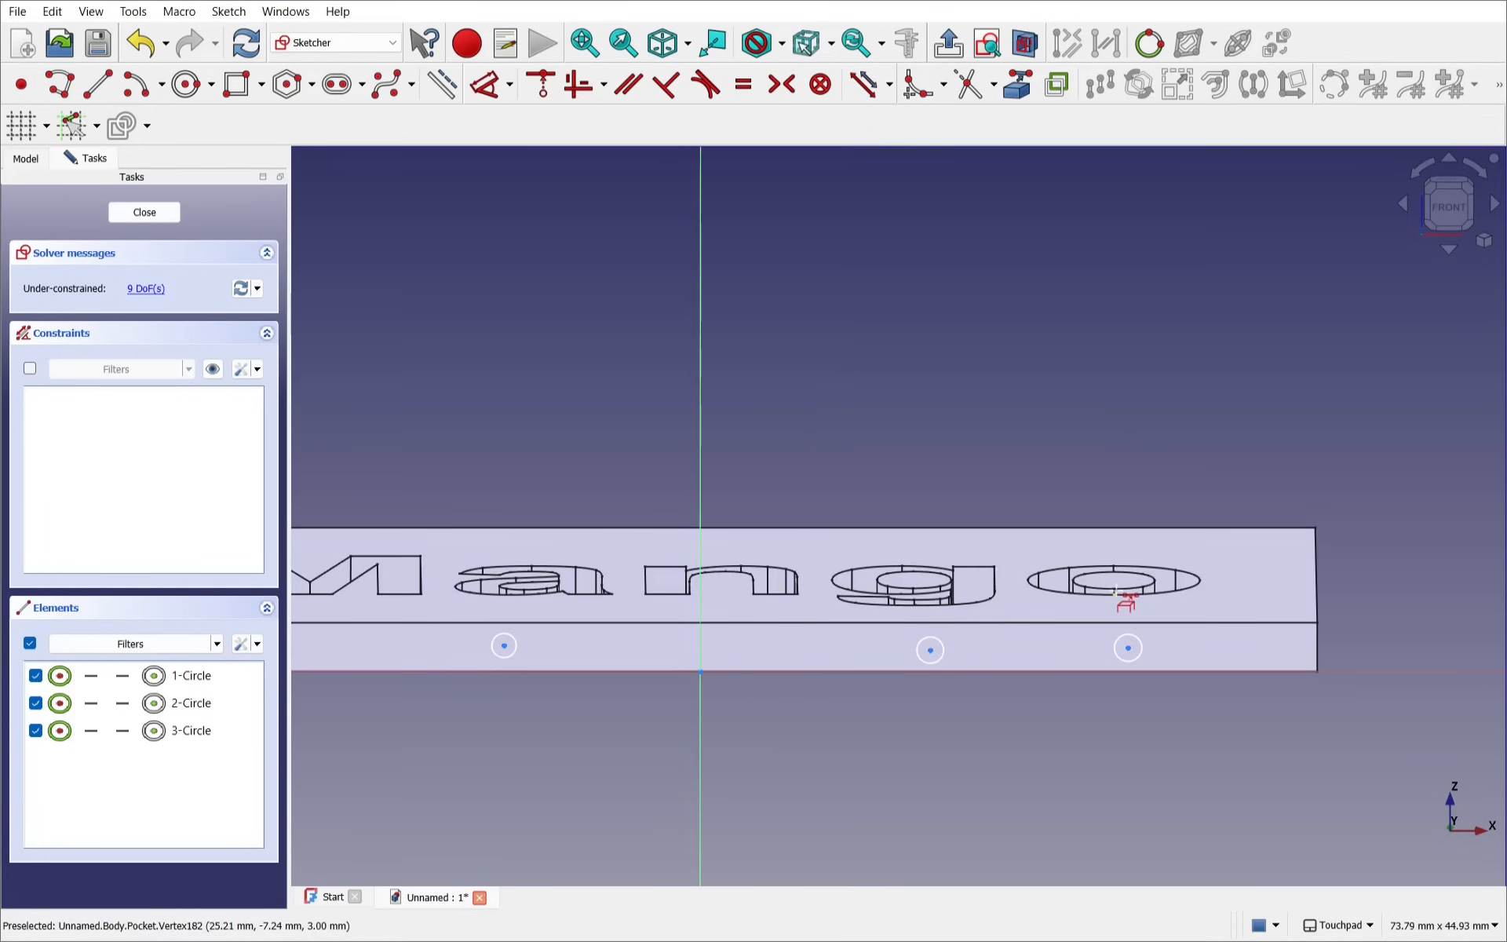
Step: Zoom in on the pocketed letters above the circles to pick reference vertices
scroll(up, 3)
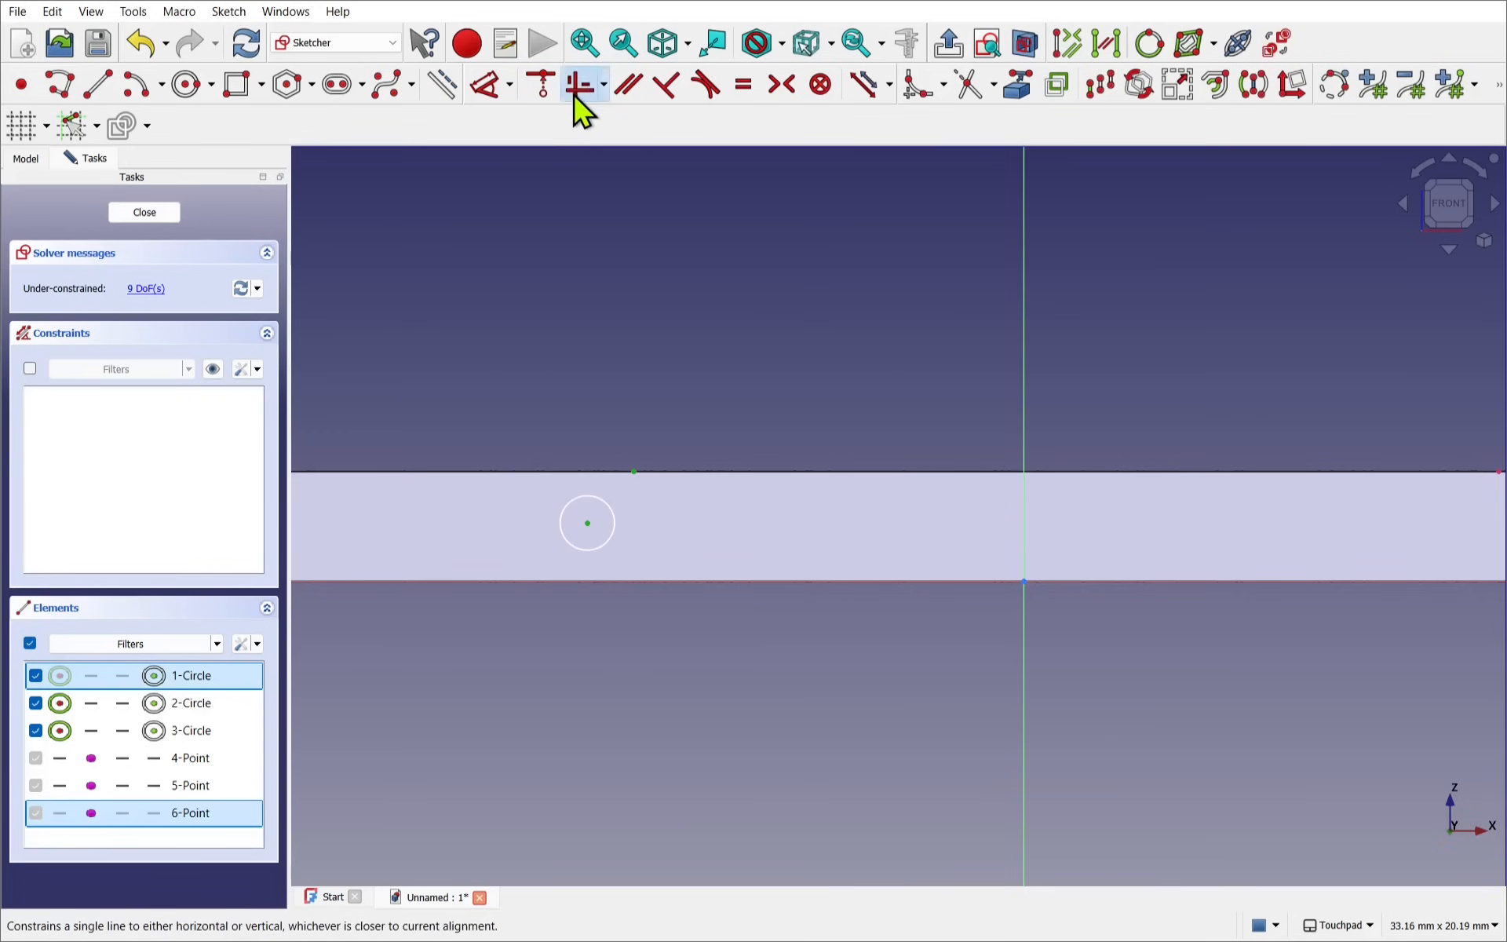
Step: Constrain the circles vertical to their points, equal in size and level, then close Sketch001
click(583, 84)
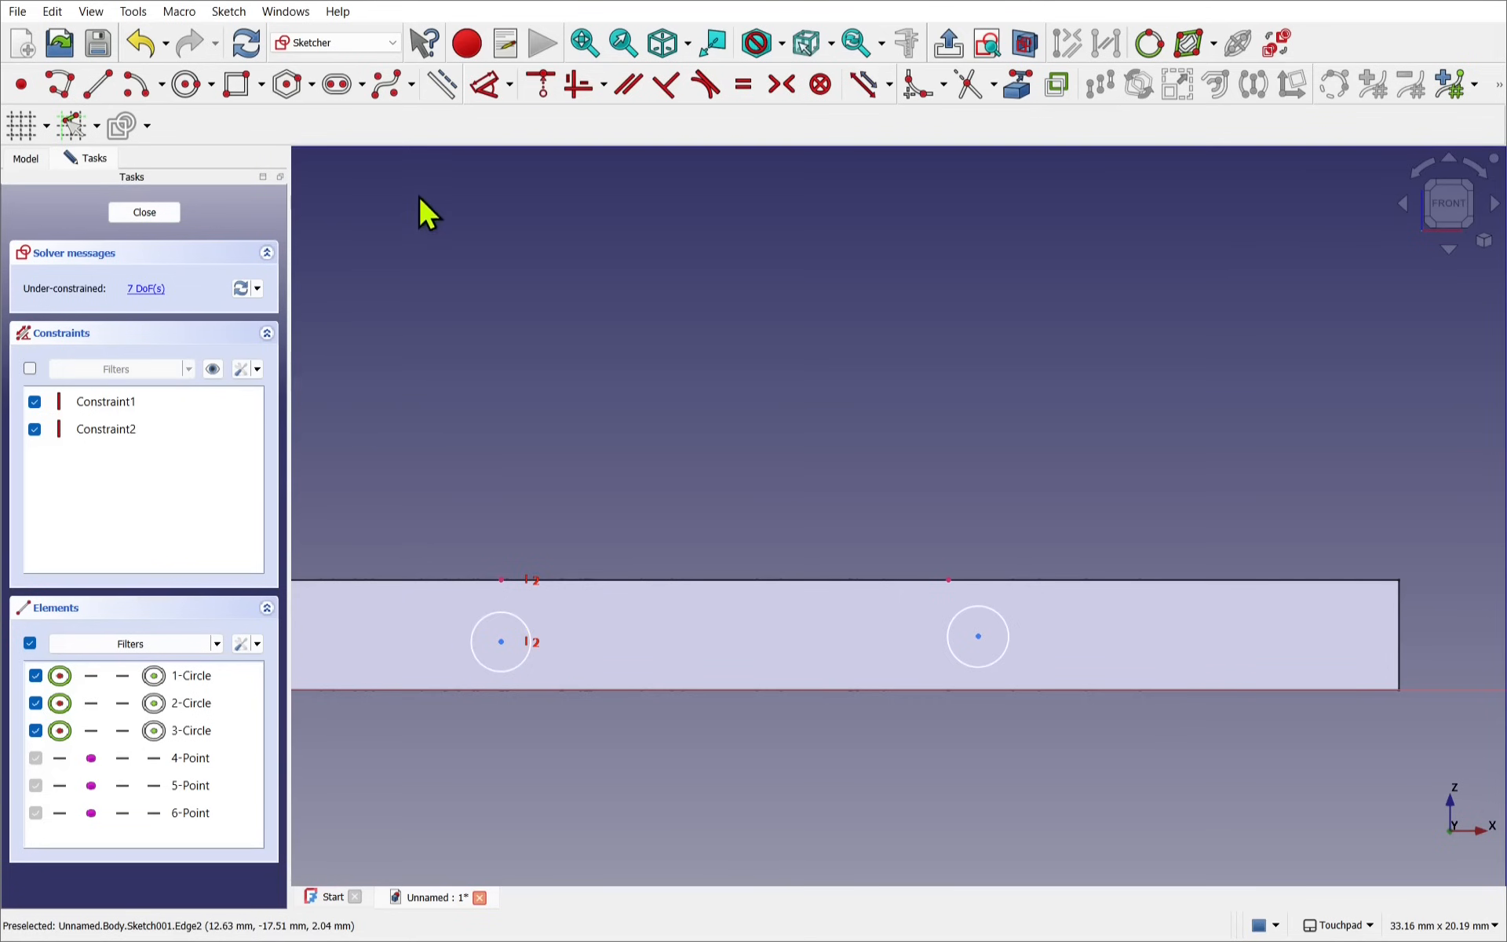
mouse_move(578, 85)
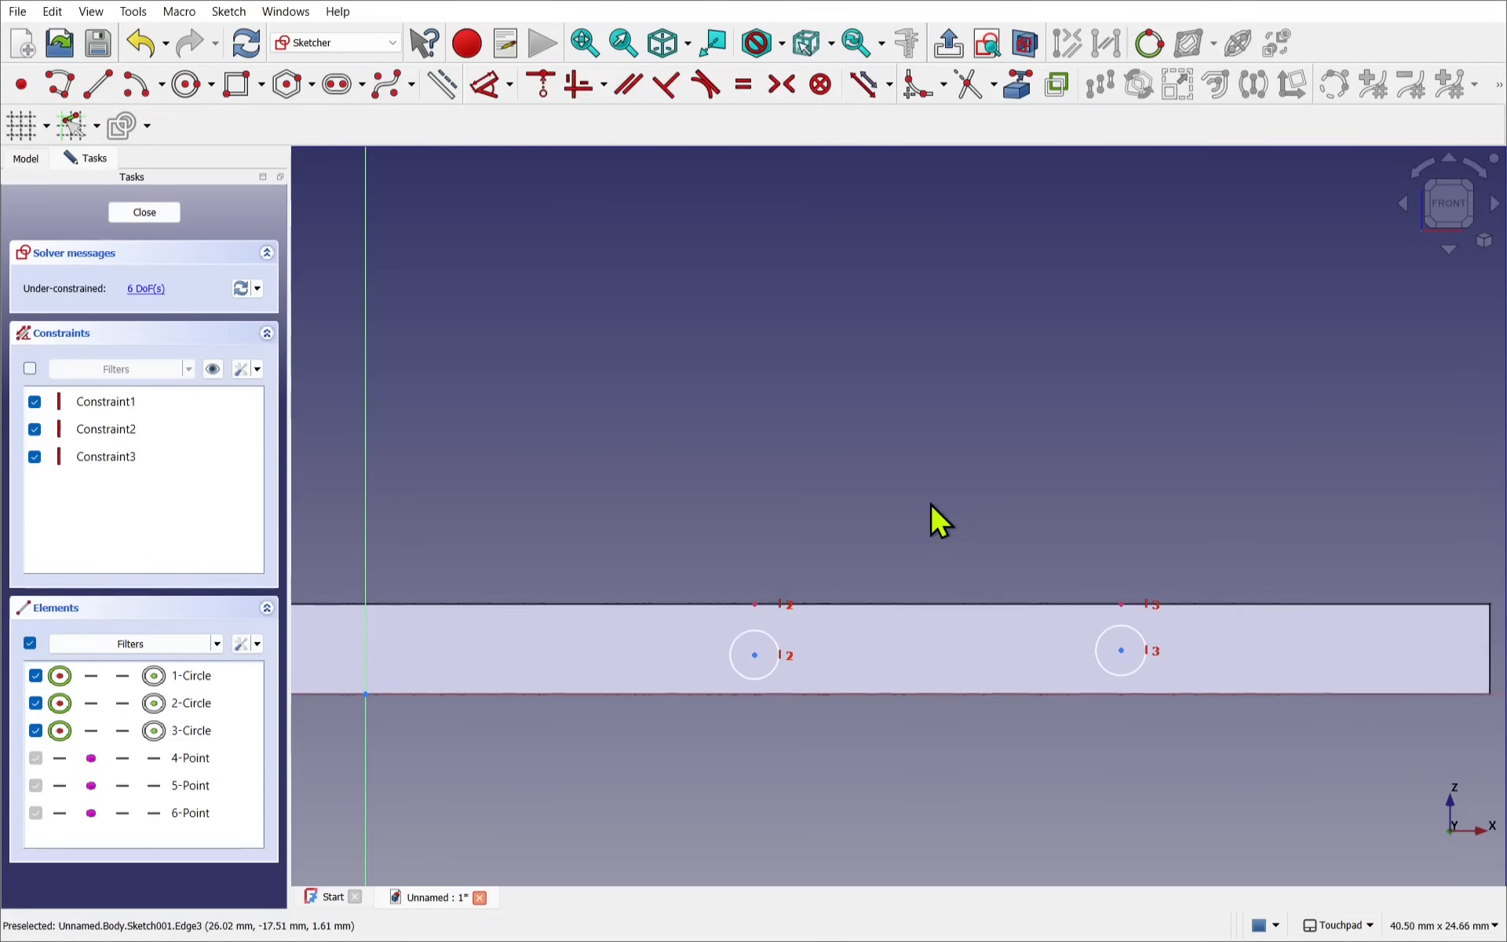
click(1121, 649)
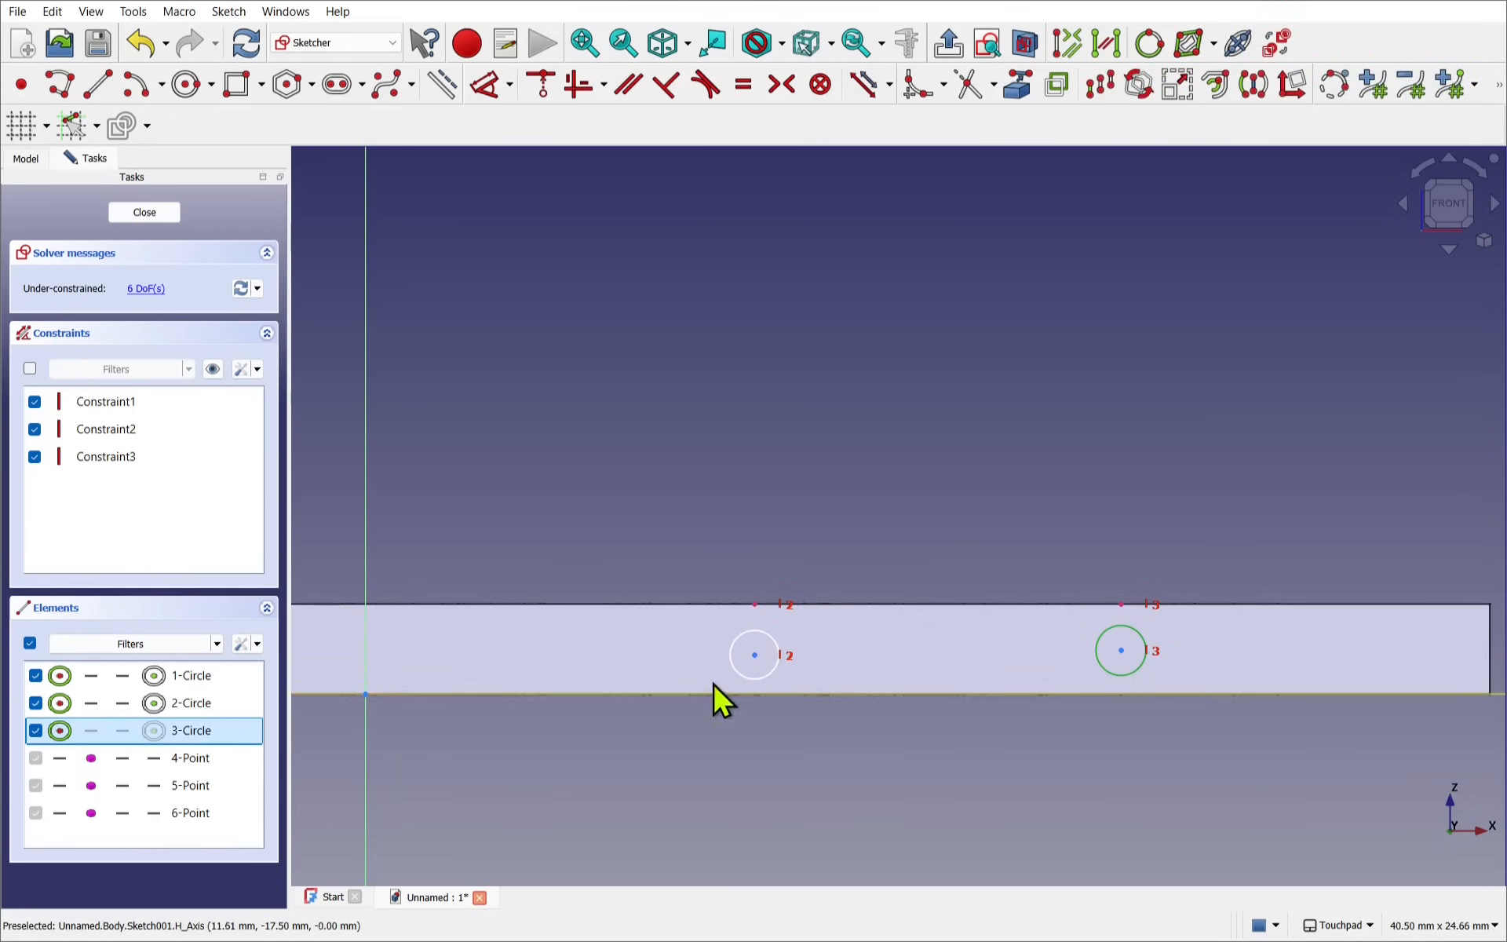
click(190, 703)
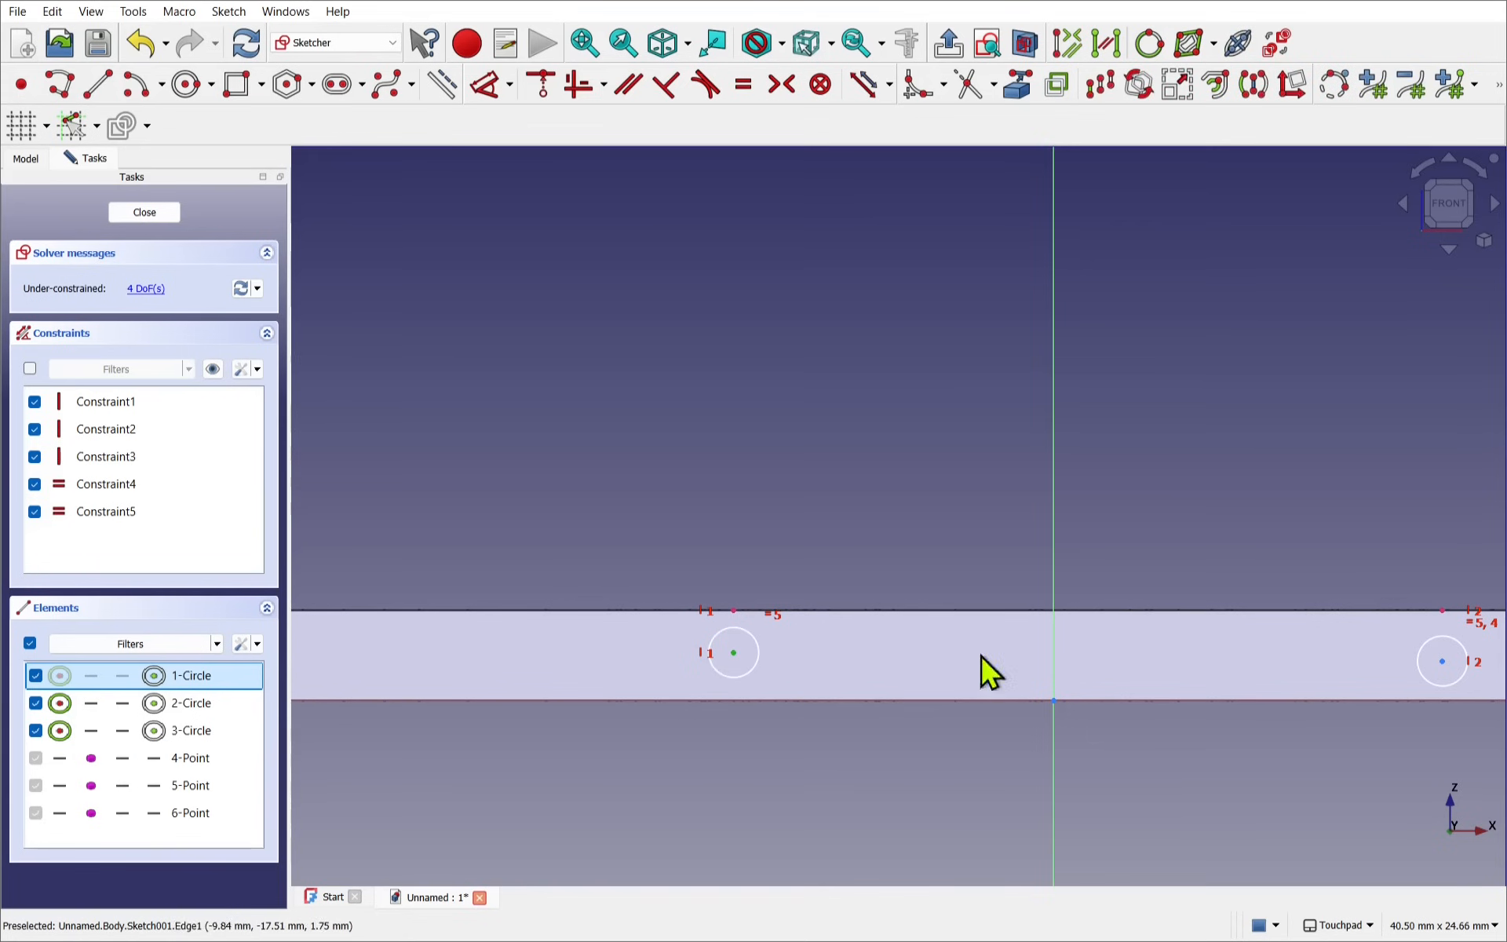
mouse_move(1441, 682)
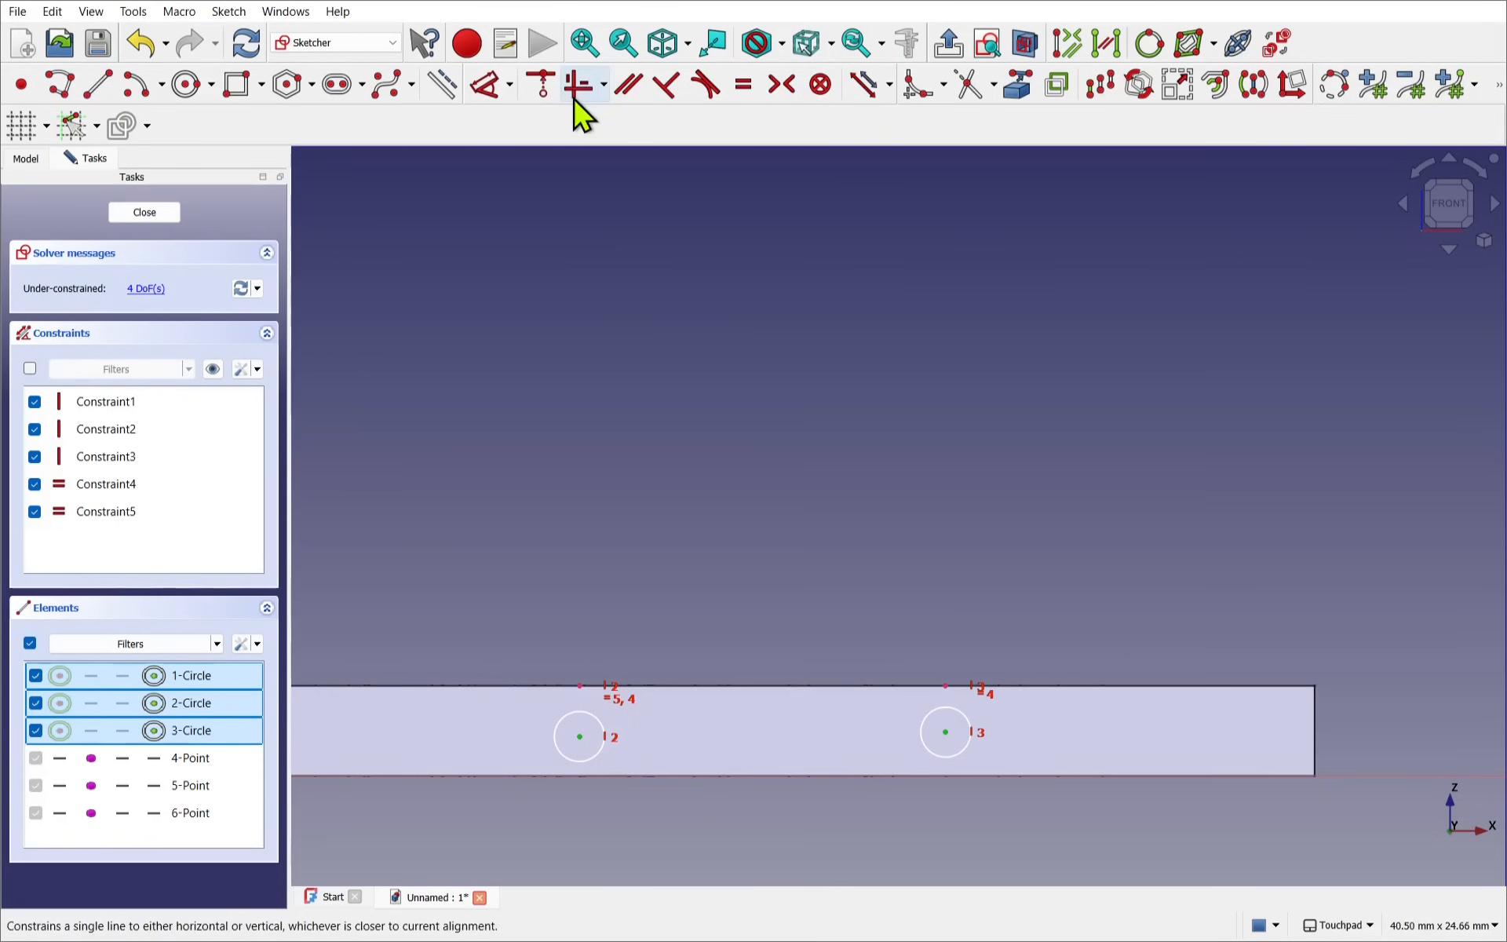
click(582, 84)
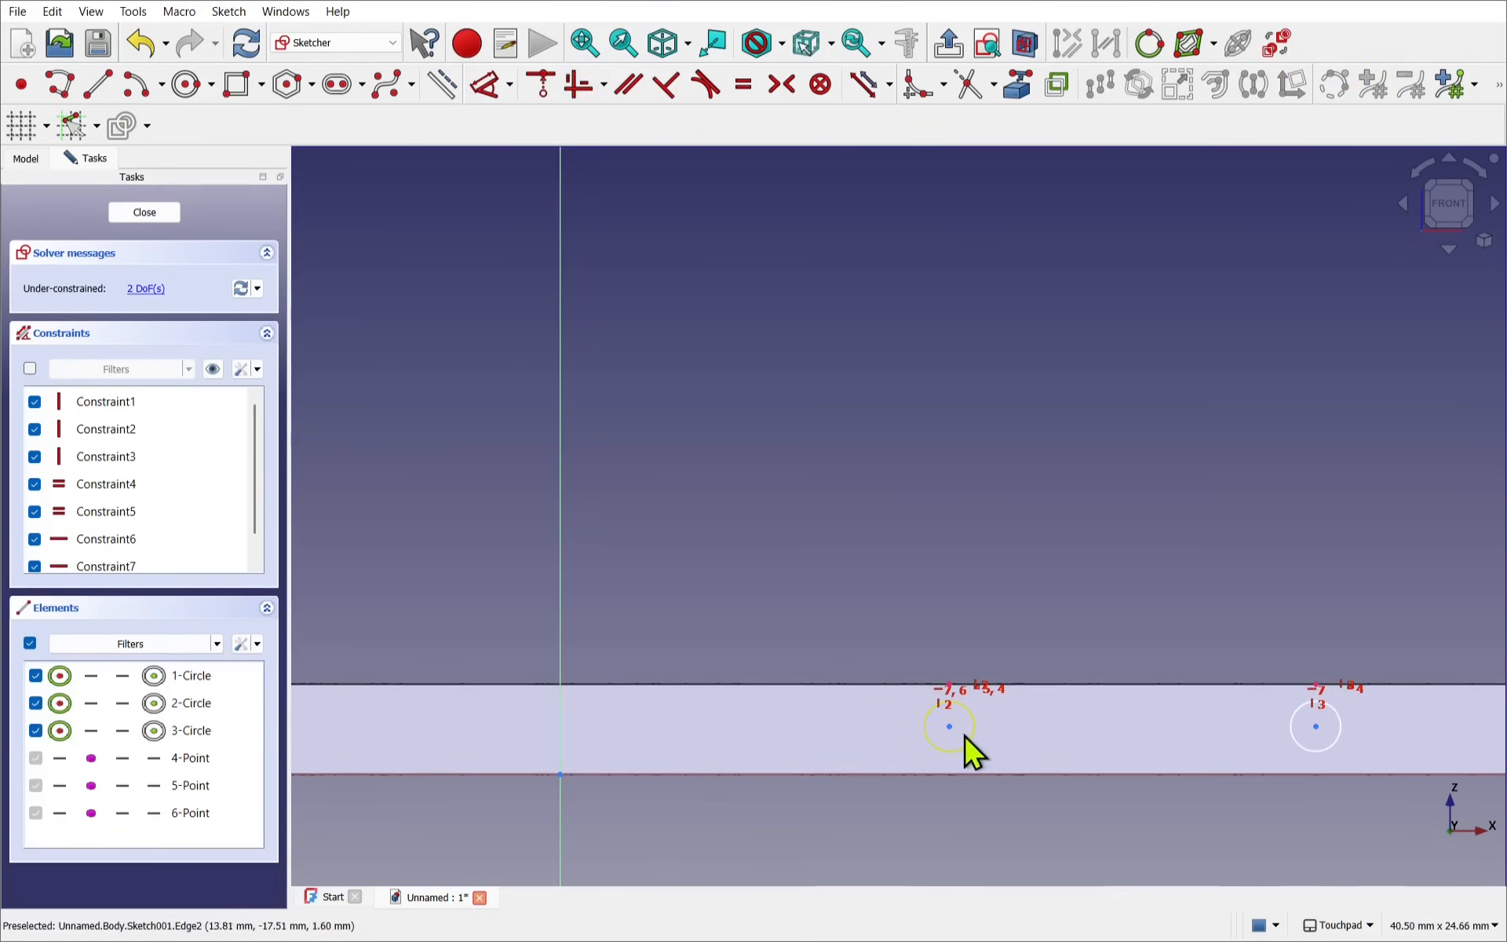
mouse_move(948, 725)
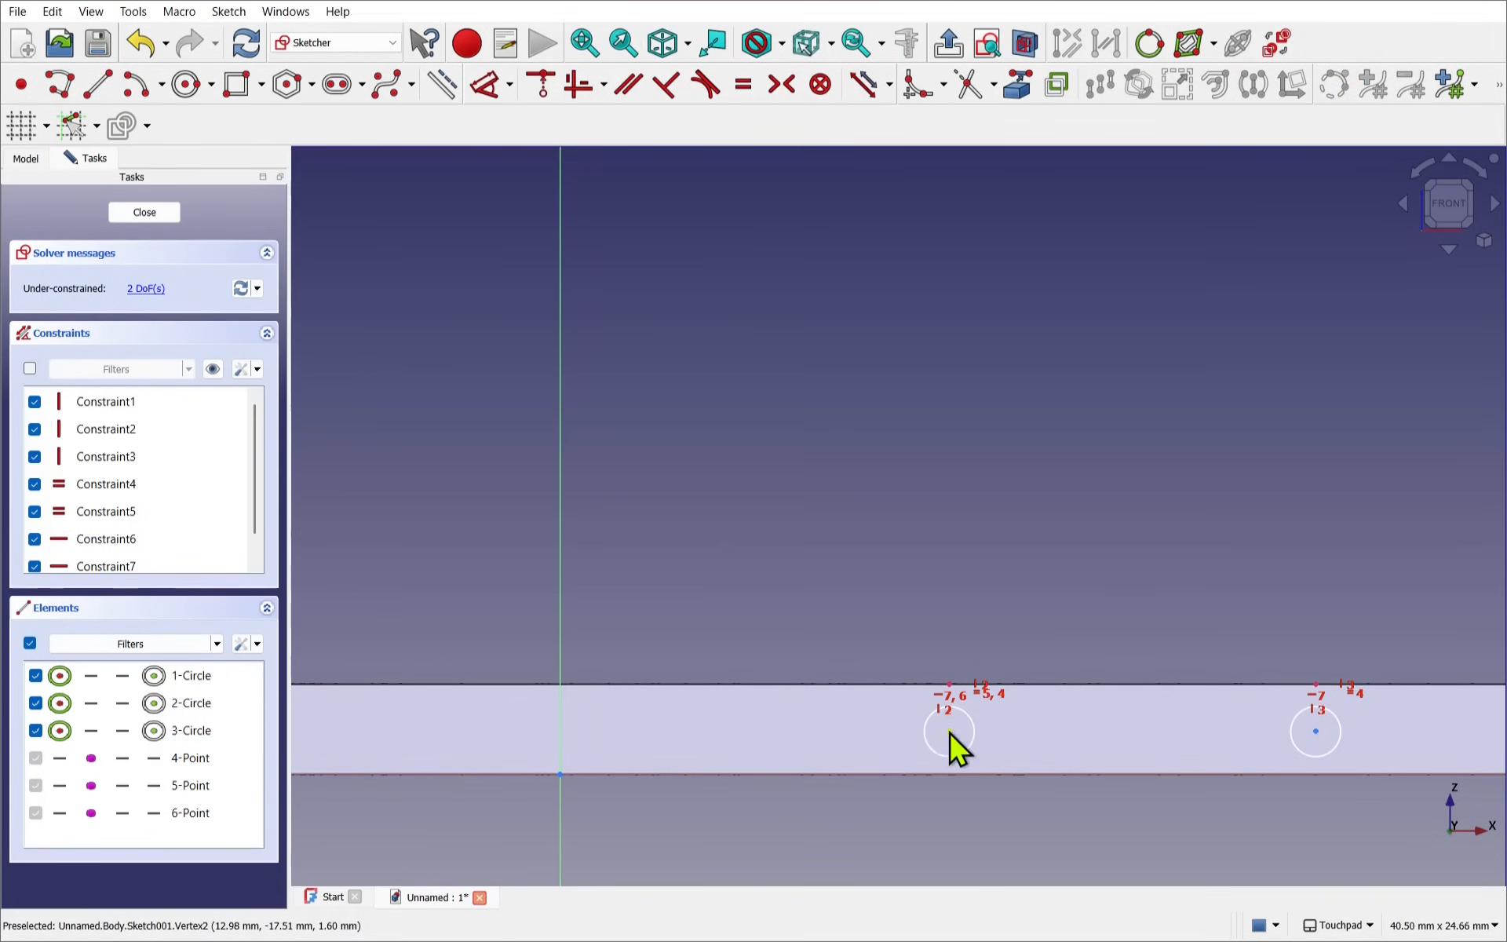
click(143, 212)
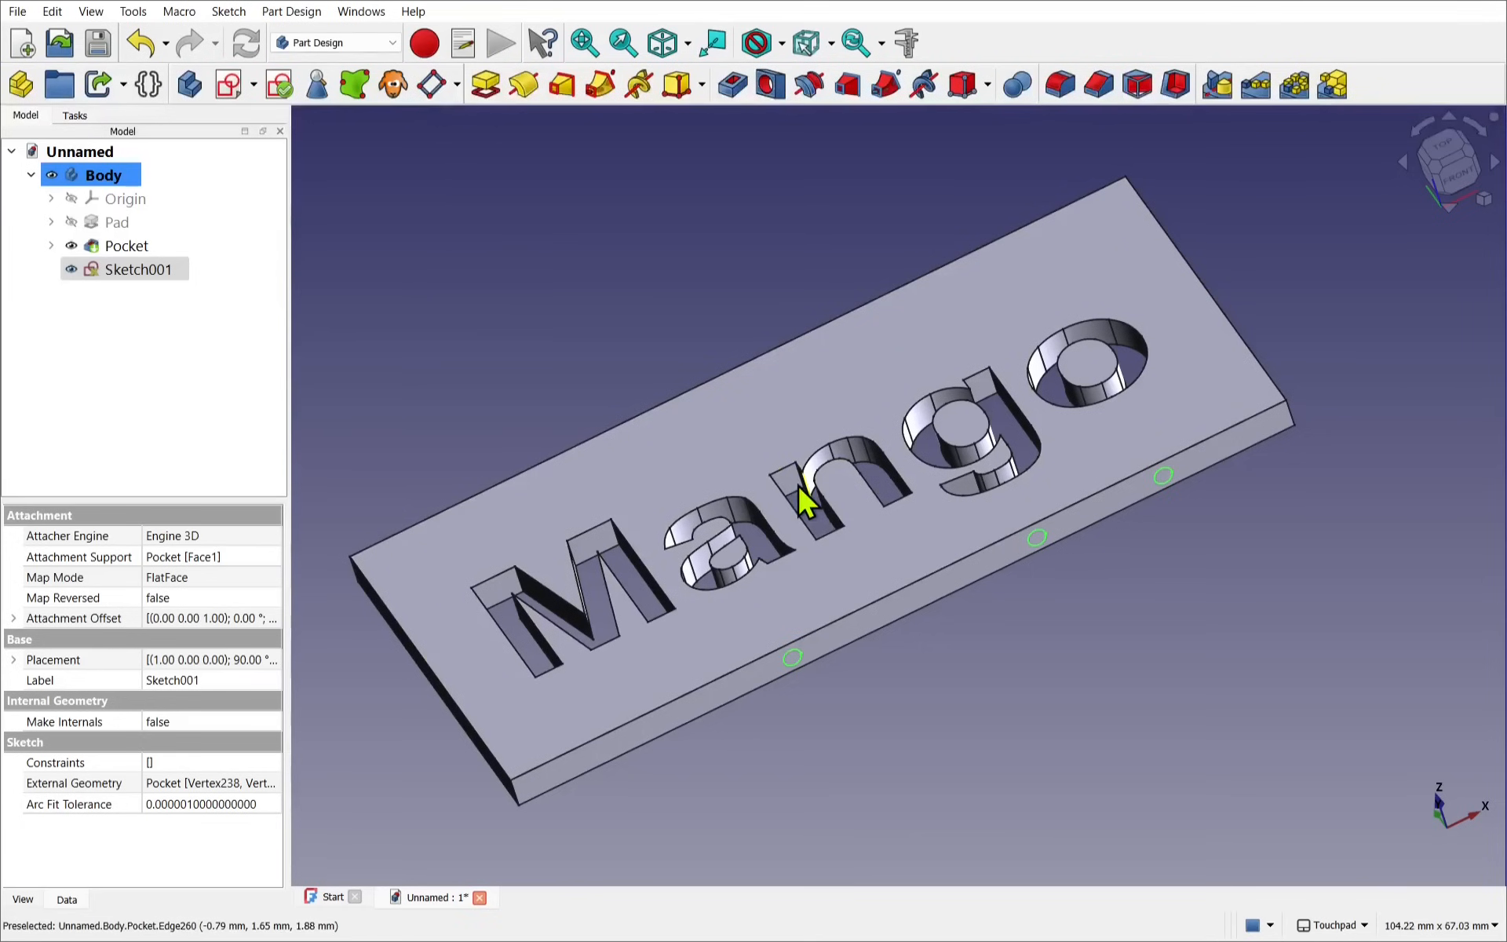
mouse_move(358, 84)
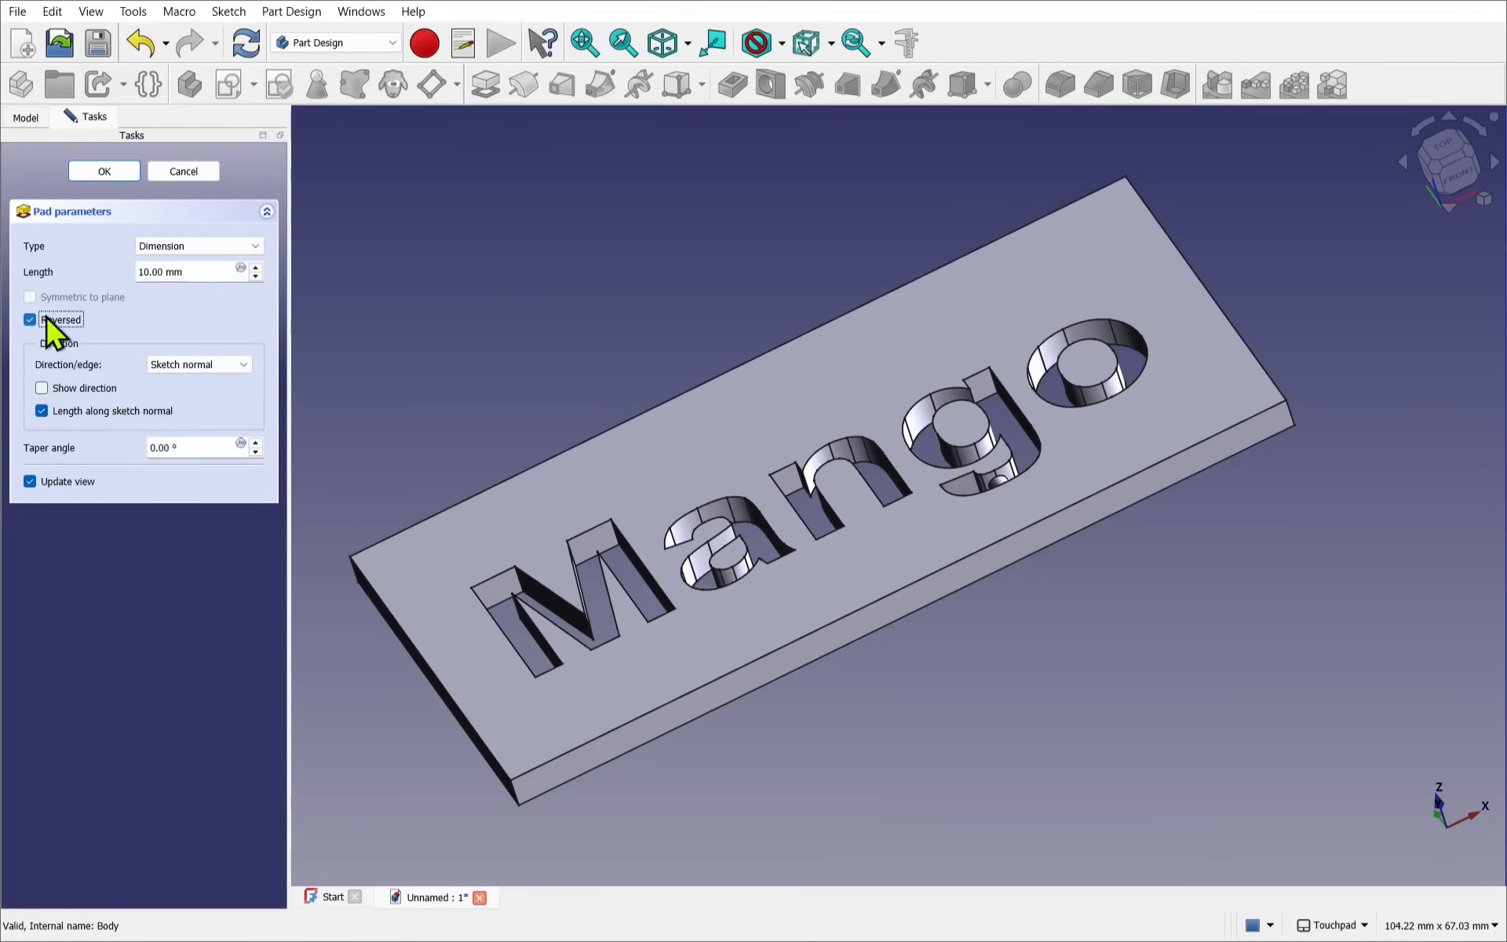
mouse_move(258, 271)
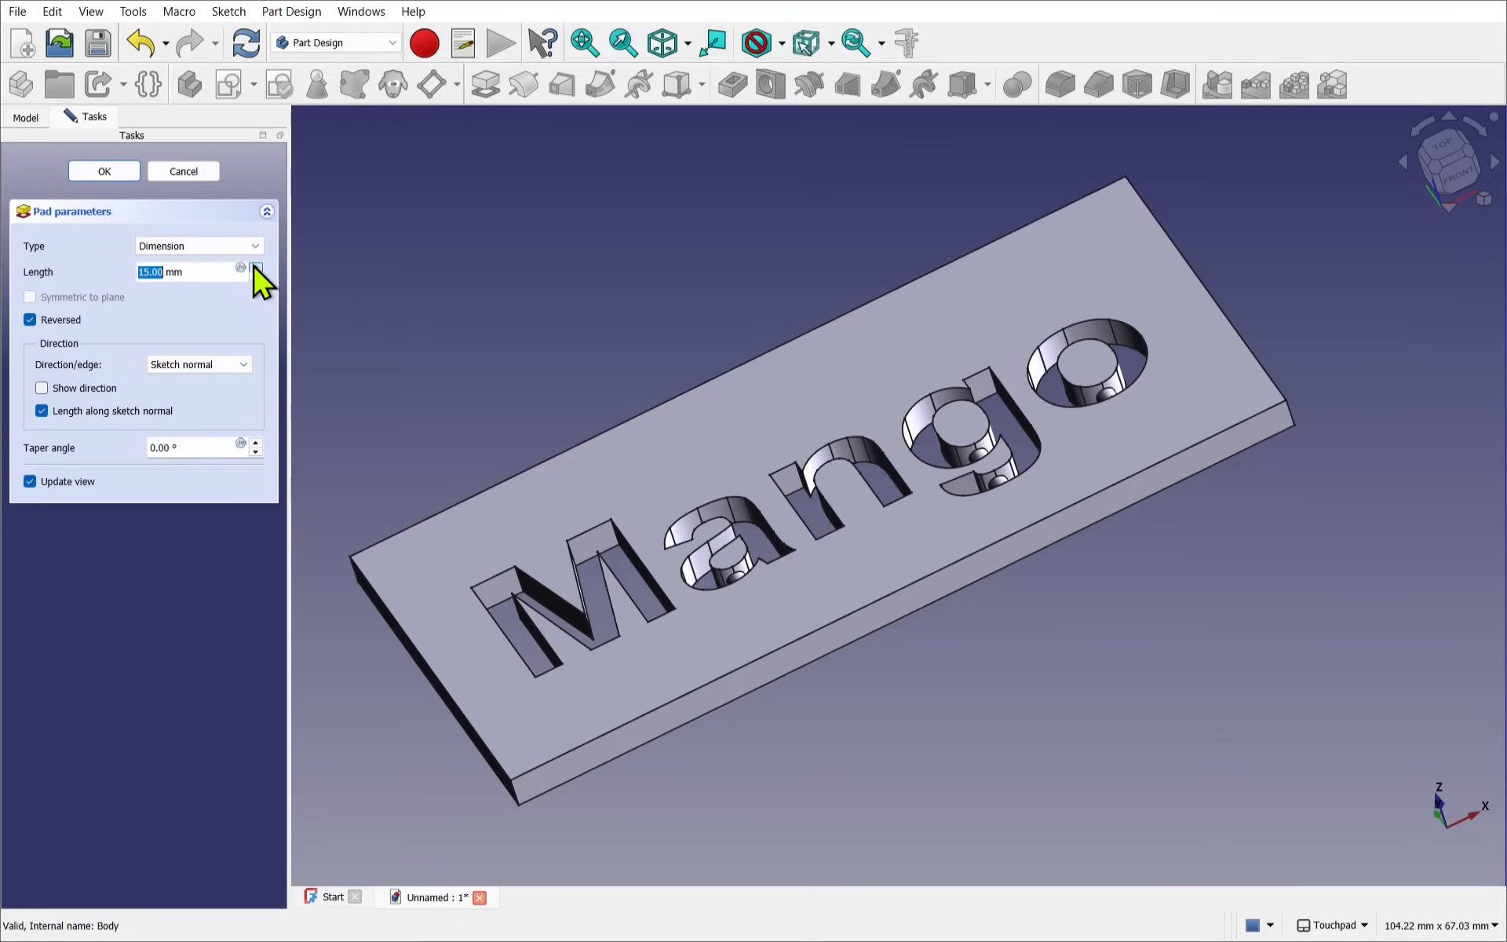
Step: Raise the reversed pad length to 25 mm and confirm Pad001 forming the bridge rods
click(256, 267)
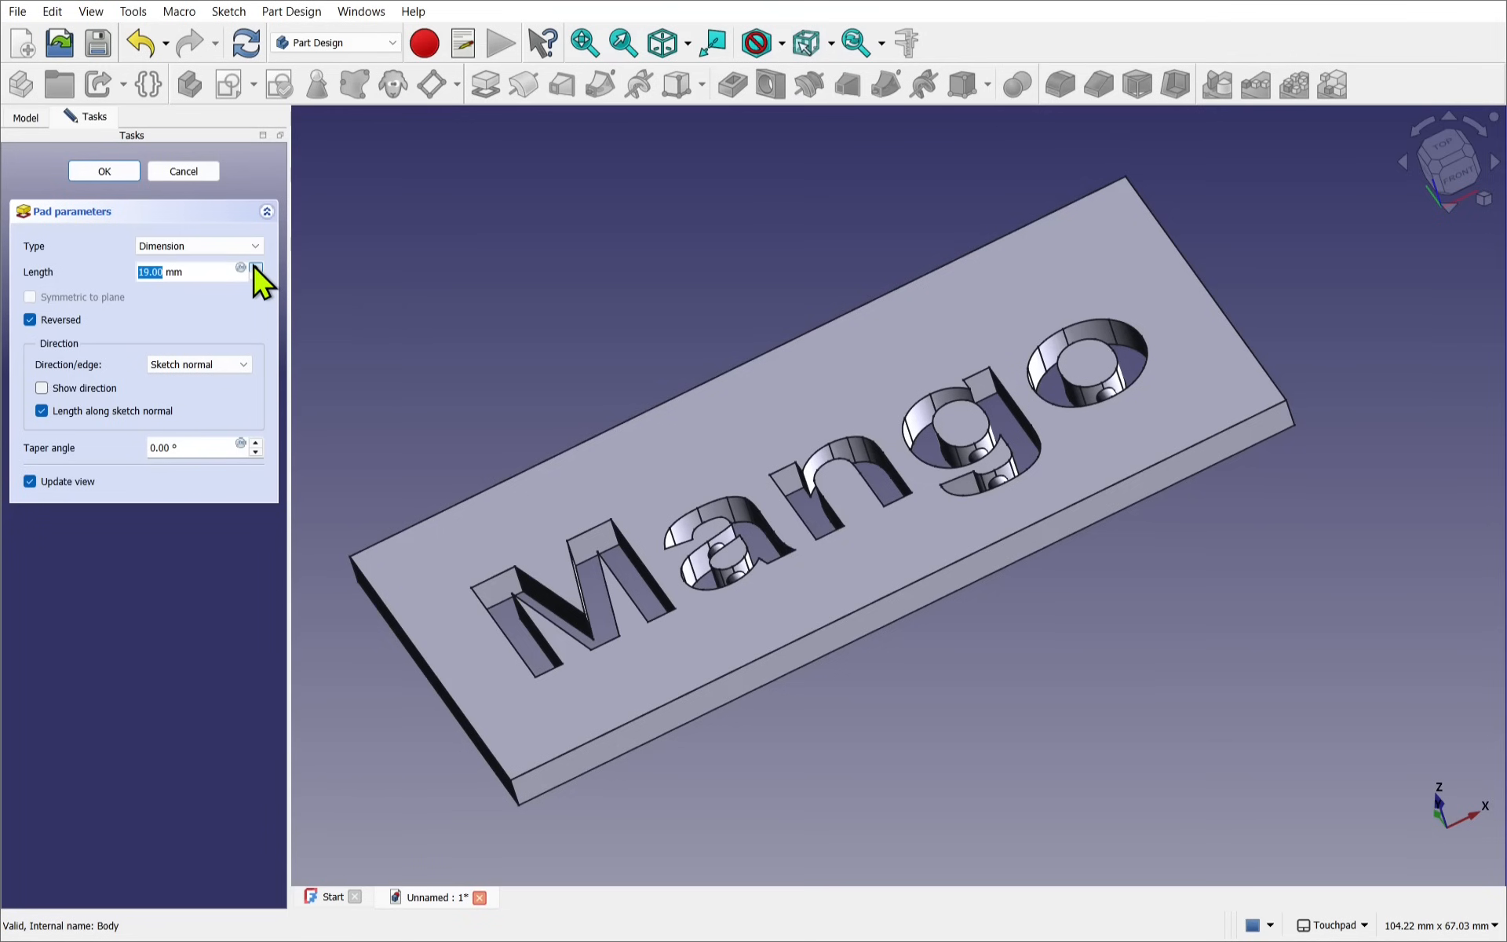
click(255, 266)
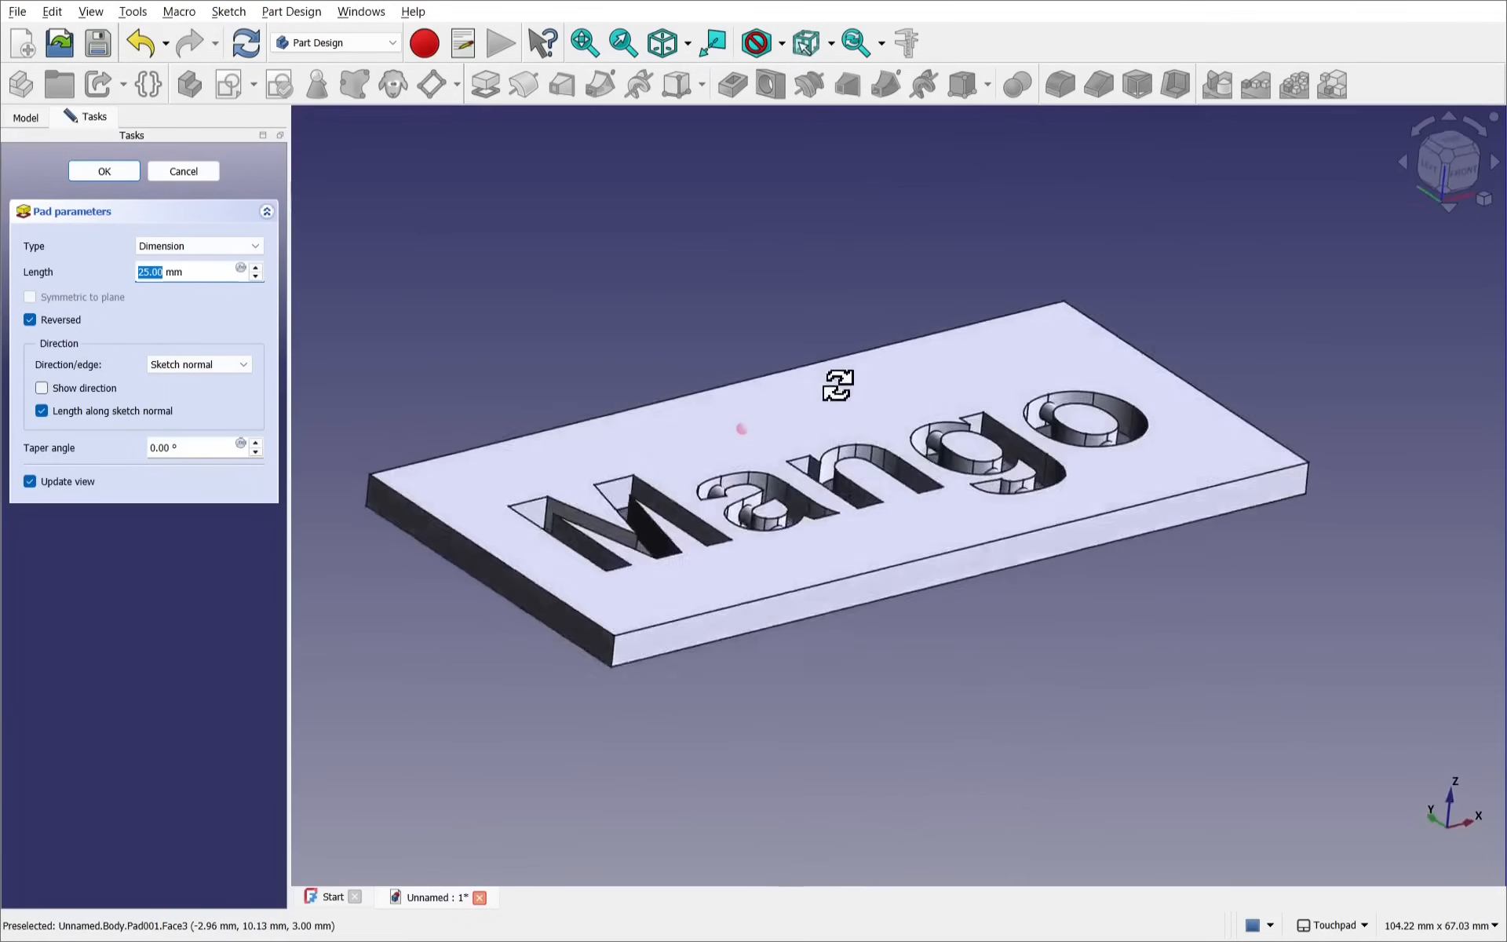
click(103, 170)
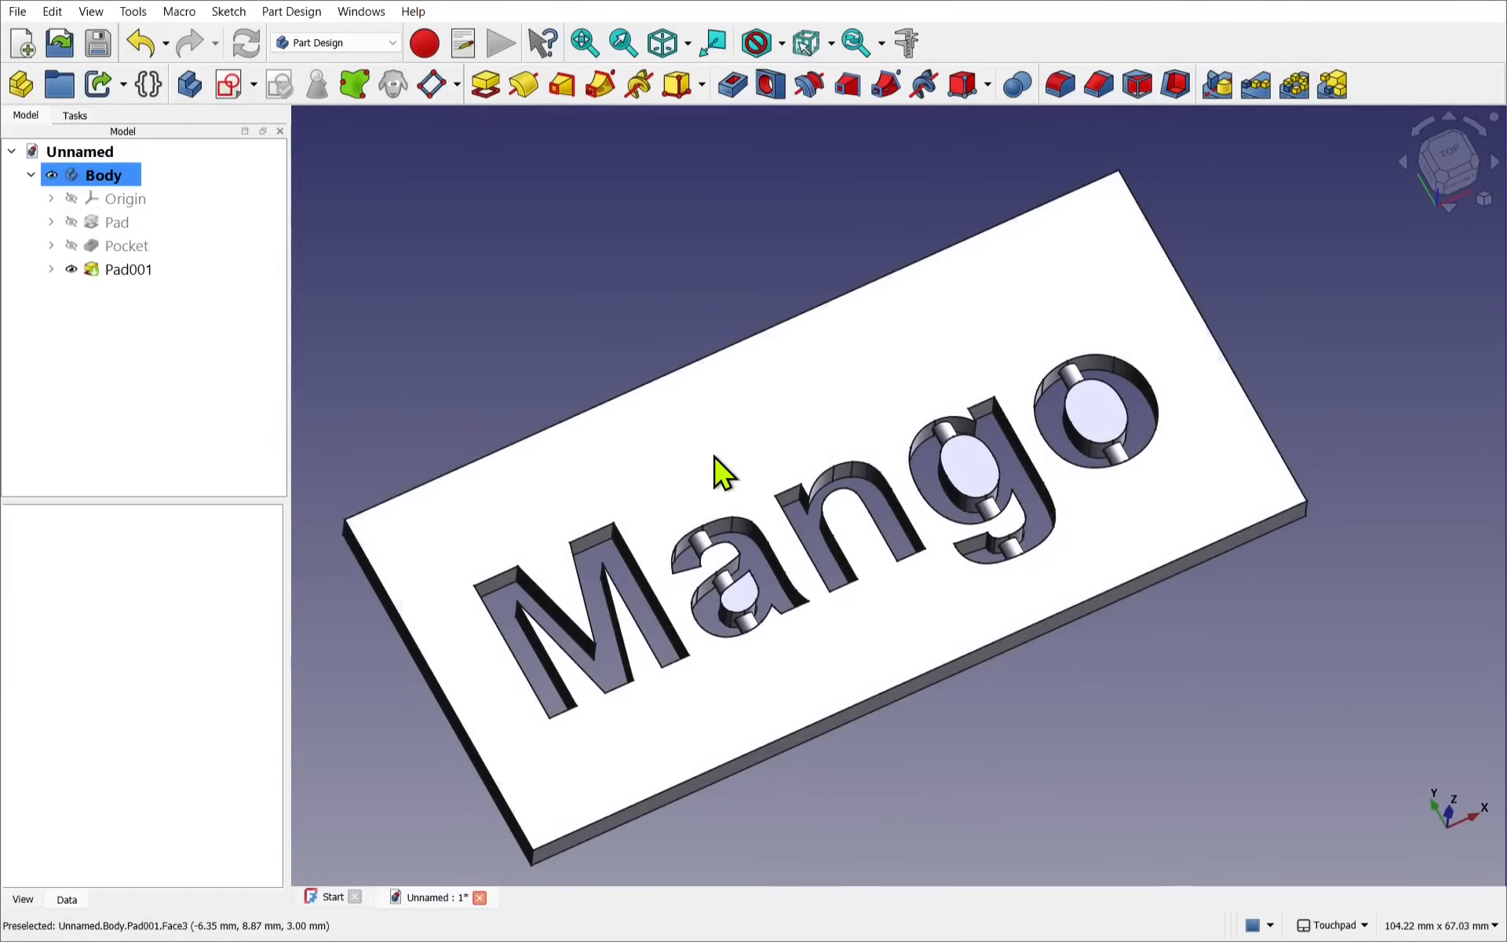
click(102, 175)
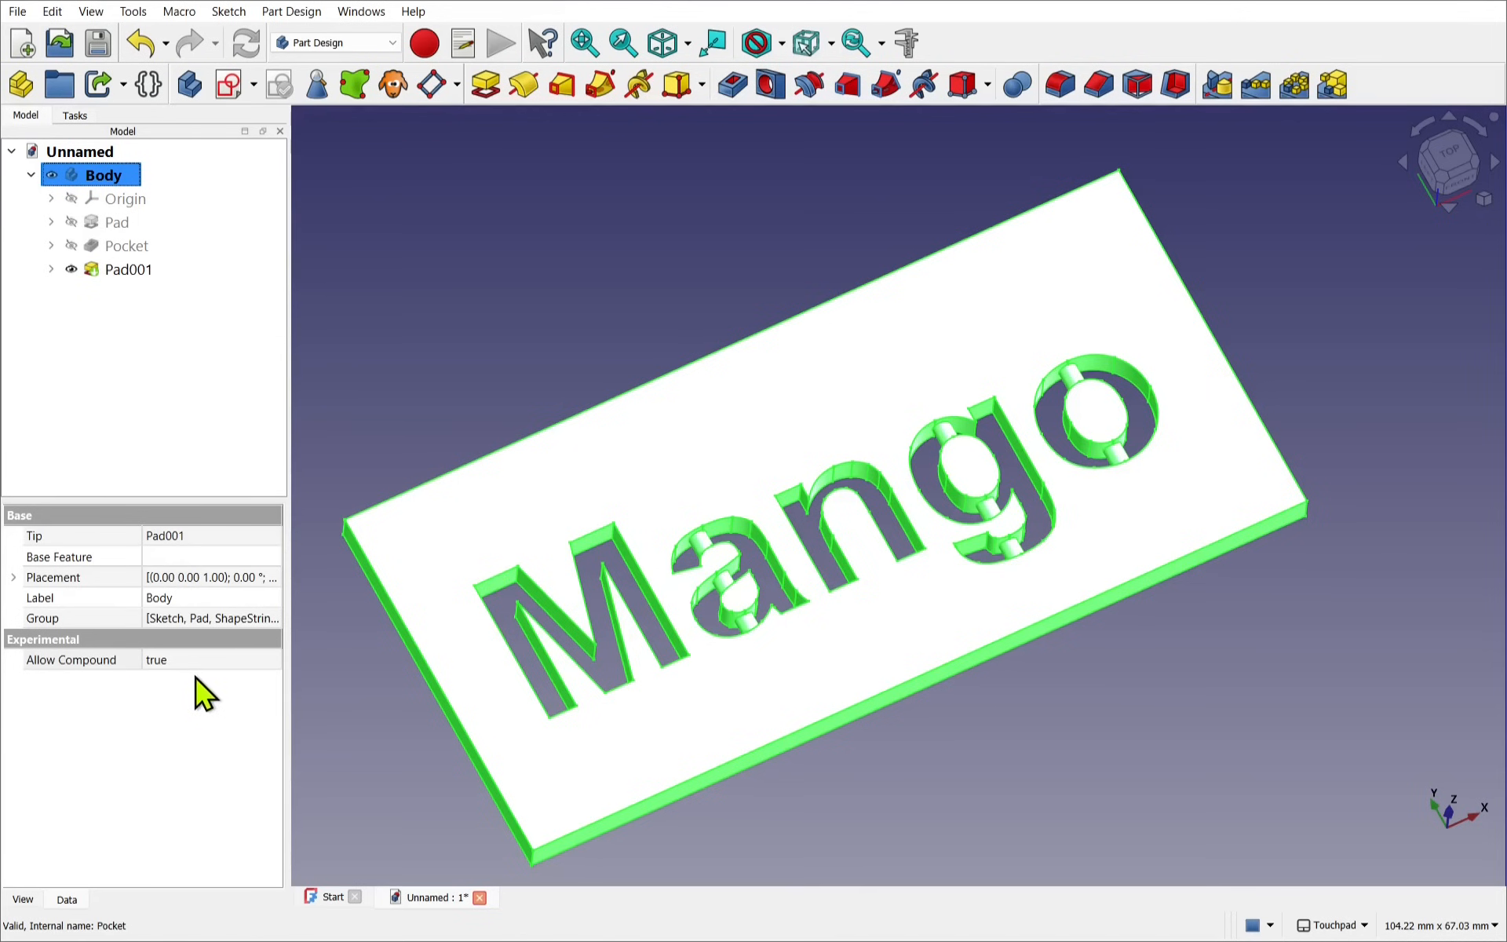
mouse_move(992, 646)
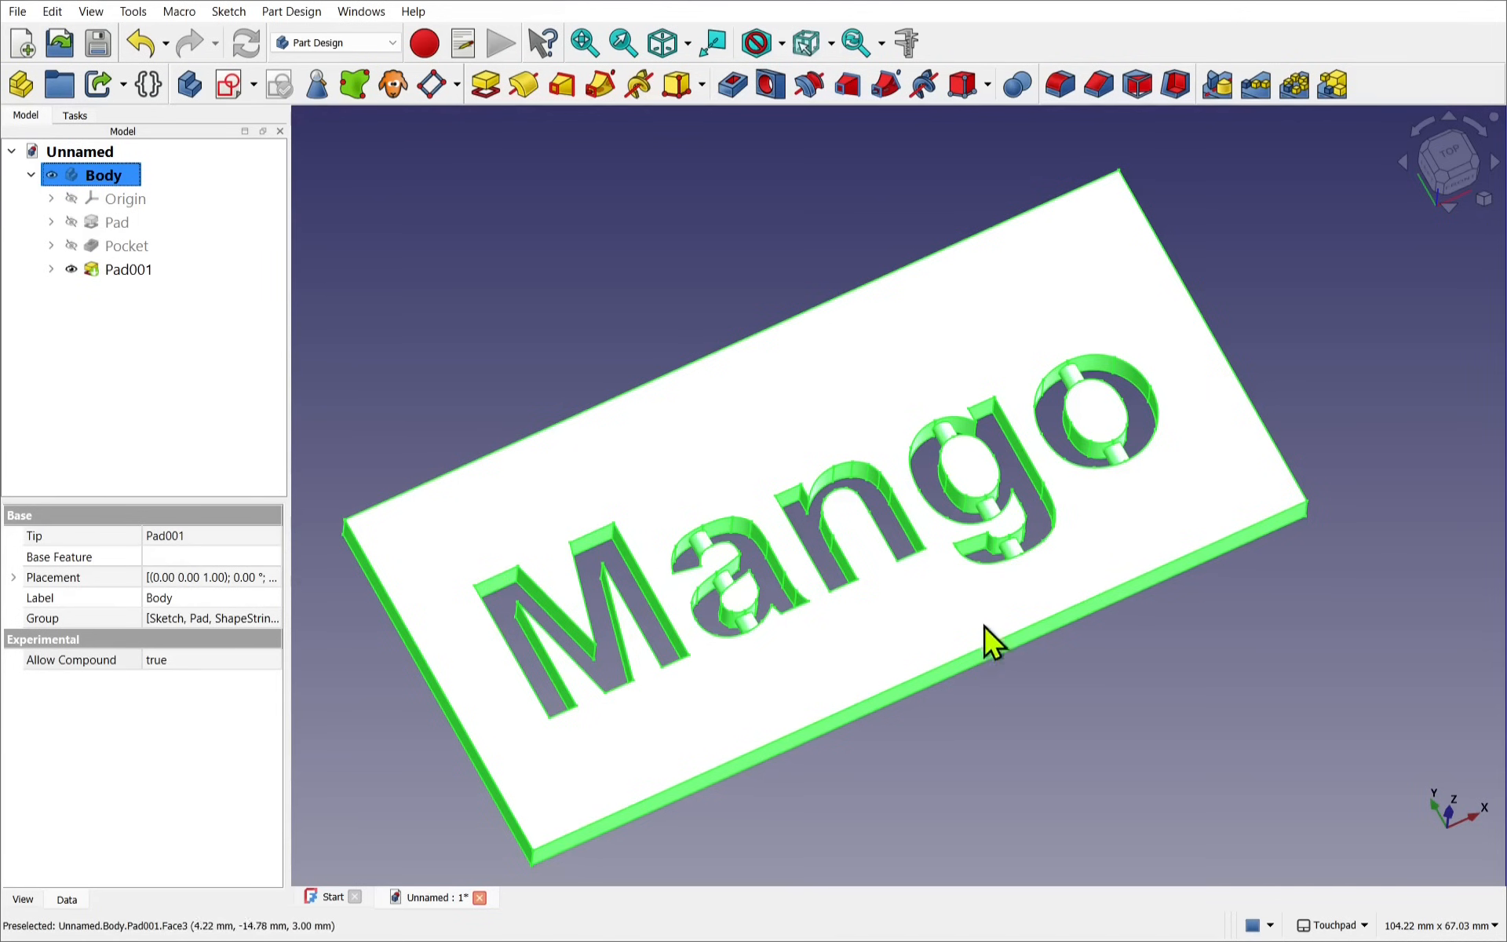
mouse_move(788, 697)
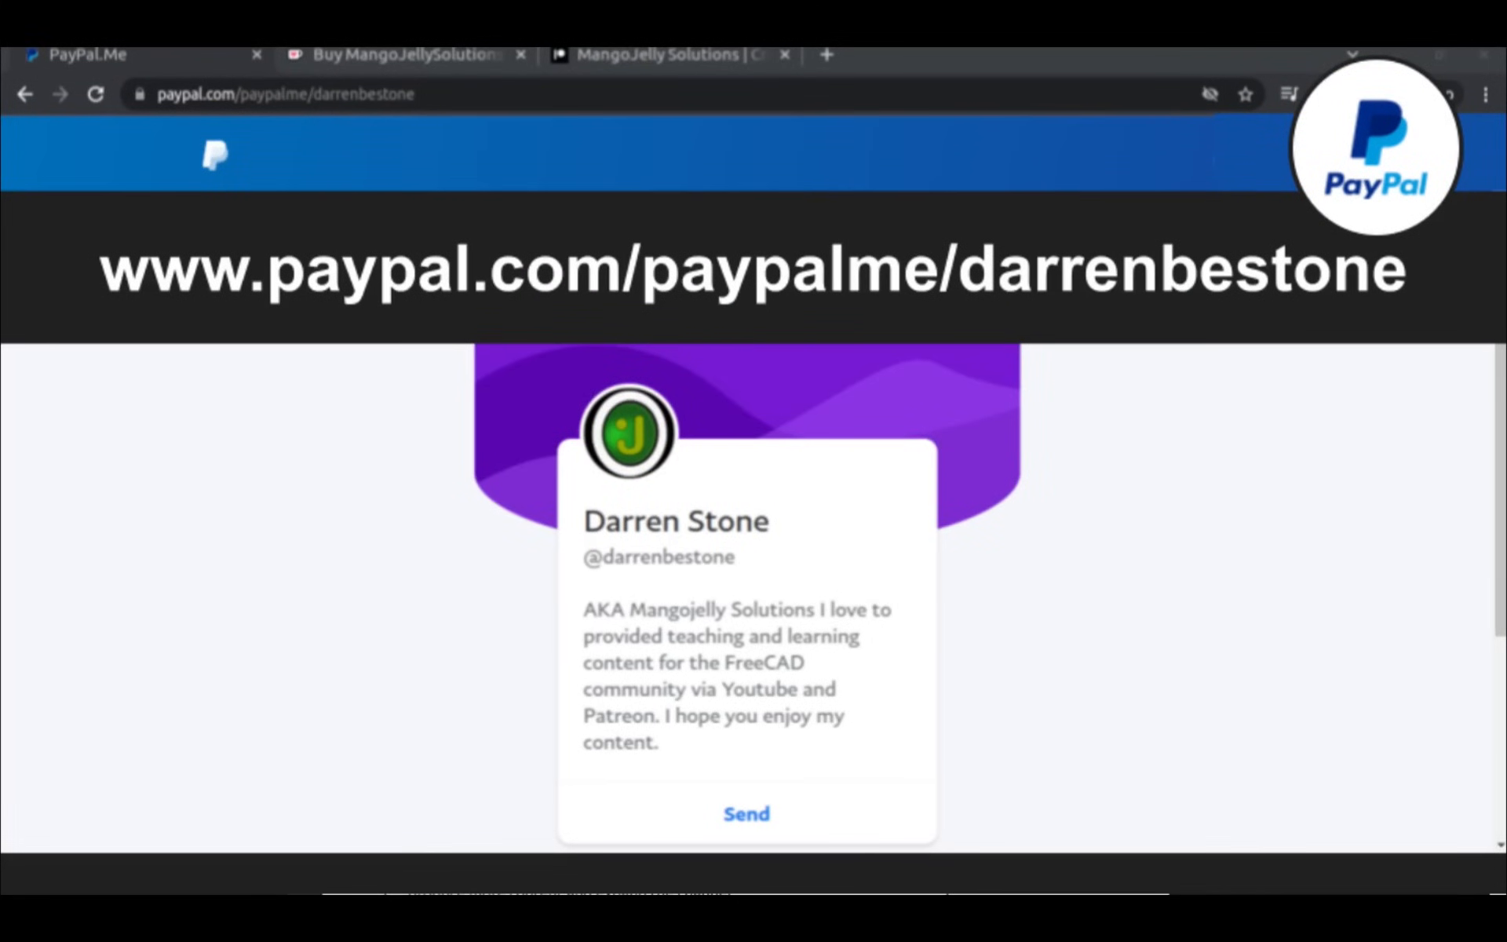
Step: Switch from the PayPal.Me tab to the MangoJelly Solutions YouTube channel tab
click(669, 69)
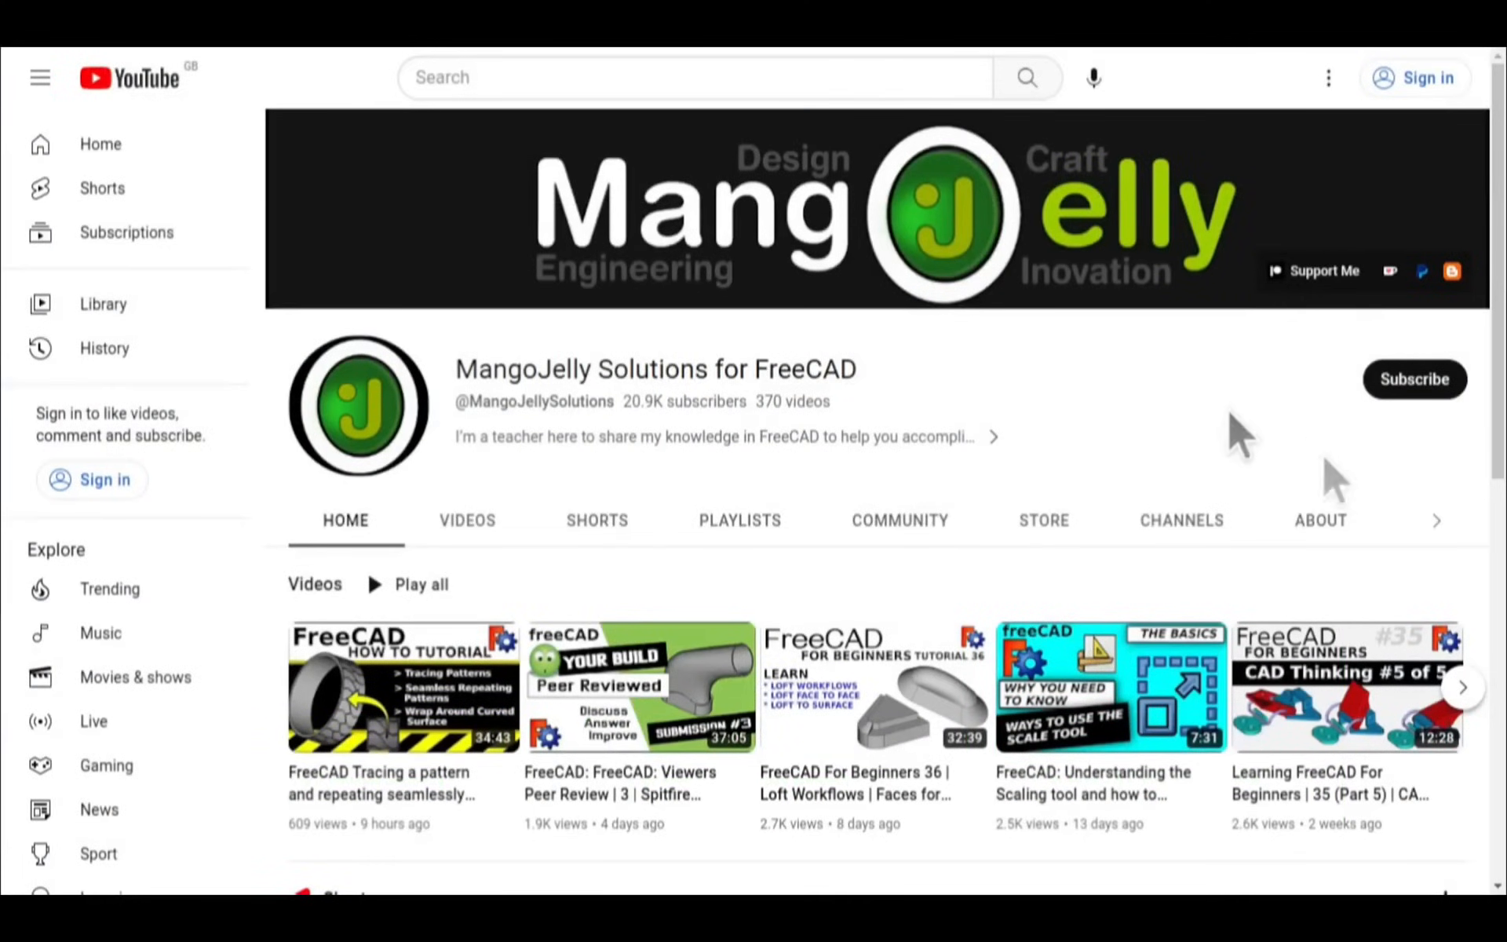
Step: Show the channel's About section with its PayPal, Ko-fi and Patreon donation links and blog address
click(1318, 519)
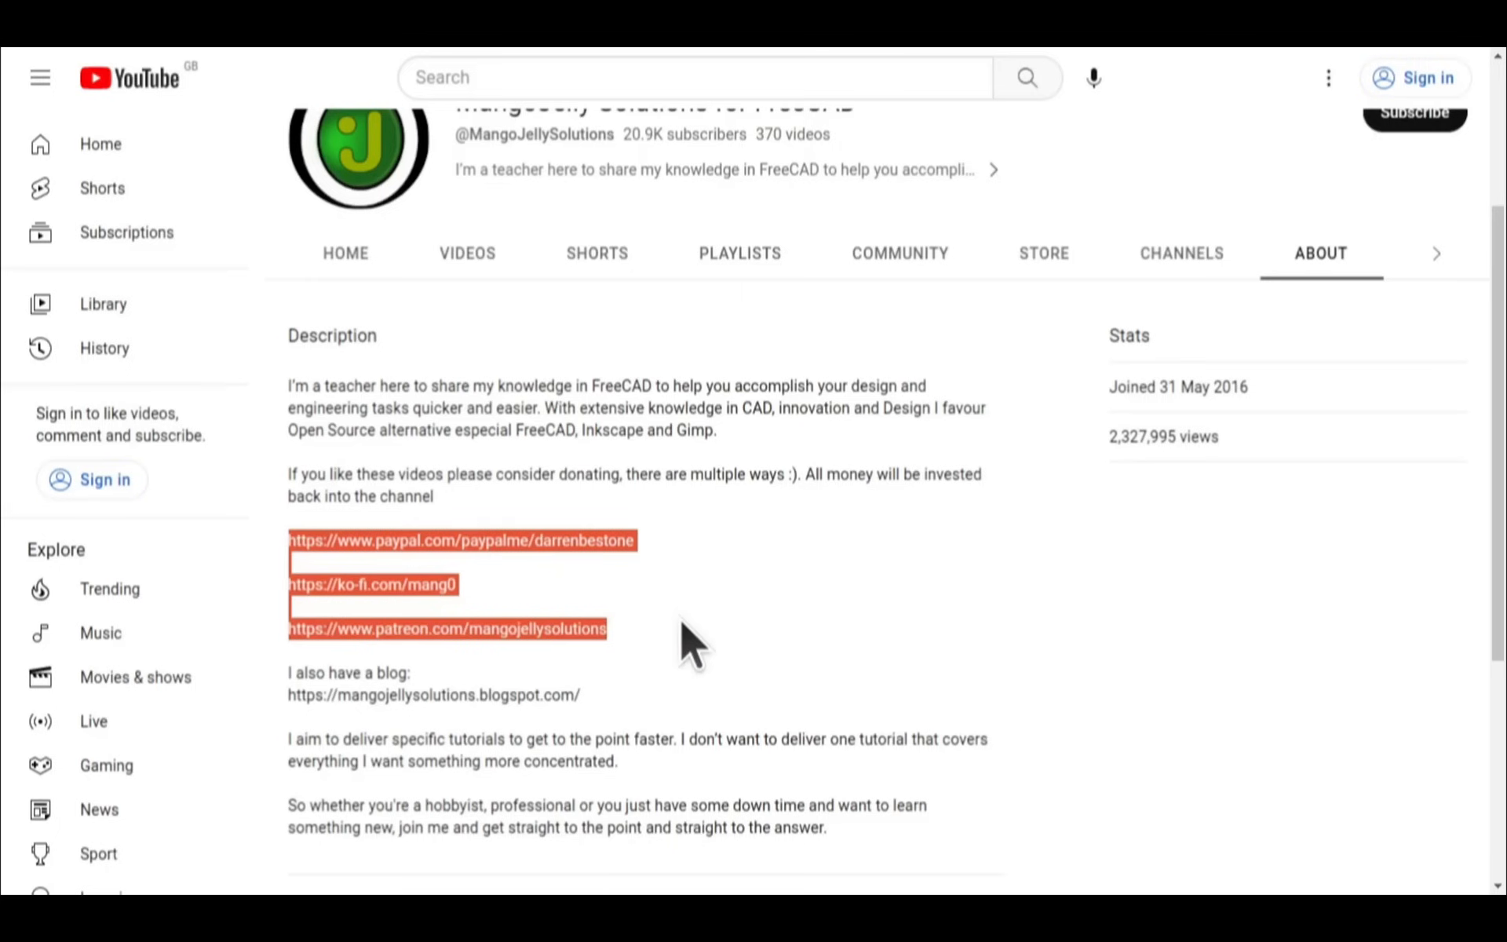
click(688, 643)
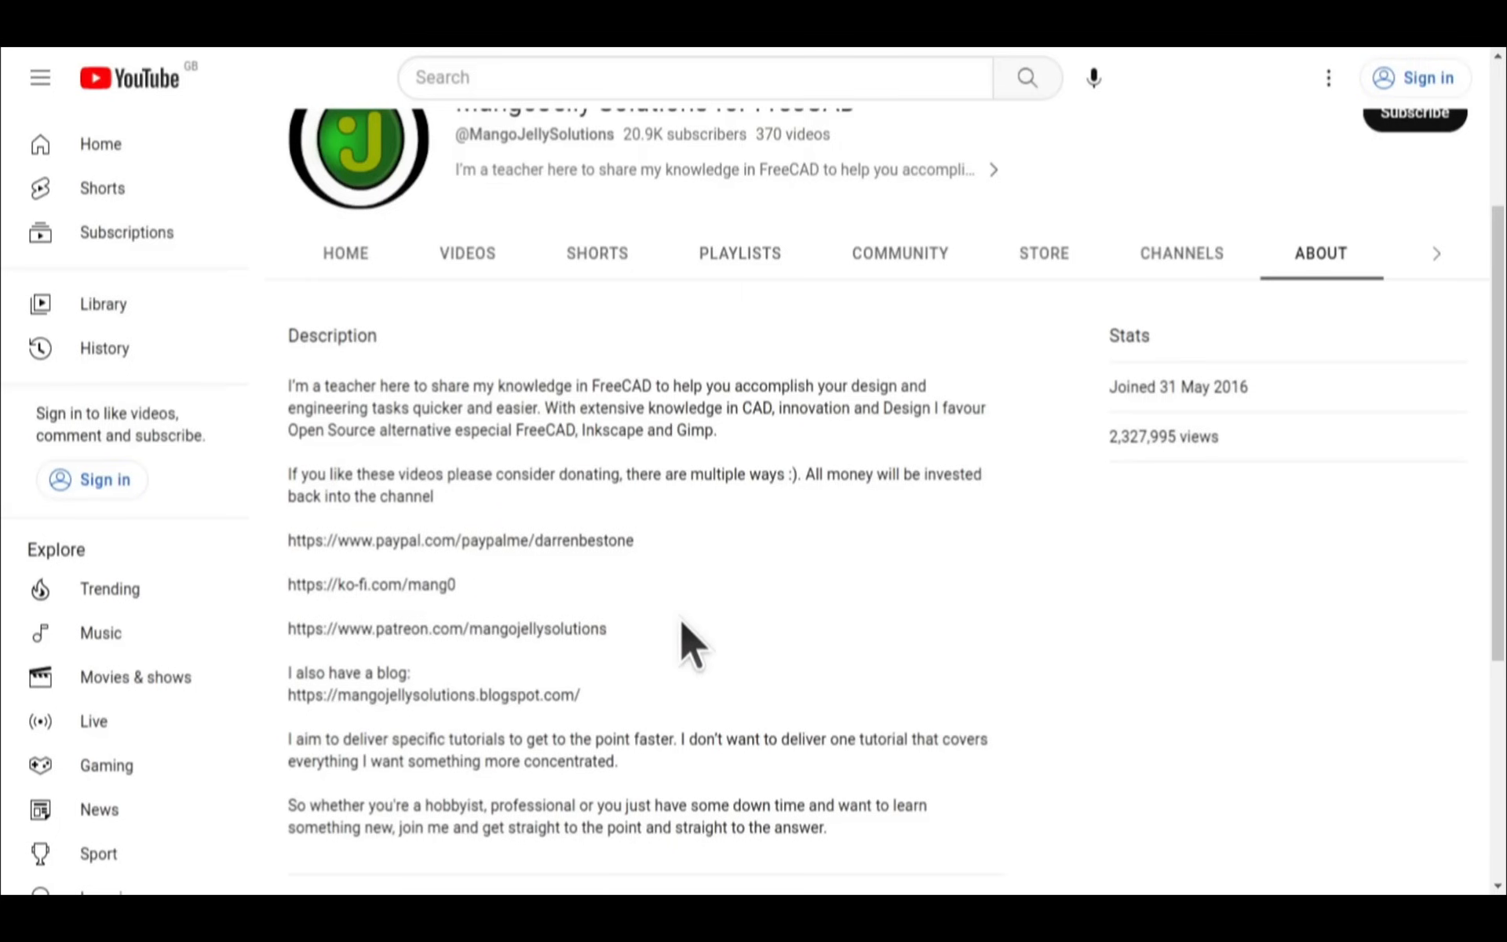